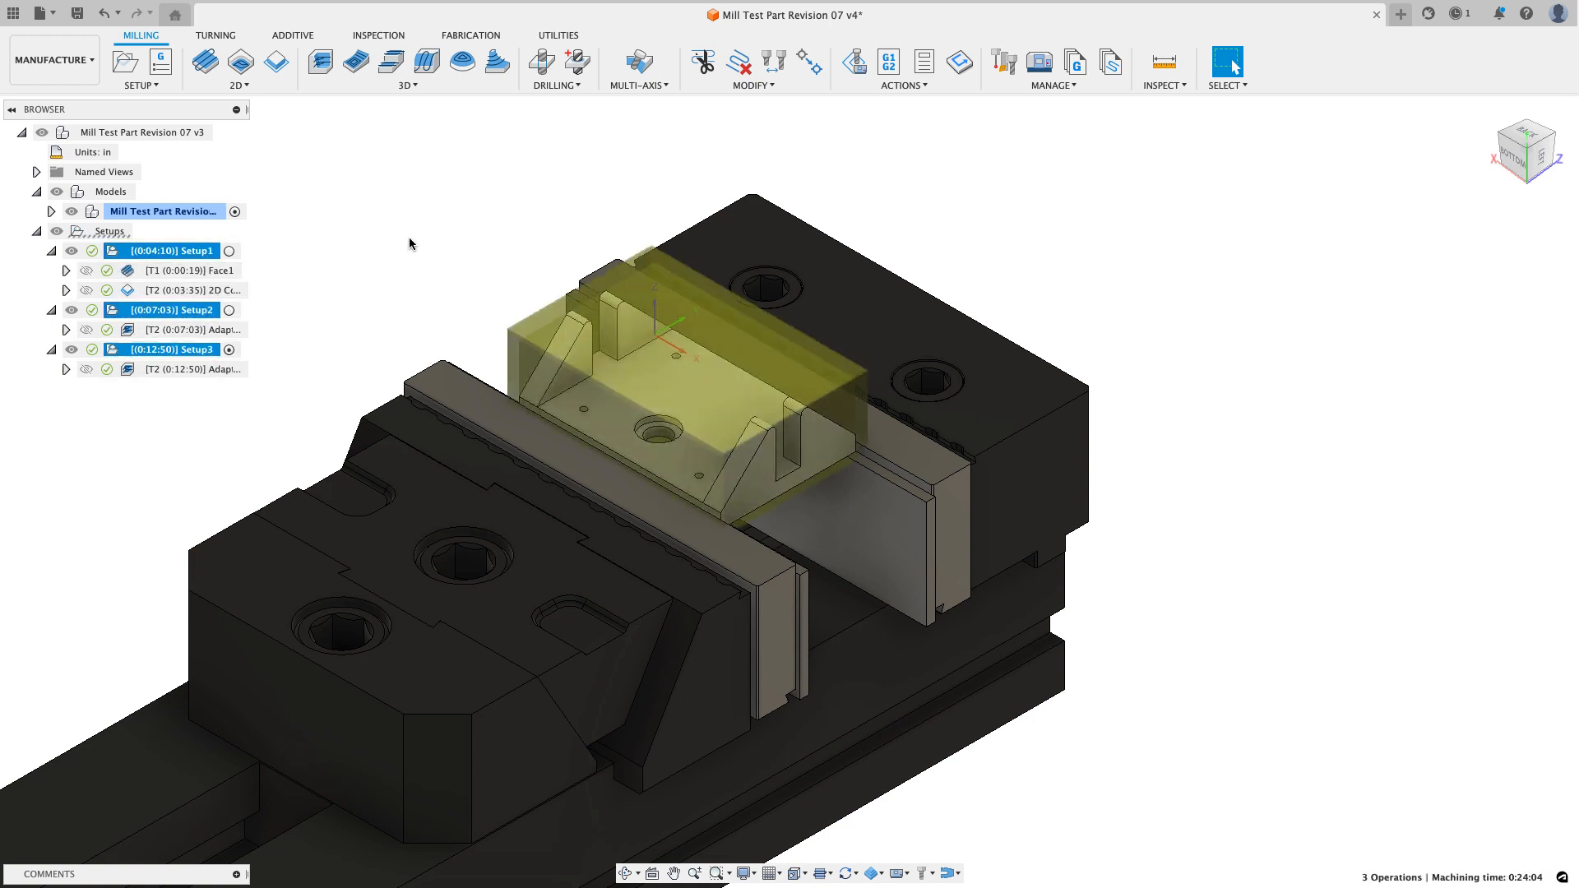
mouse_move(856, 64)
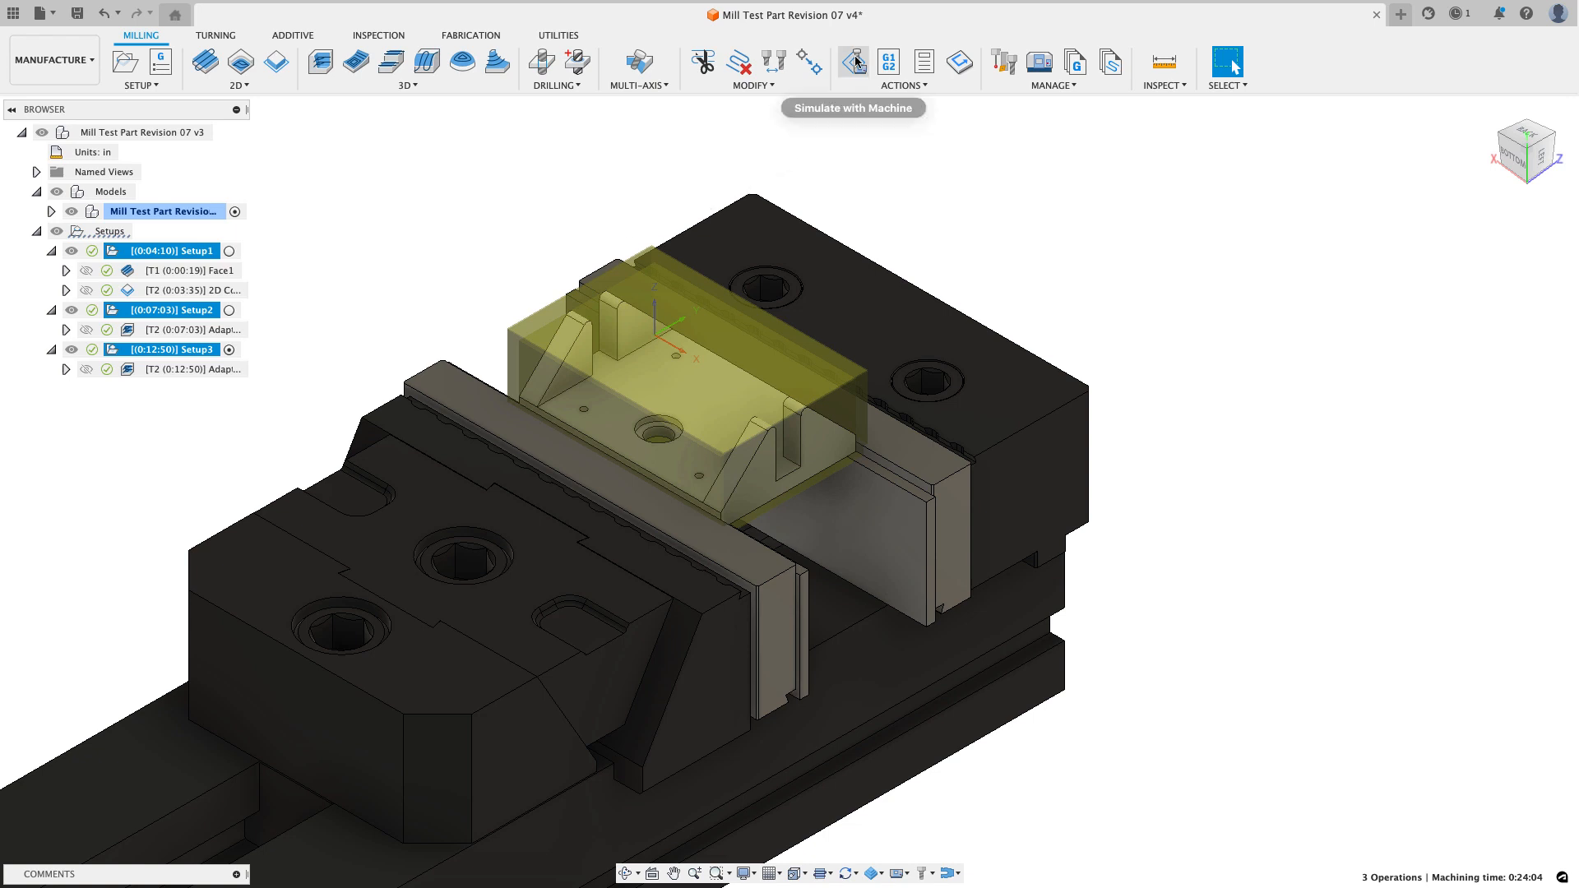
Step: Launch Simulate with Machine for all three setups, with the part in the vise
click(849, 63)
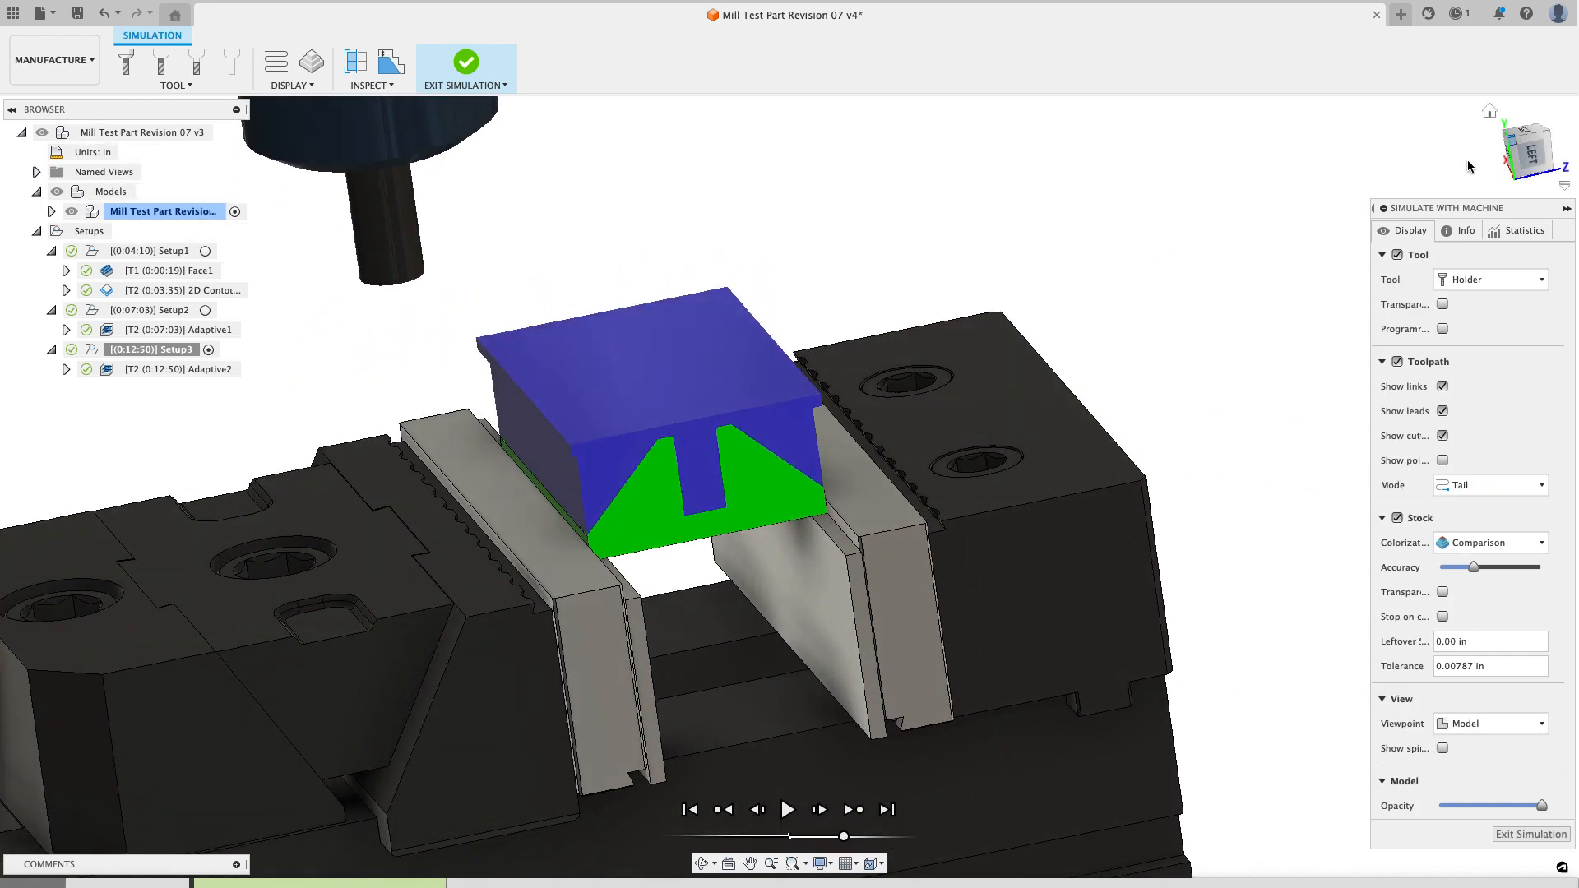
Step: Play the simulation through Adaptive2, stop playback, and exit the simulation
click(794, 809)
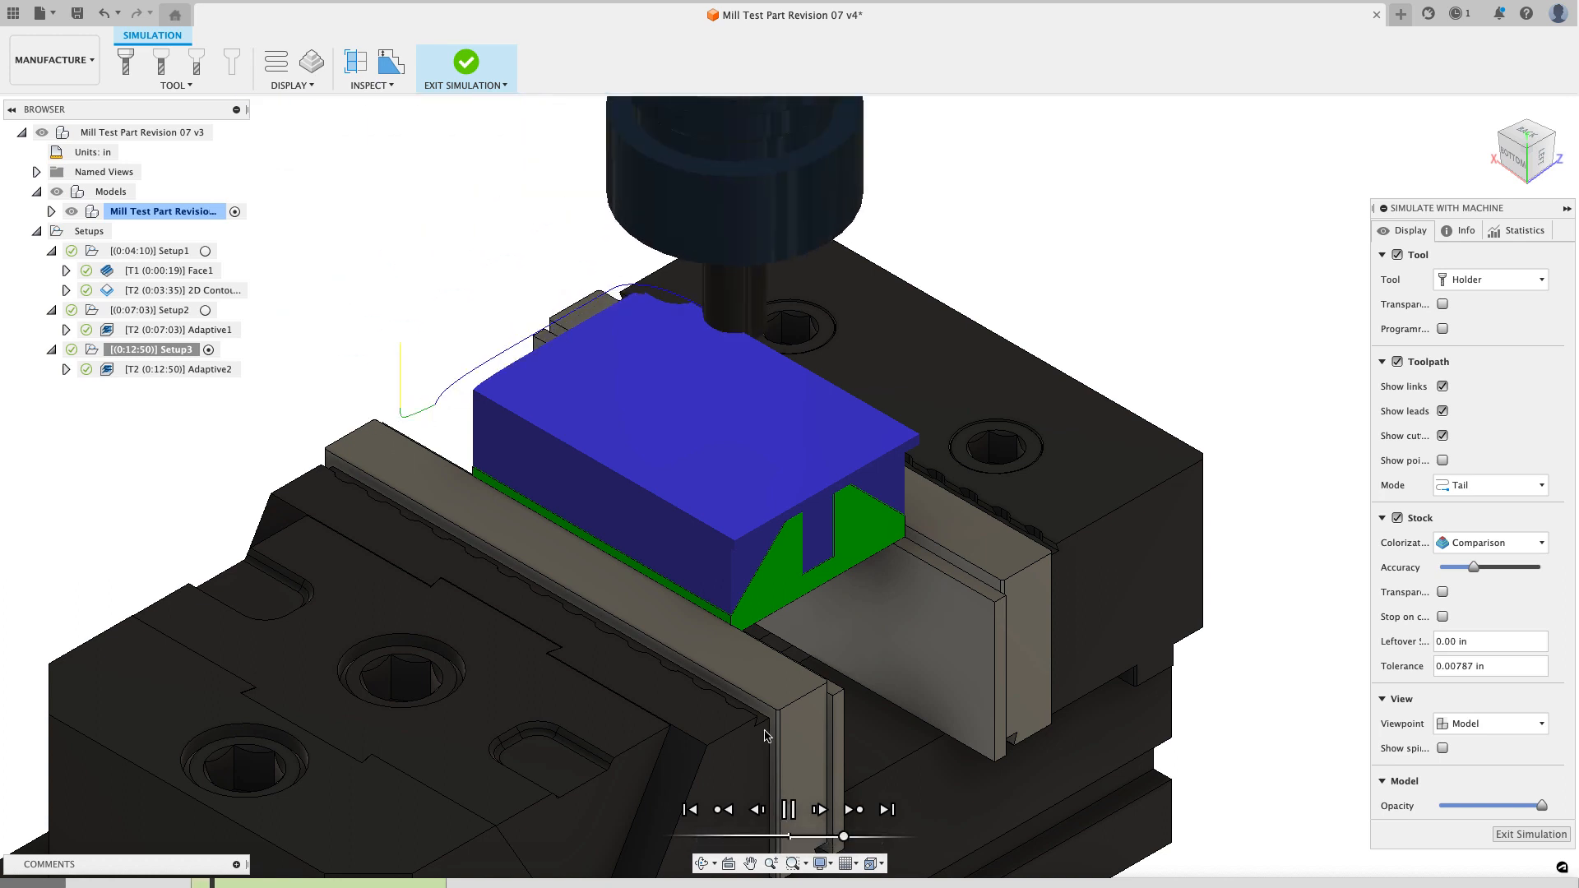
click(823, 810)
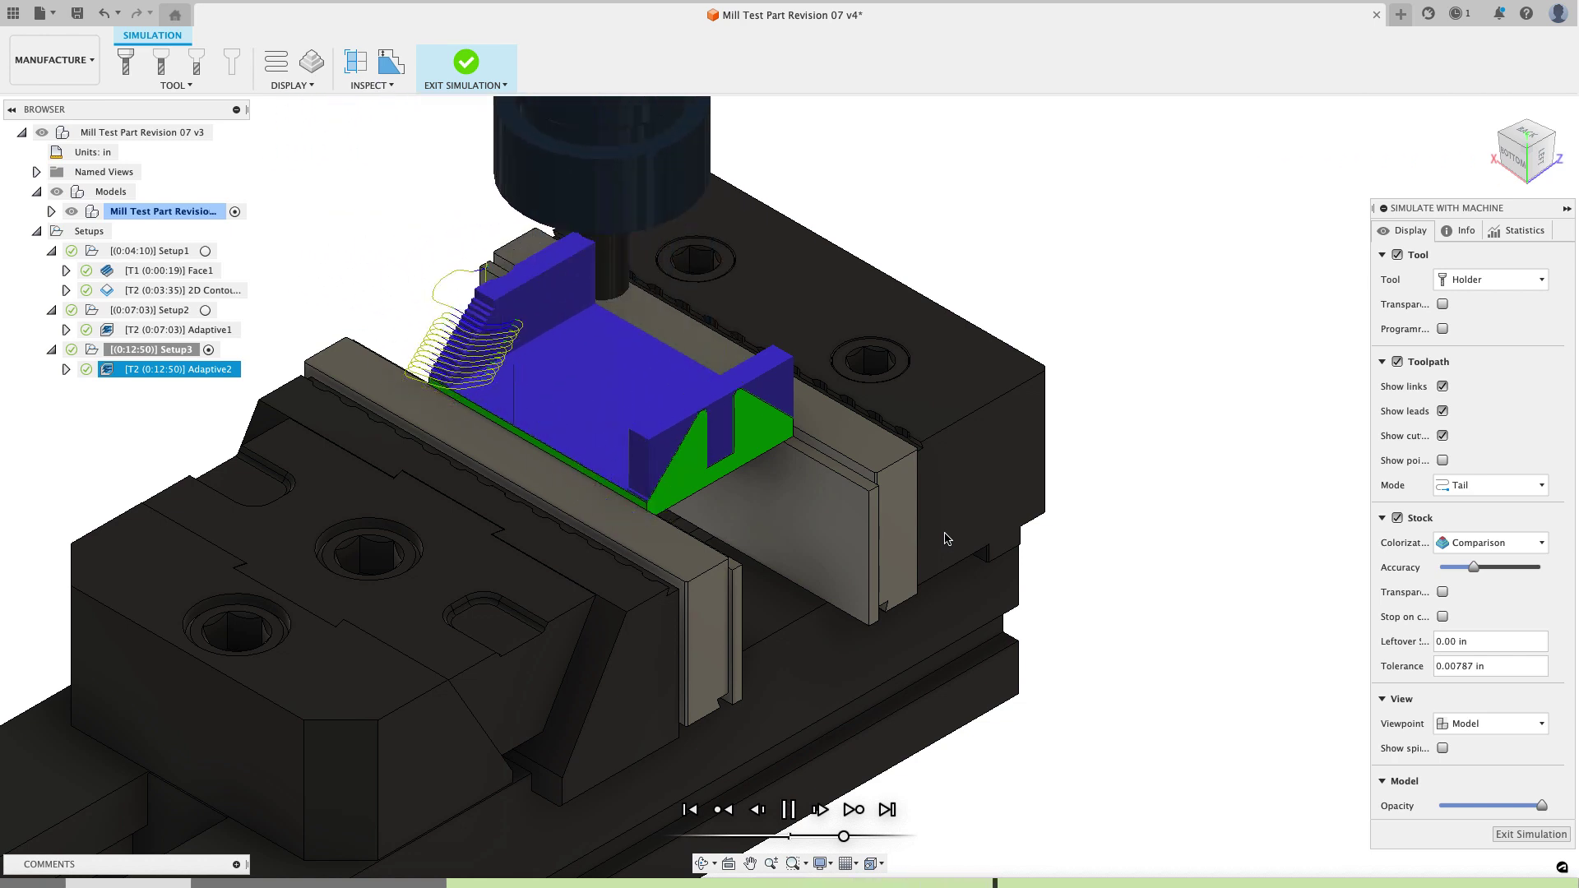
click(792, 809)
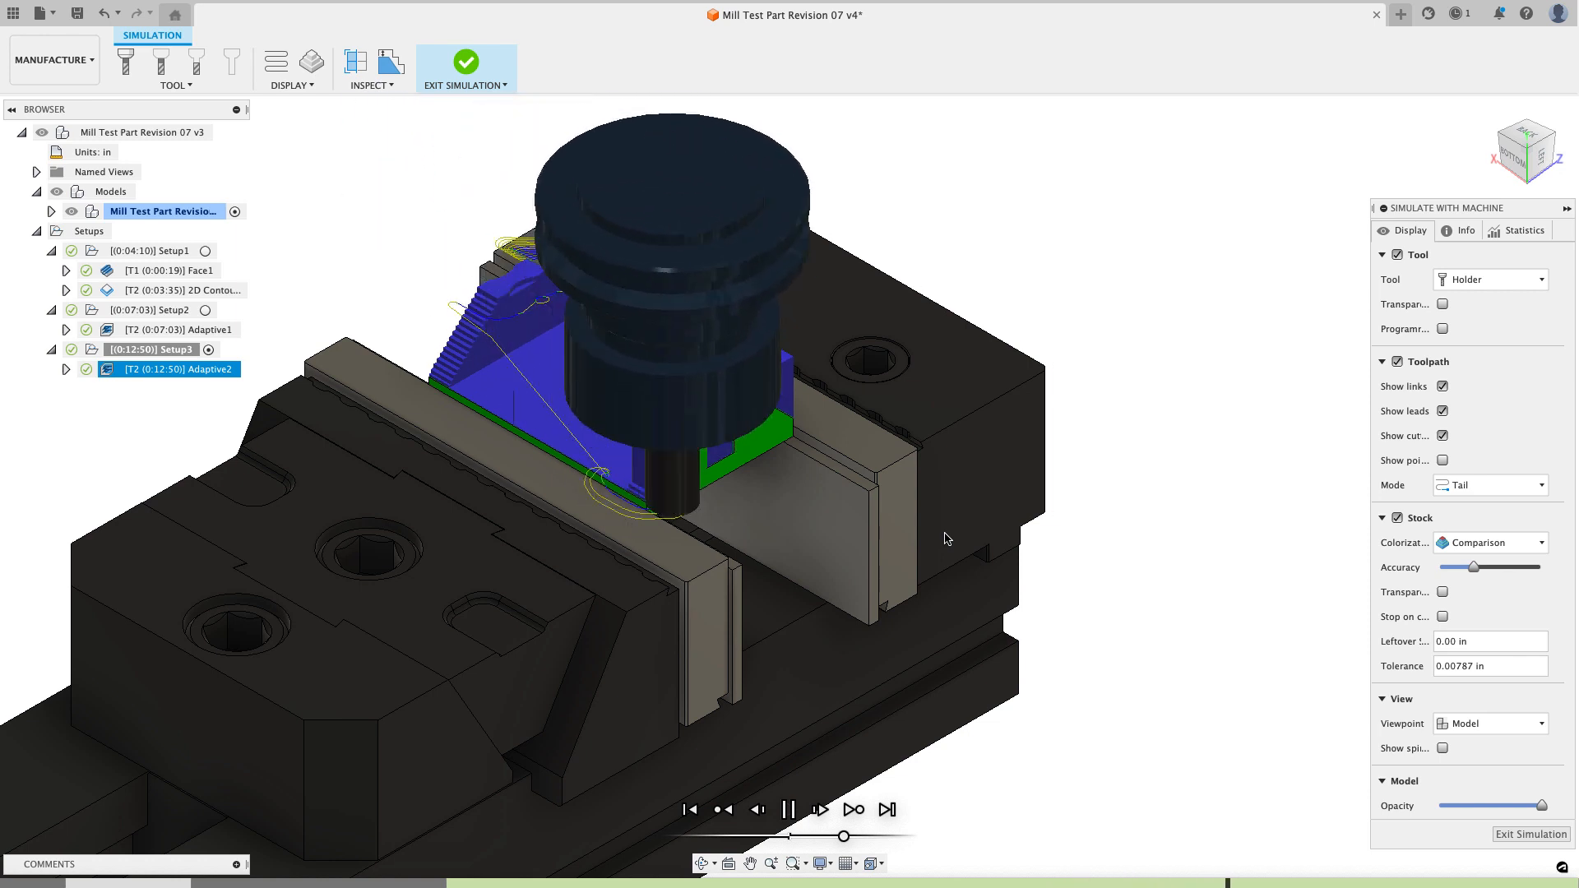
click(790, 810)
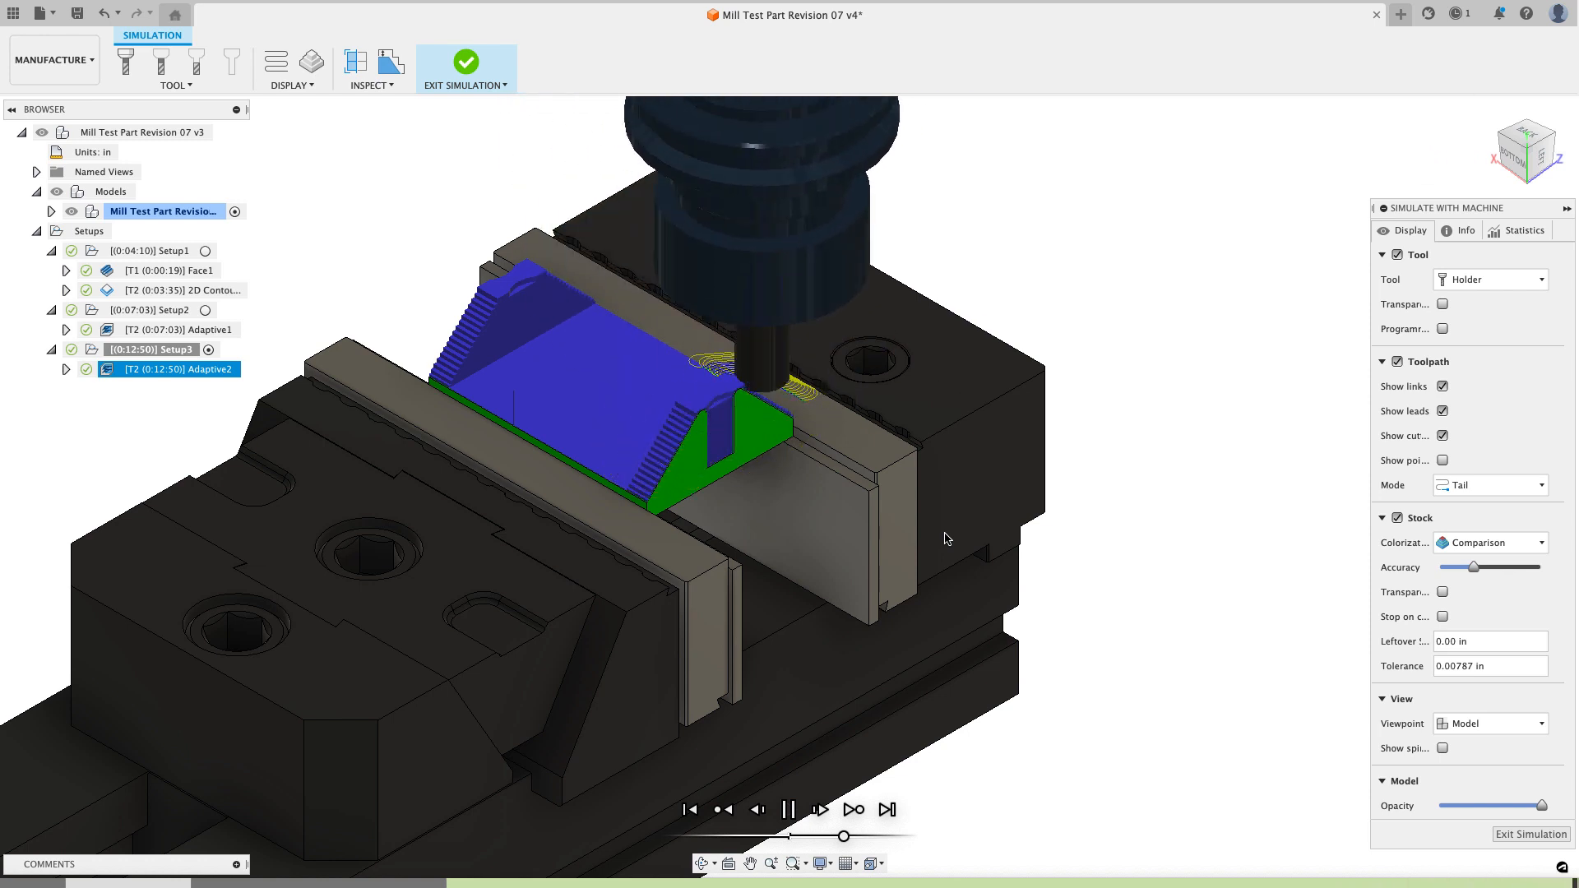
click(790, 809)
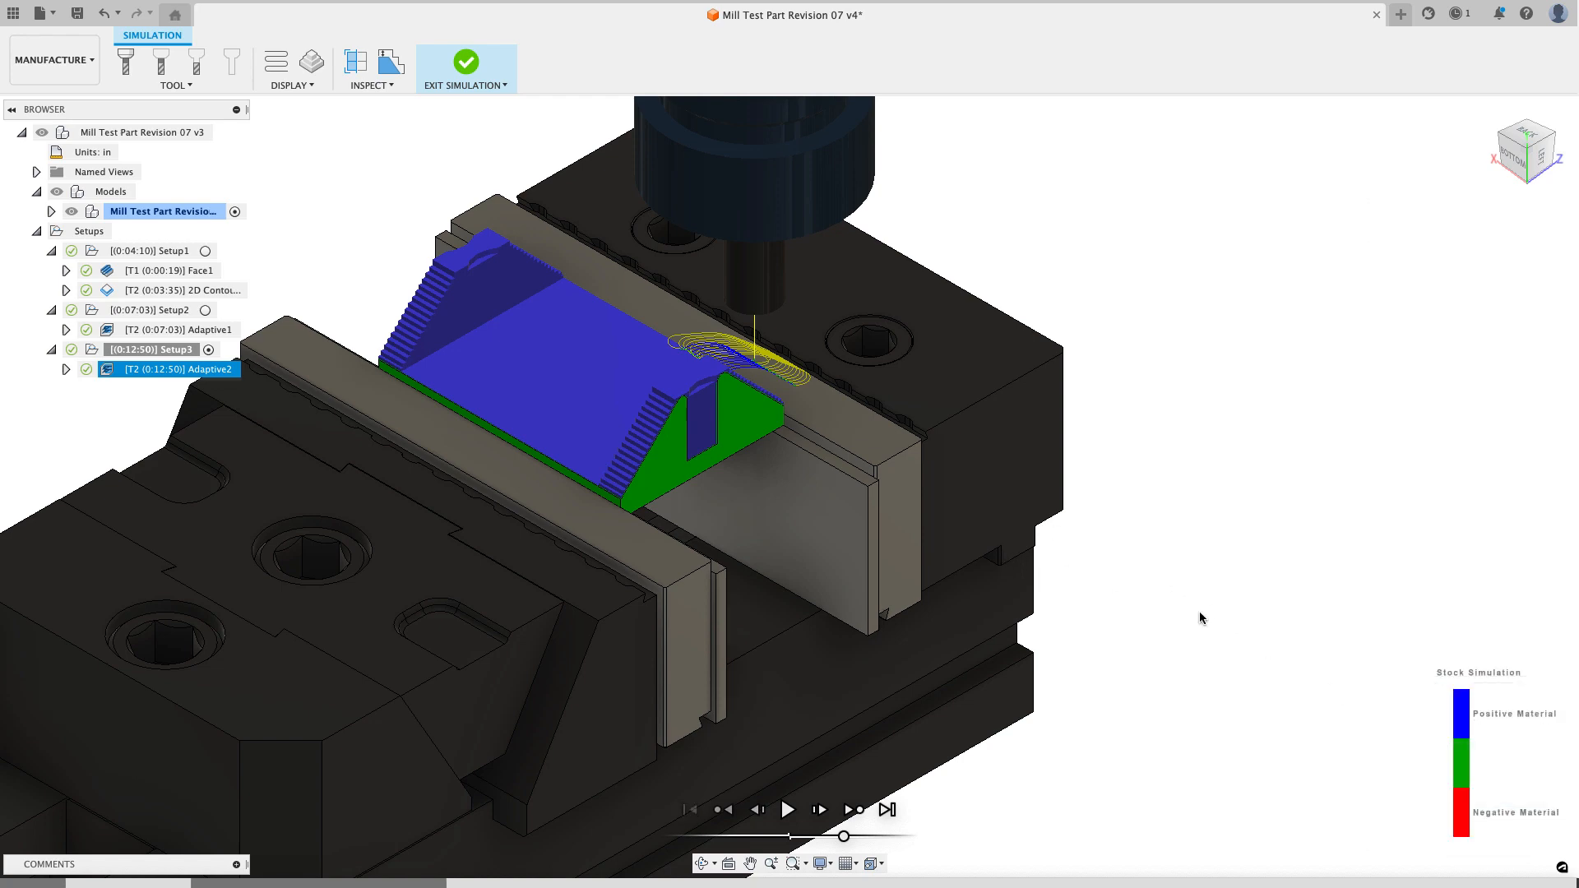
click(465, 61)
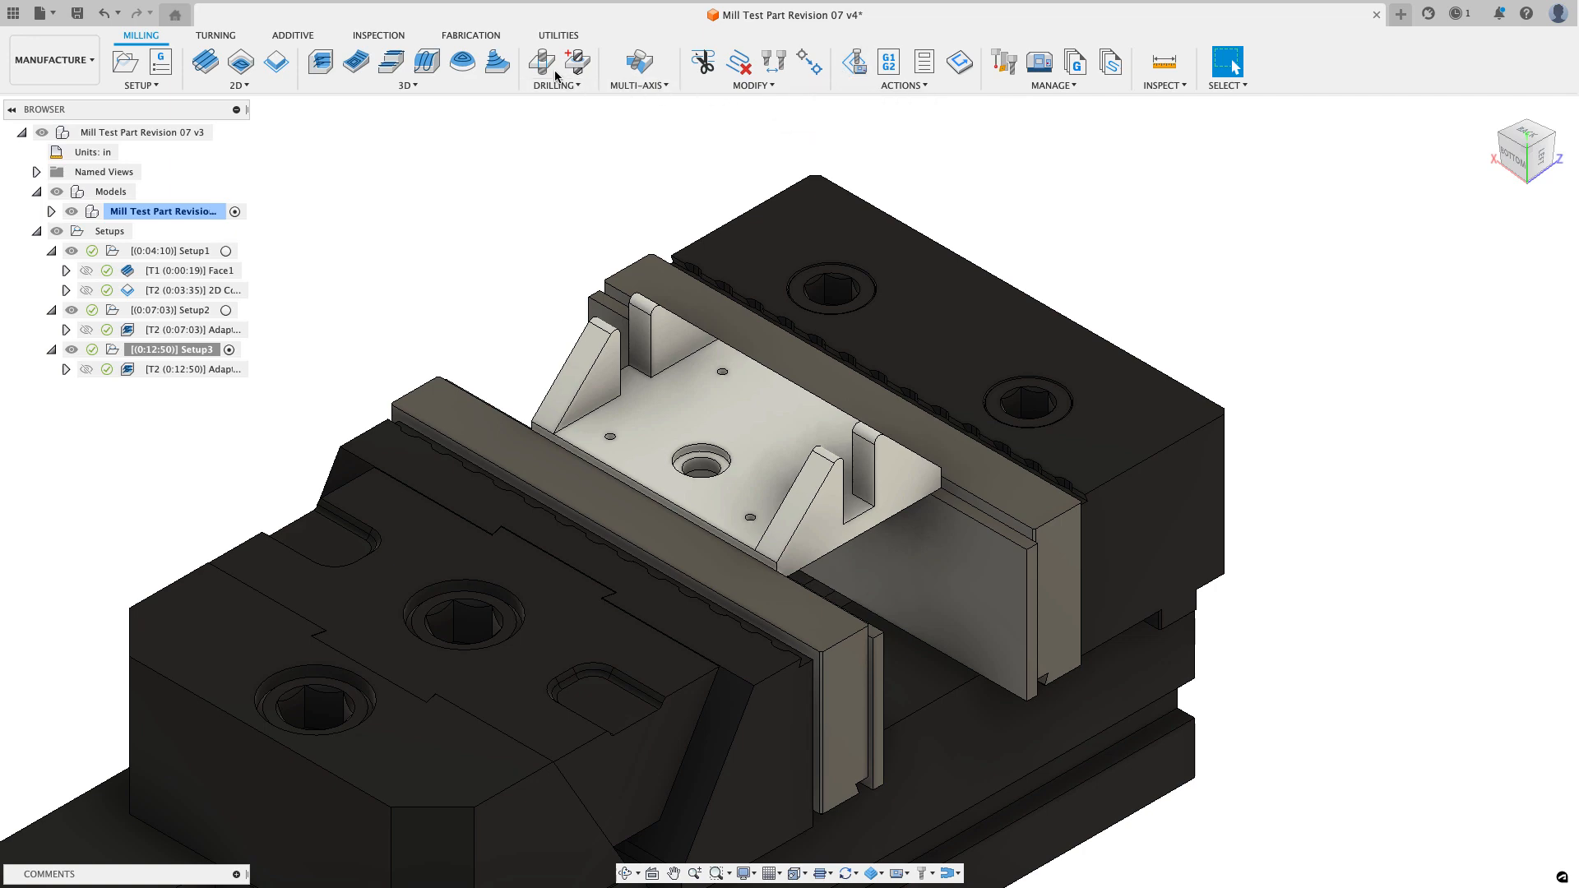
Step: Create a Drill operation with the 1/4" 90° spot drill and Stainless Steel - Drilling data
click(540, 63)
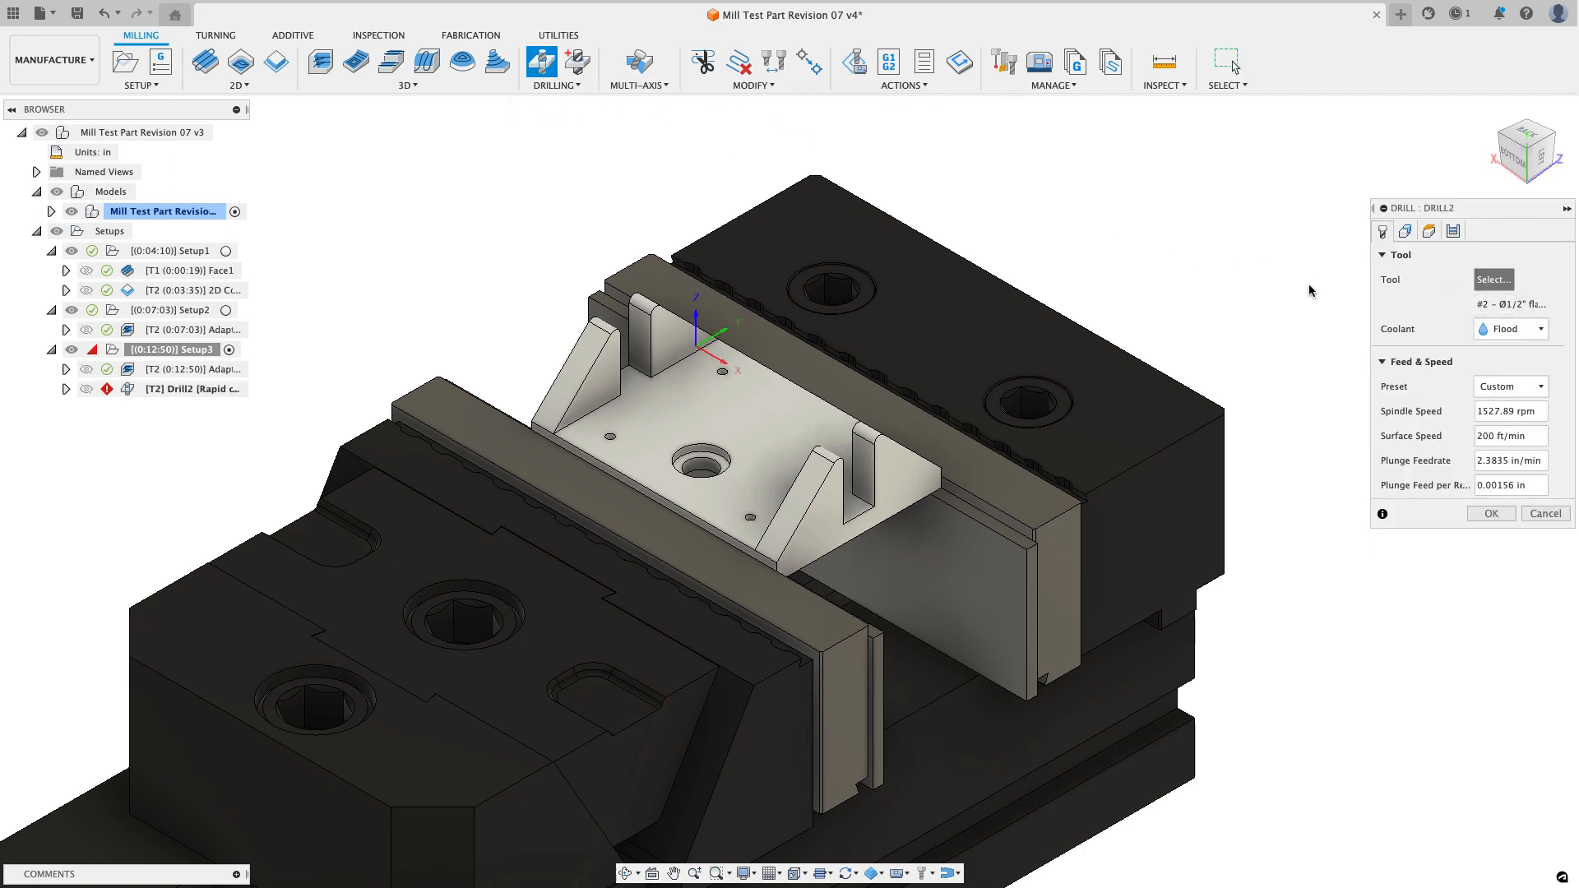
click(1493, 279)
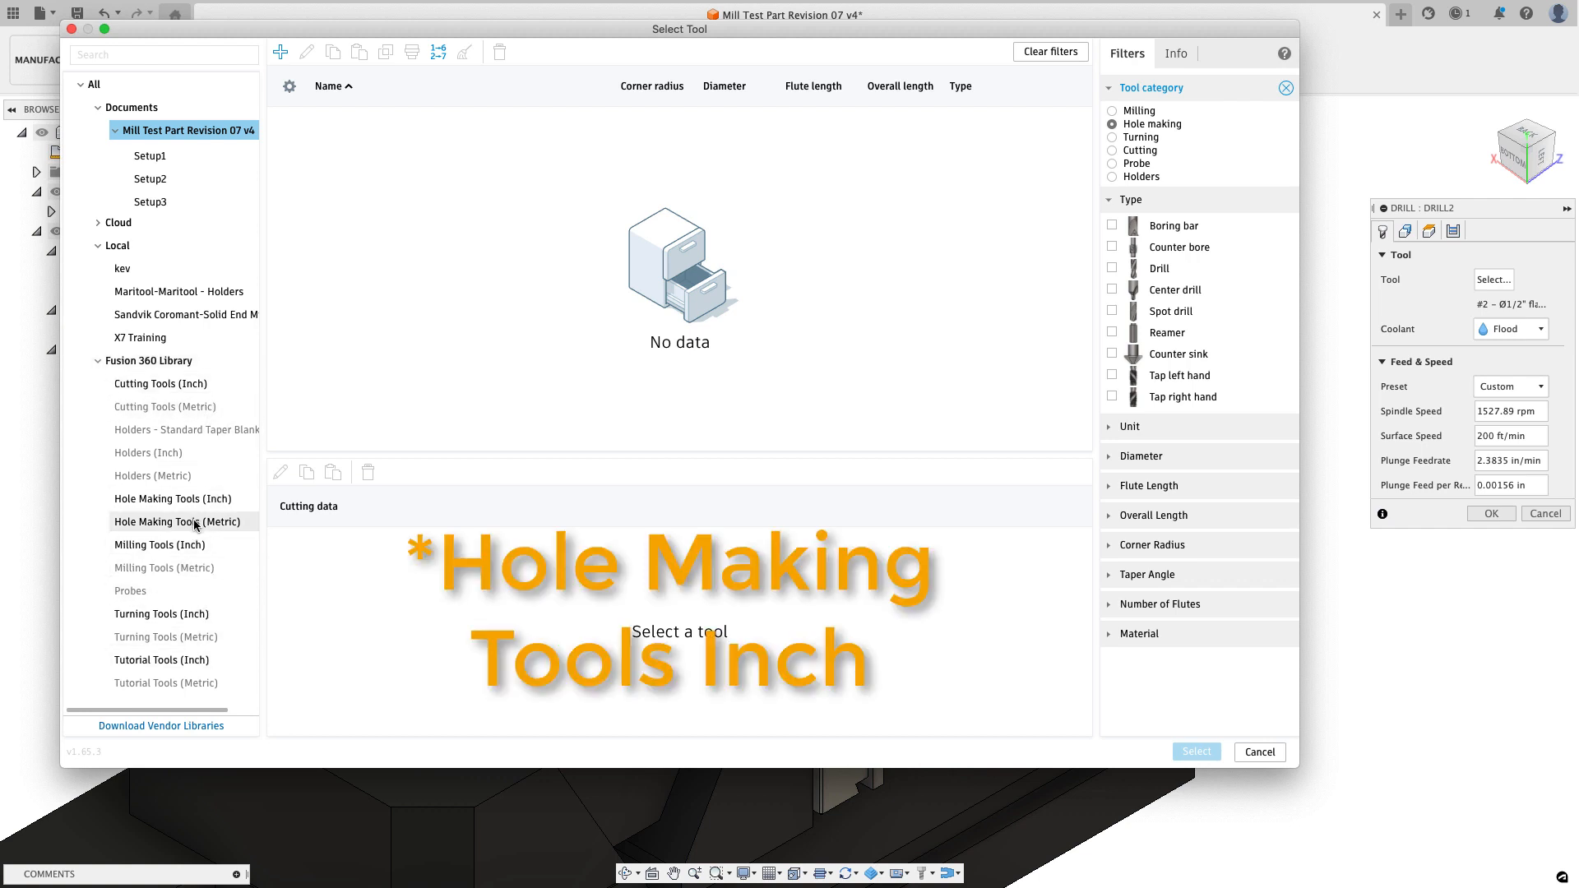
click(172, 499)
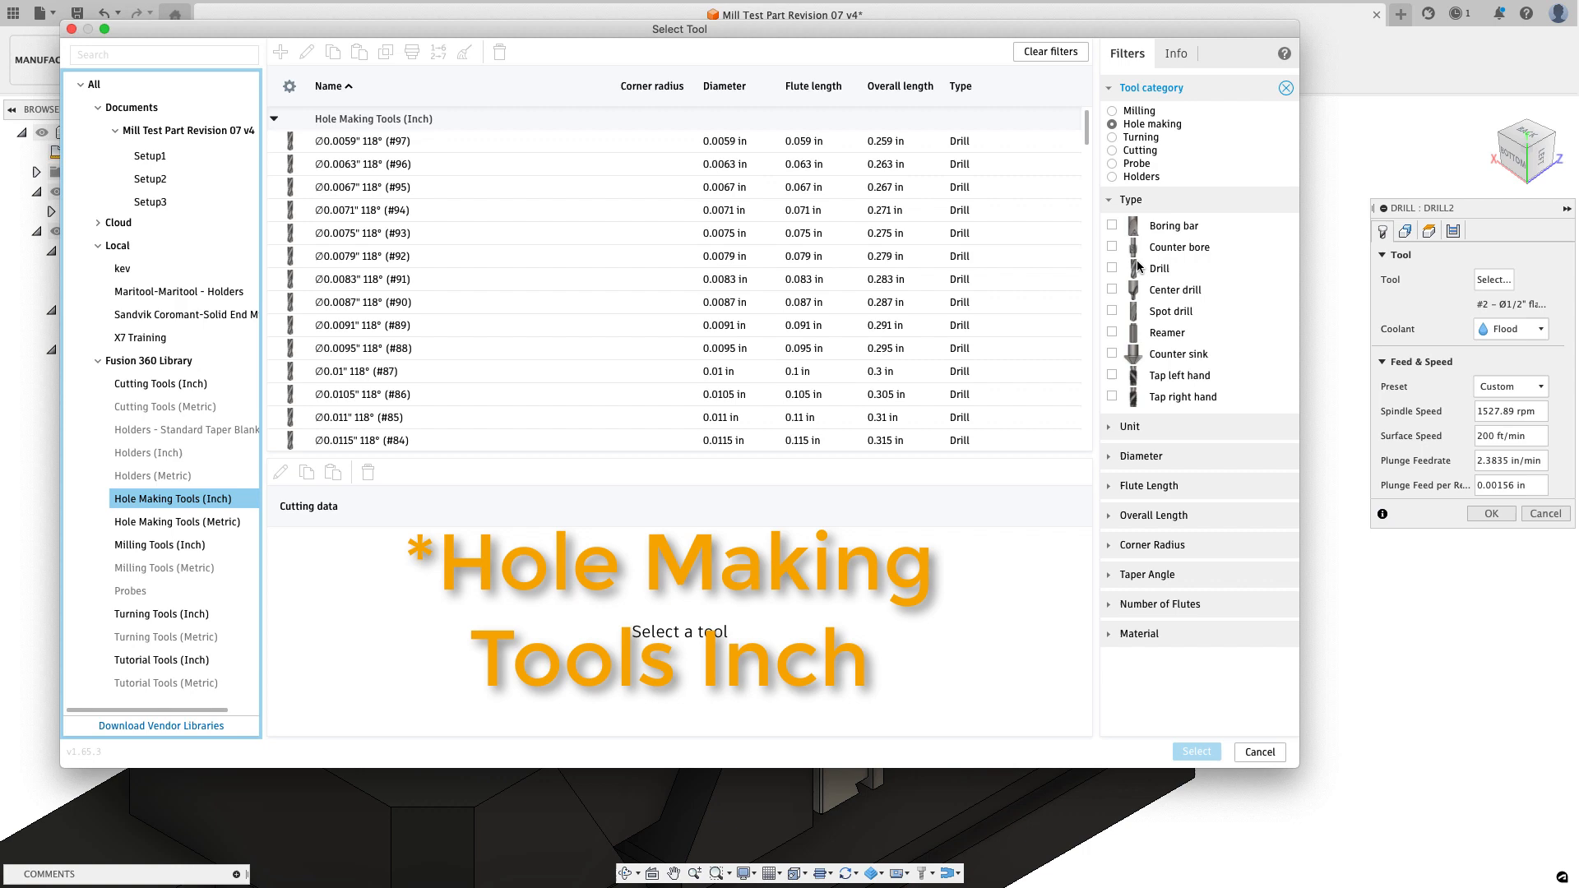
click(1112, 310)
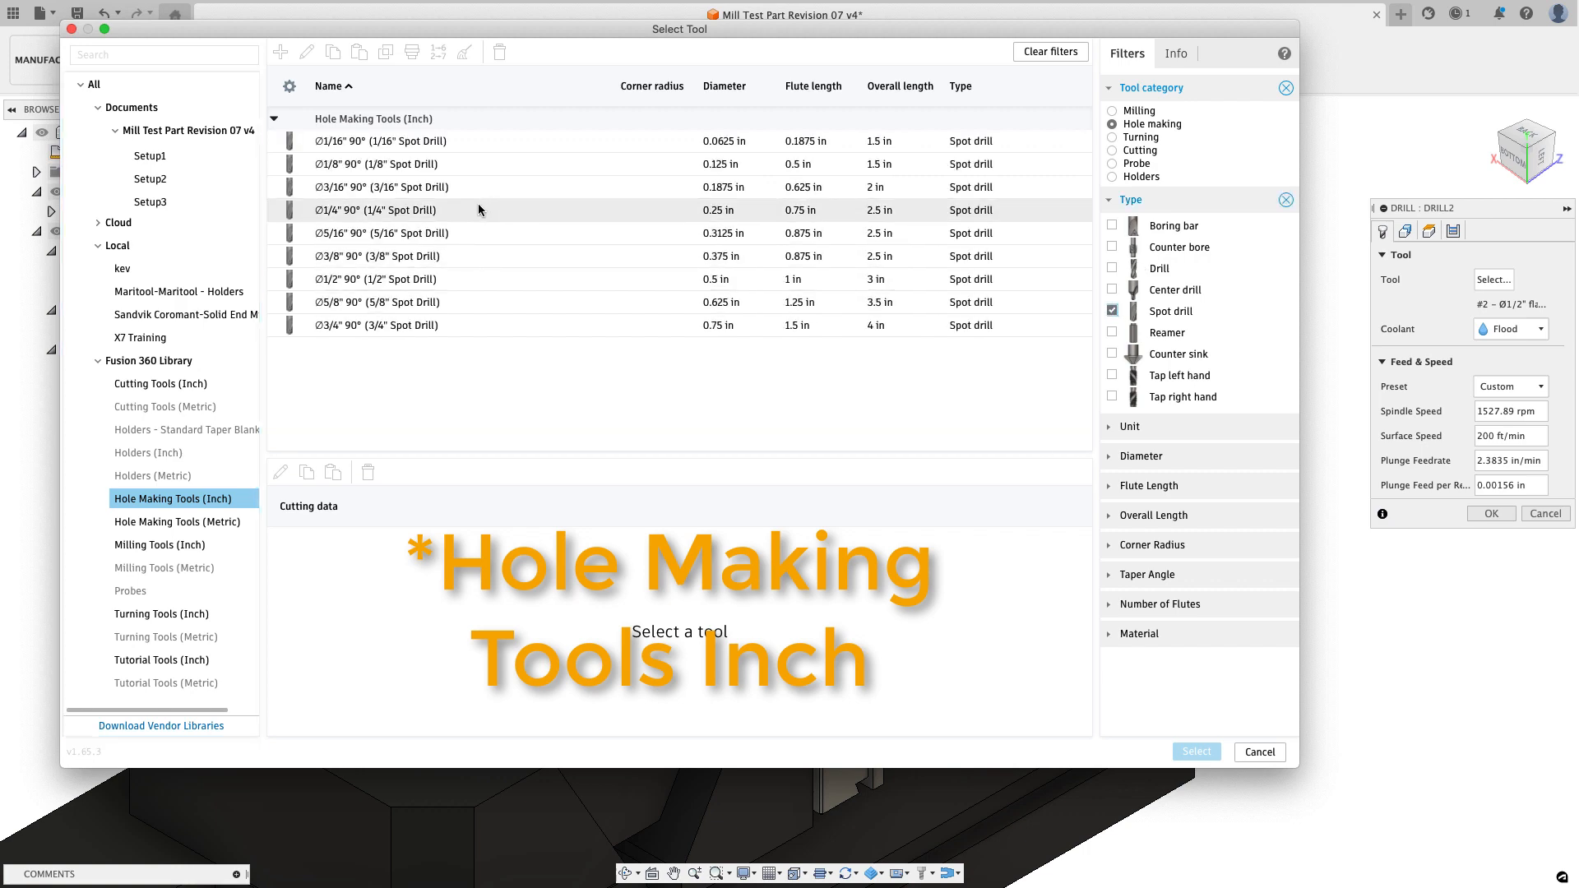
click(376, 209)
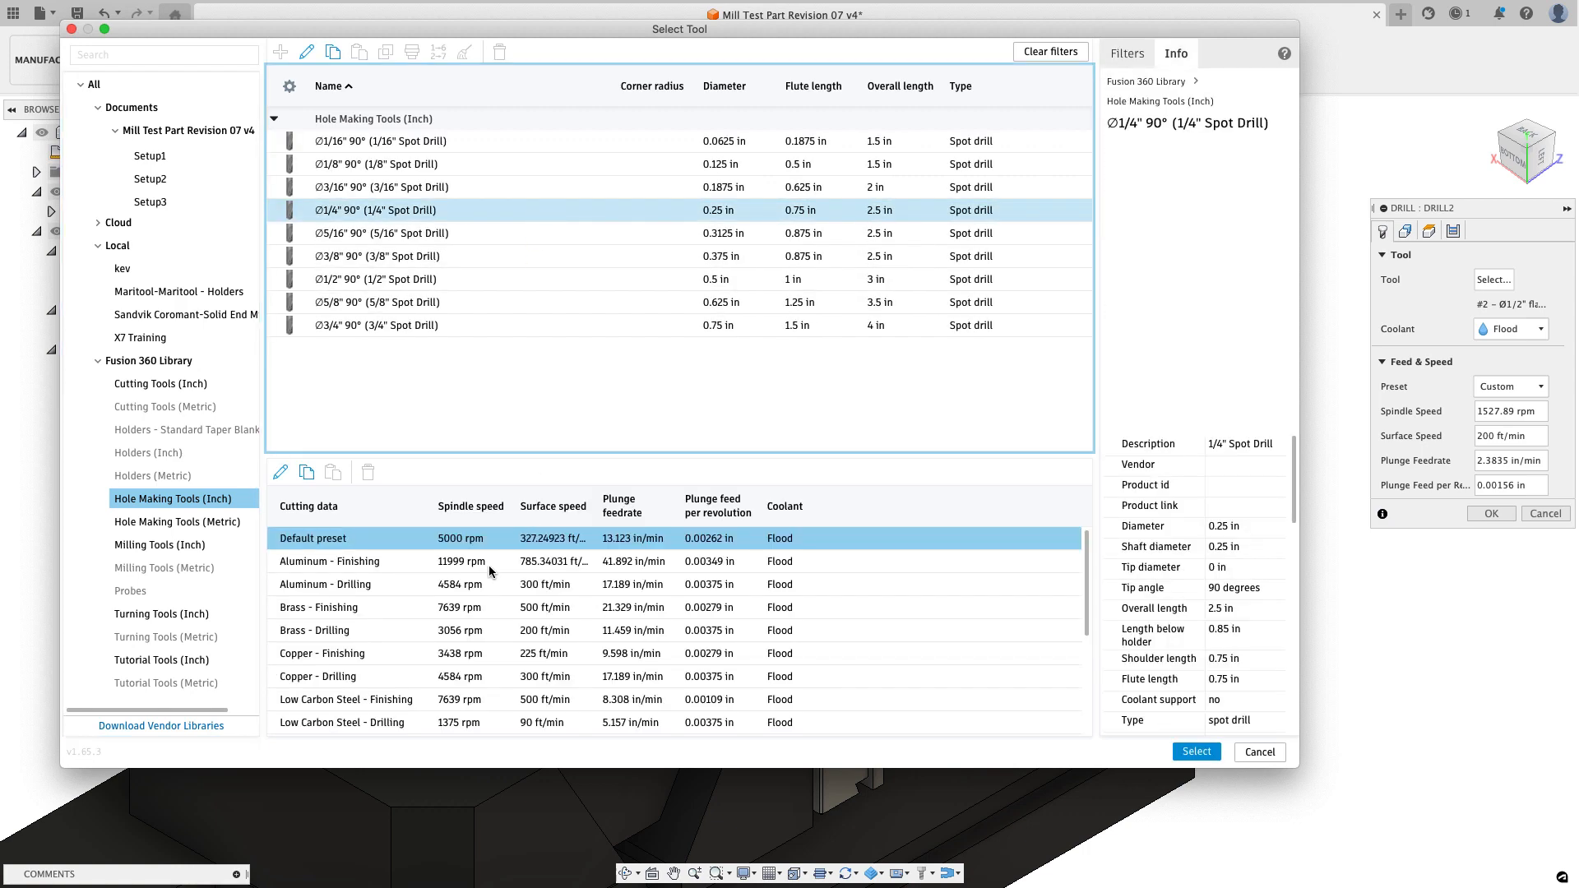
scroll(down, 3)
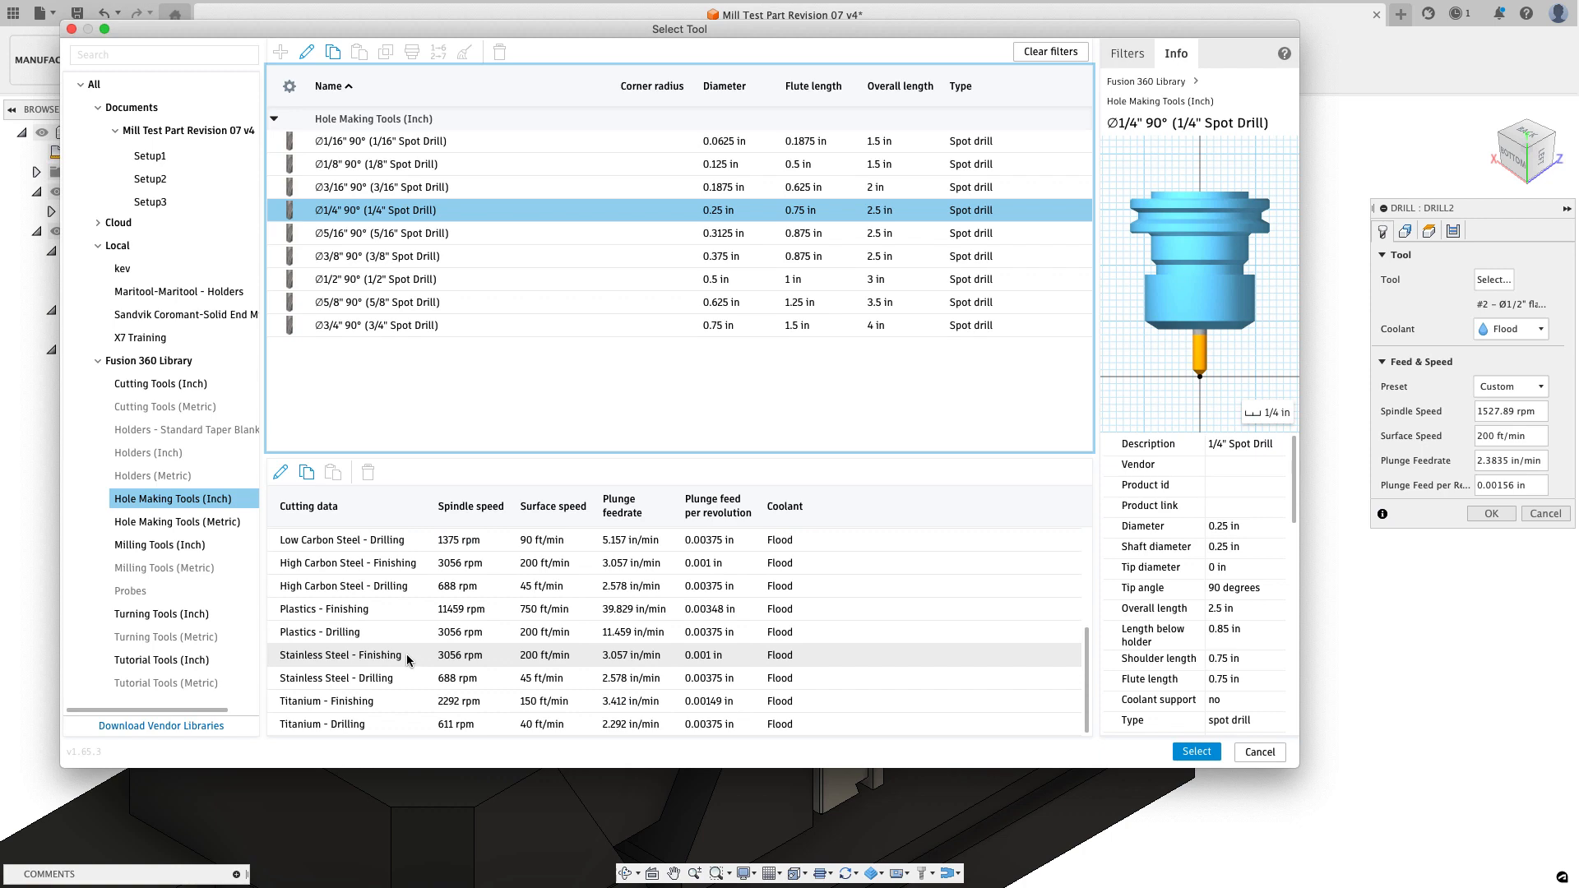
click(336, 679)
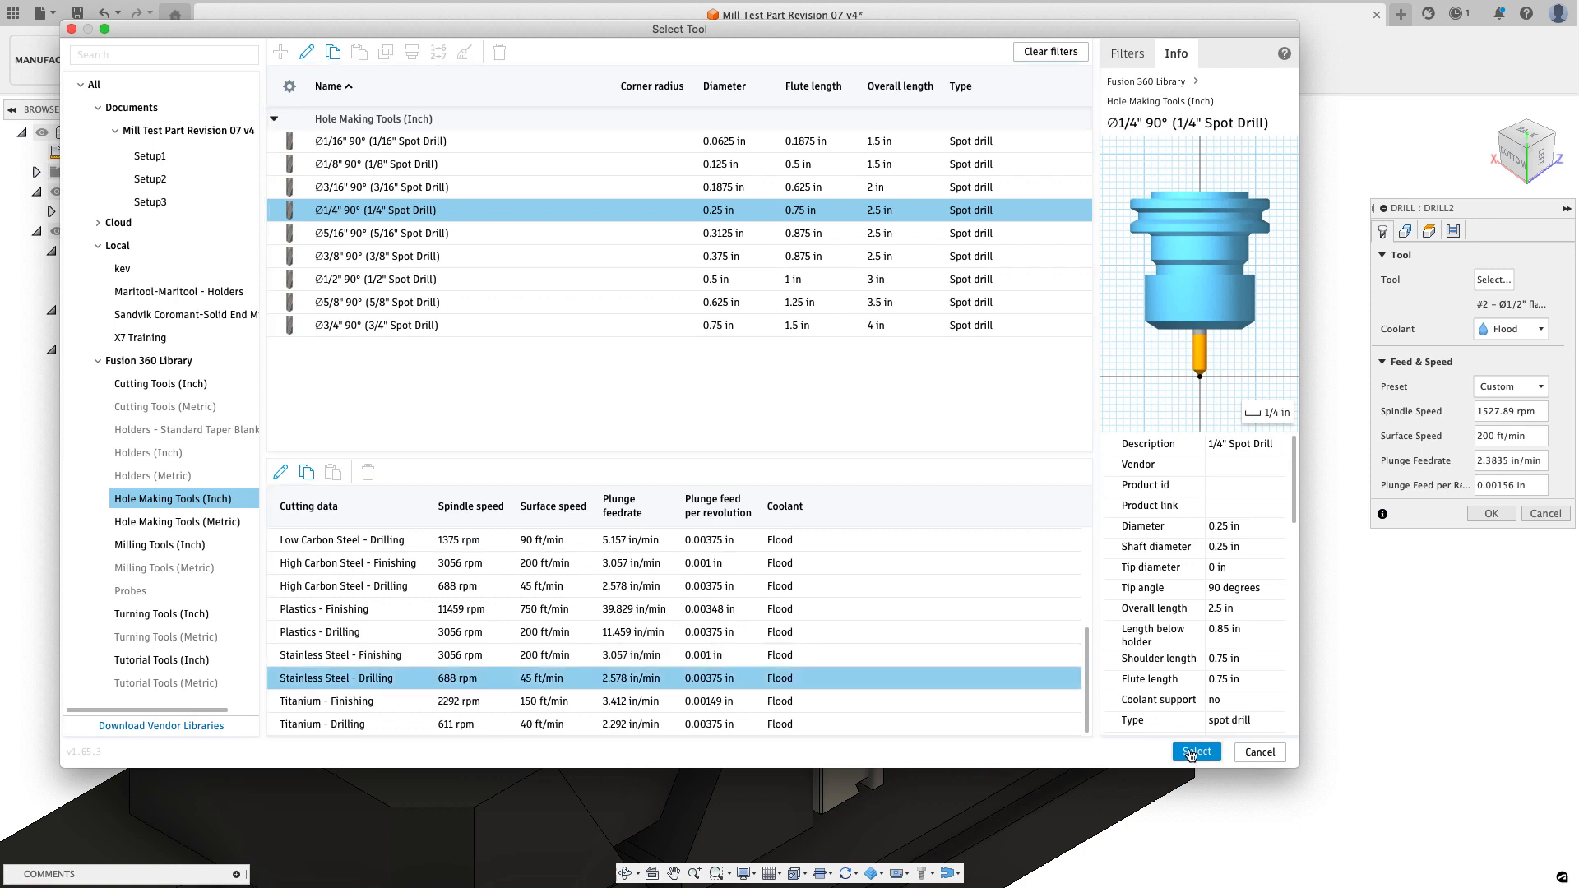
click(1196, 752)
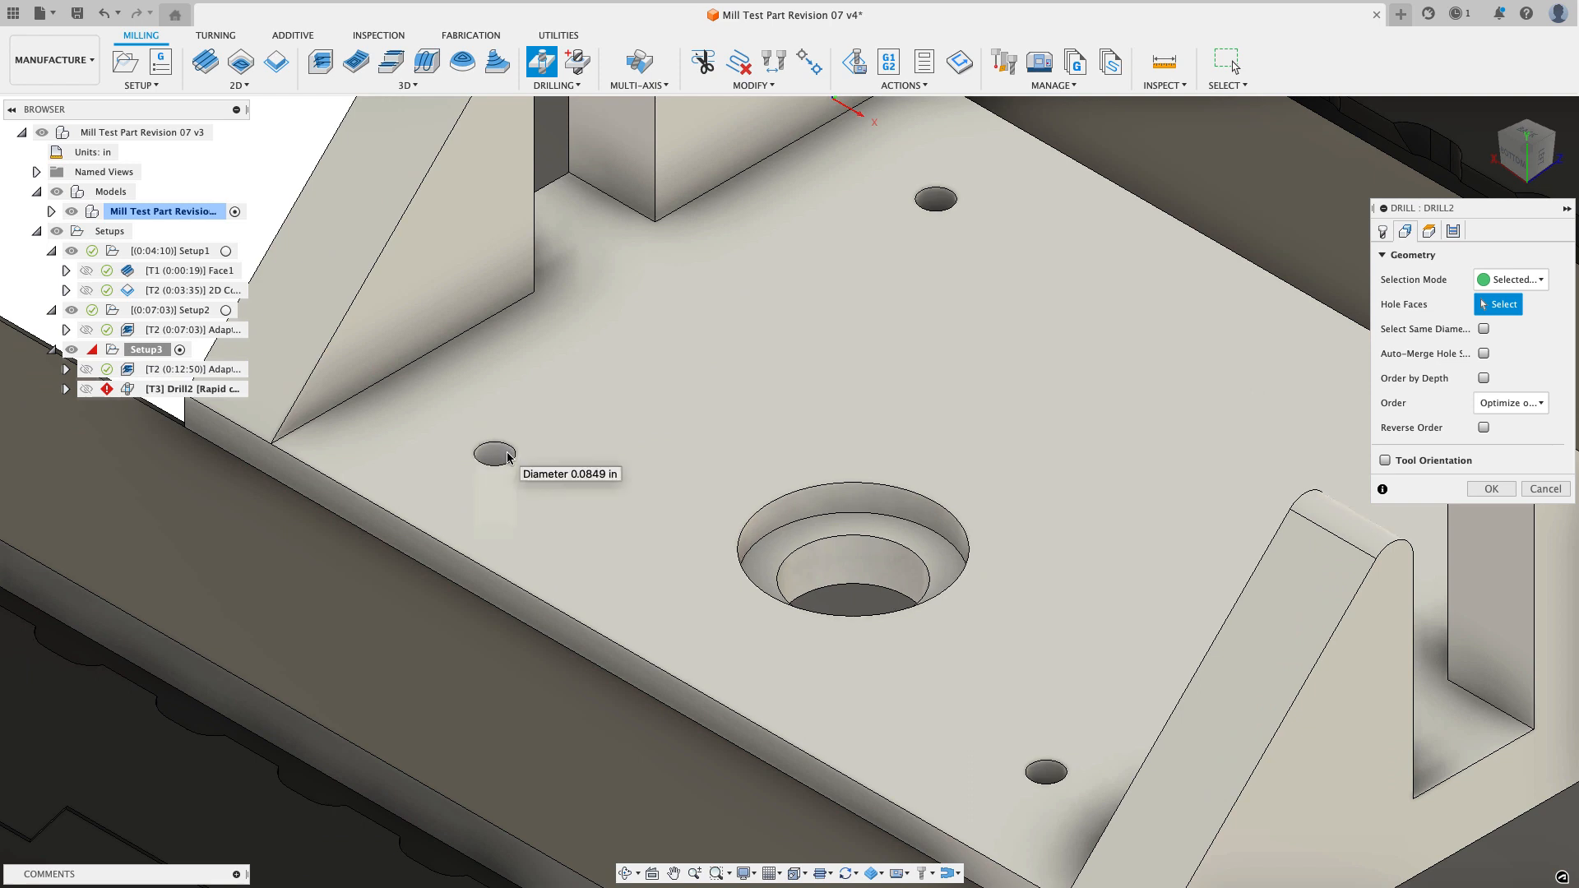
Step: Select the small hole faces on the part as spot-drill locations
click(488, 455)
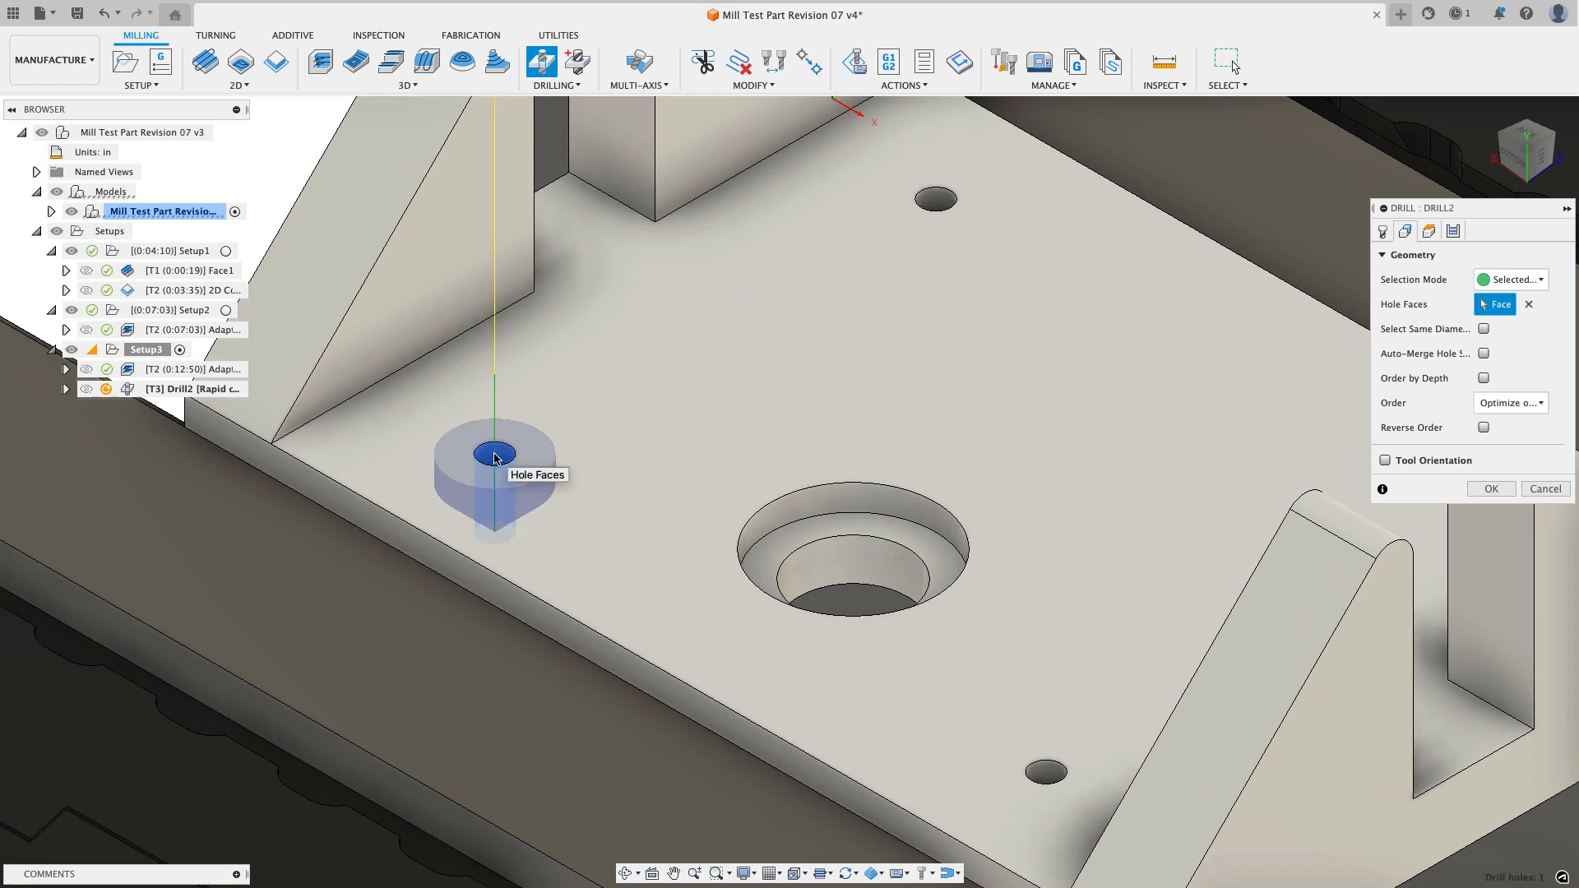
click(859, 519)
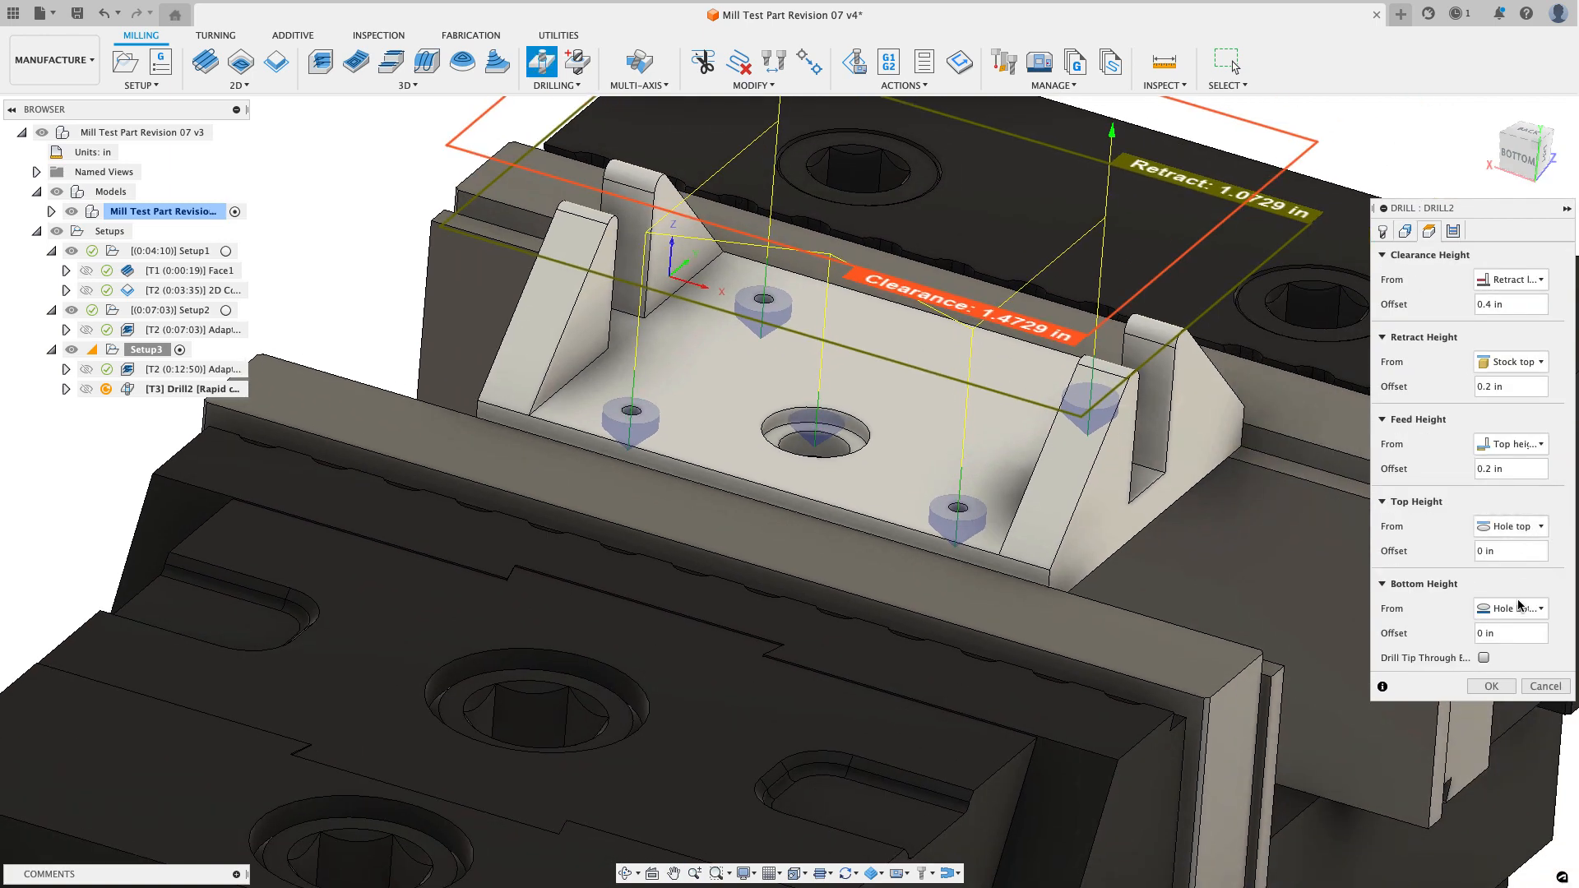
Step: Set bottom height from hole top at -0.03 in, top offset 0.01 in, and accept Drill2
click(1511, 609)
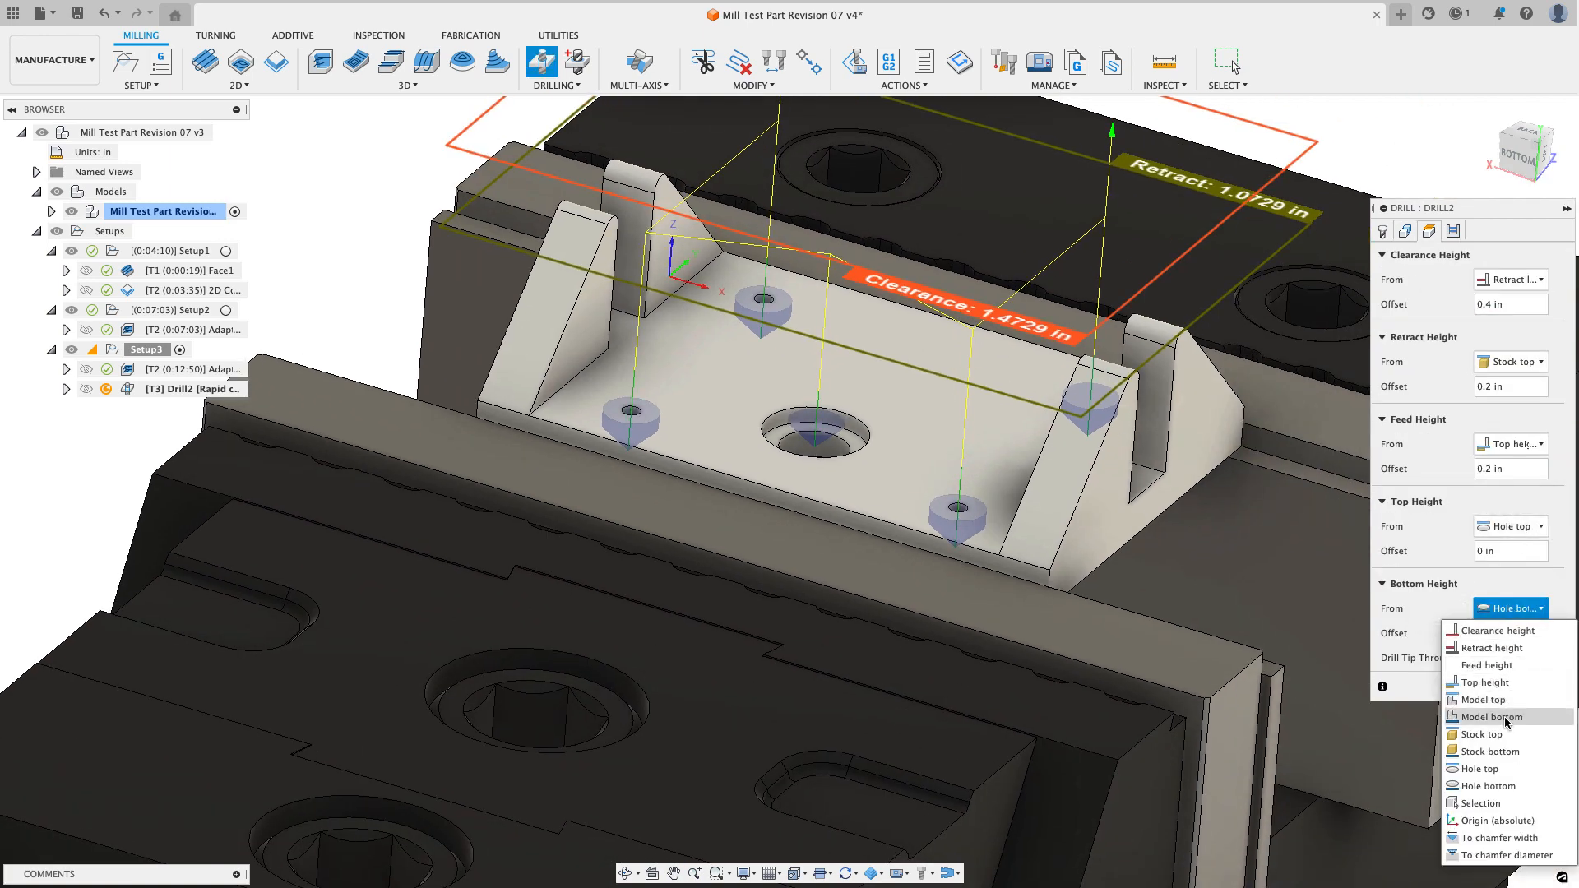
mouse_move(1495, 752)
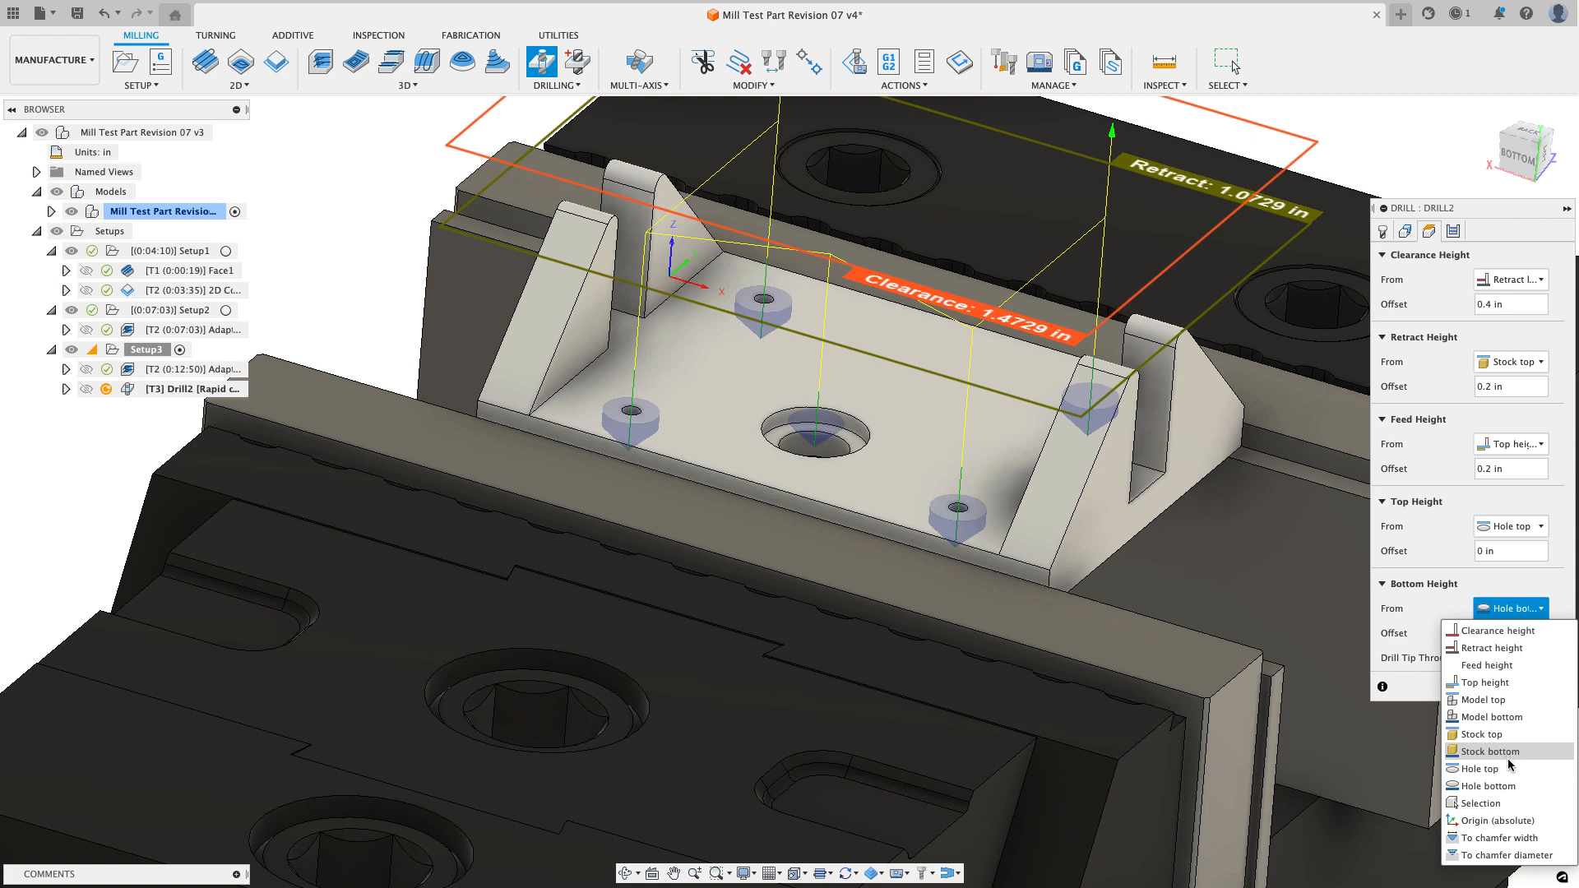
click(1480, 769)
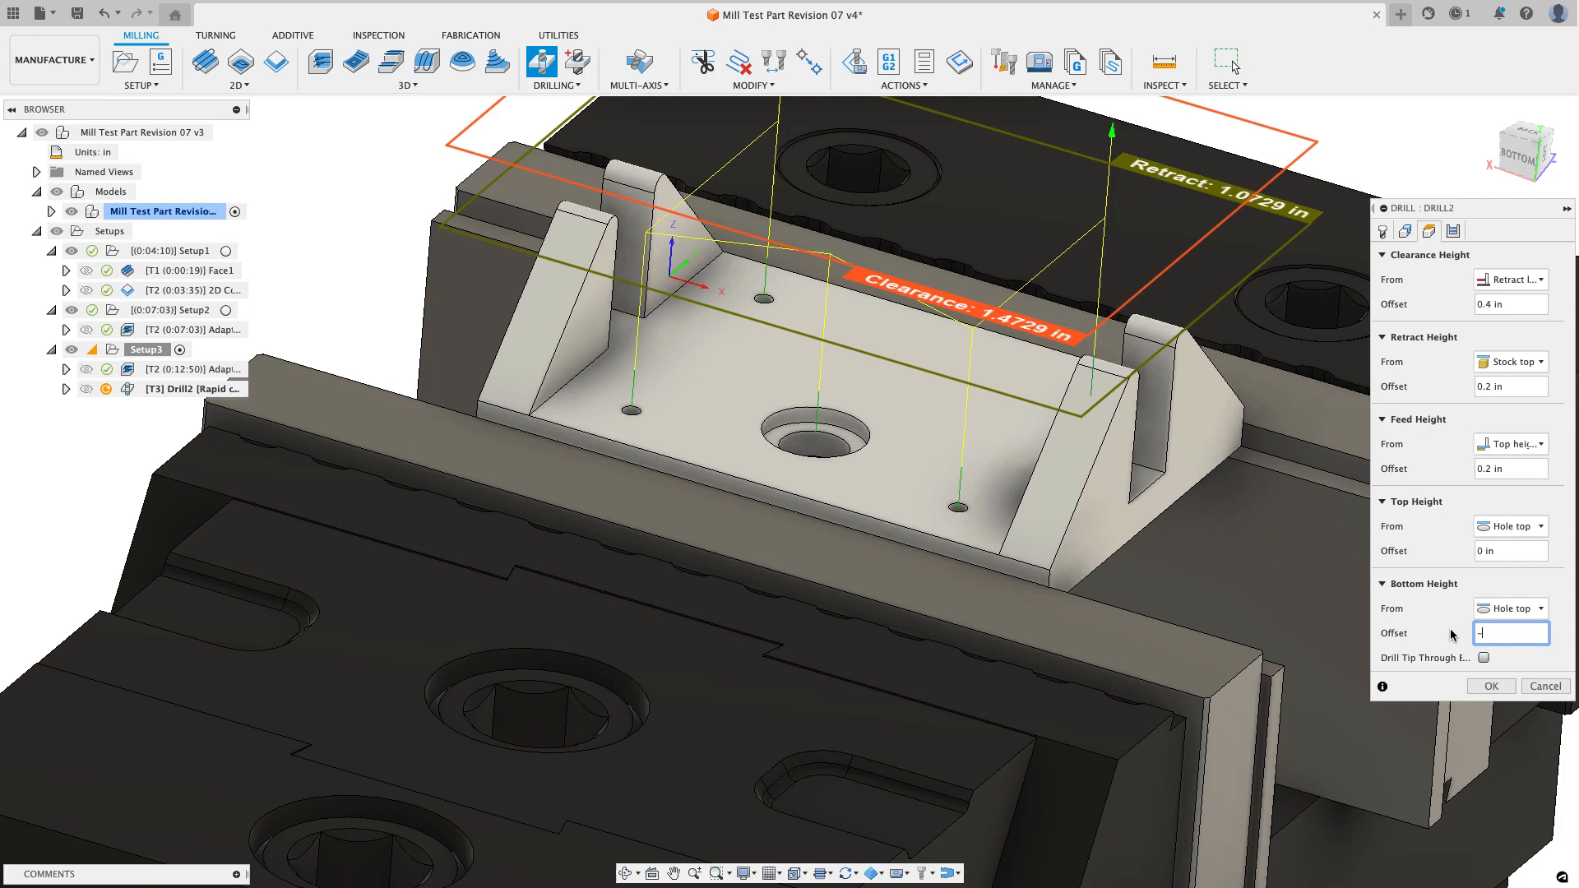
text(-.03)
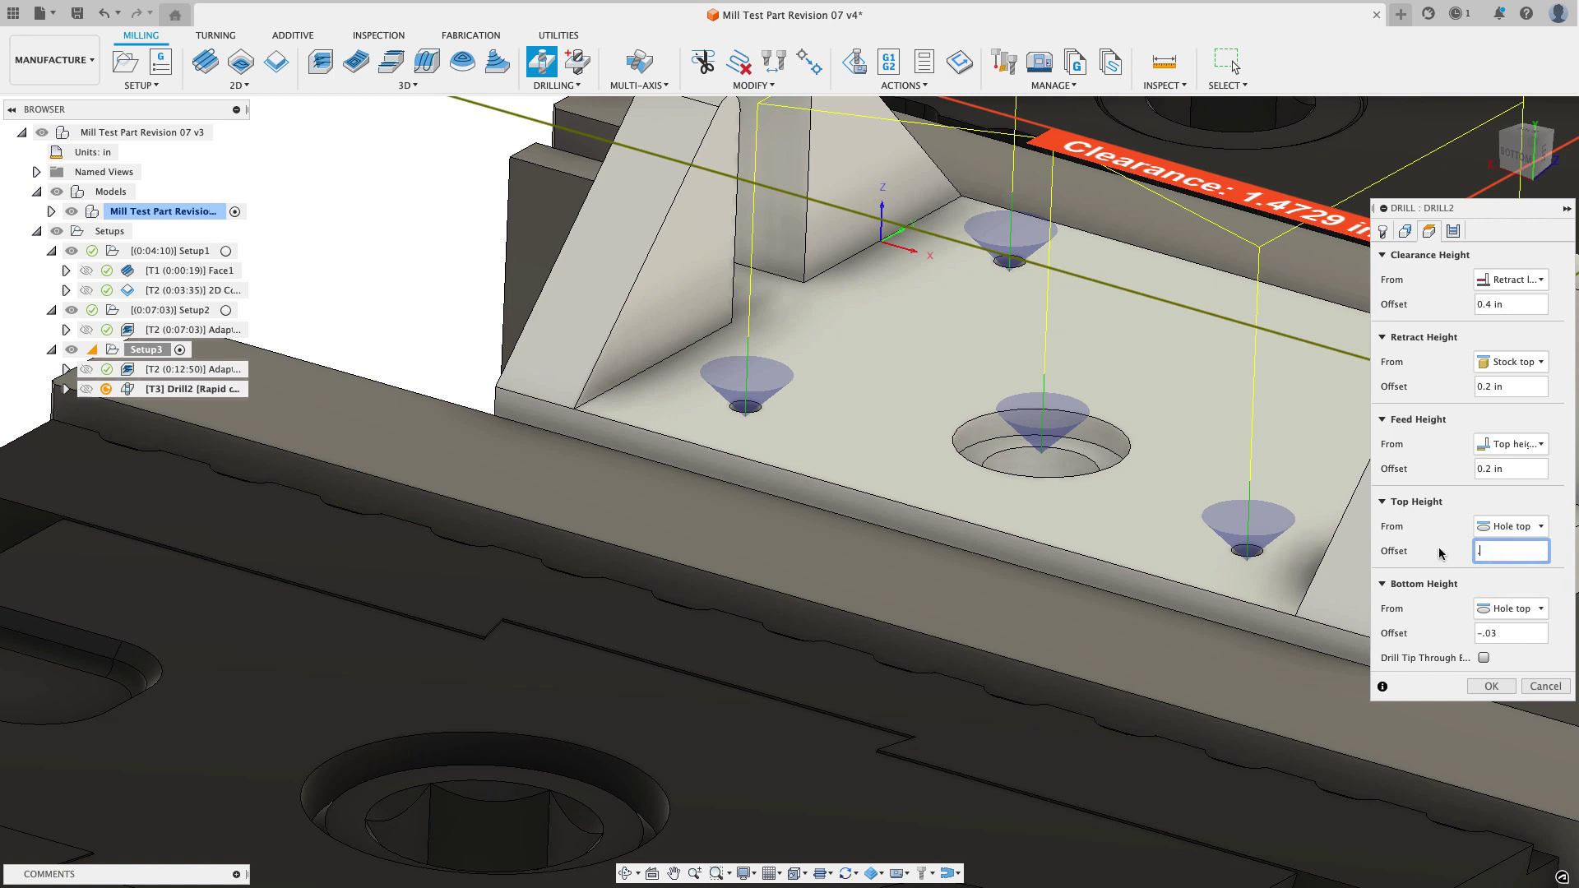
text(.01)
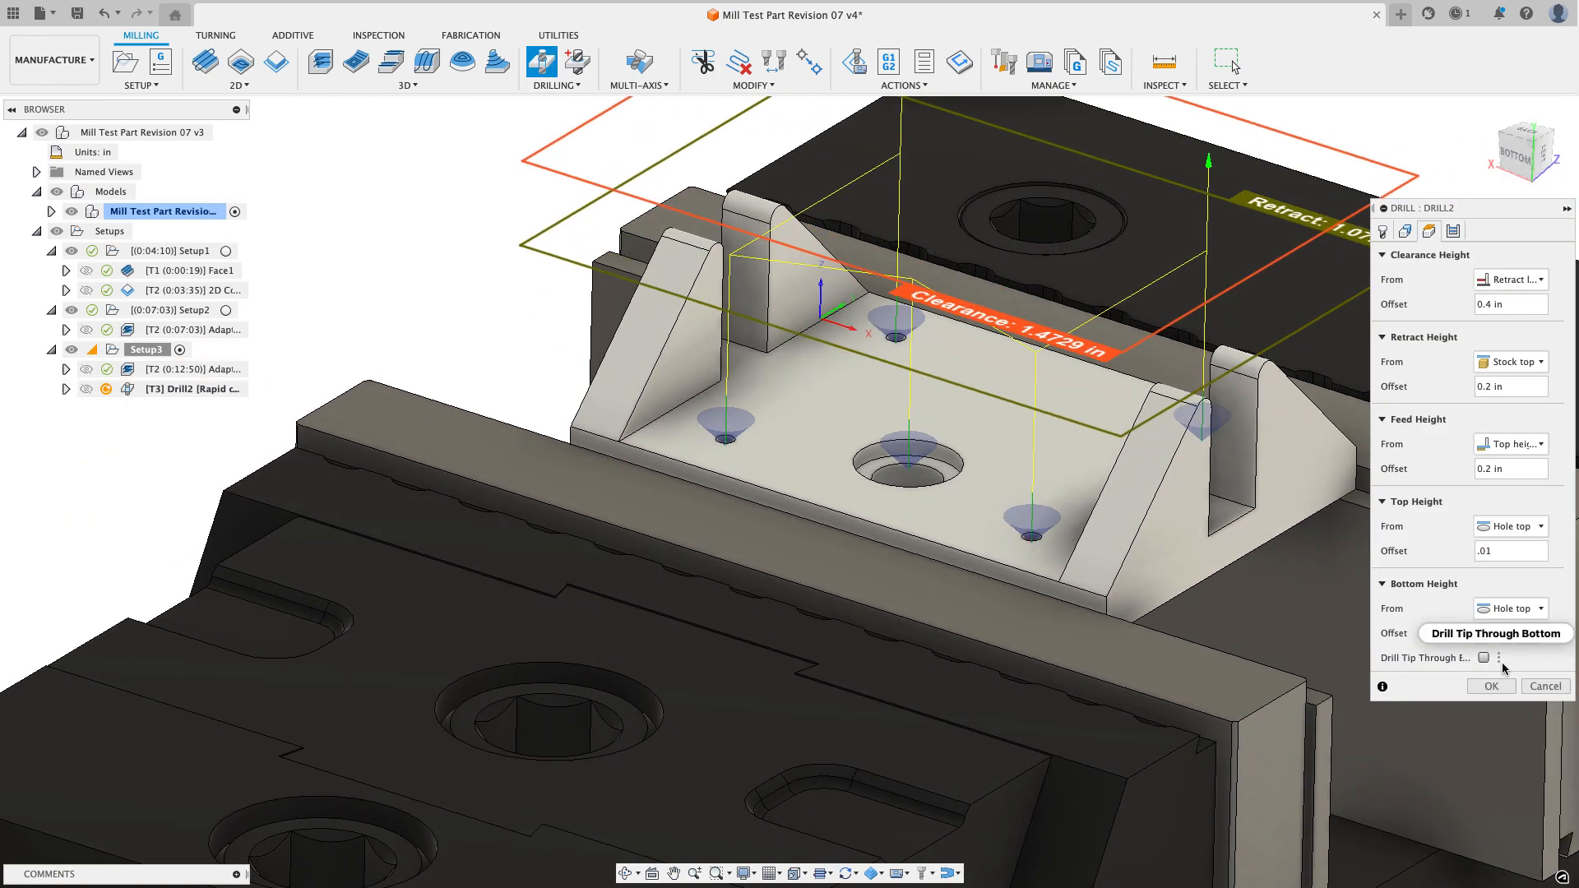
click(1491, 686)
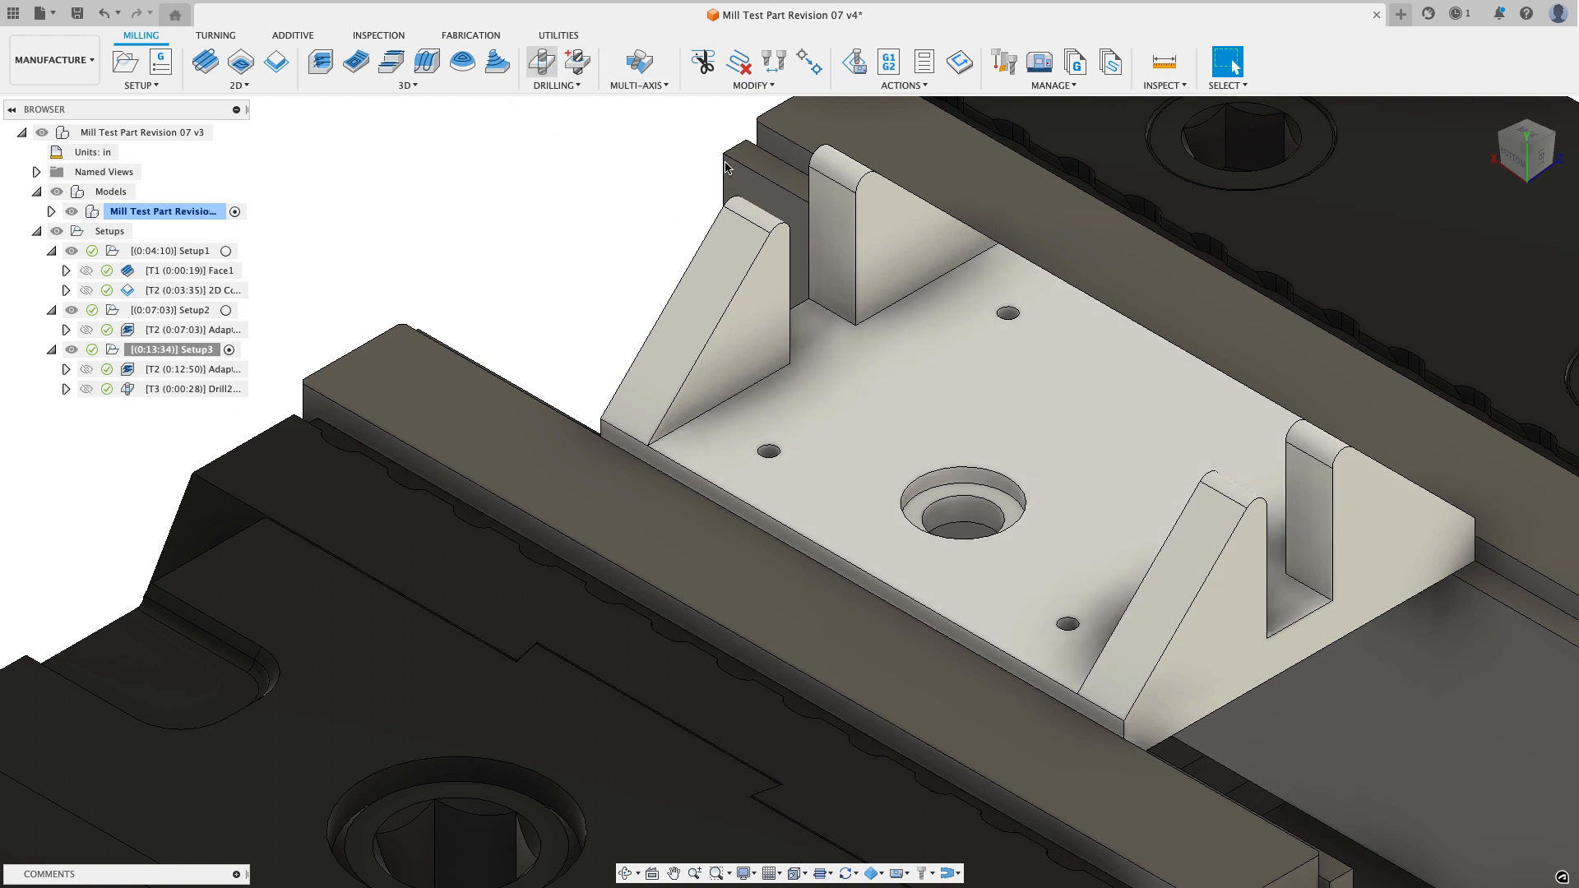
Step: Start Drill3 with the 5/16" 118° drill and Stainless Steel - Drilling cutting data
click(539, 62)
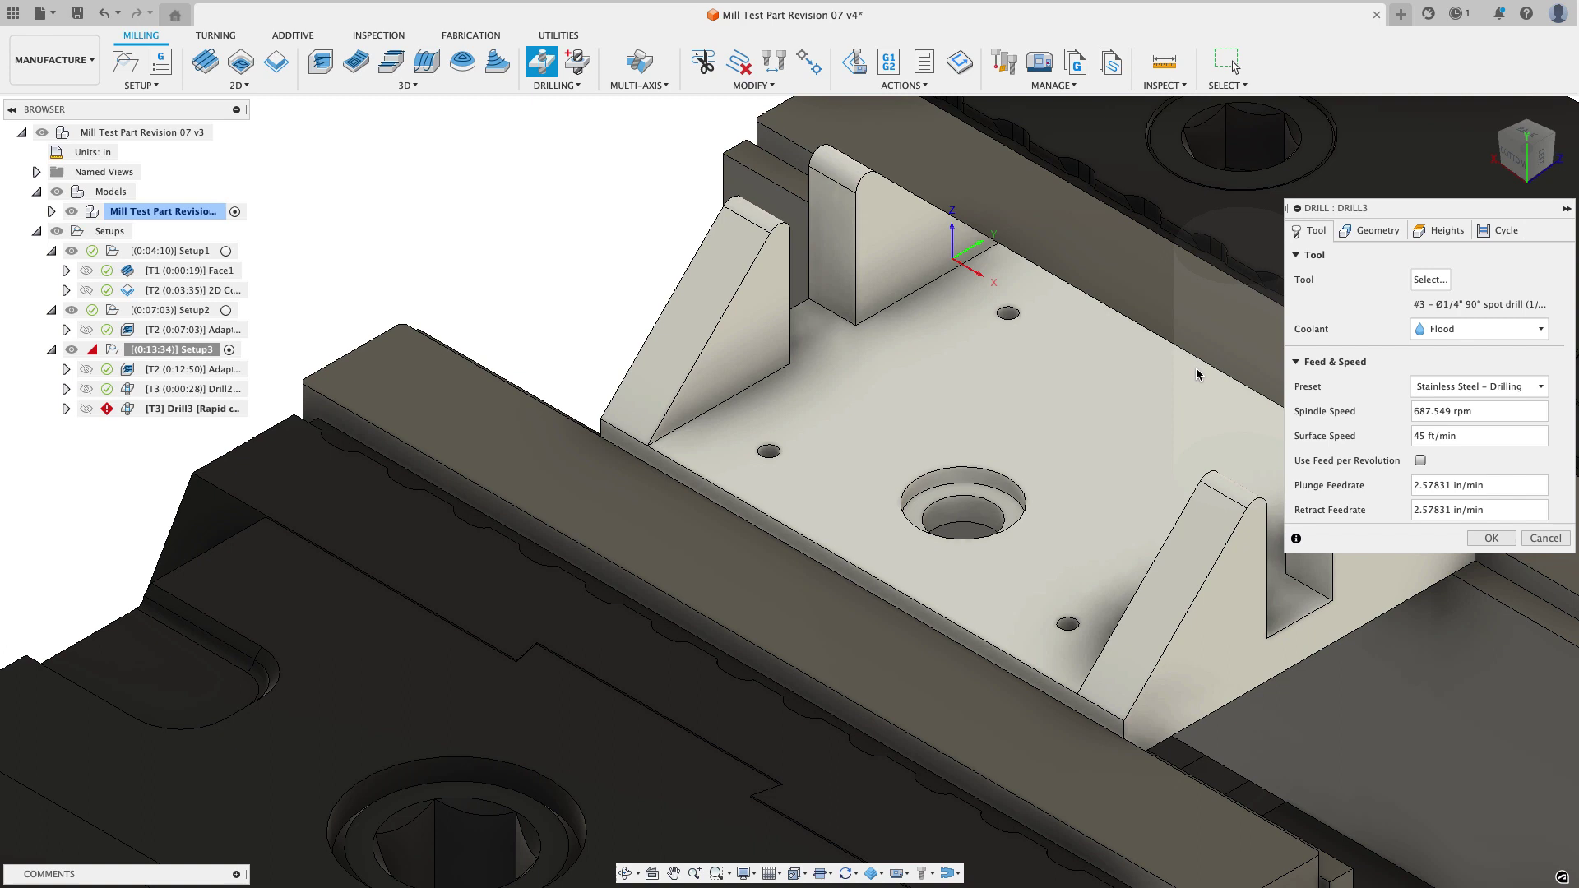
mouse_move(986, 510)
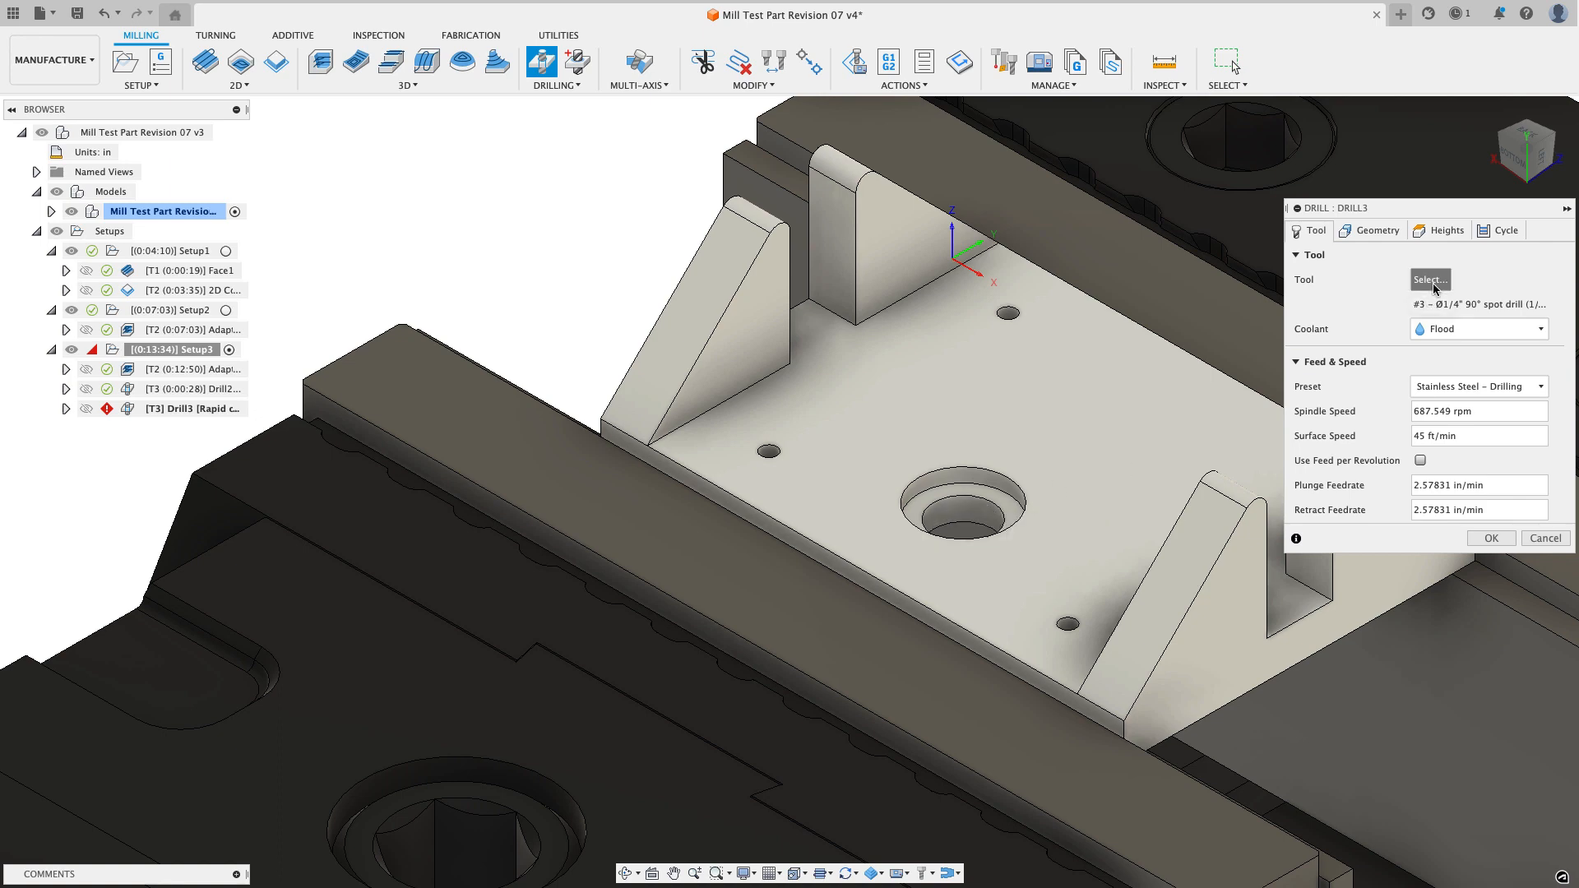
click(1431, 280)
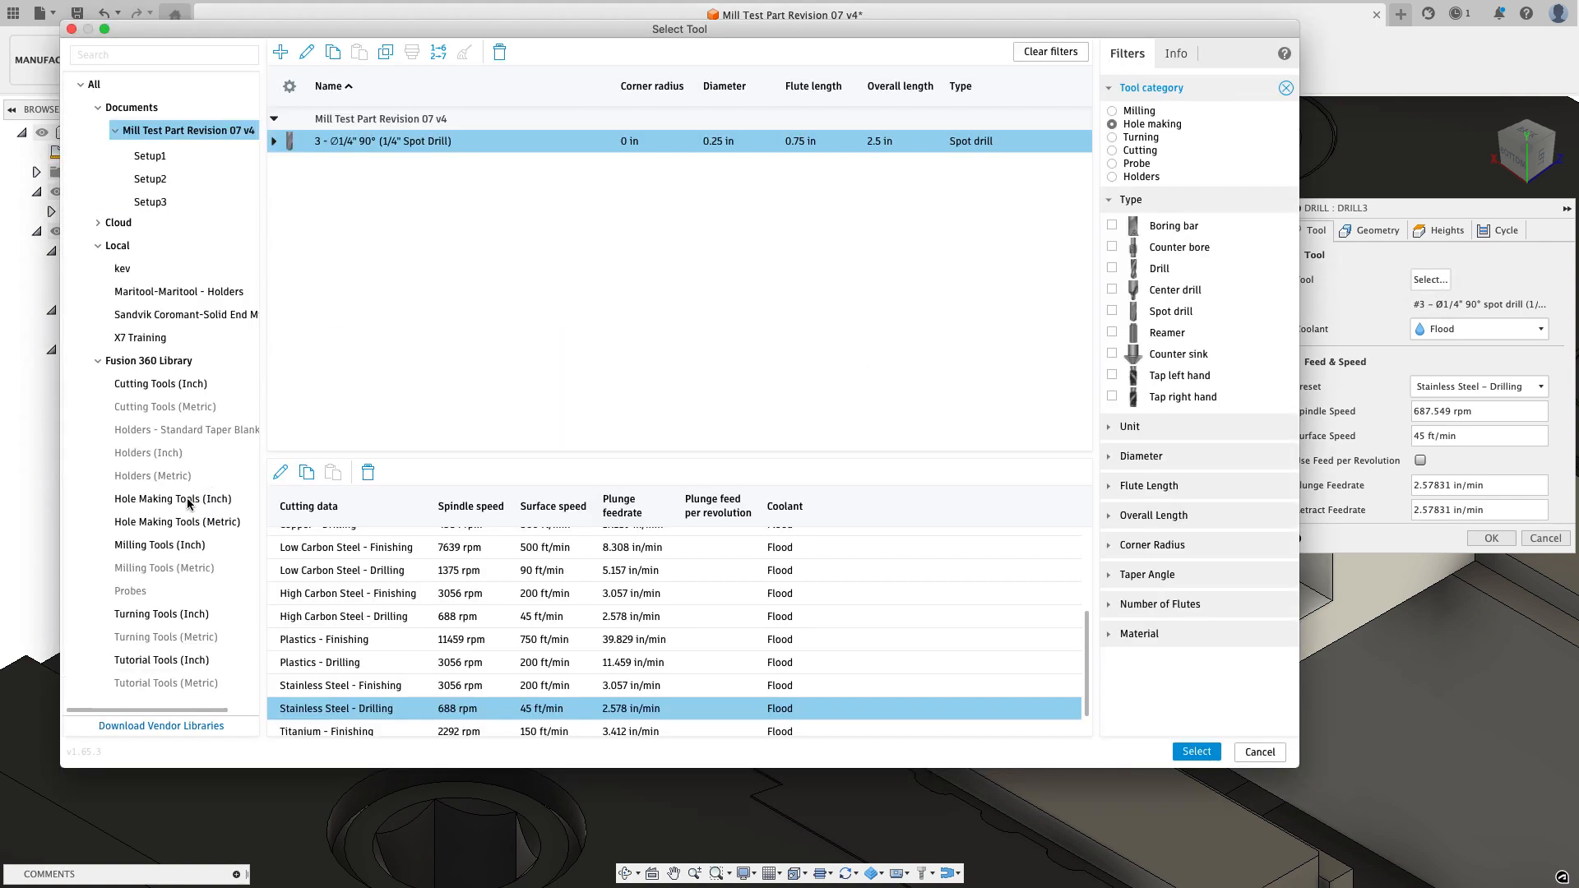
click(173, 499)
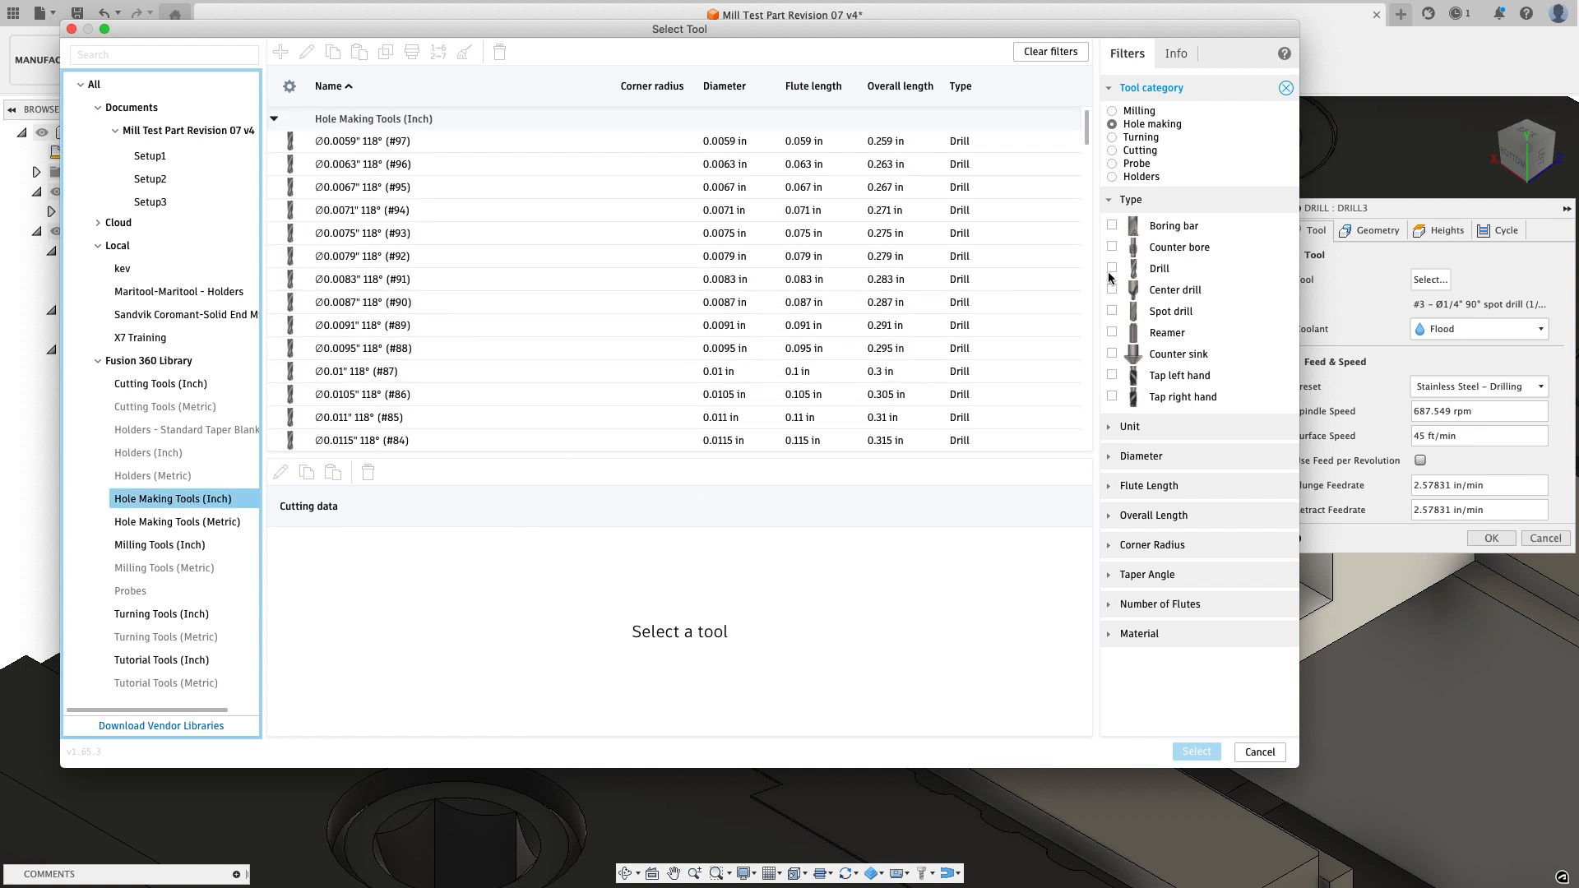
click(1112, 268)
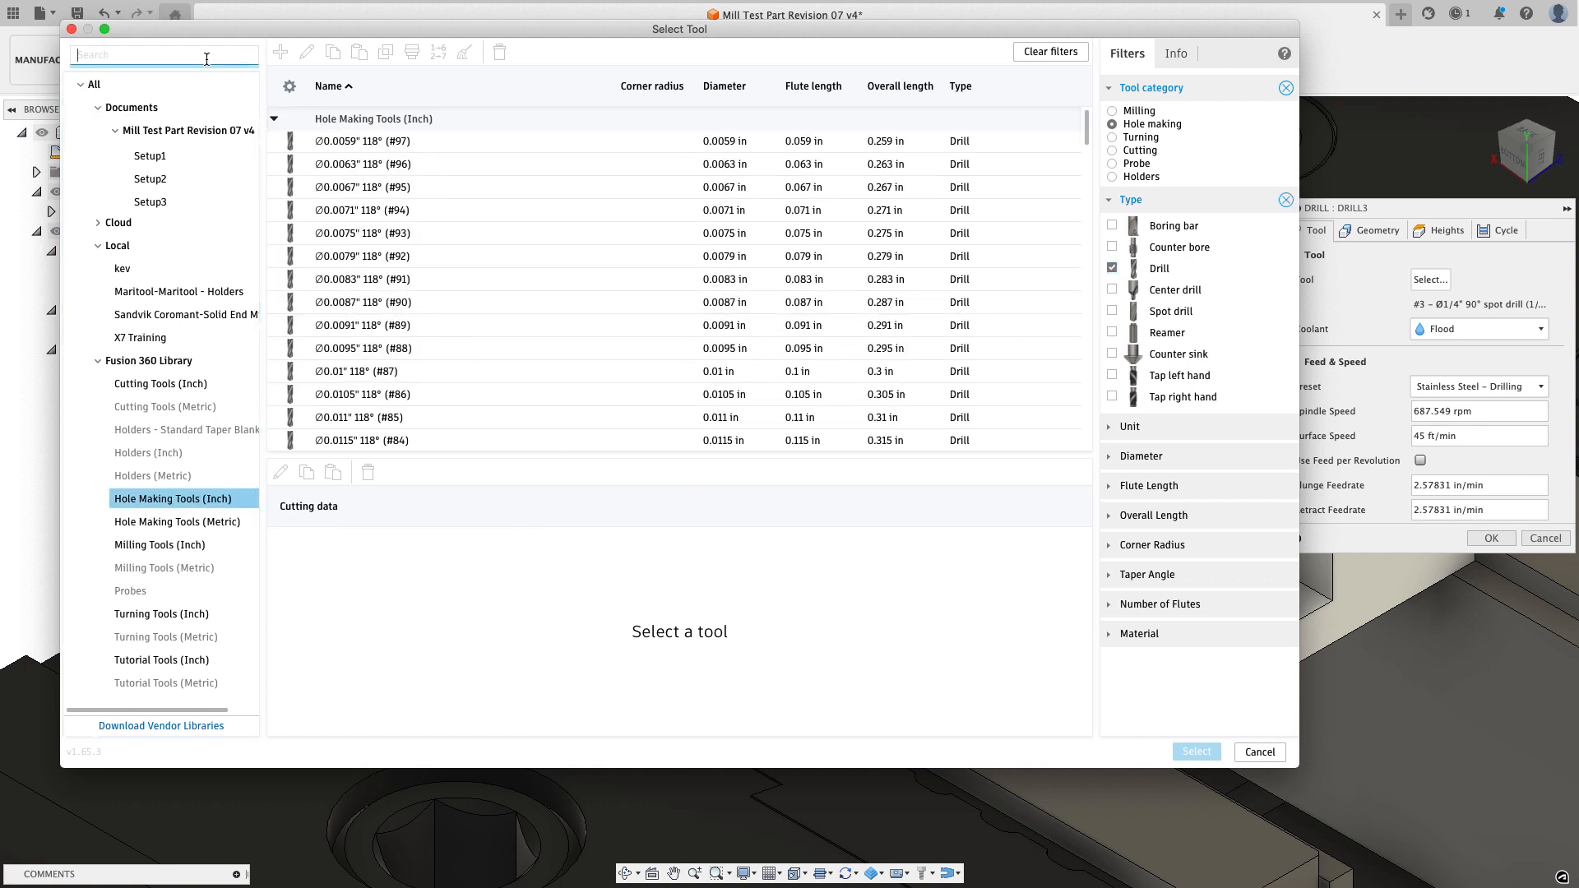
text(5/16)
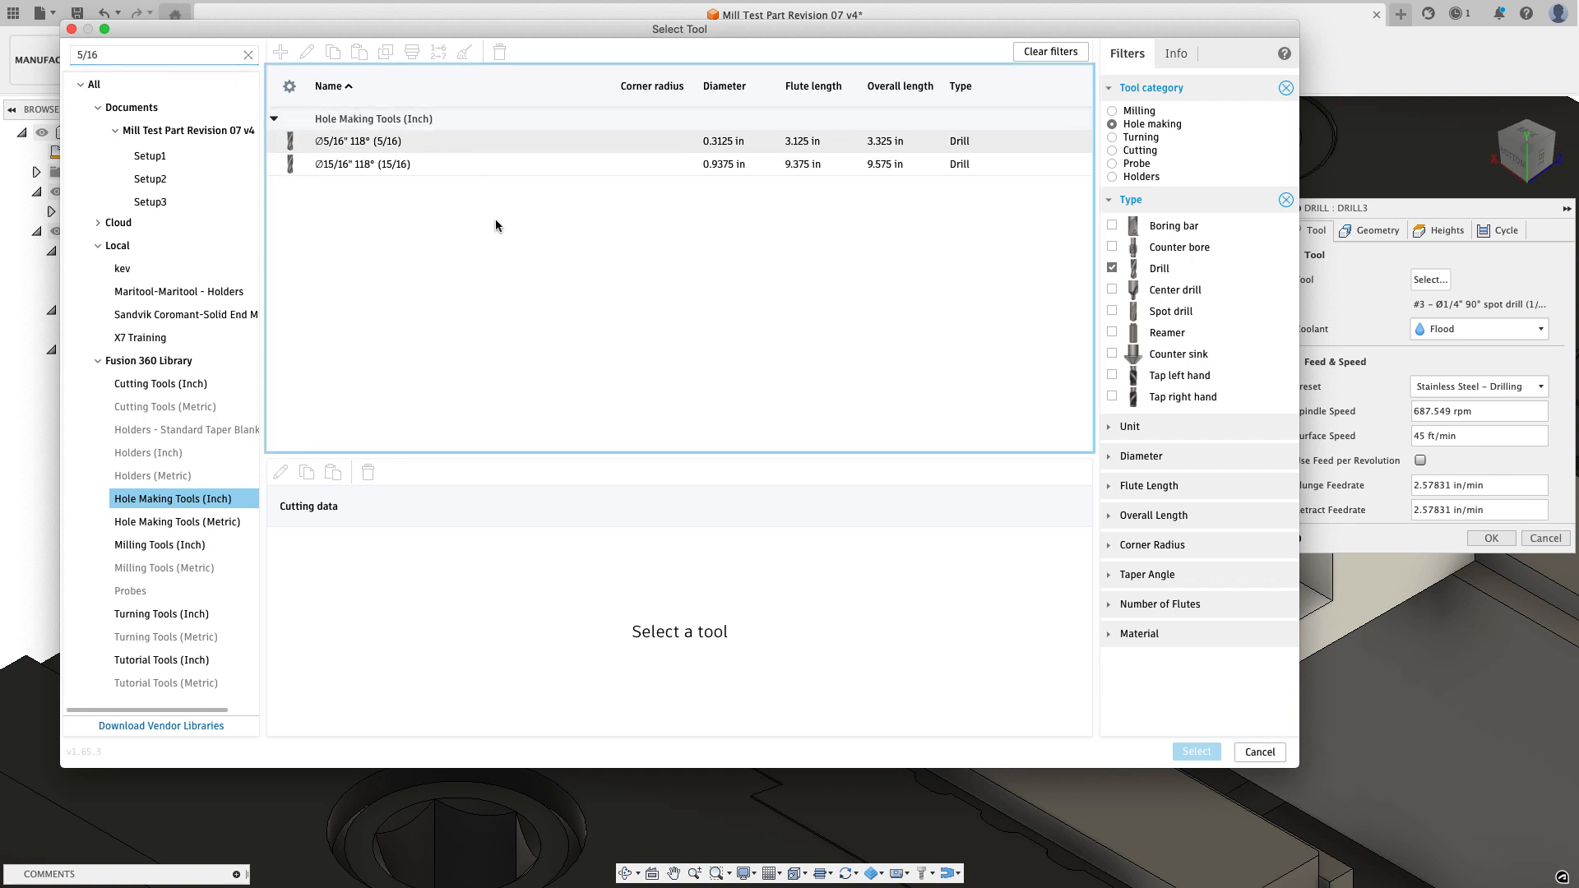
click(359, 140)
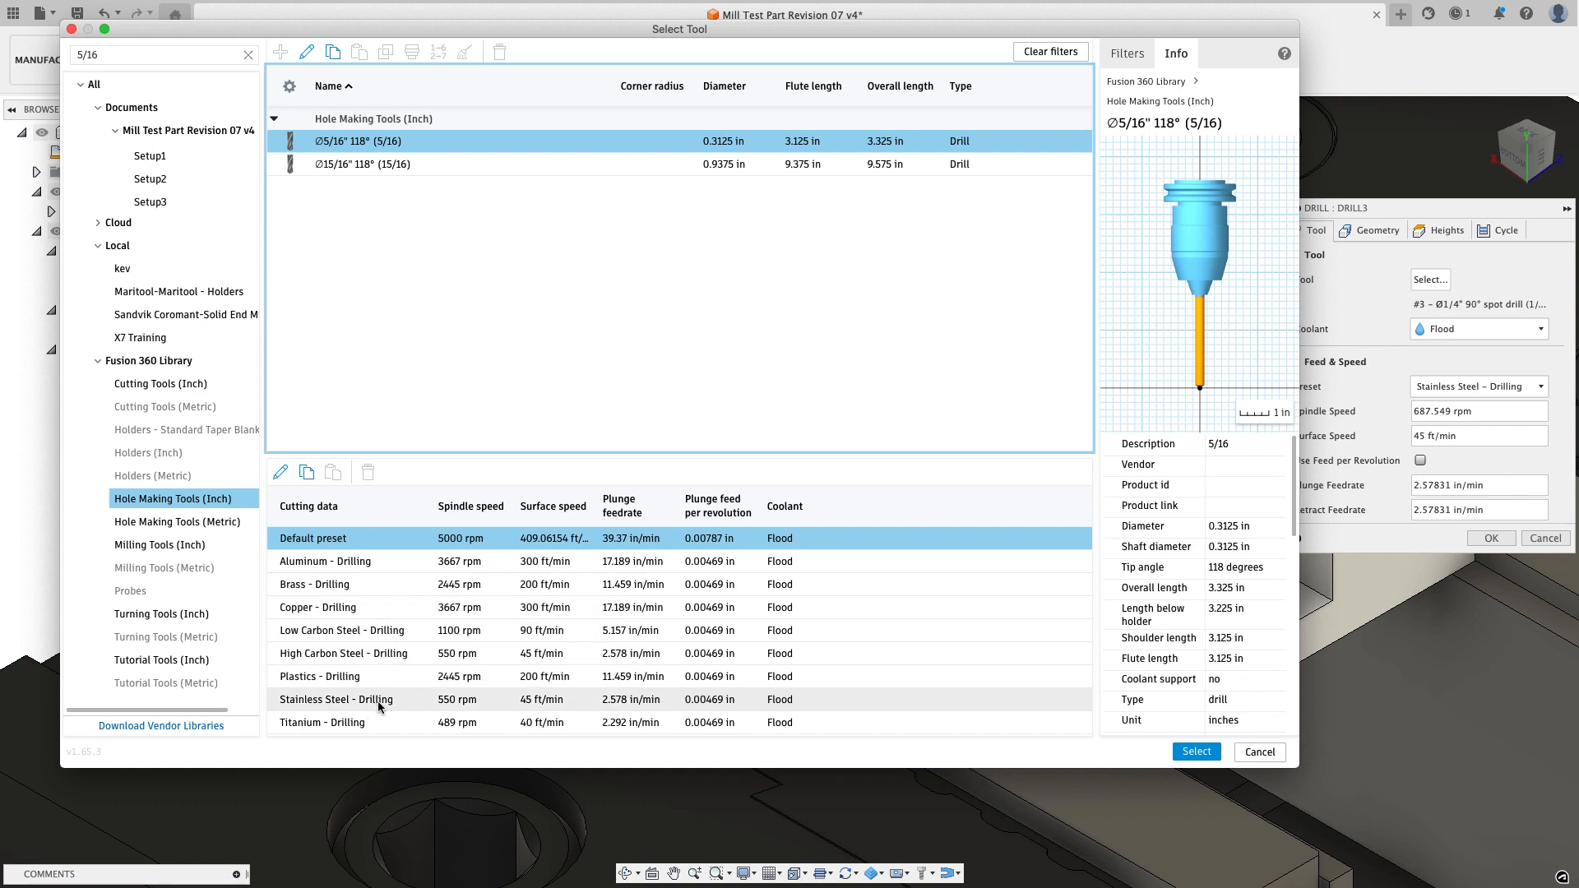
mouse_move(394, 709)
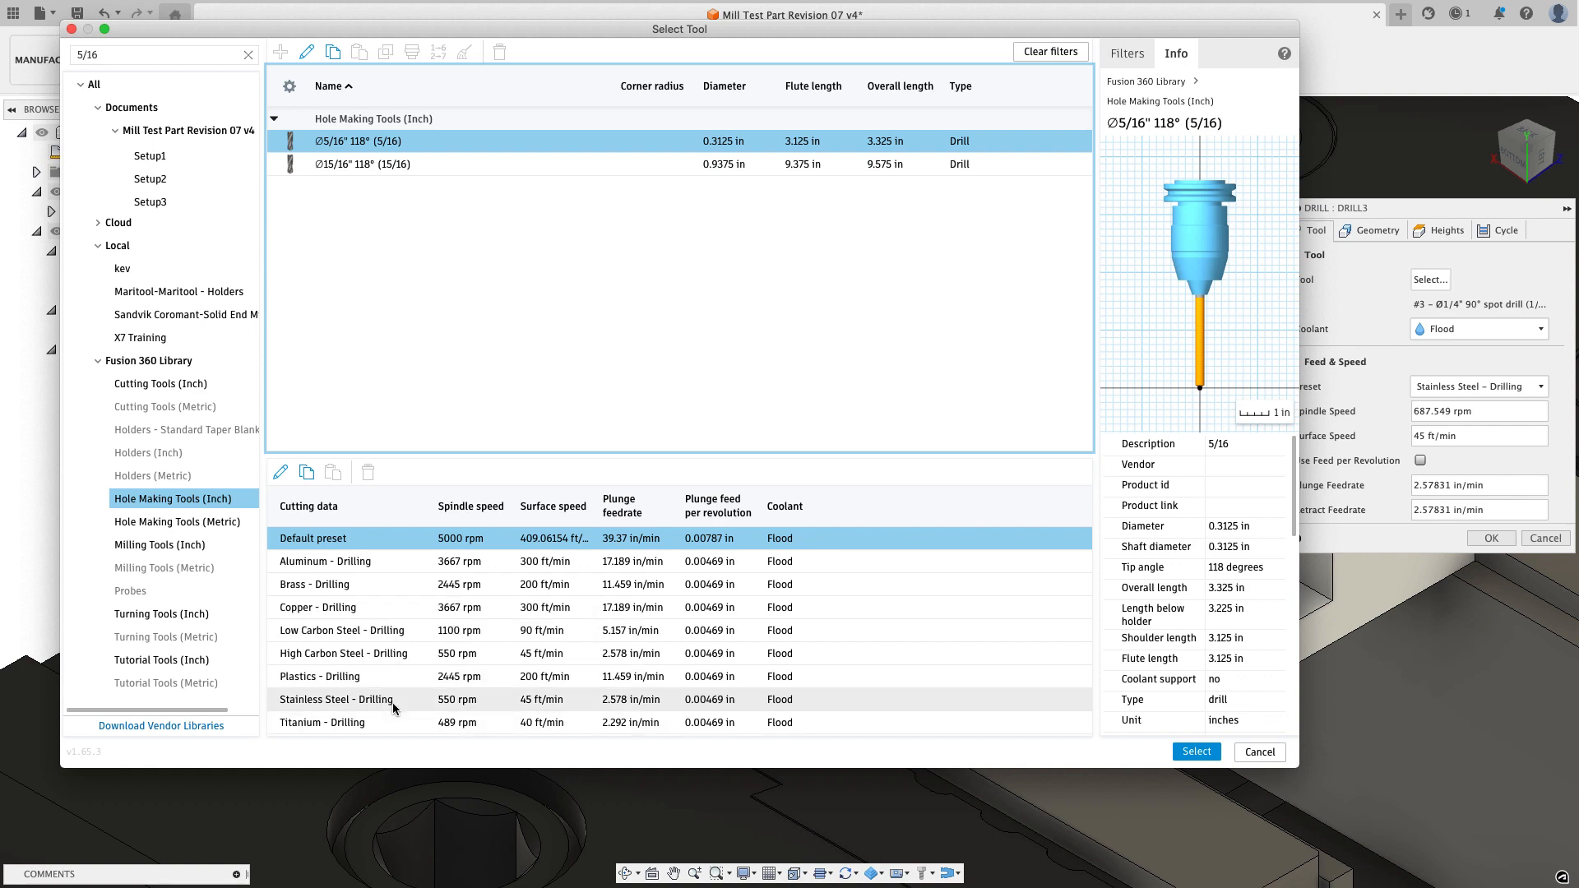
click(336, 699)
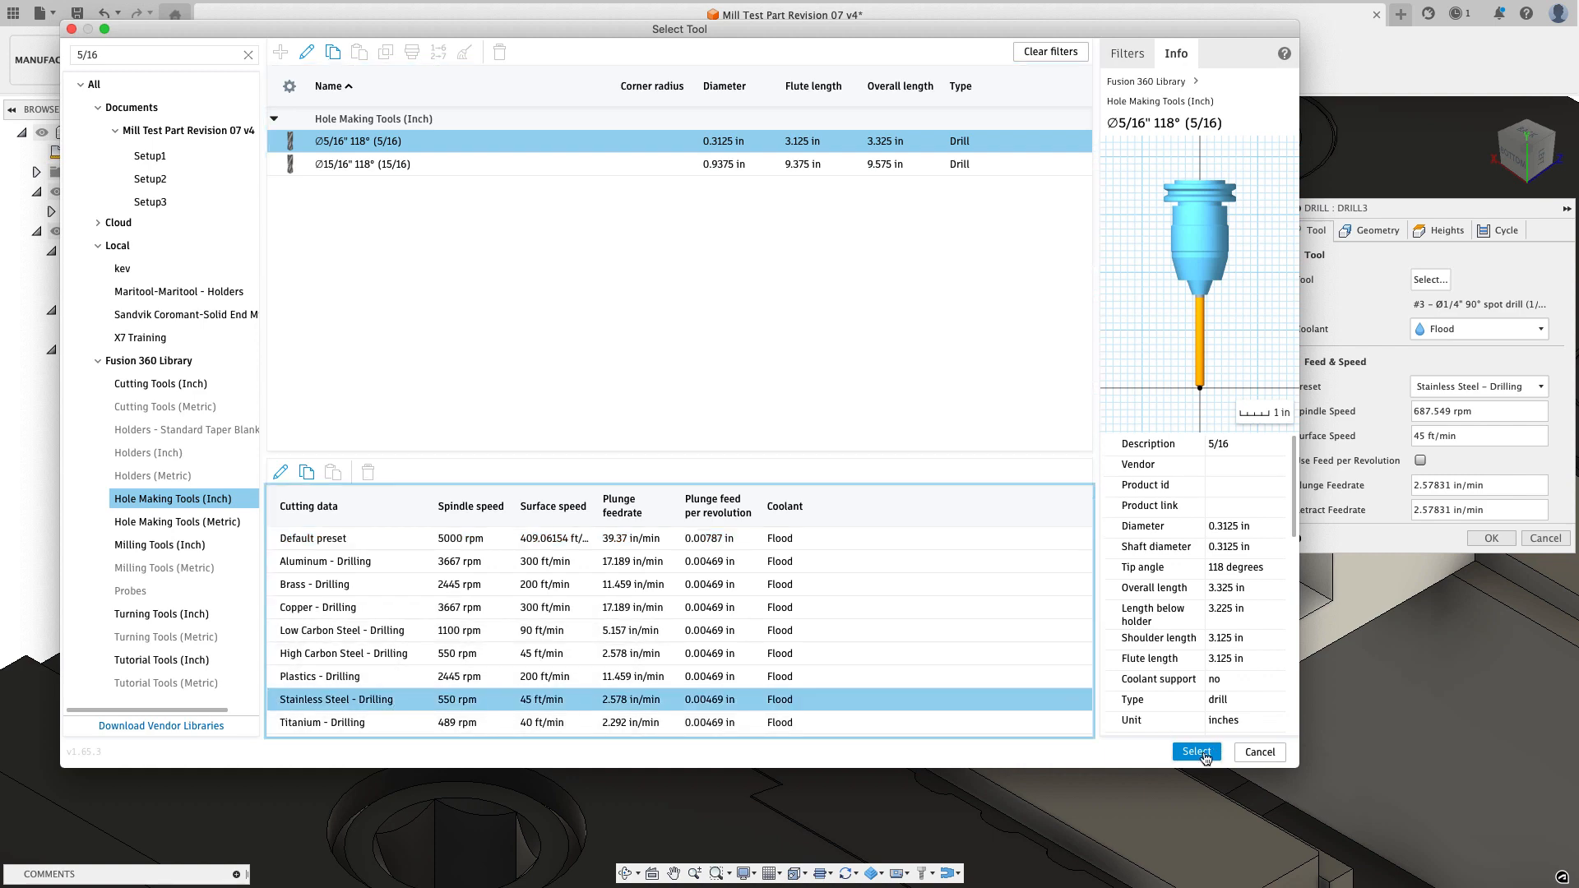
click(1196, 752)
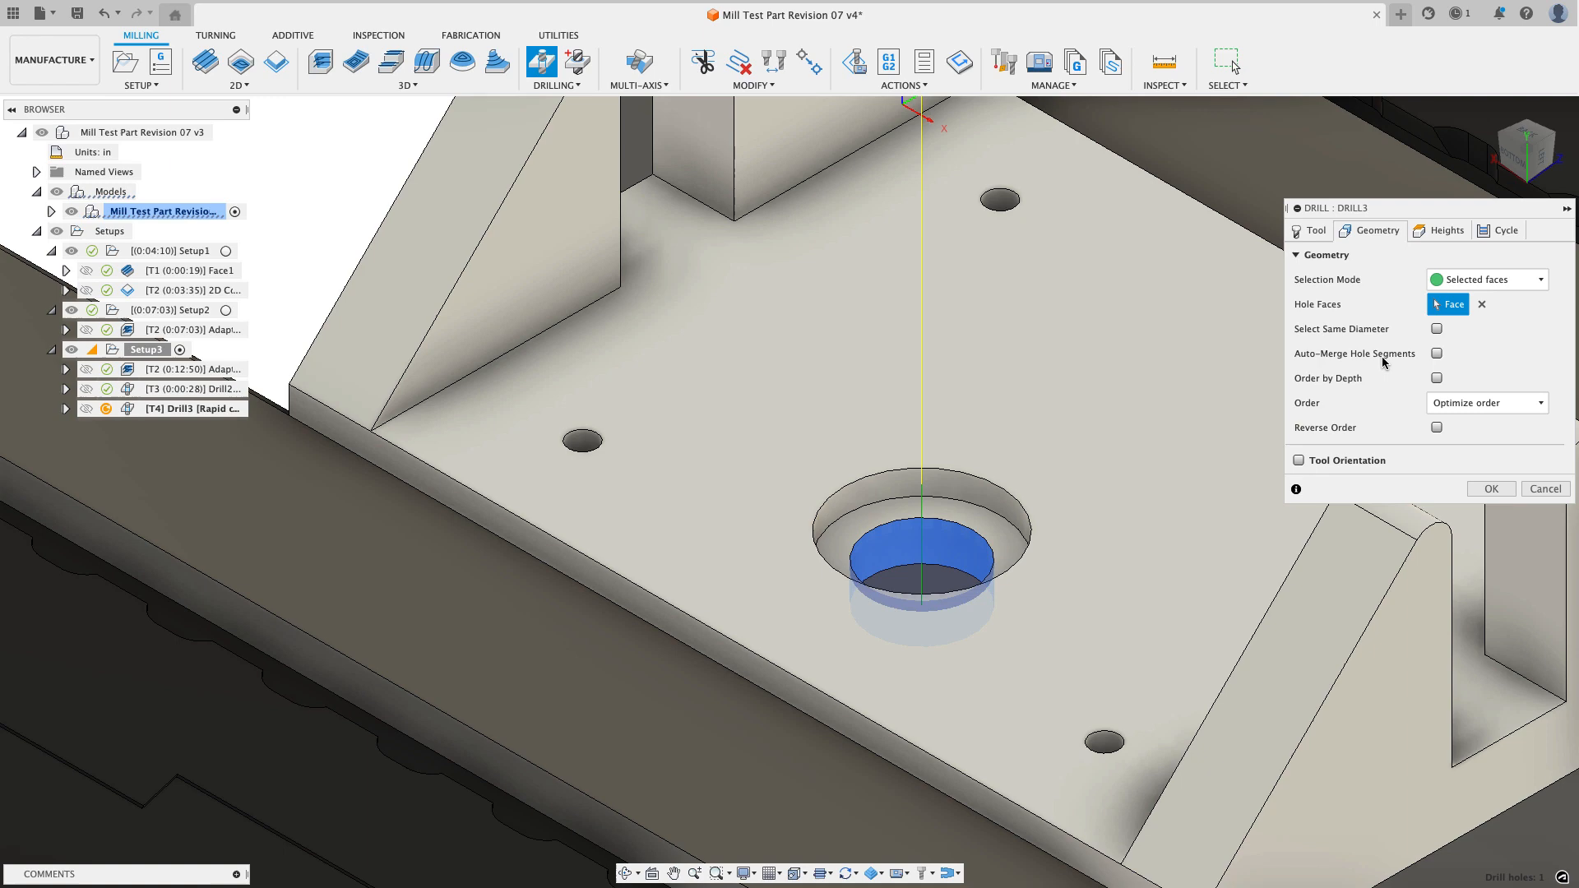
mouse_move(1436, 354)
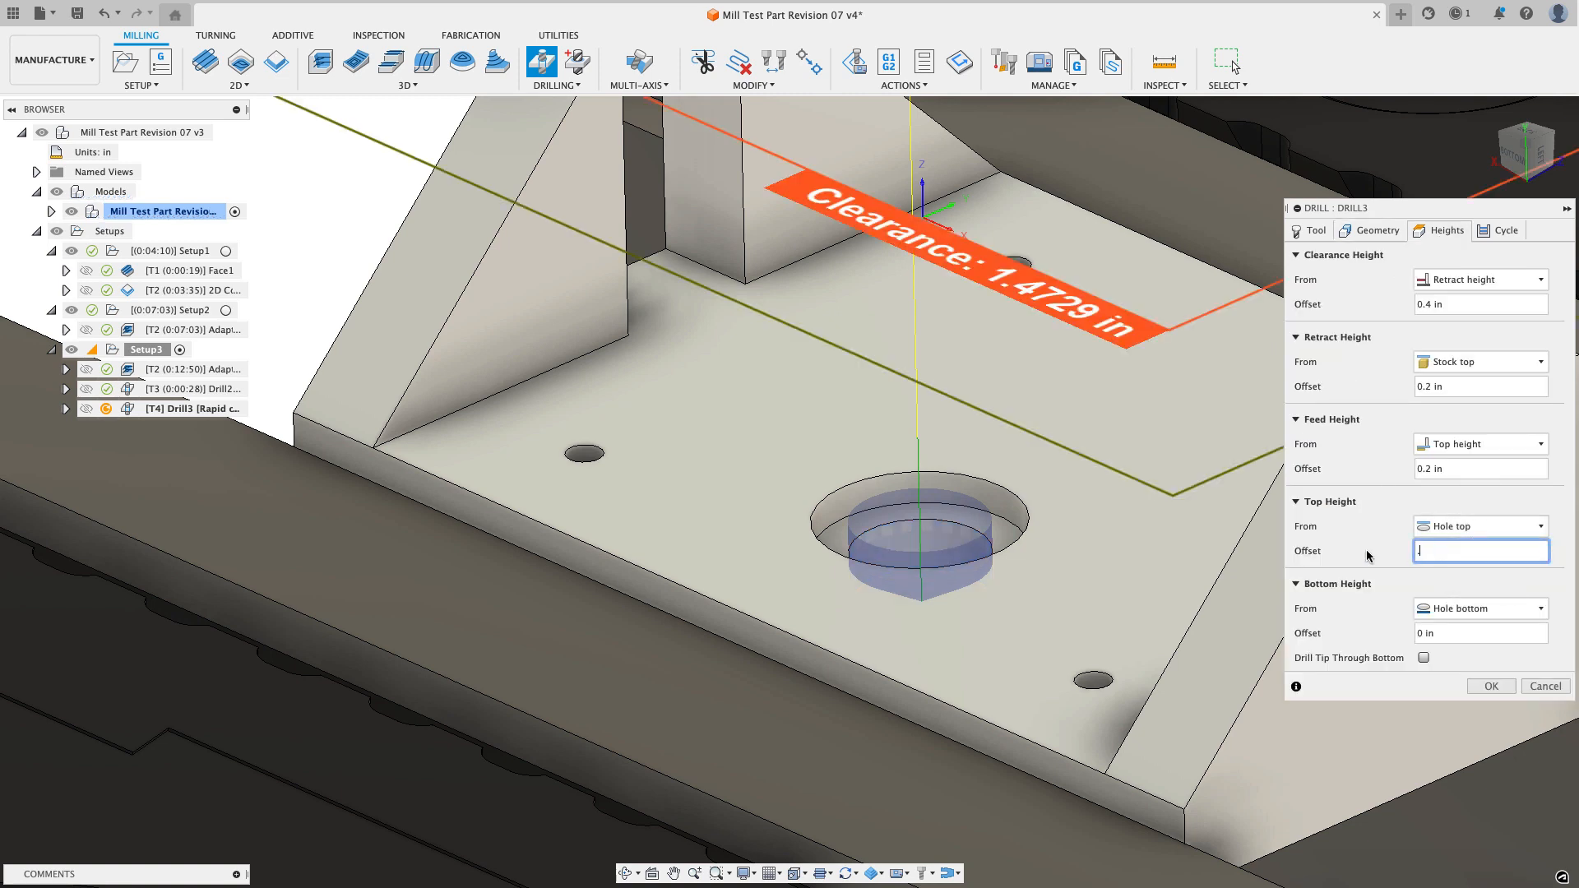
Step: Set Drill3 top offset 0.01 in, drill tip through bottom, break-through depth 0.05 in
text(.01)
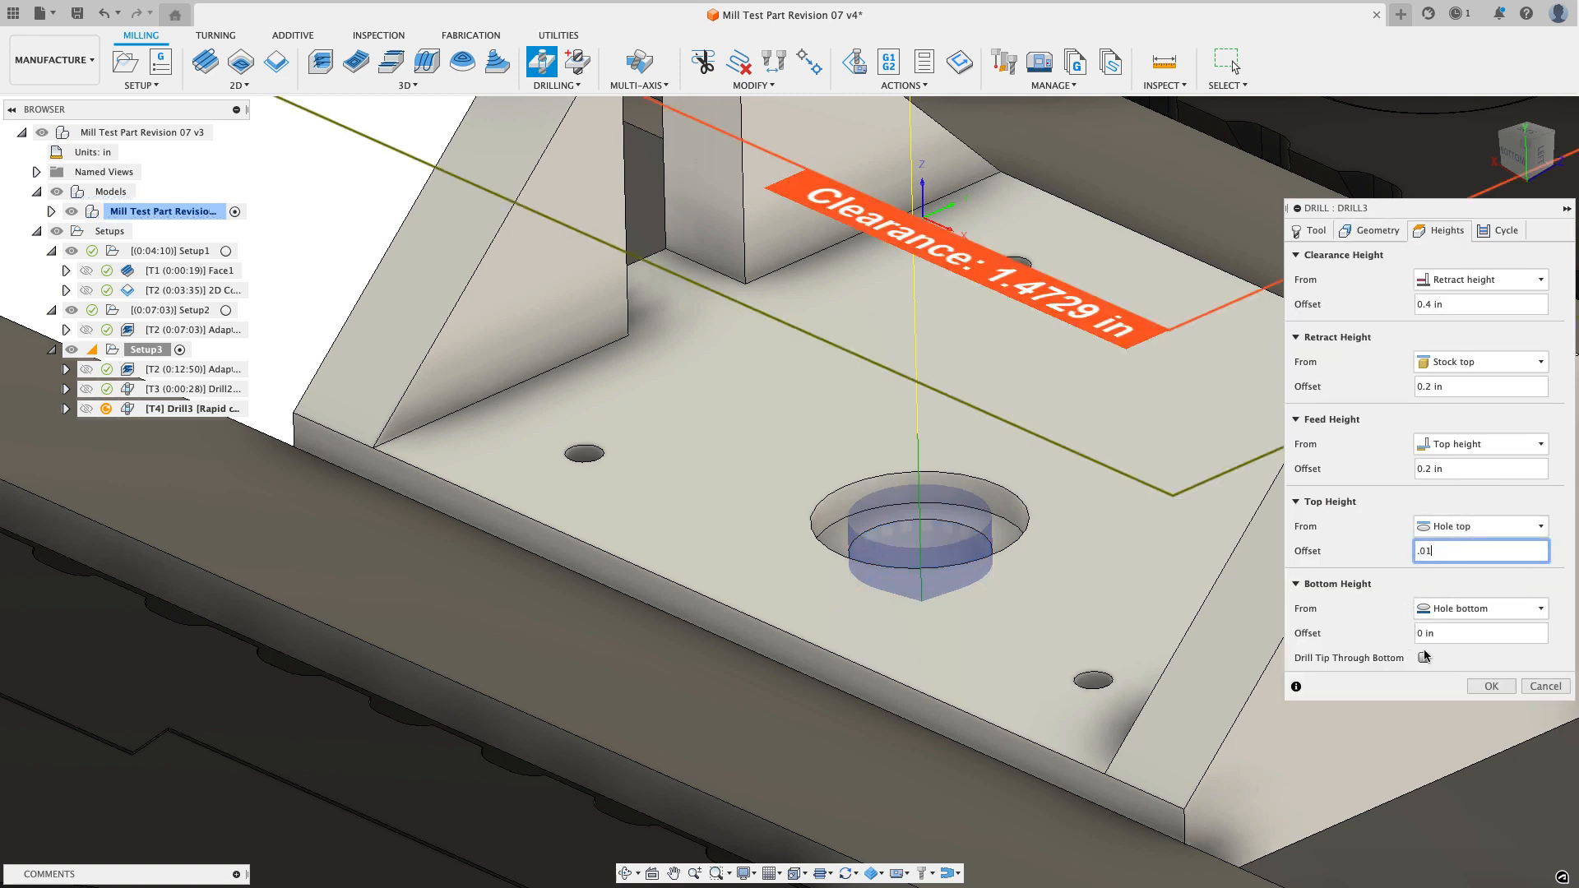
mouse_move(1425, 658)
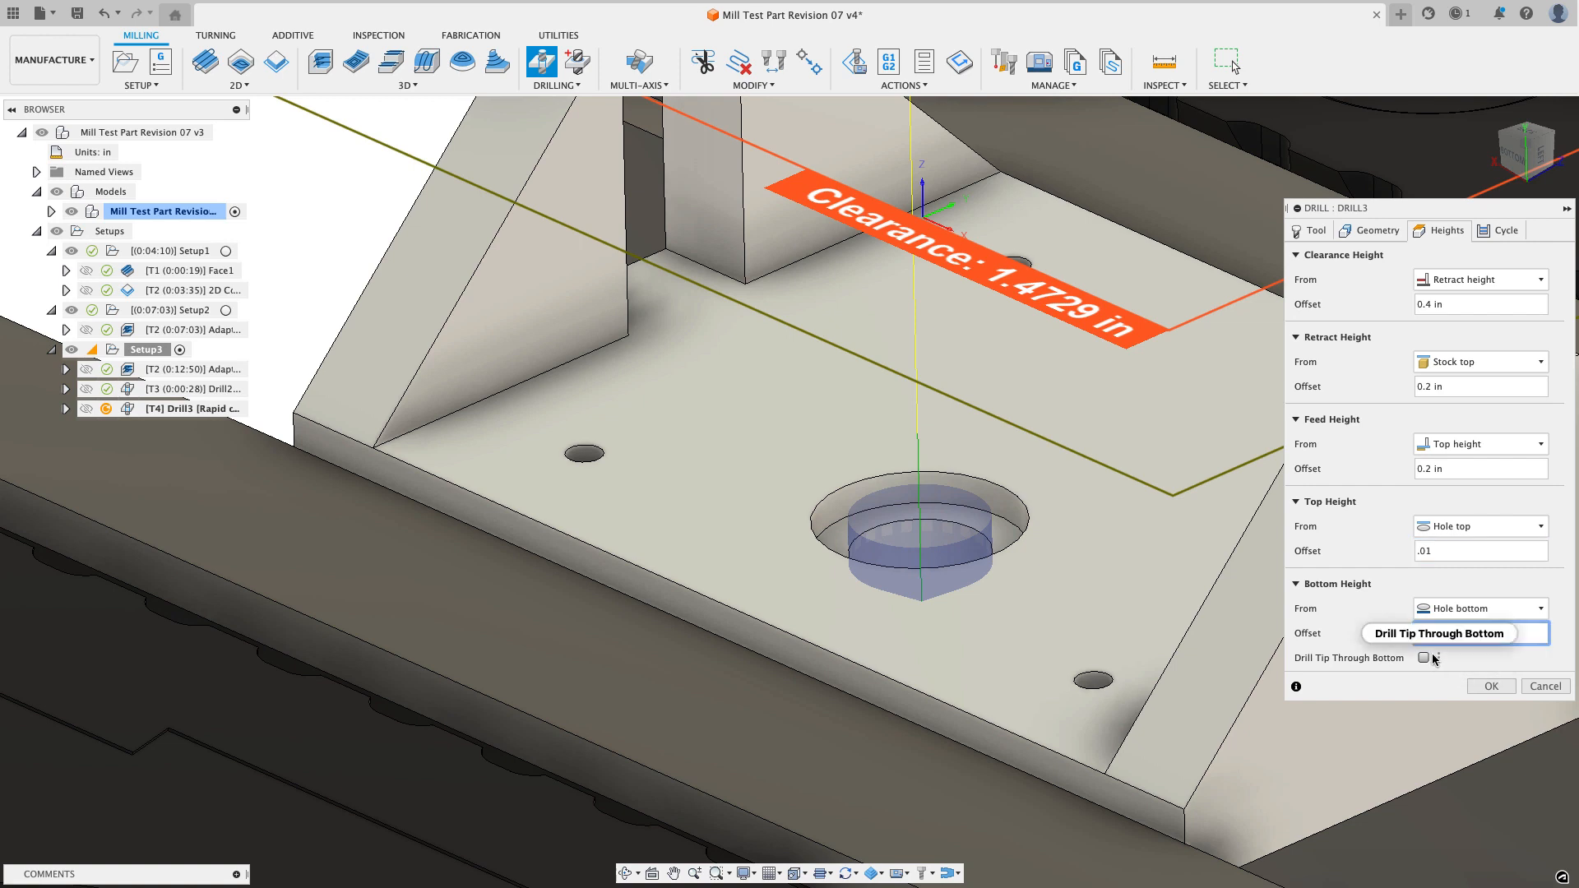
click(1423, 657)
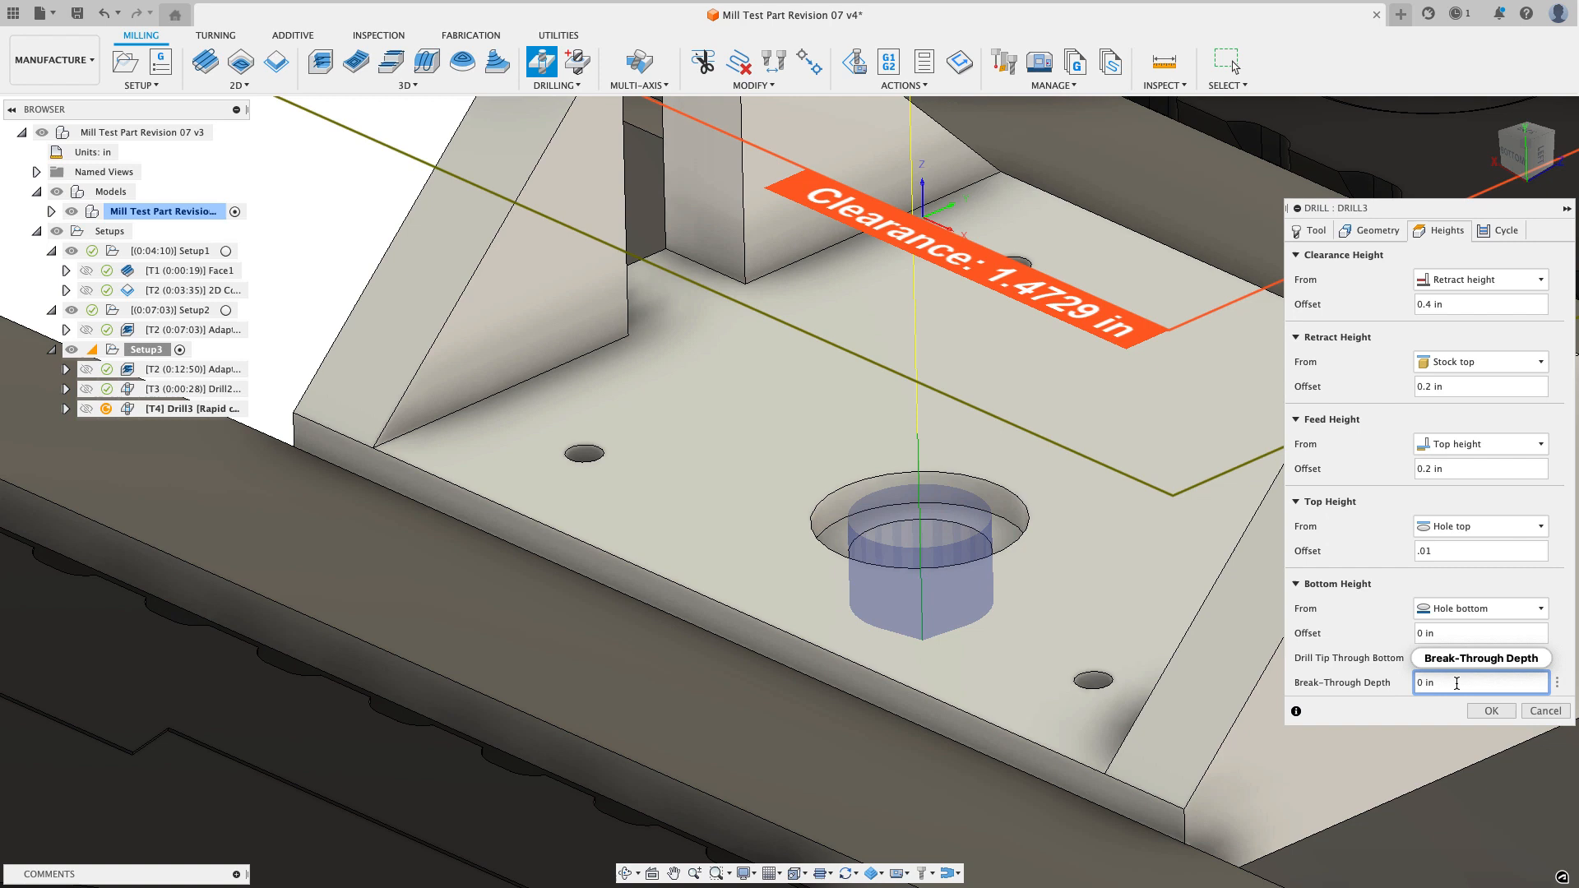
text(.1)
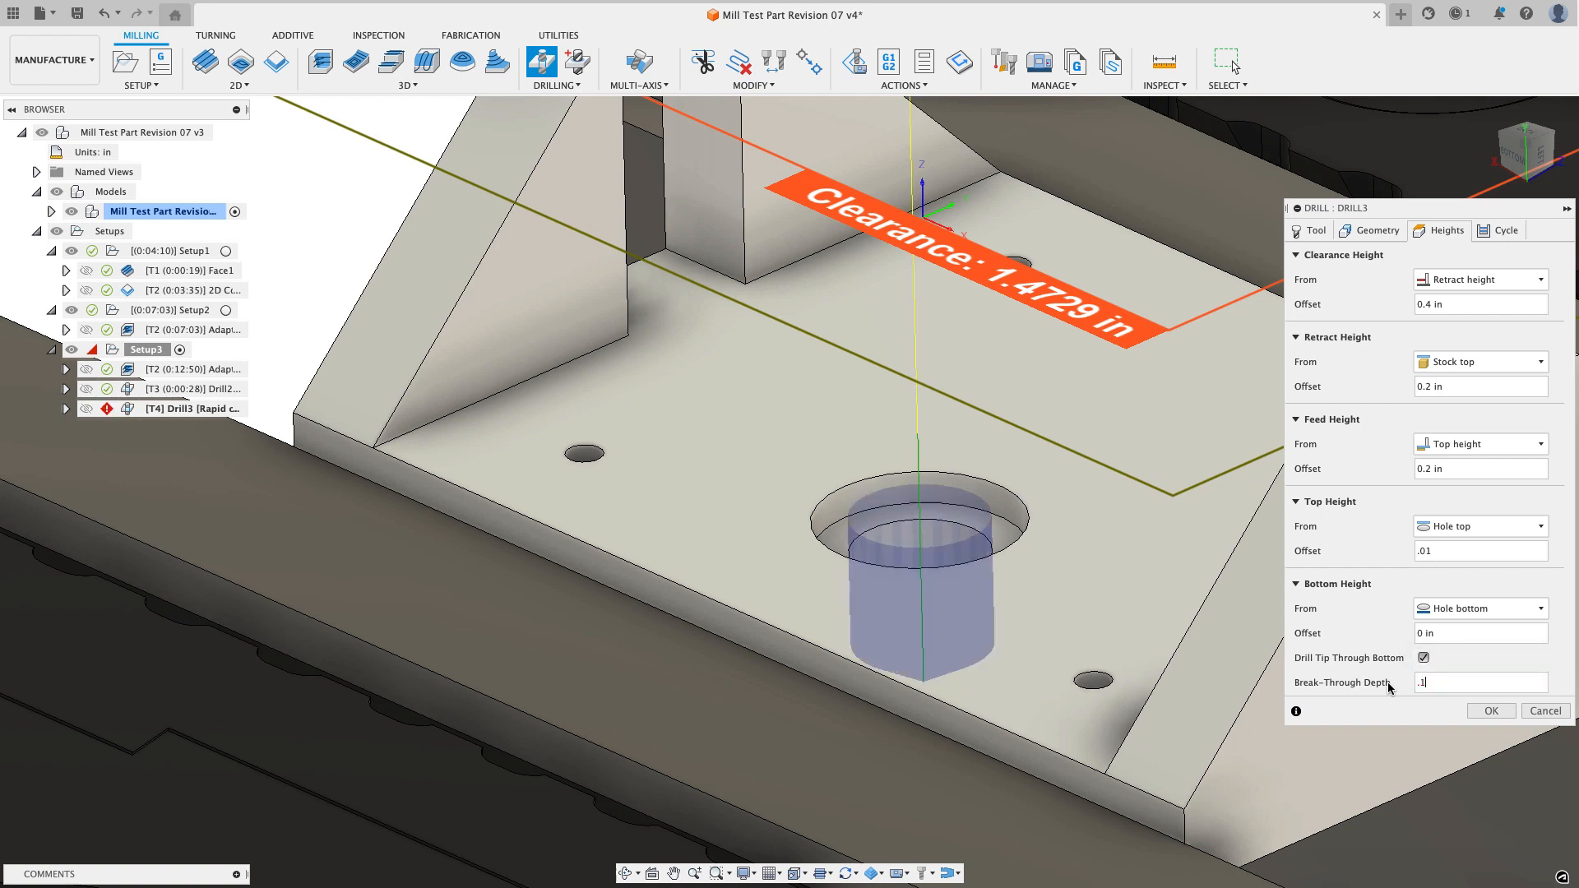
click(1481, 683)
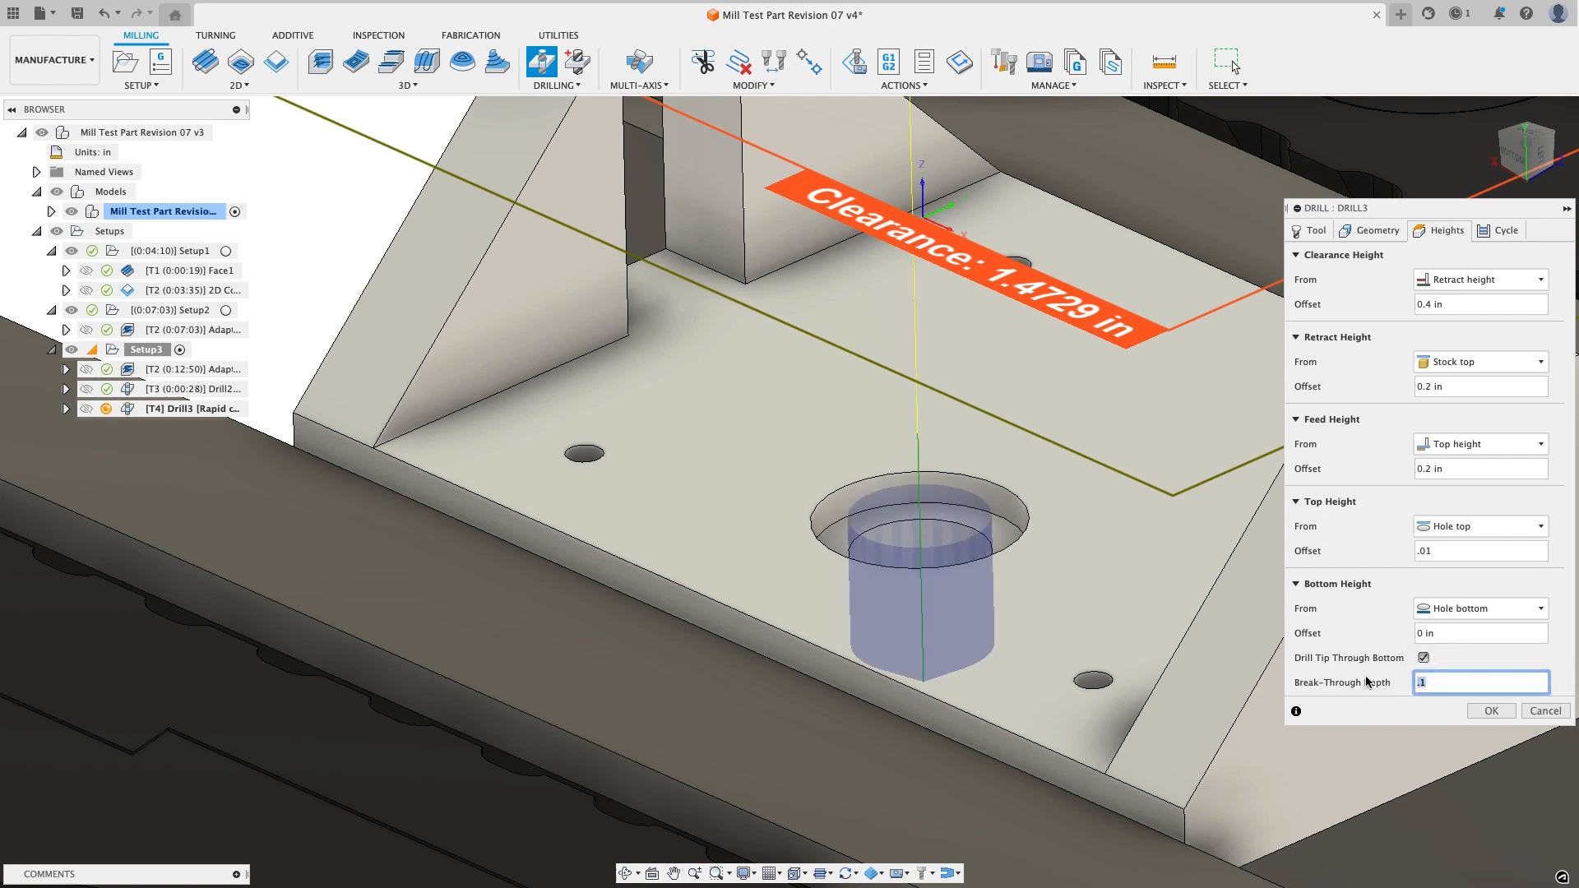
text(.05)
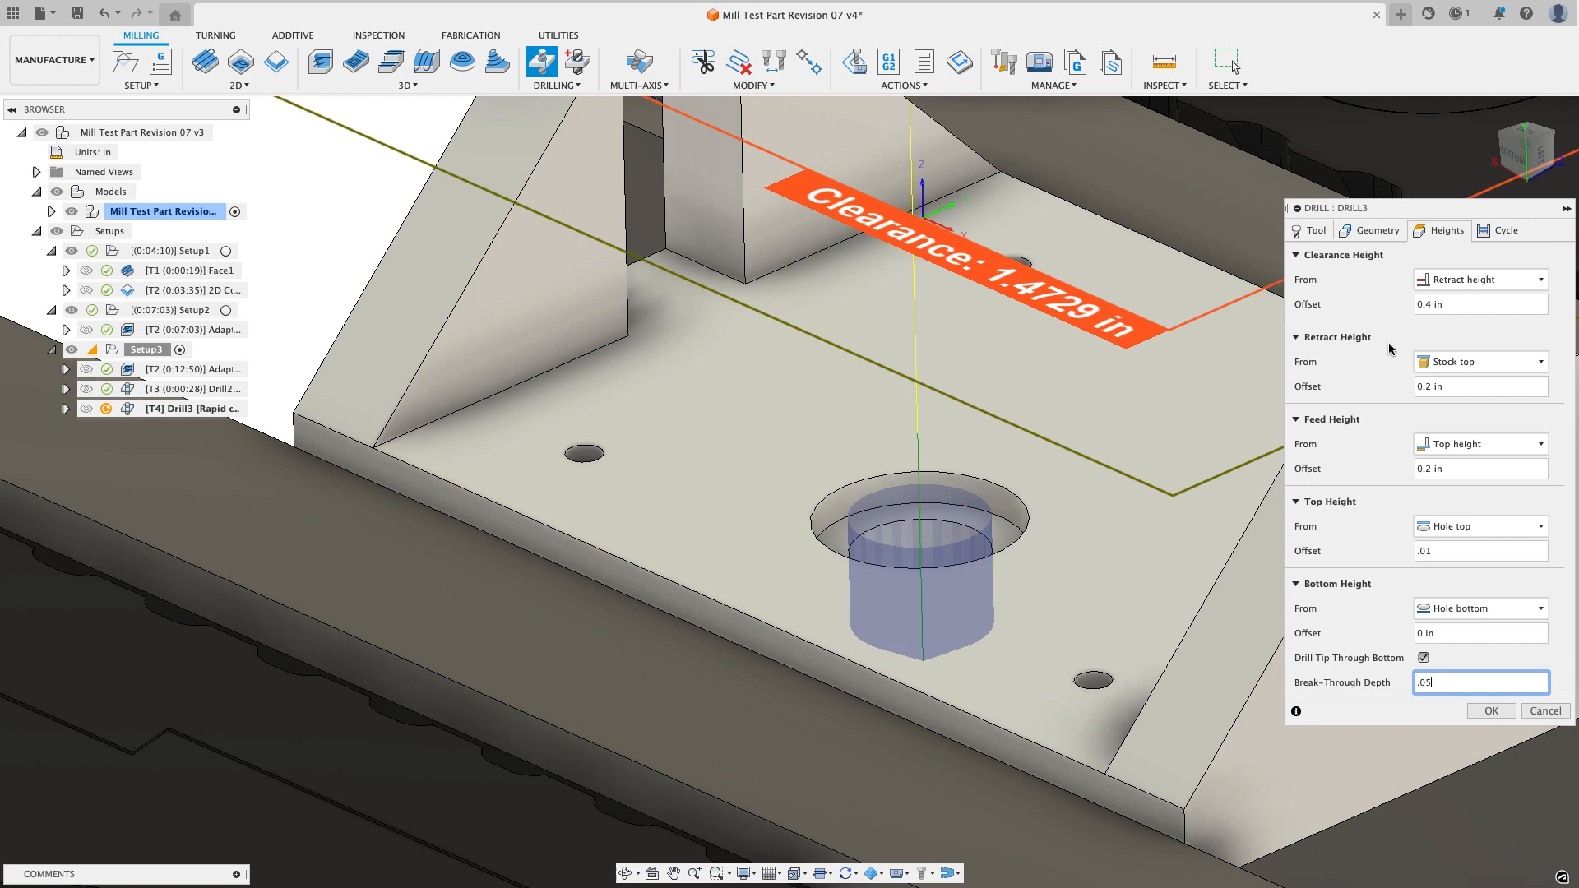
click(1506, 230)
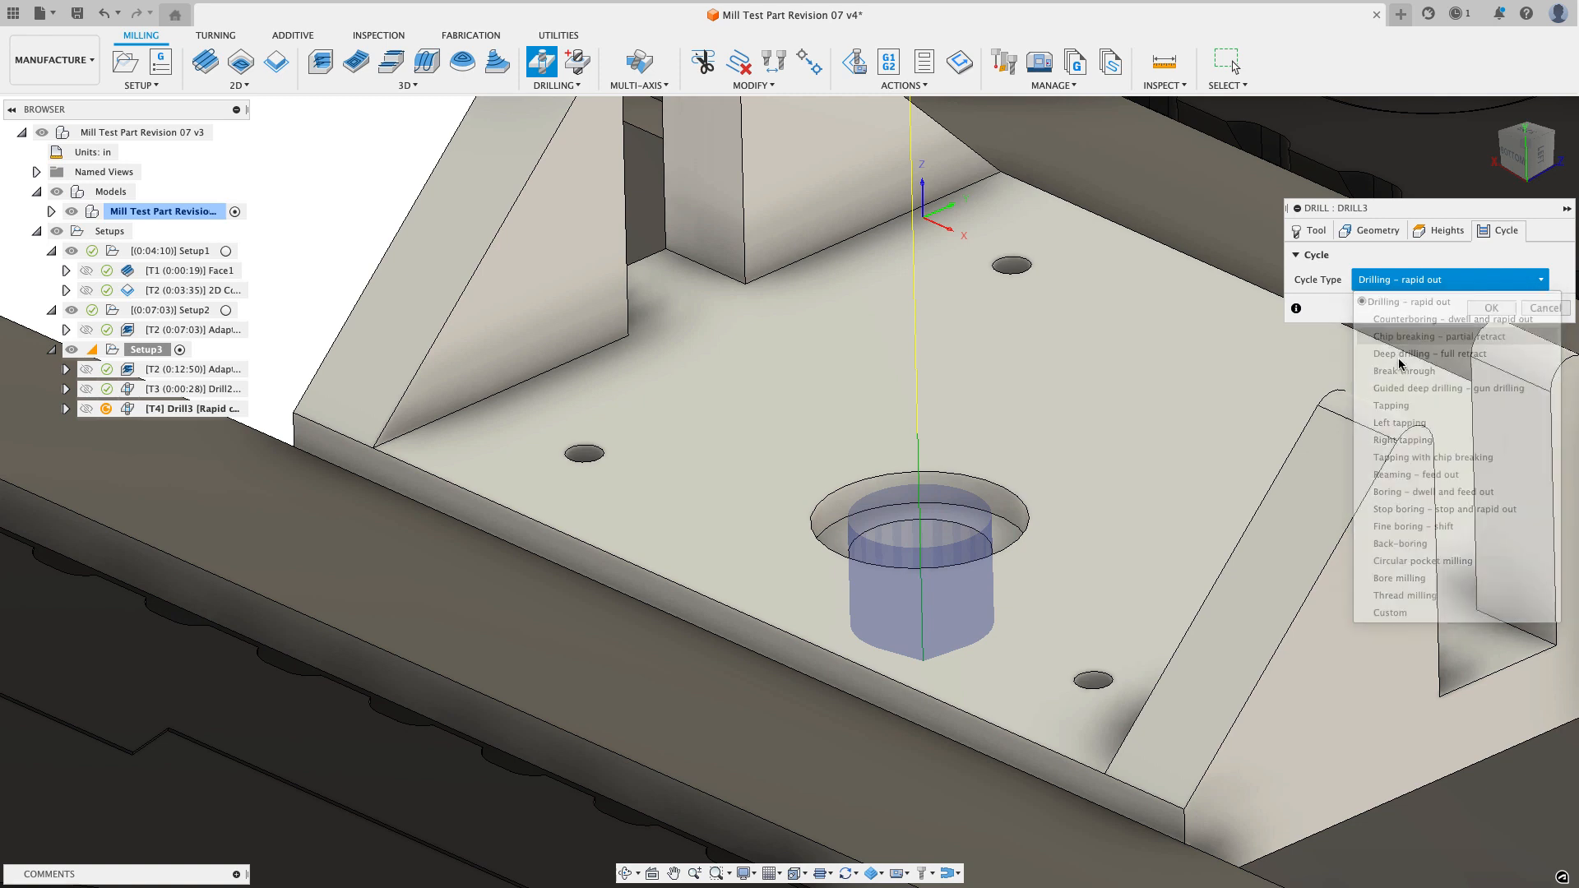
Step: Choose the Chip breaking – partial retract cycle and accept Drill3
click(1439, 336)
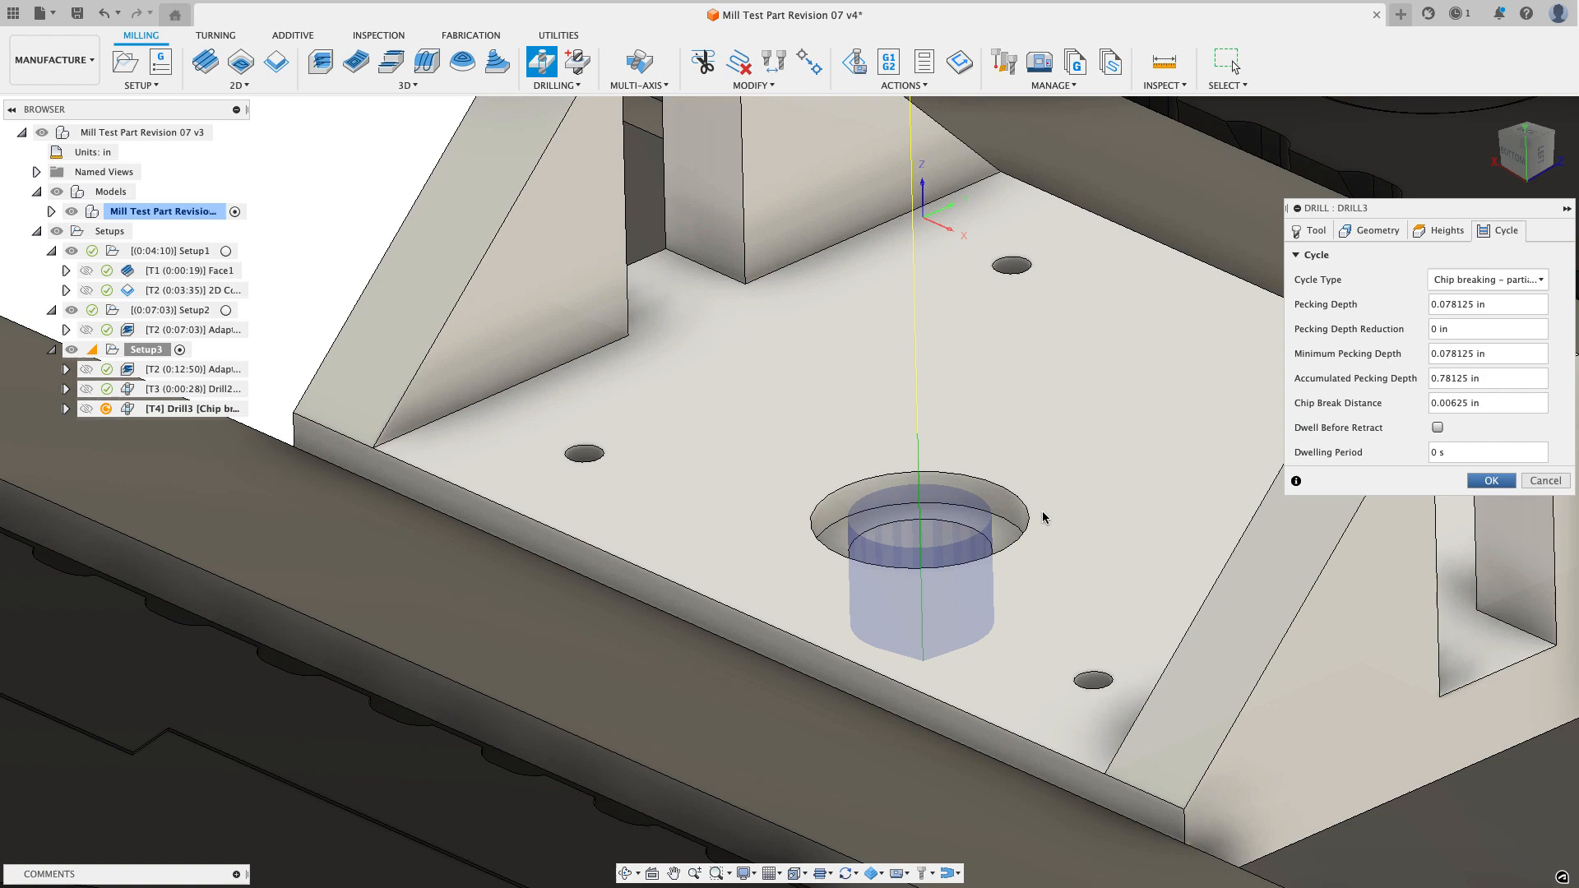
click(1491, 480)
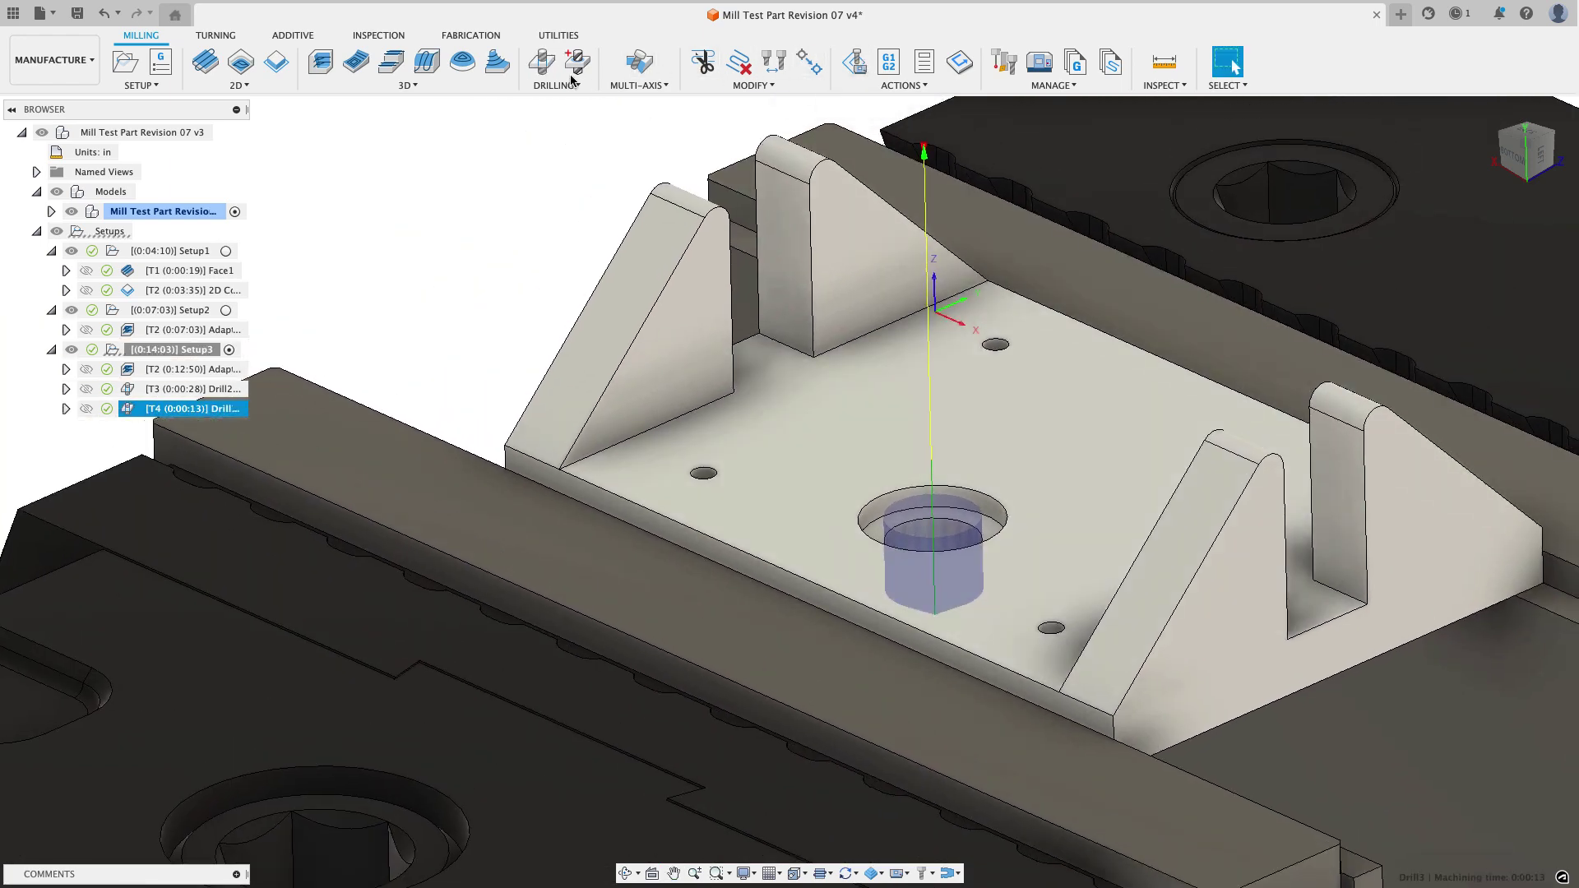
Step: Start Drill4 and pick the #41 Ø0.096" 118° drill from inch hole-making tools
click(543, 64)
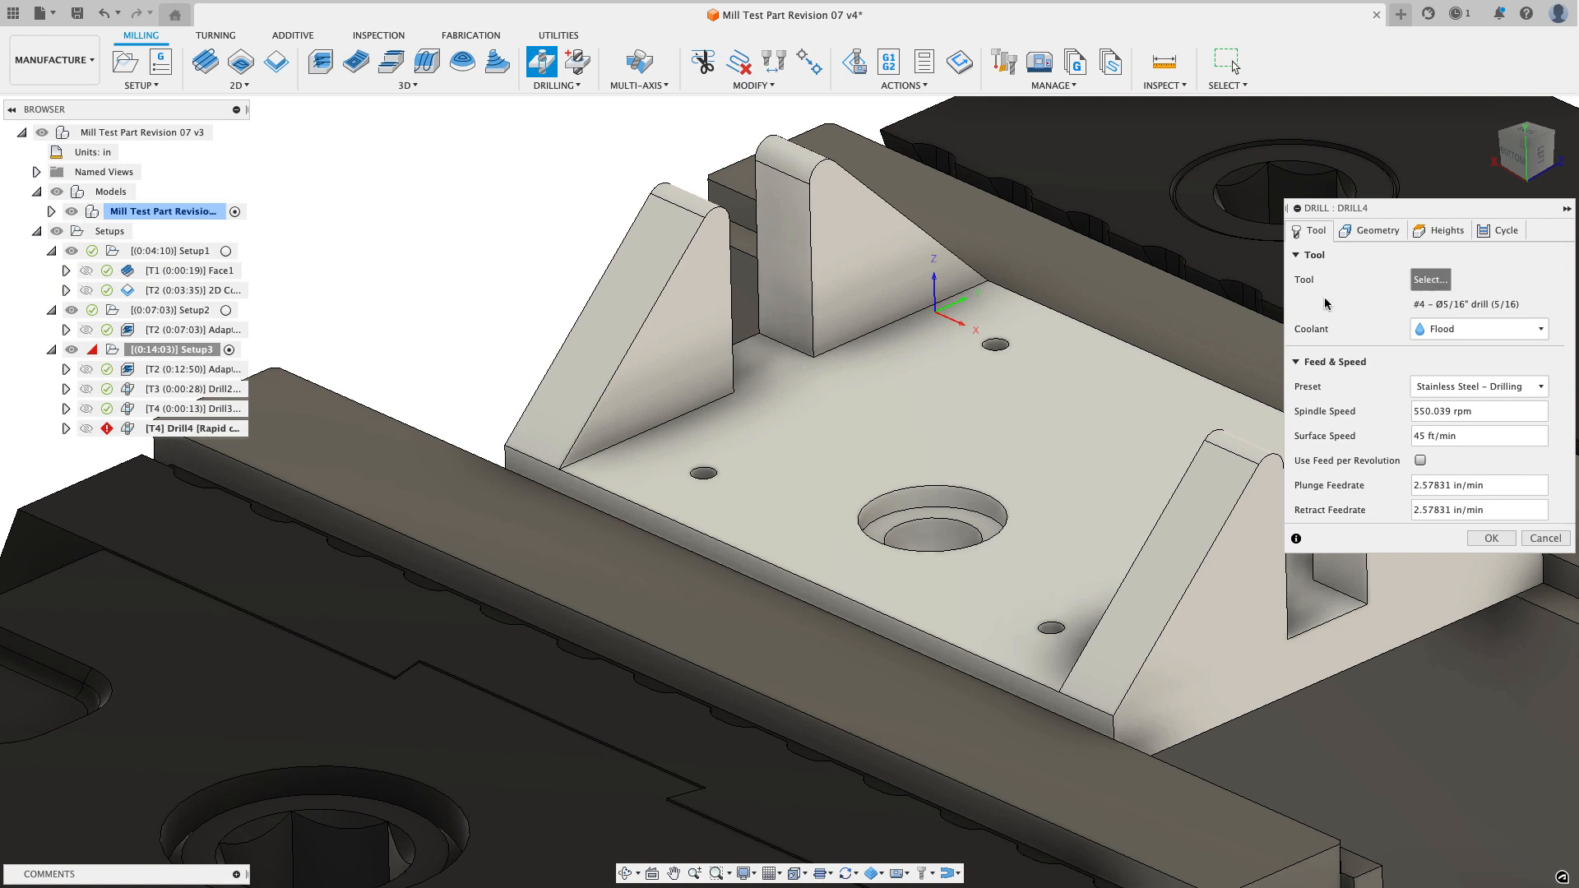
click(1430, 280)
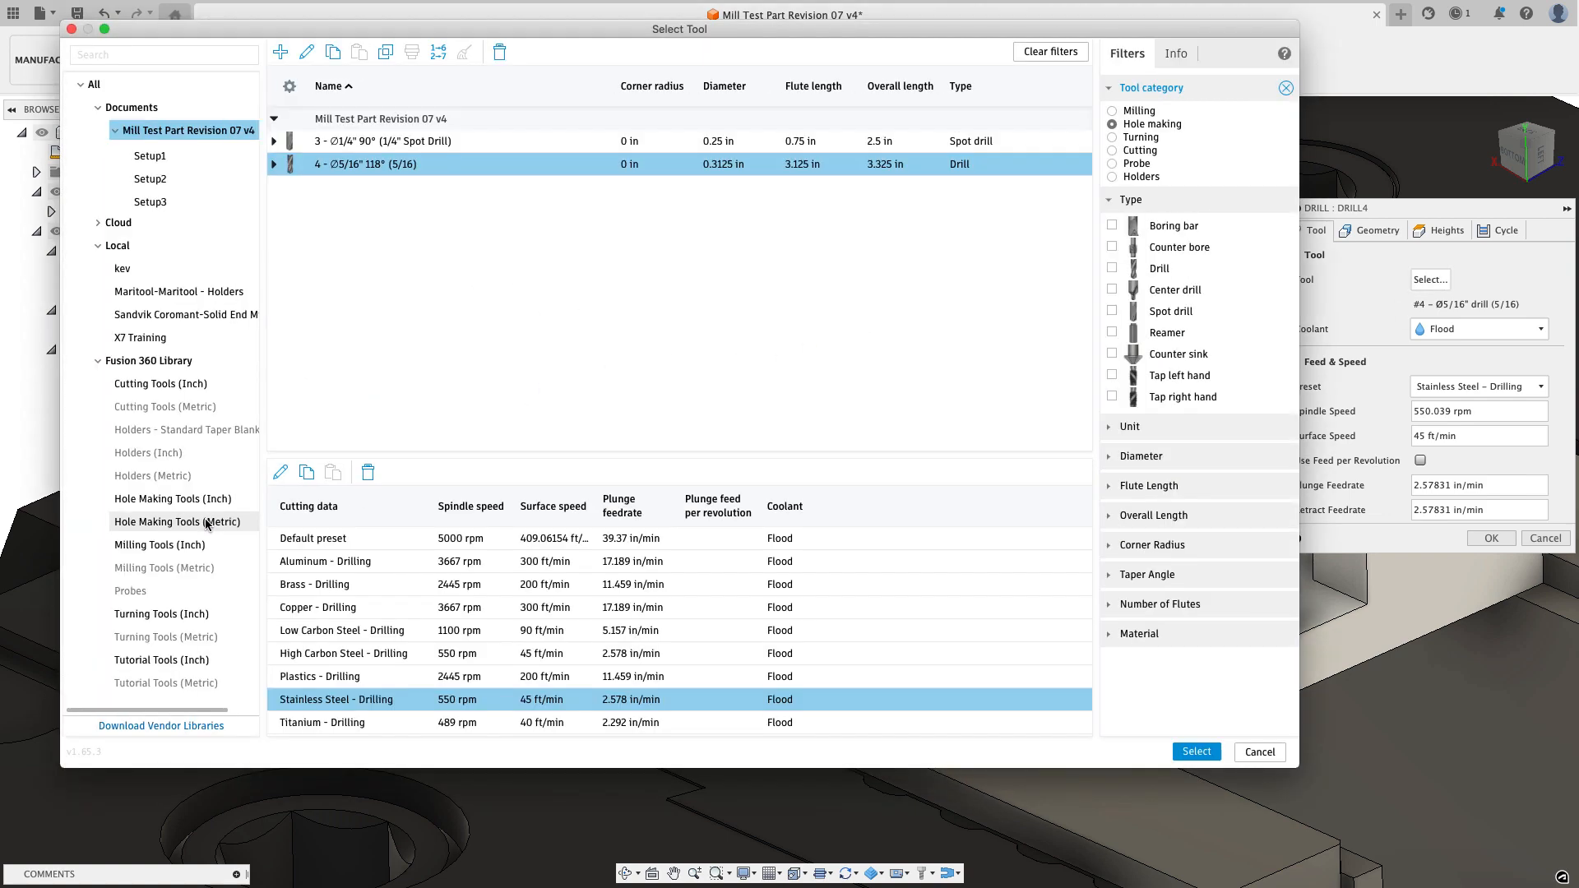
click(173, 498)
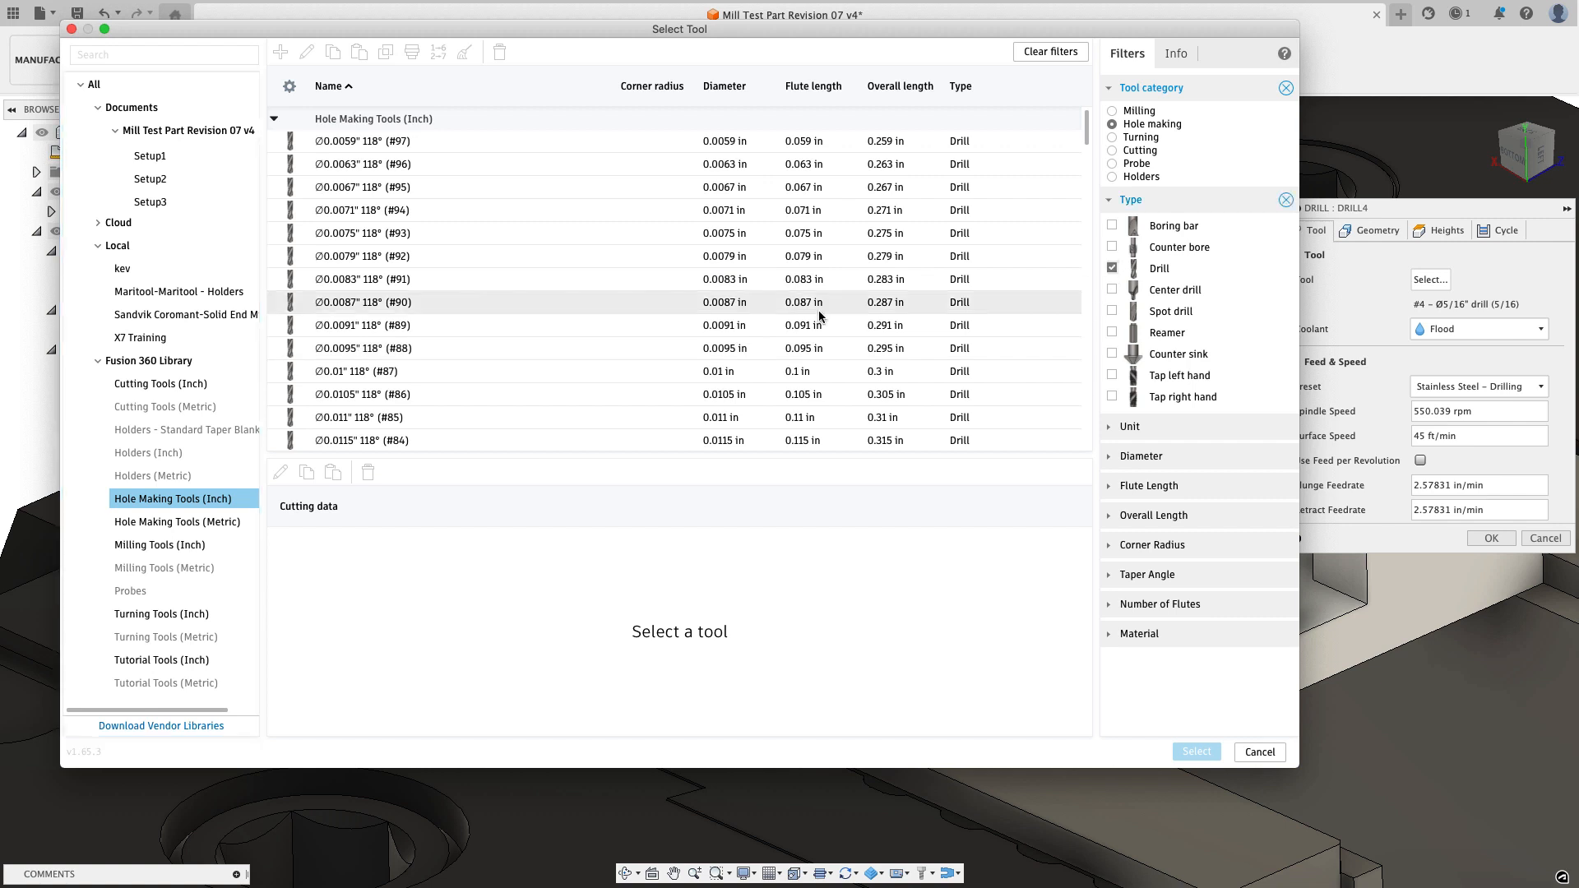
click(165, 54)
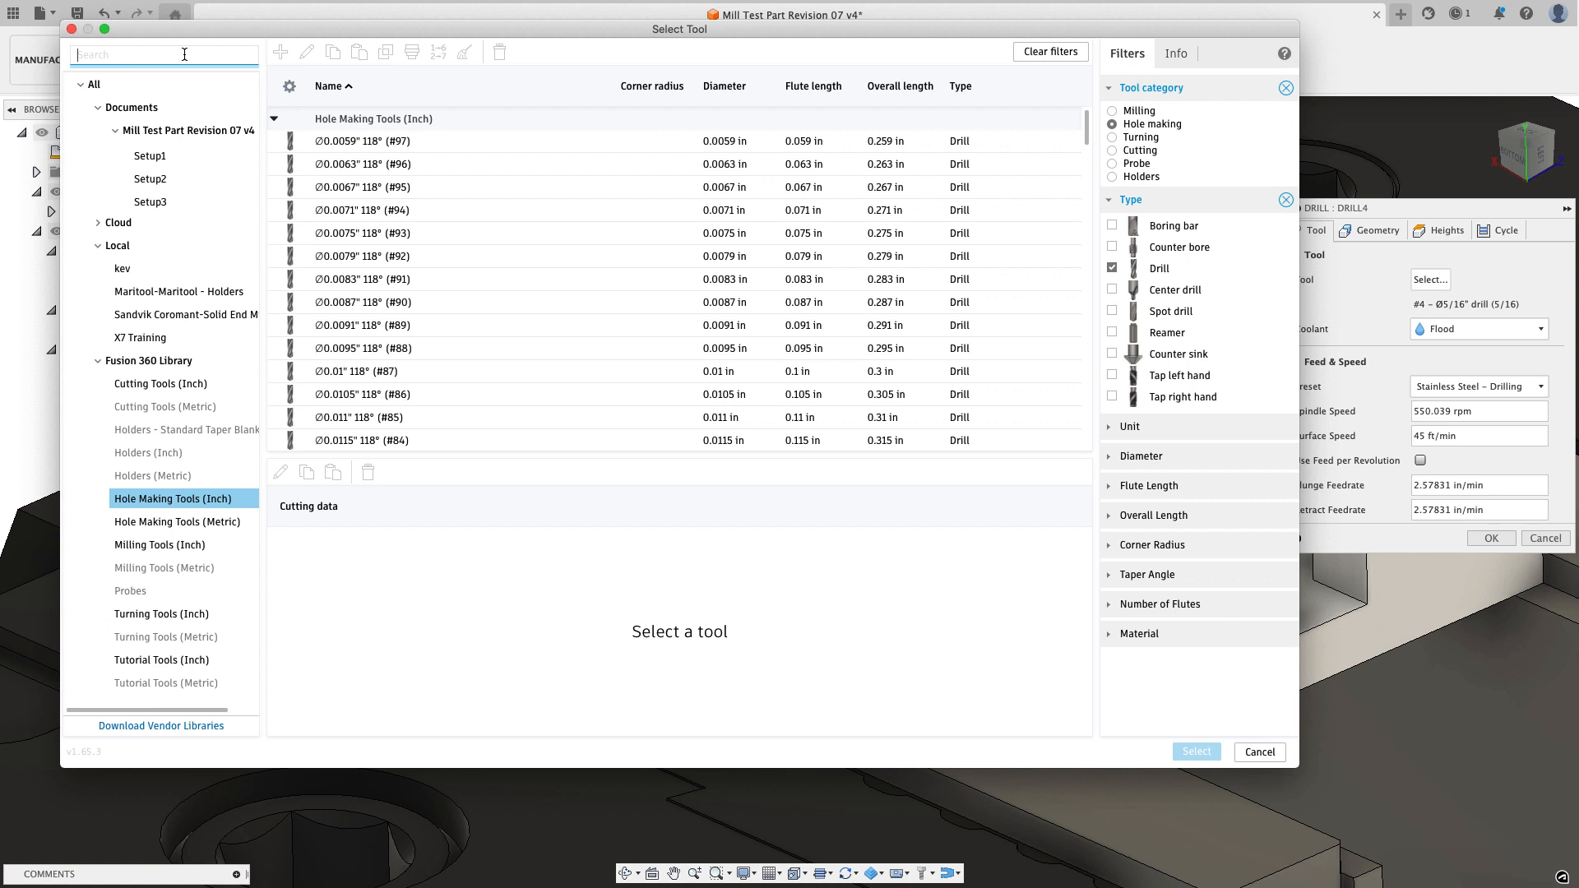
text(41)
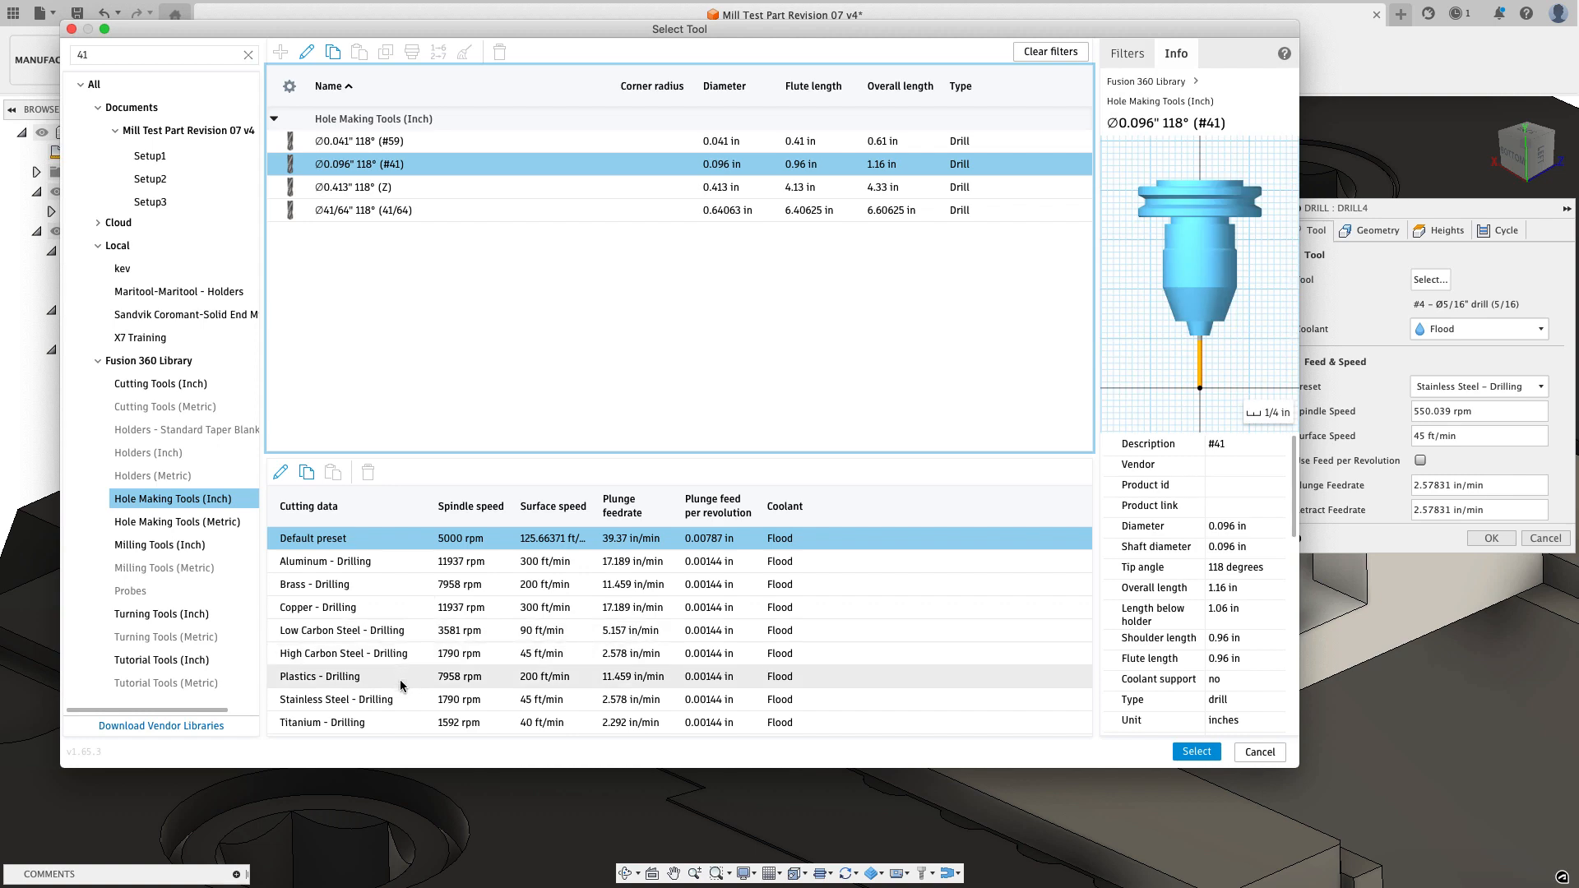
click(336, 700)
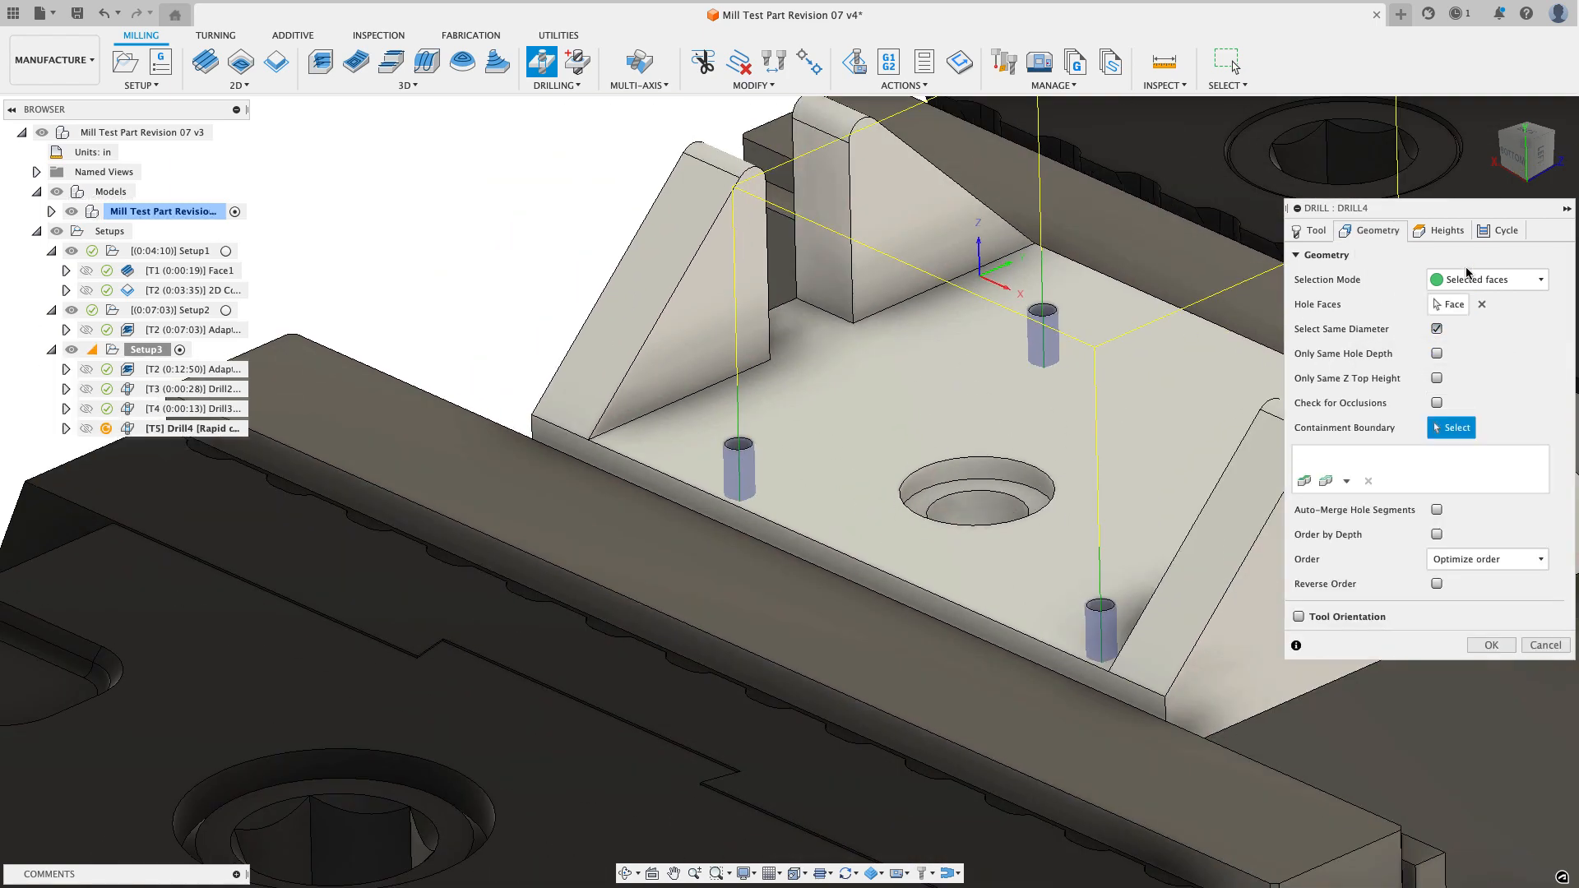
Step: Give Drill4 a Chip breaking – partial retract cycle and accept its toolpath
click(1446, 230)
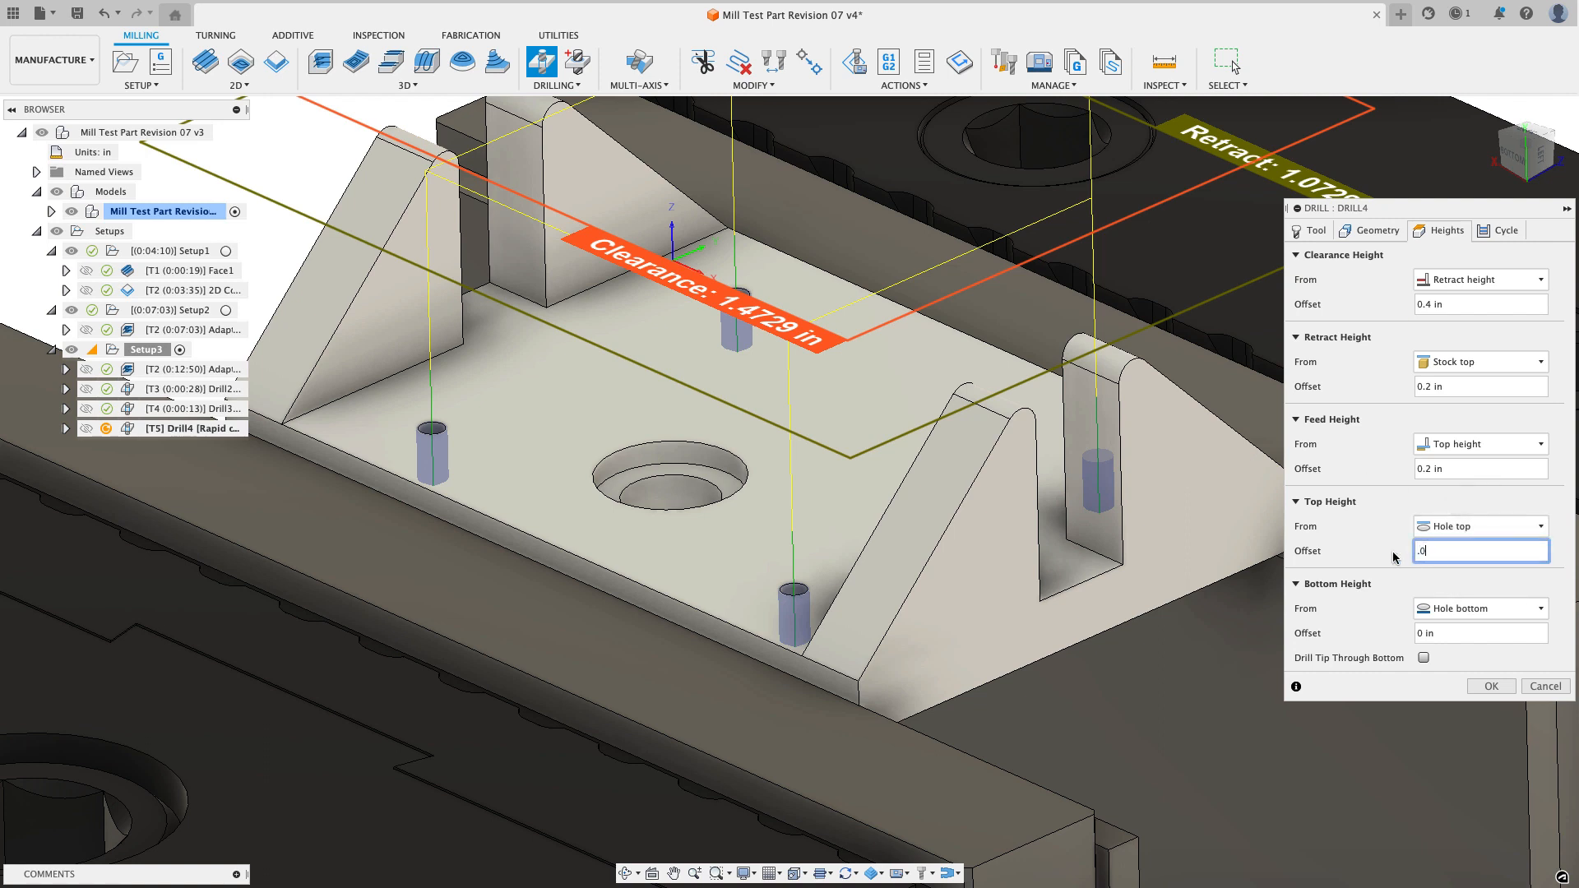
click(1424, 657)
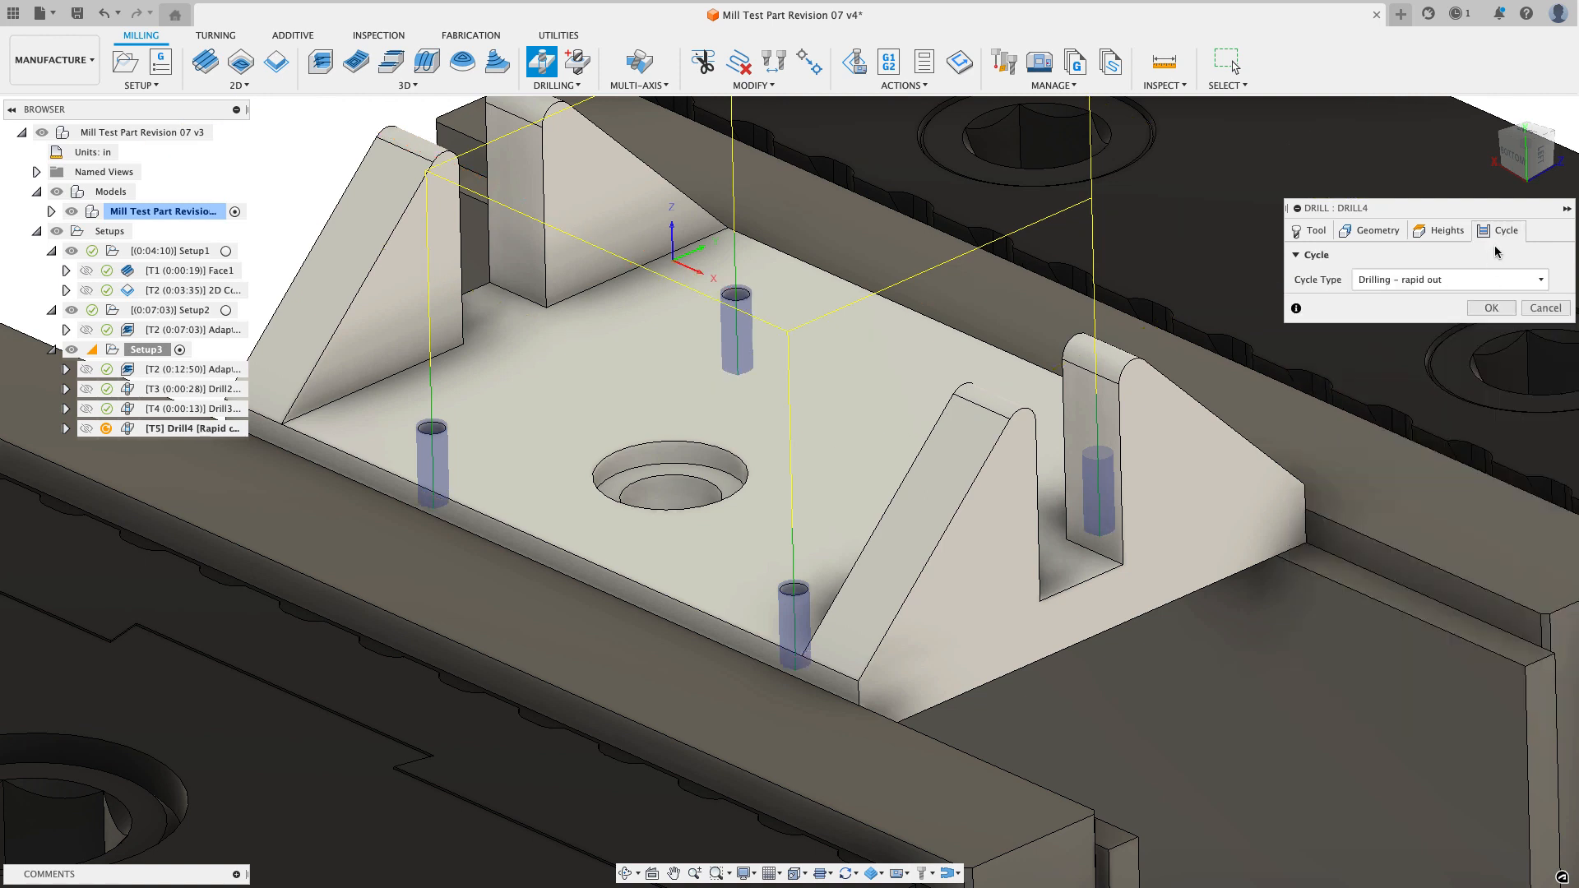
click(1451, 279)
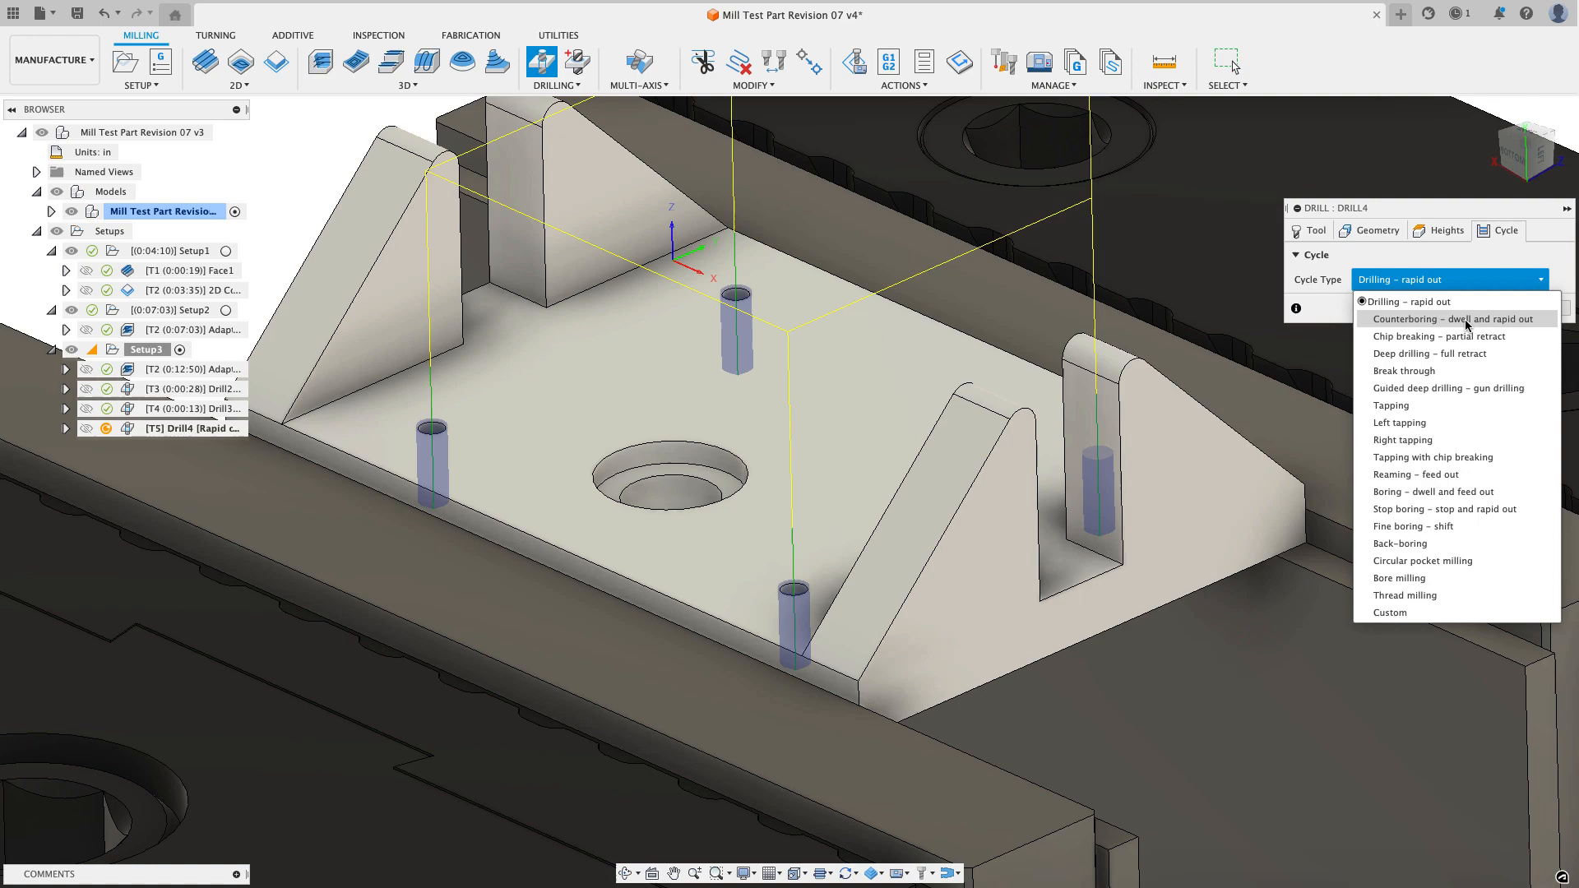
click(1438, 336)
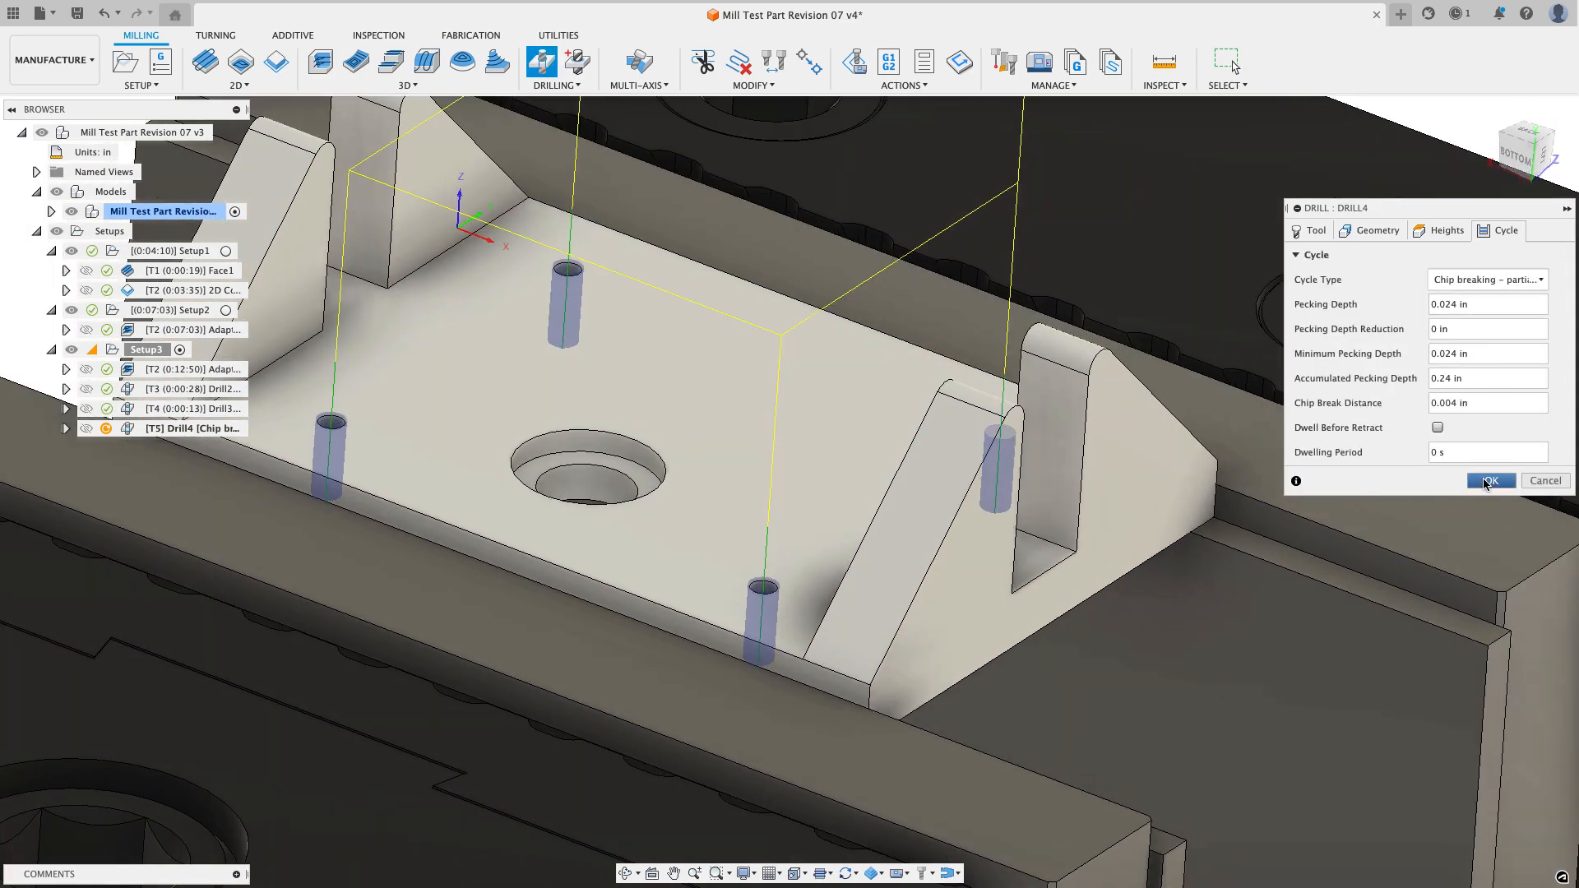
click(1491, 480)
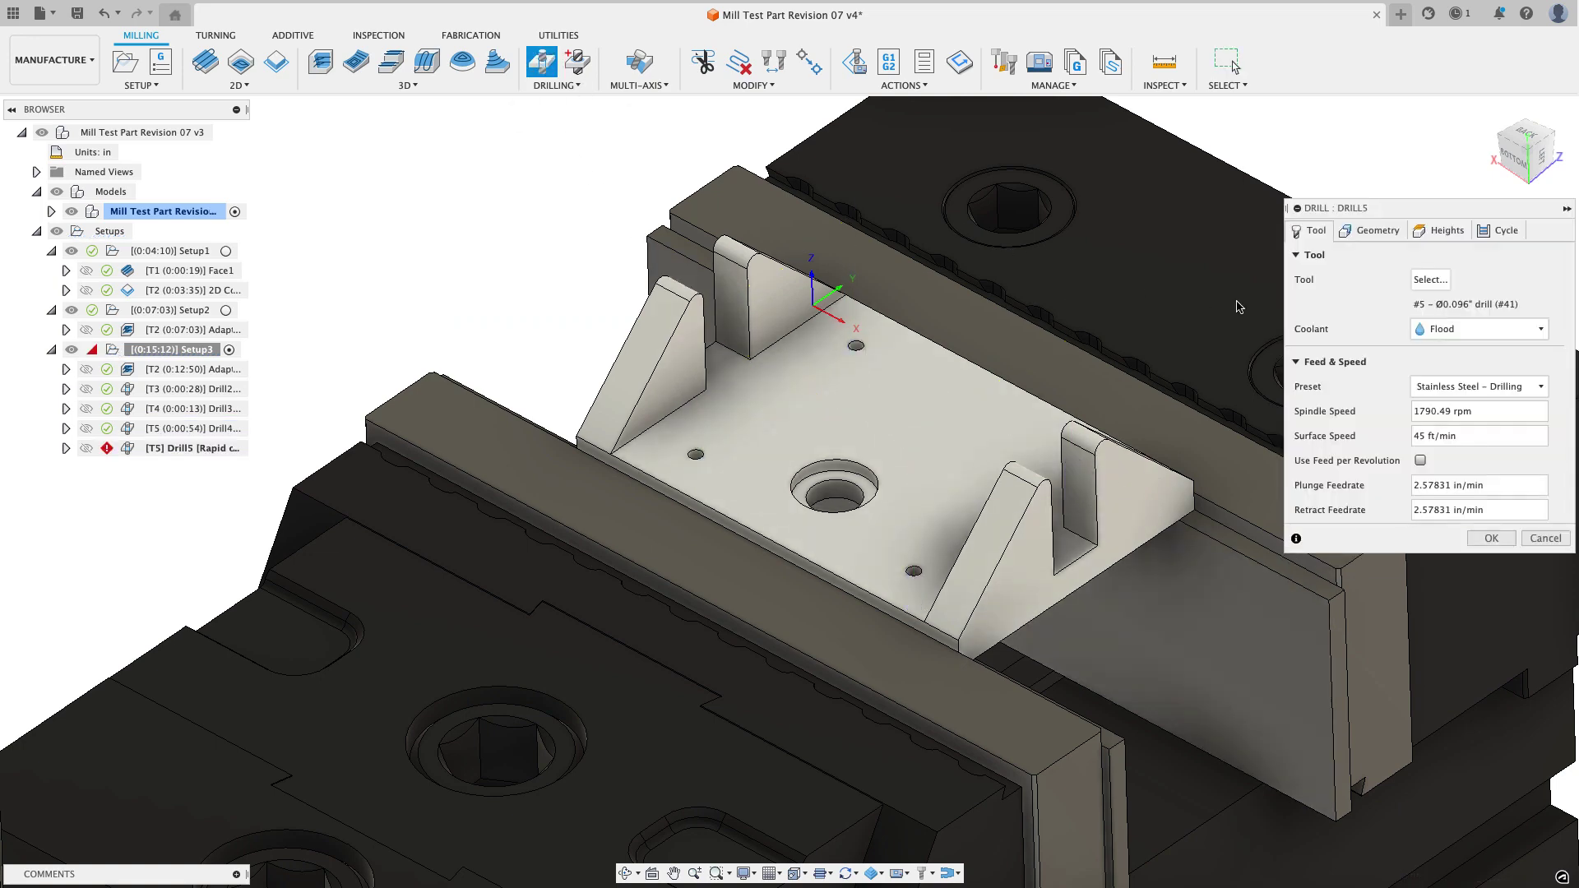
Step: Give Drill5 the #4-40 UNC right-hand tap from the inch hole making tools
click(1430, 279)
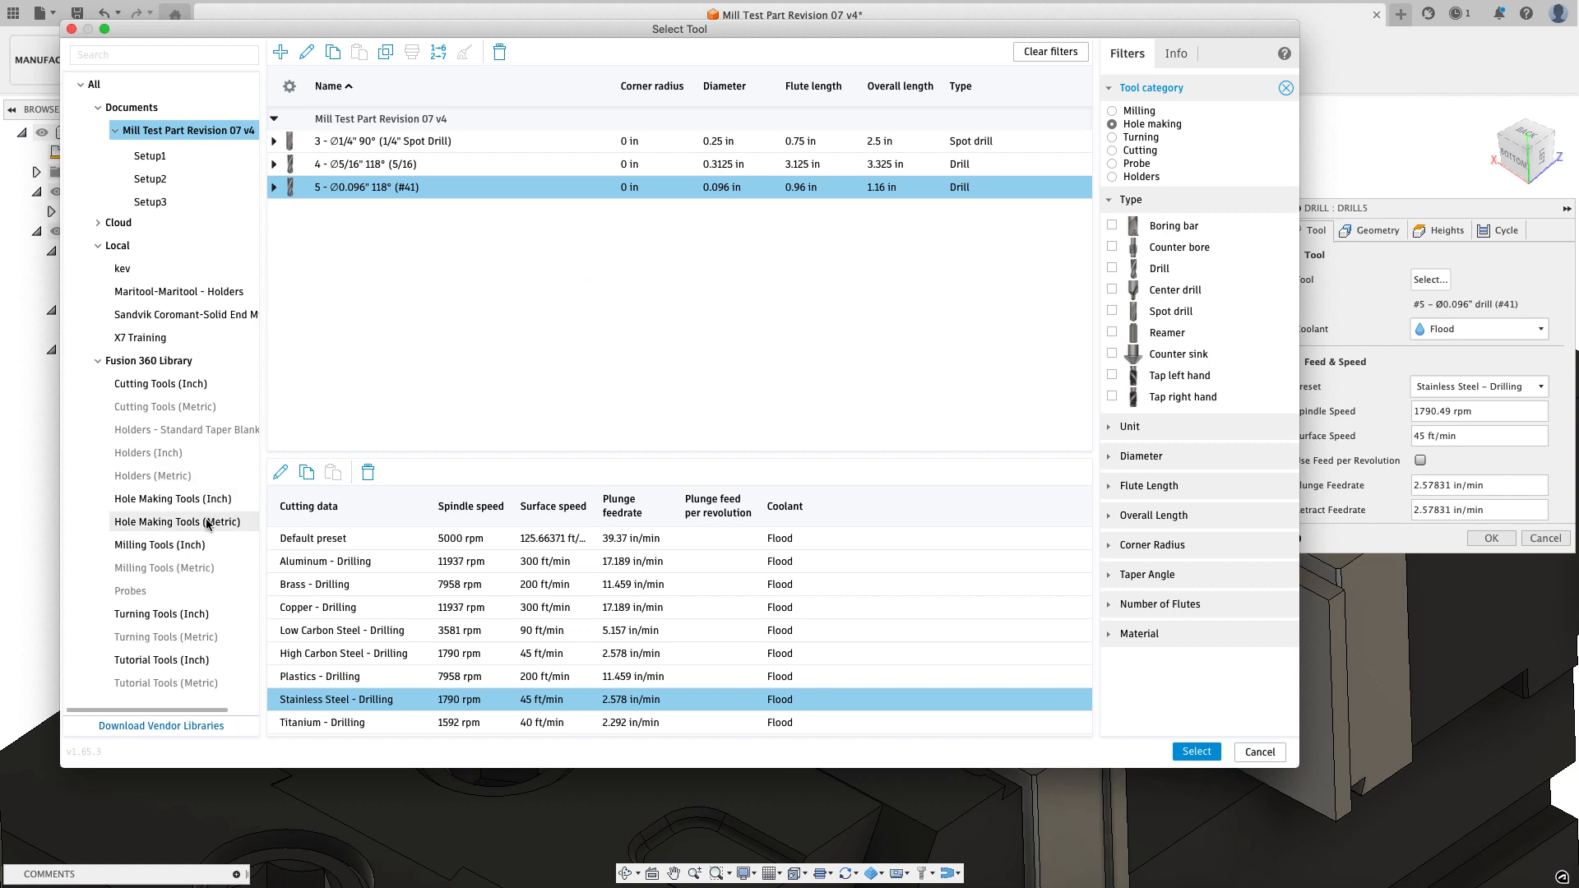
click(172, 499)
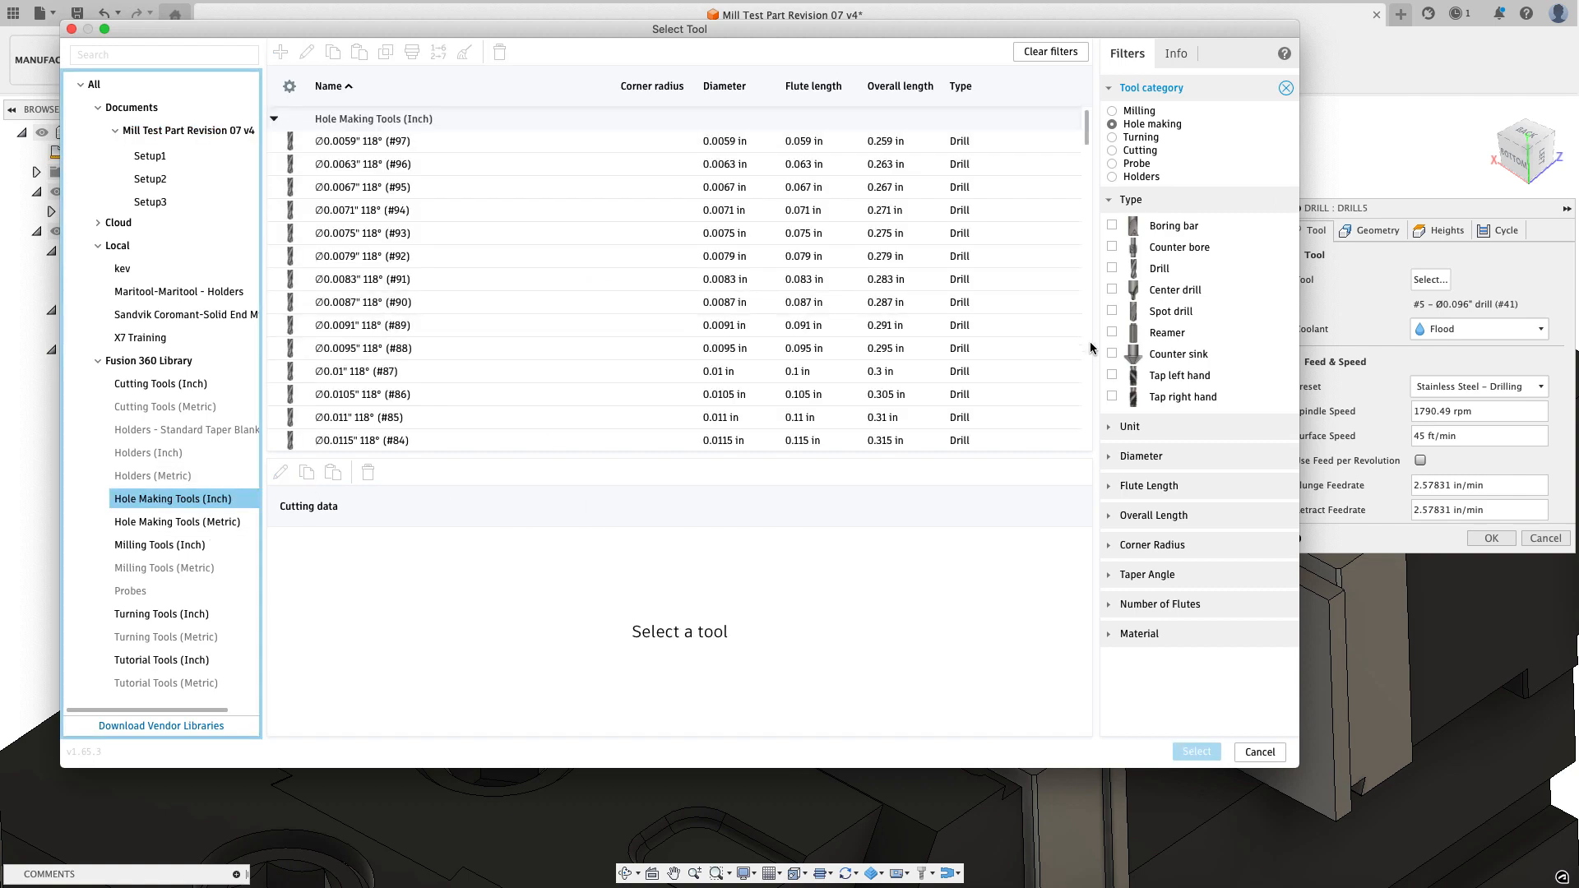
click(1112, 396)
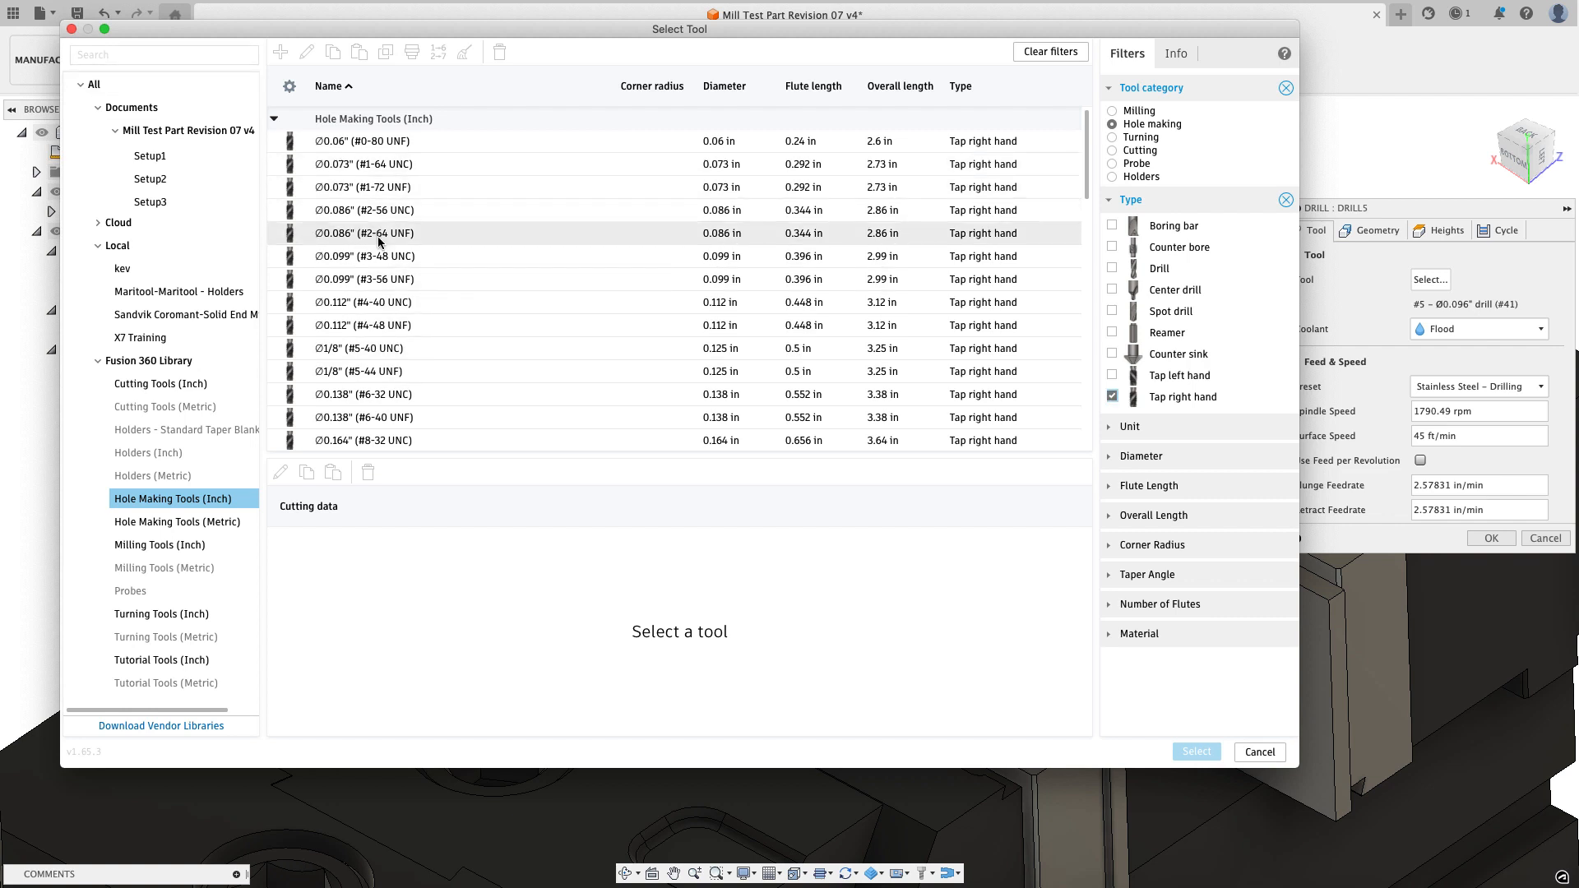
click(363, 302)
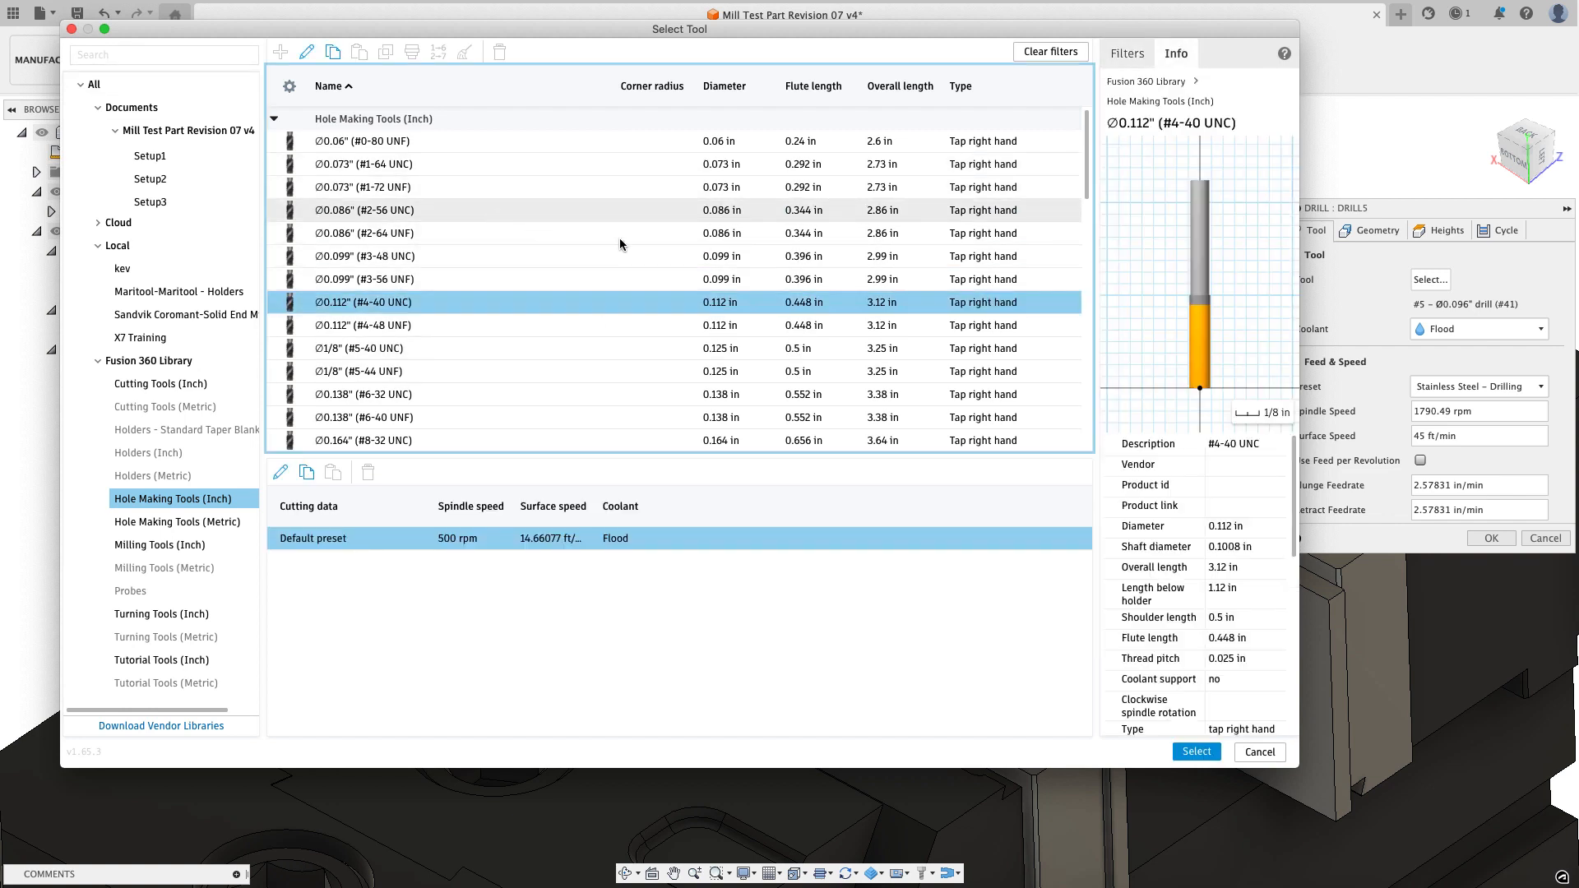
mouse_move(573, 275)
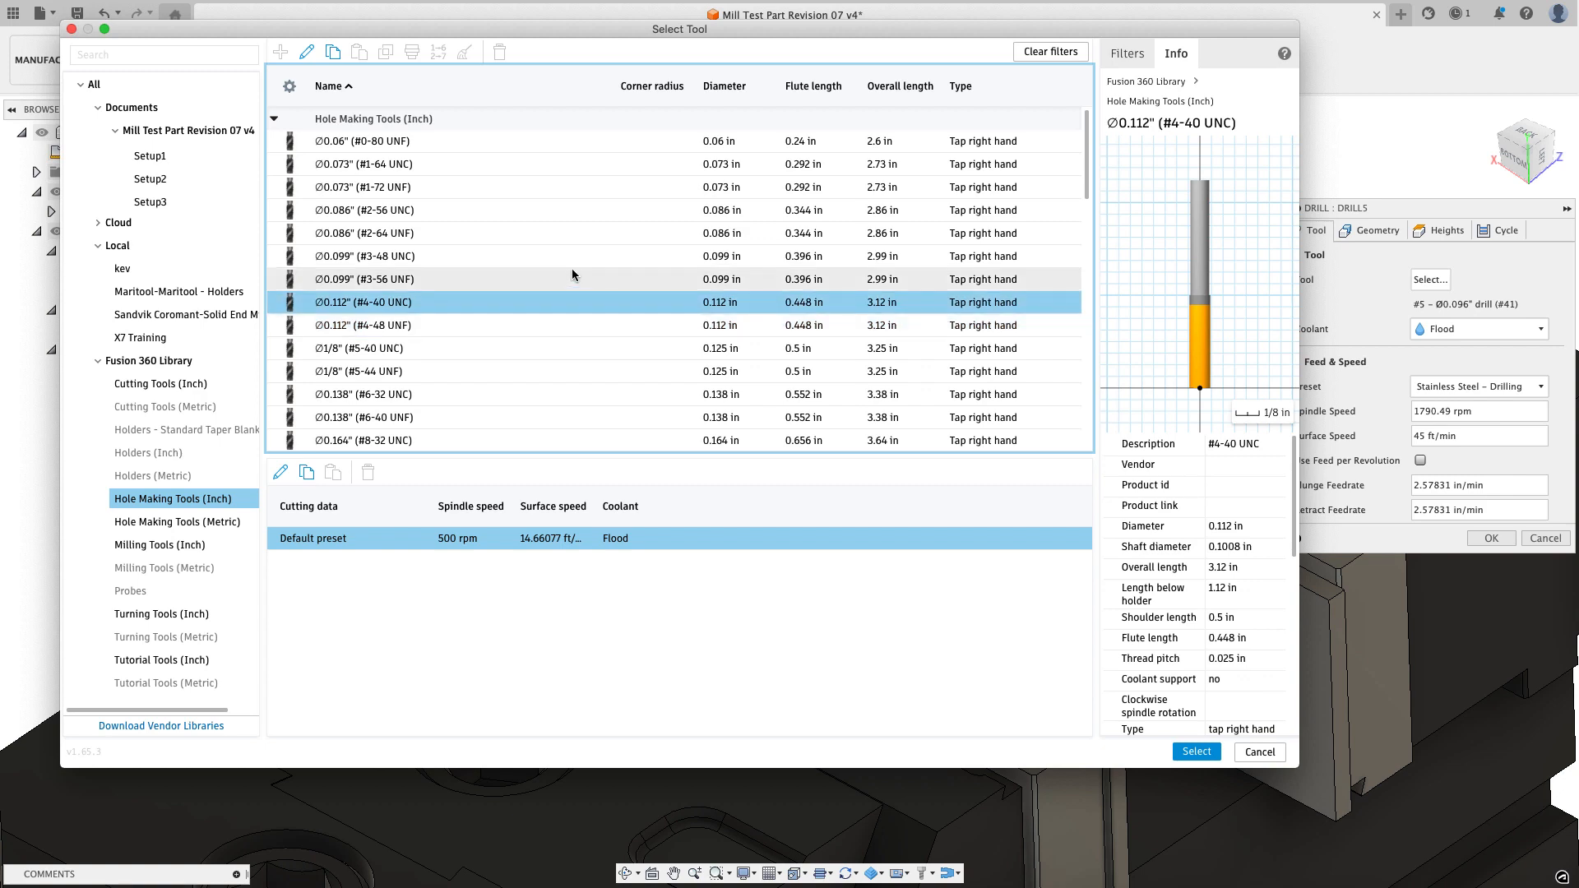
click(1196, 752)
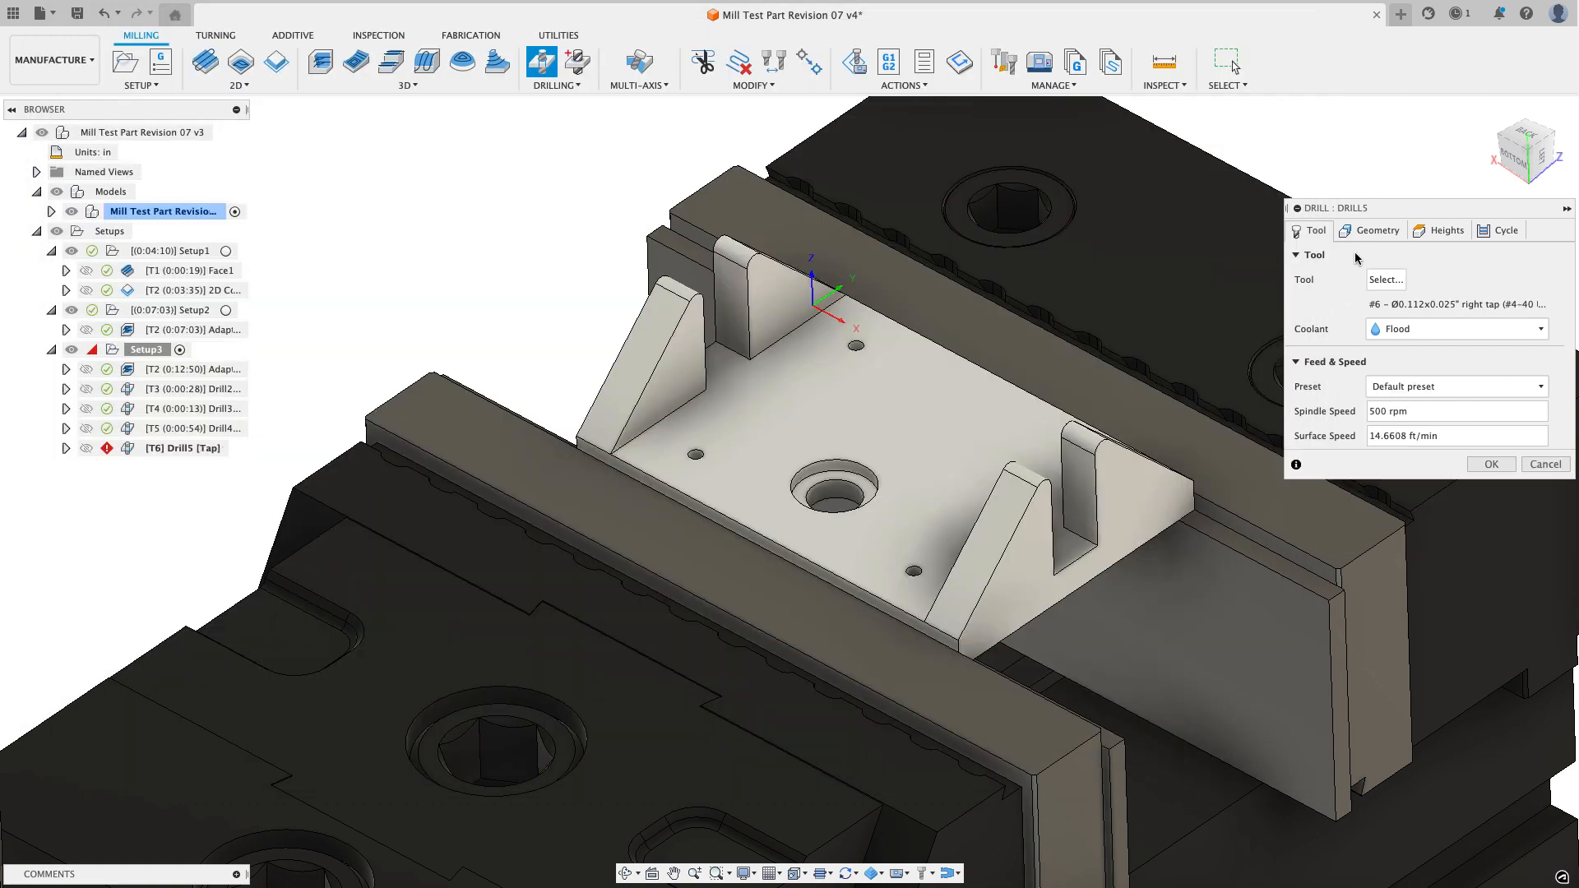
Step: Set a 0.01 in top-height offset, drill tip through bottom, and a chip-breaking tapping cycle, then accept
click(1375, 230)
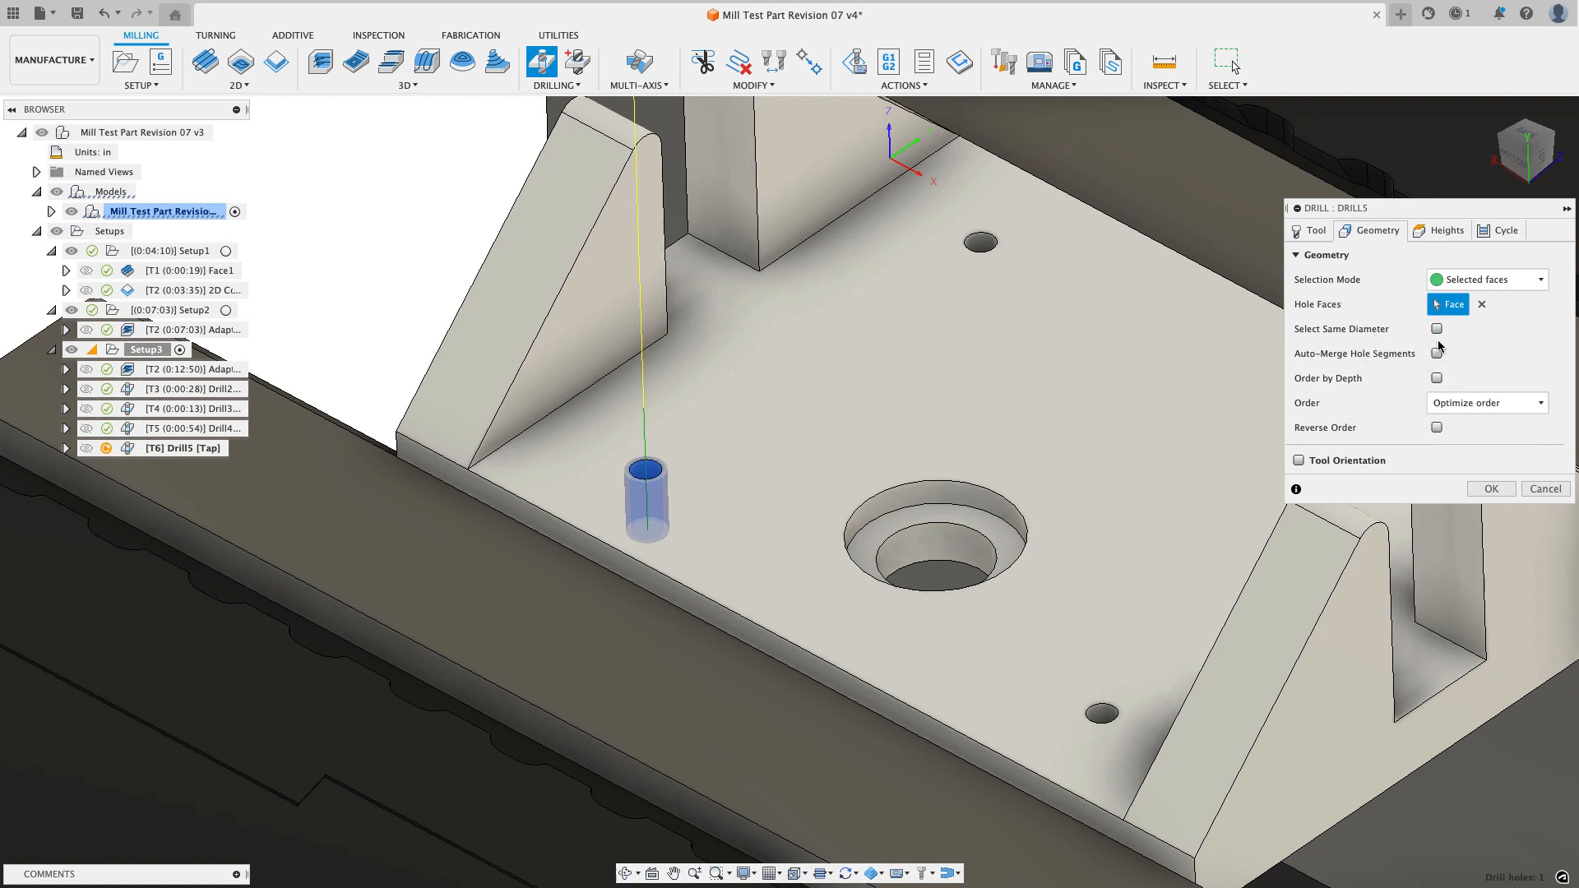
click(1446, 231)
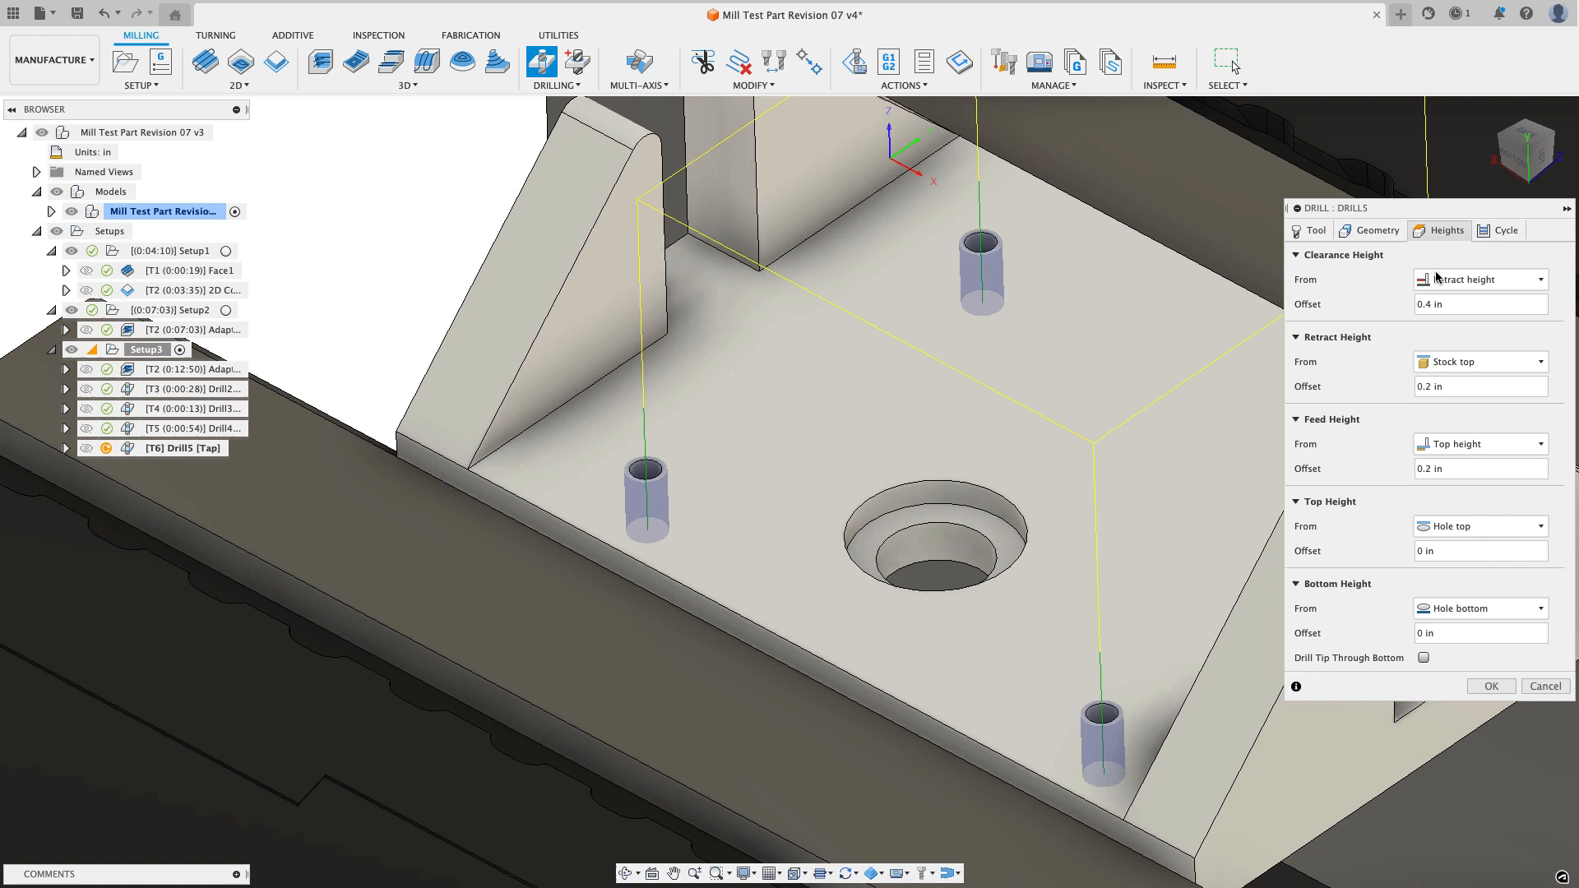
click(1481, 551)
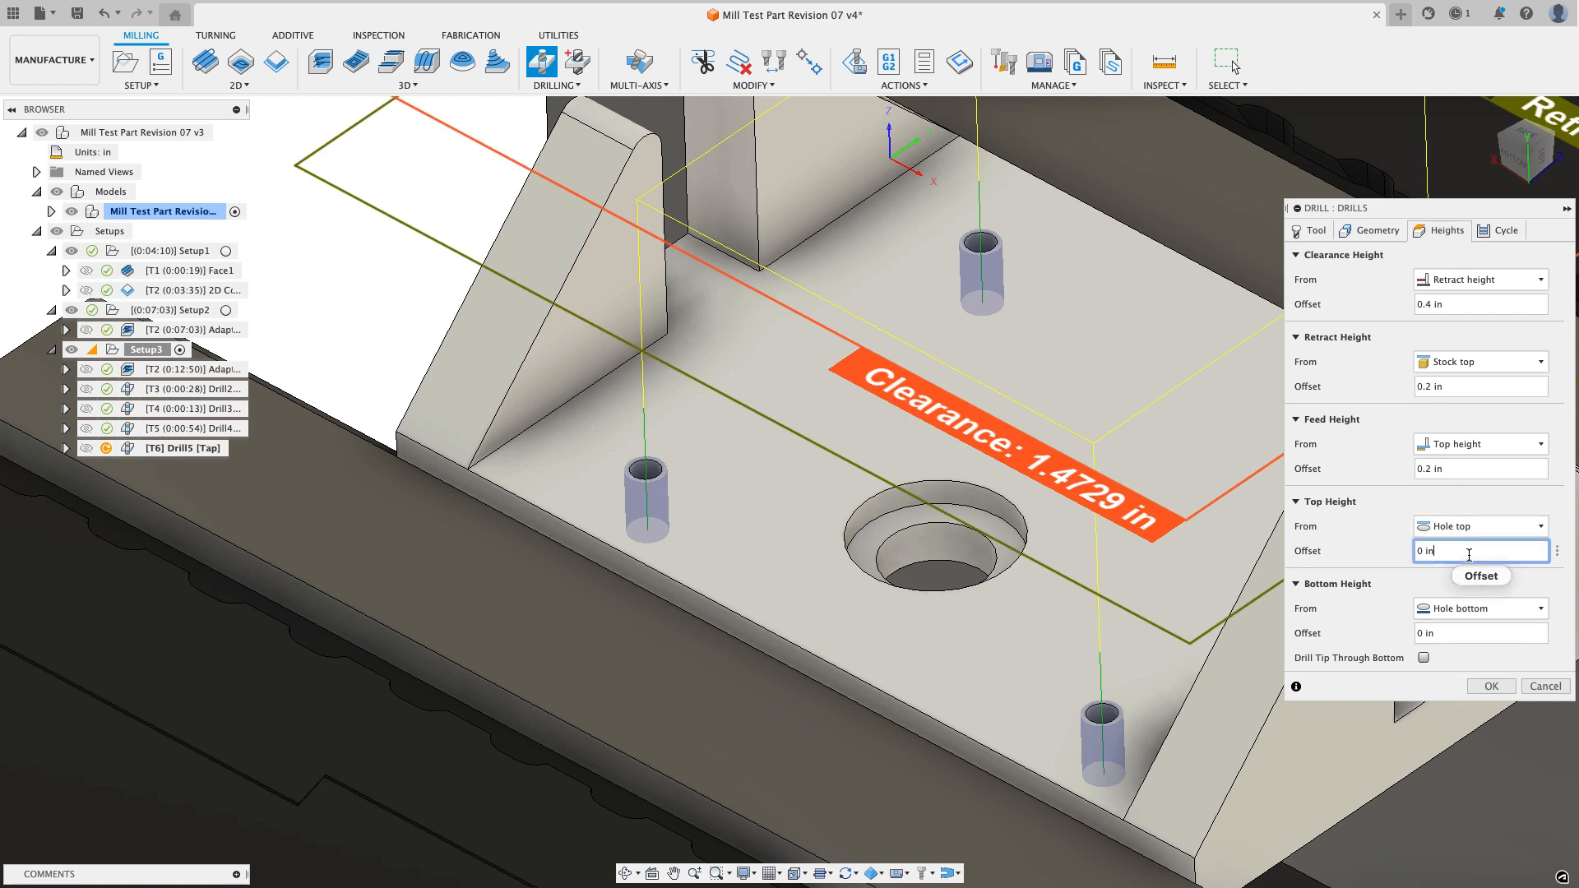
text(.01)
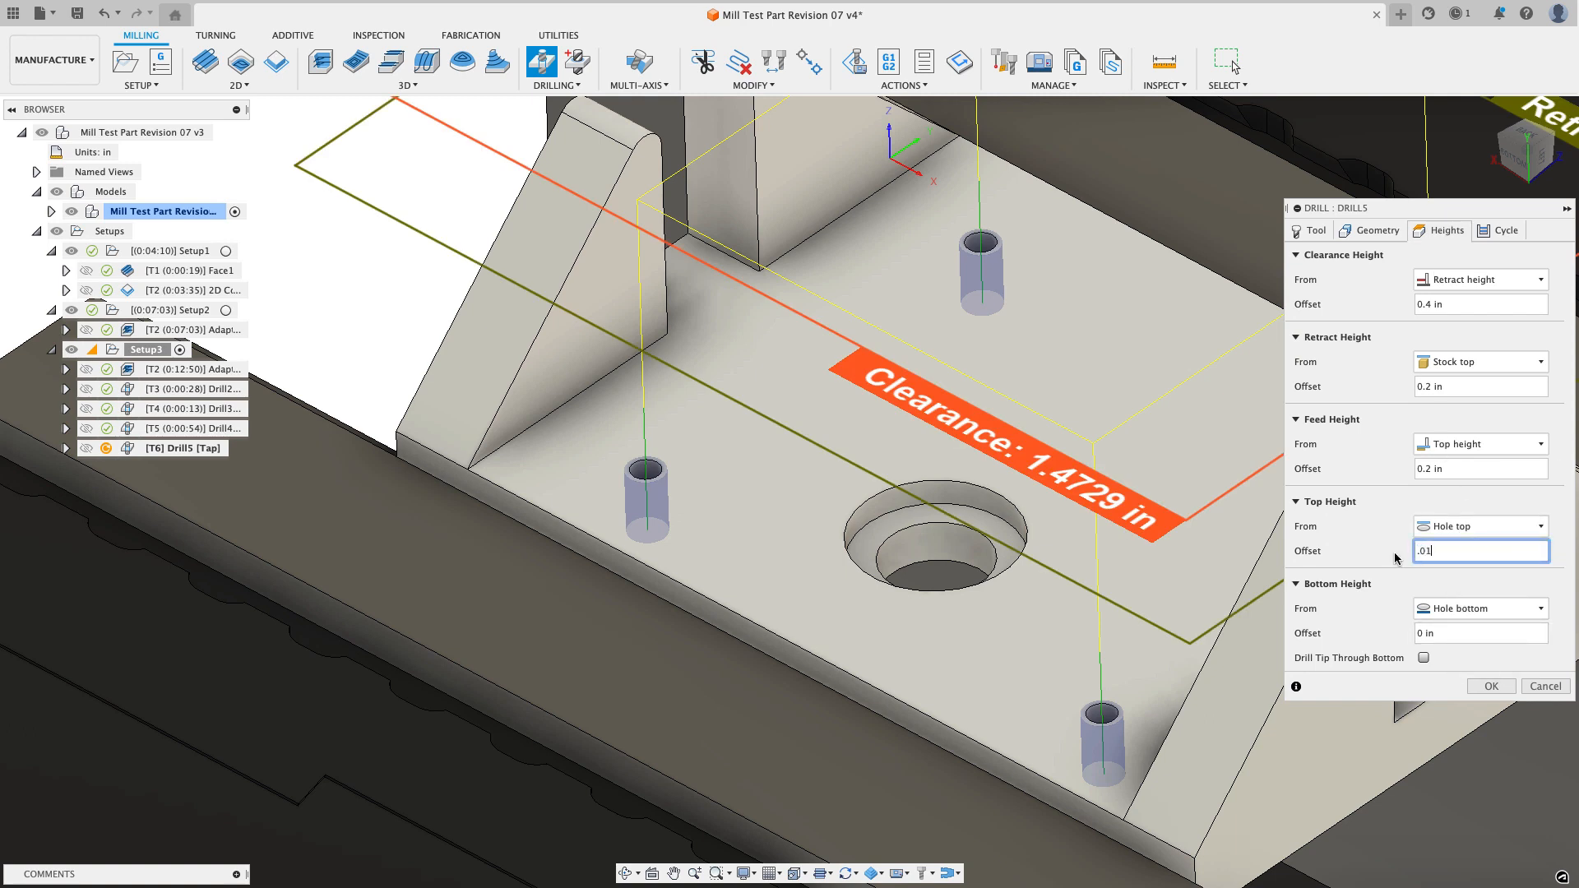
click(1423, 658)
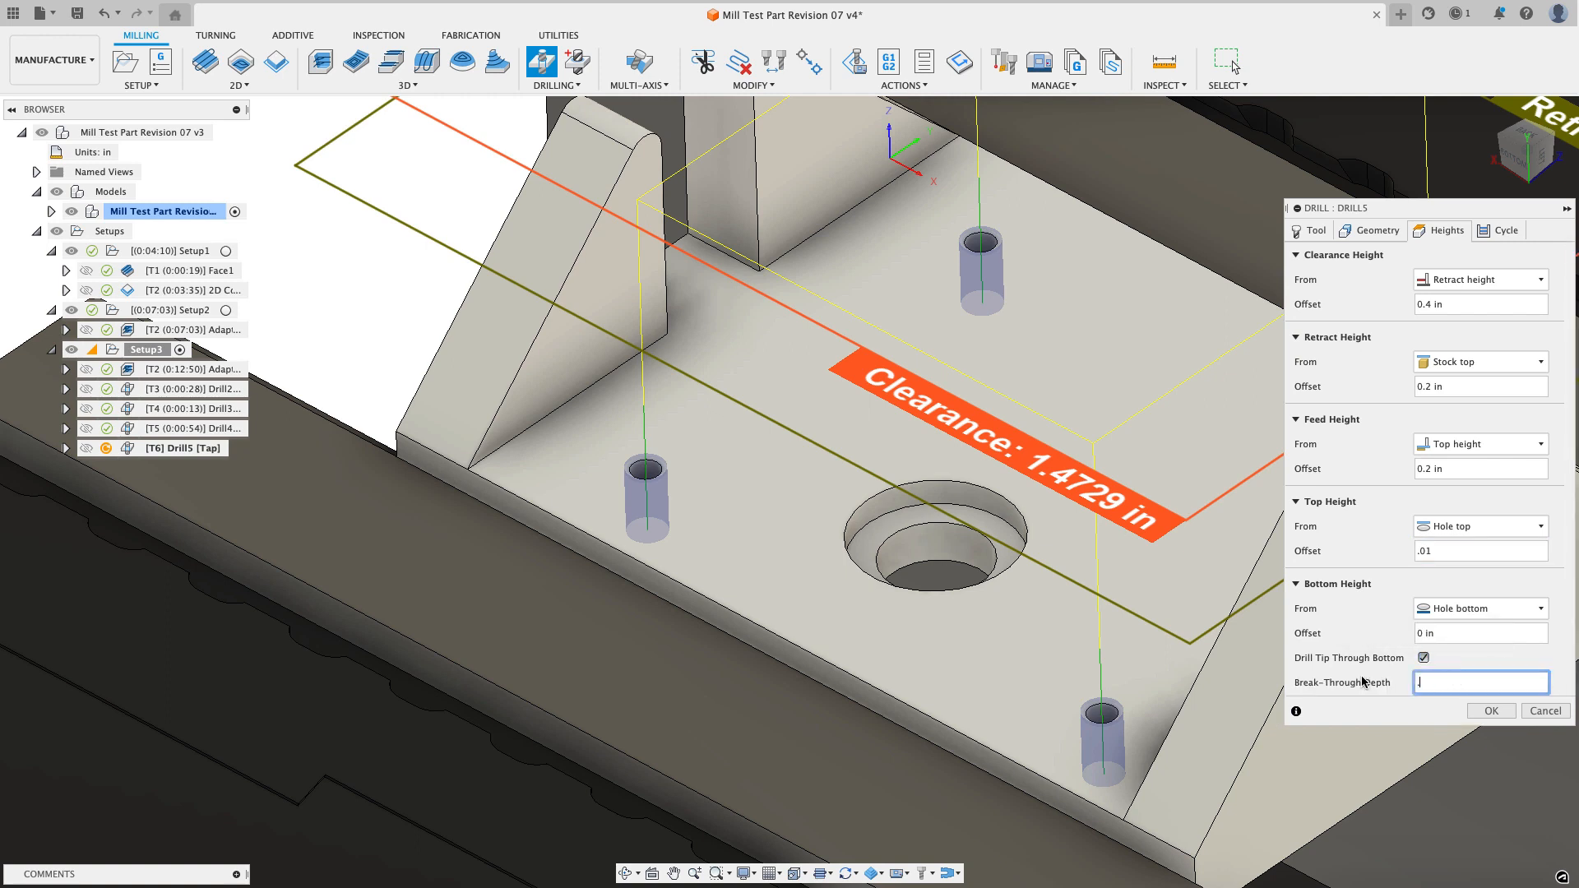
text(.1)
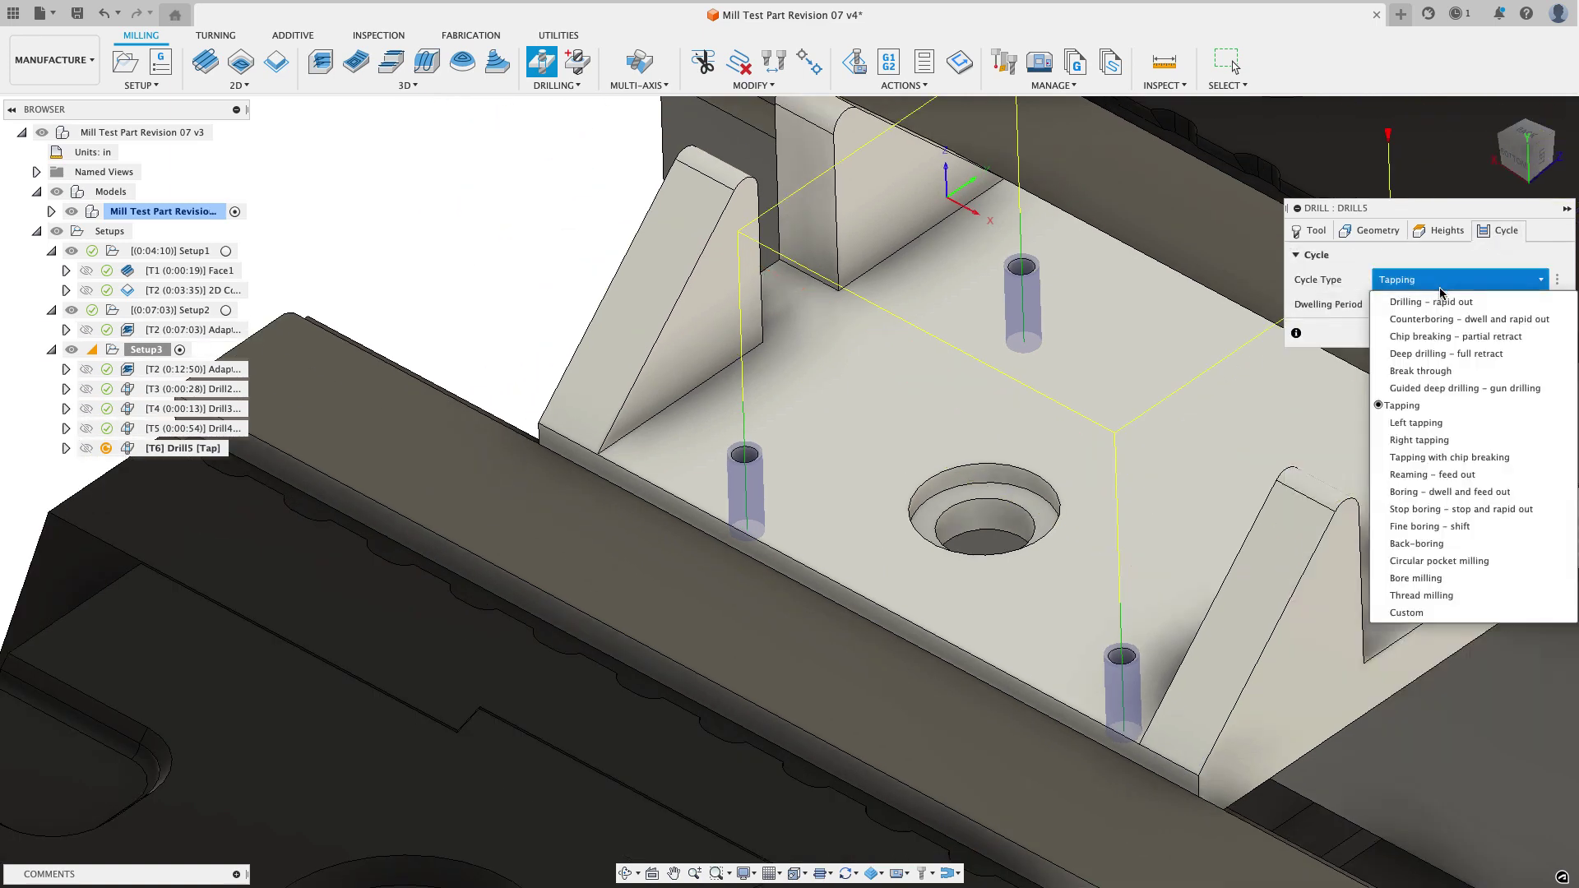
mouse_move(1447, 336)
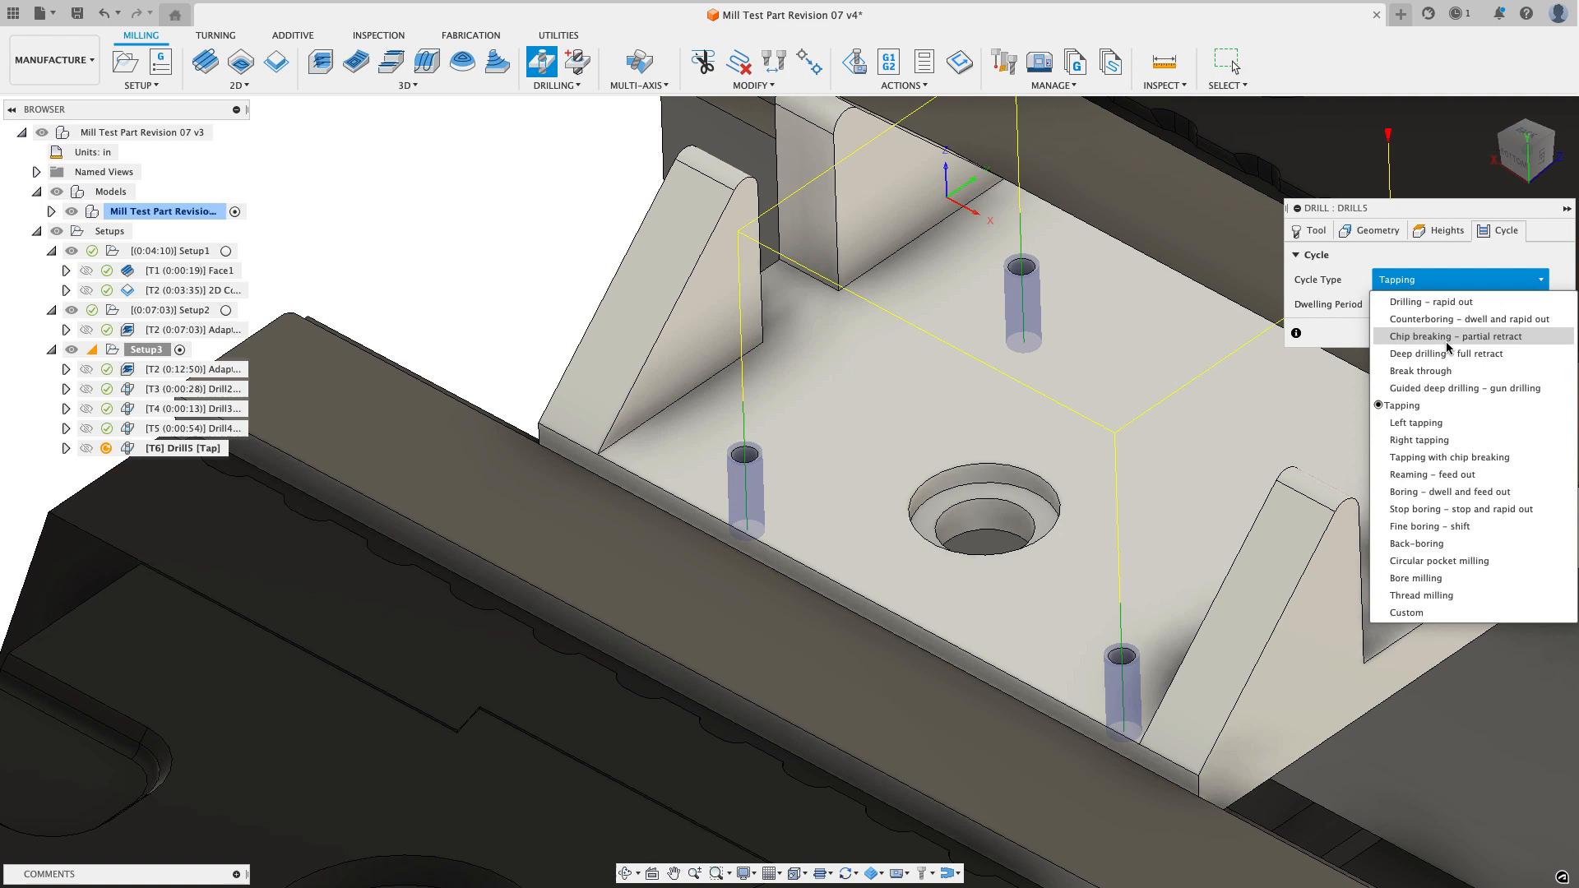
click(1451, 457)
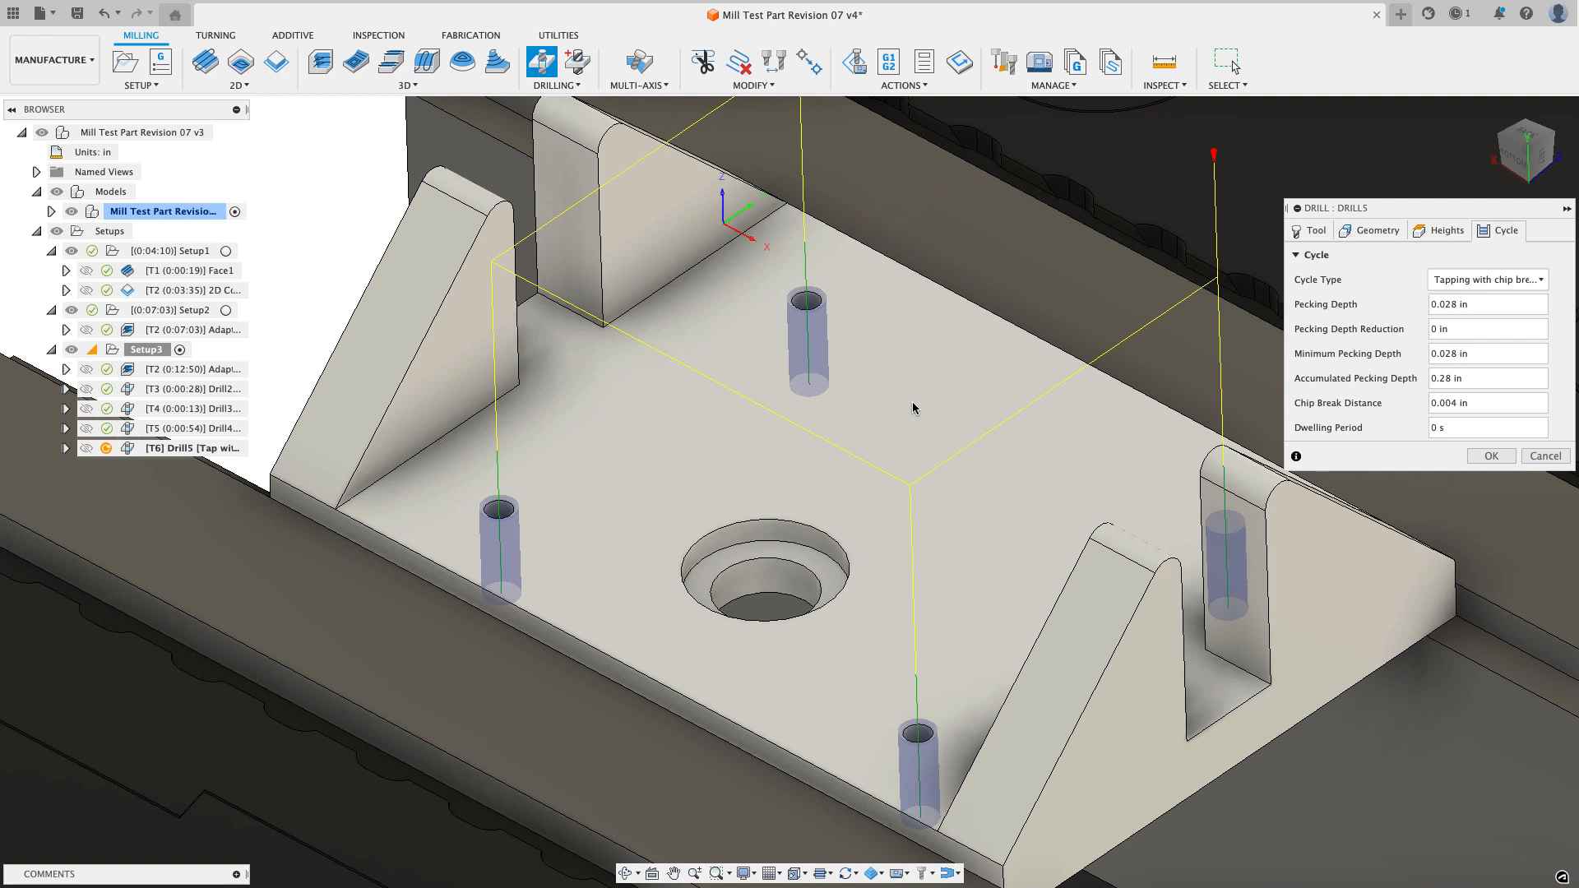
mouse_move(943, 418)
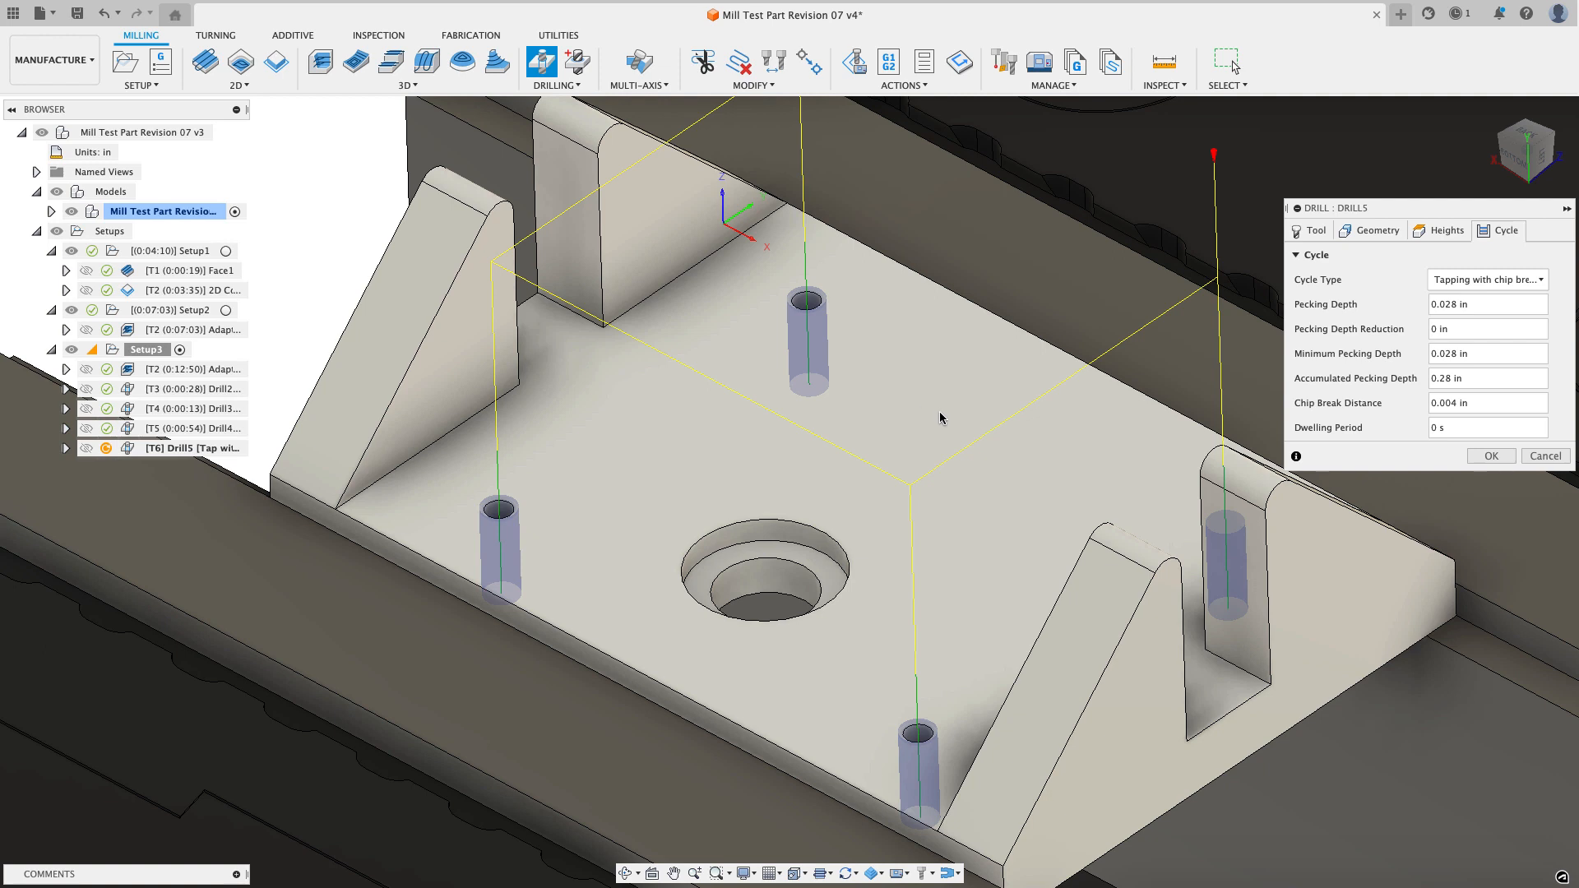
mouse_move(1491, 456)
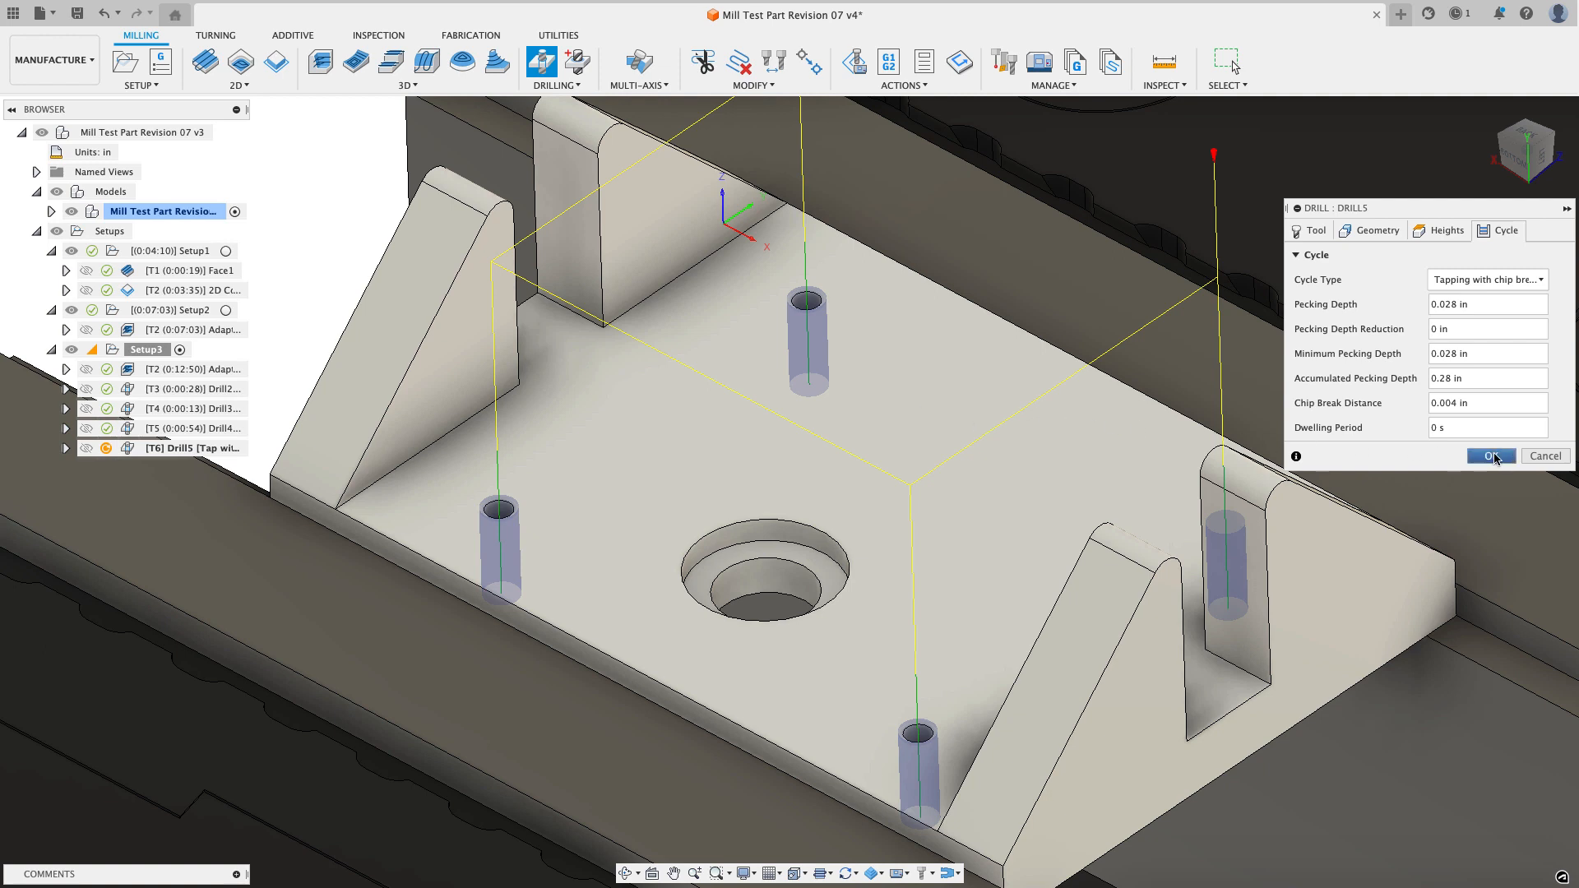
click(1491, 455)
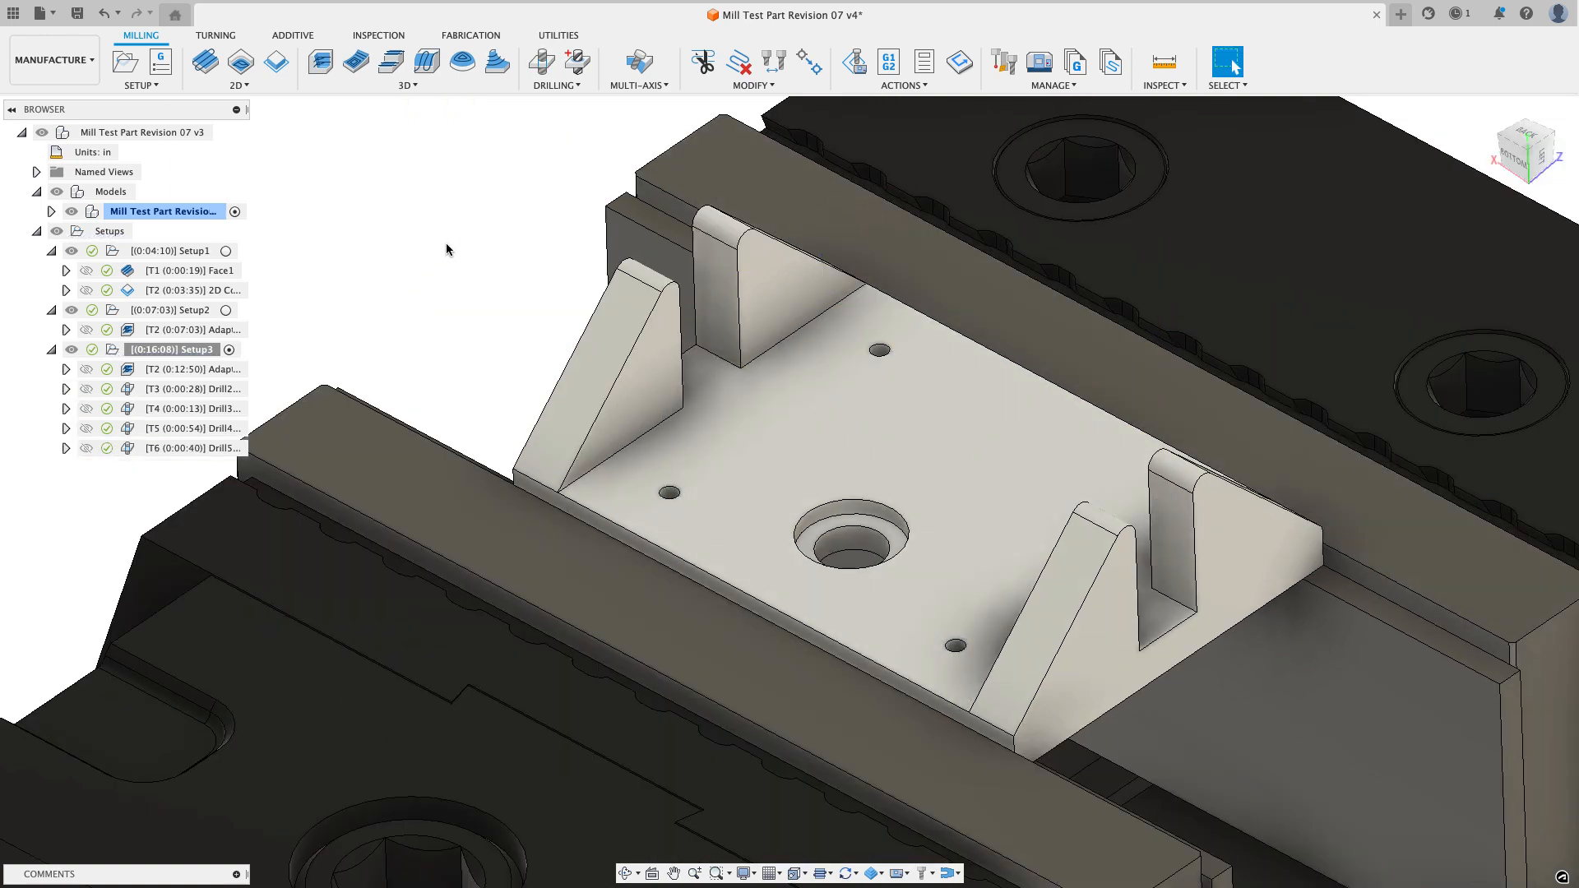
click(1163, 62)
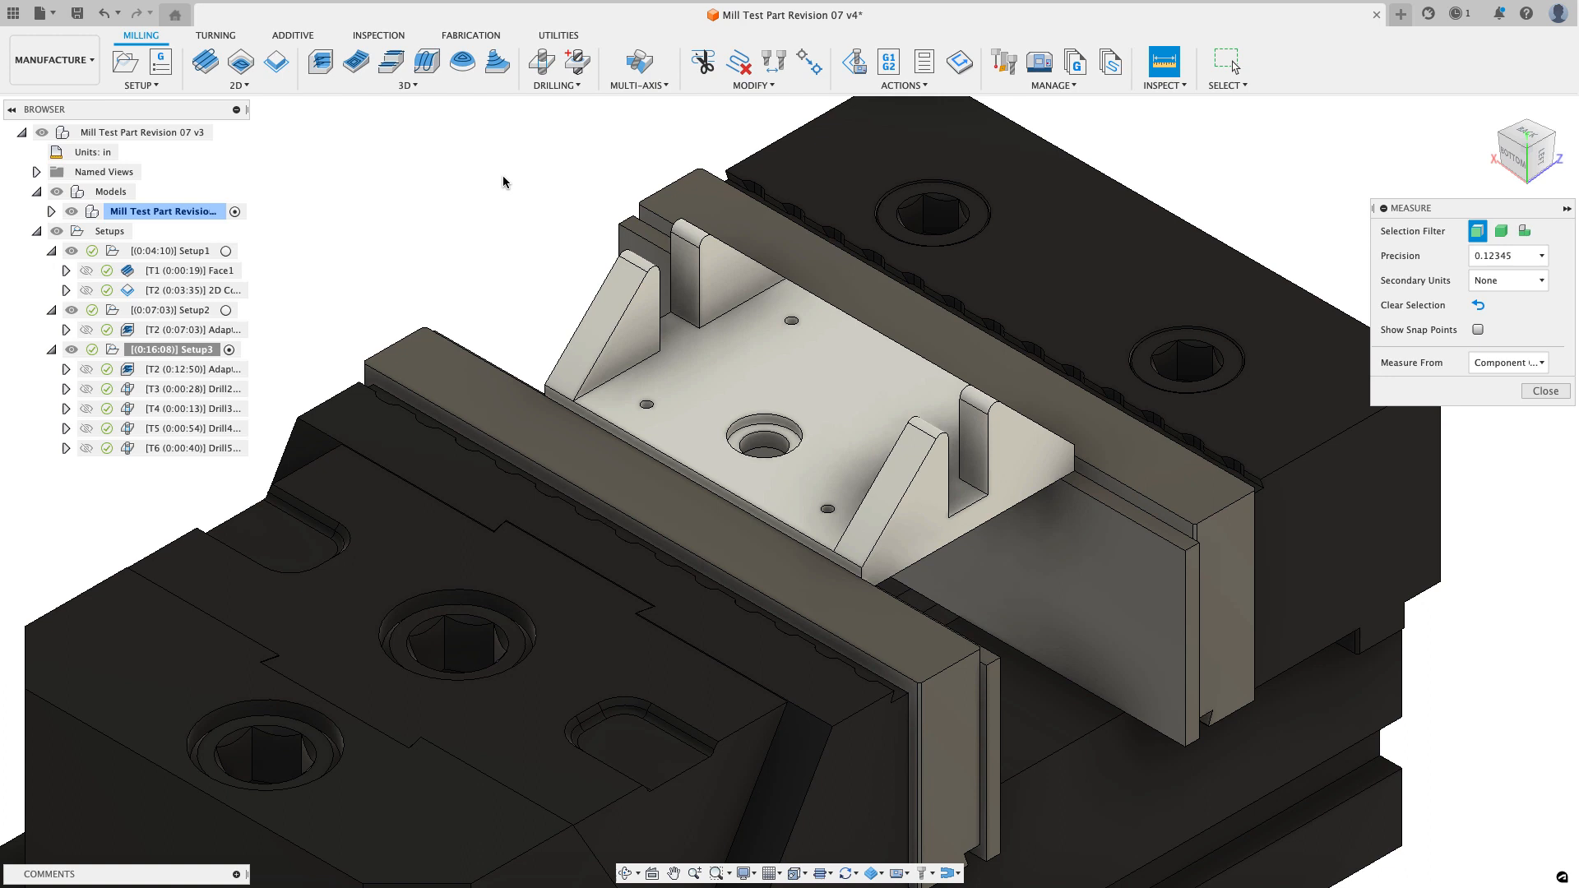
mouse_move(505, 182)
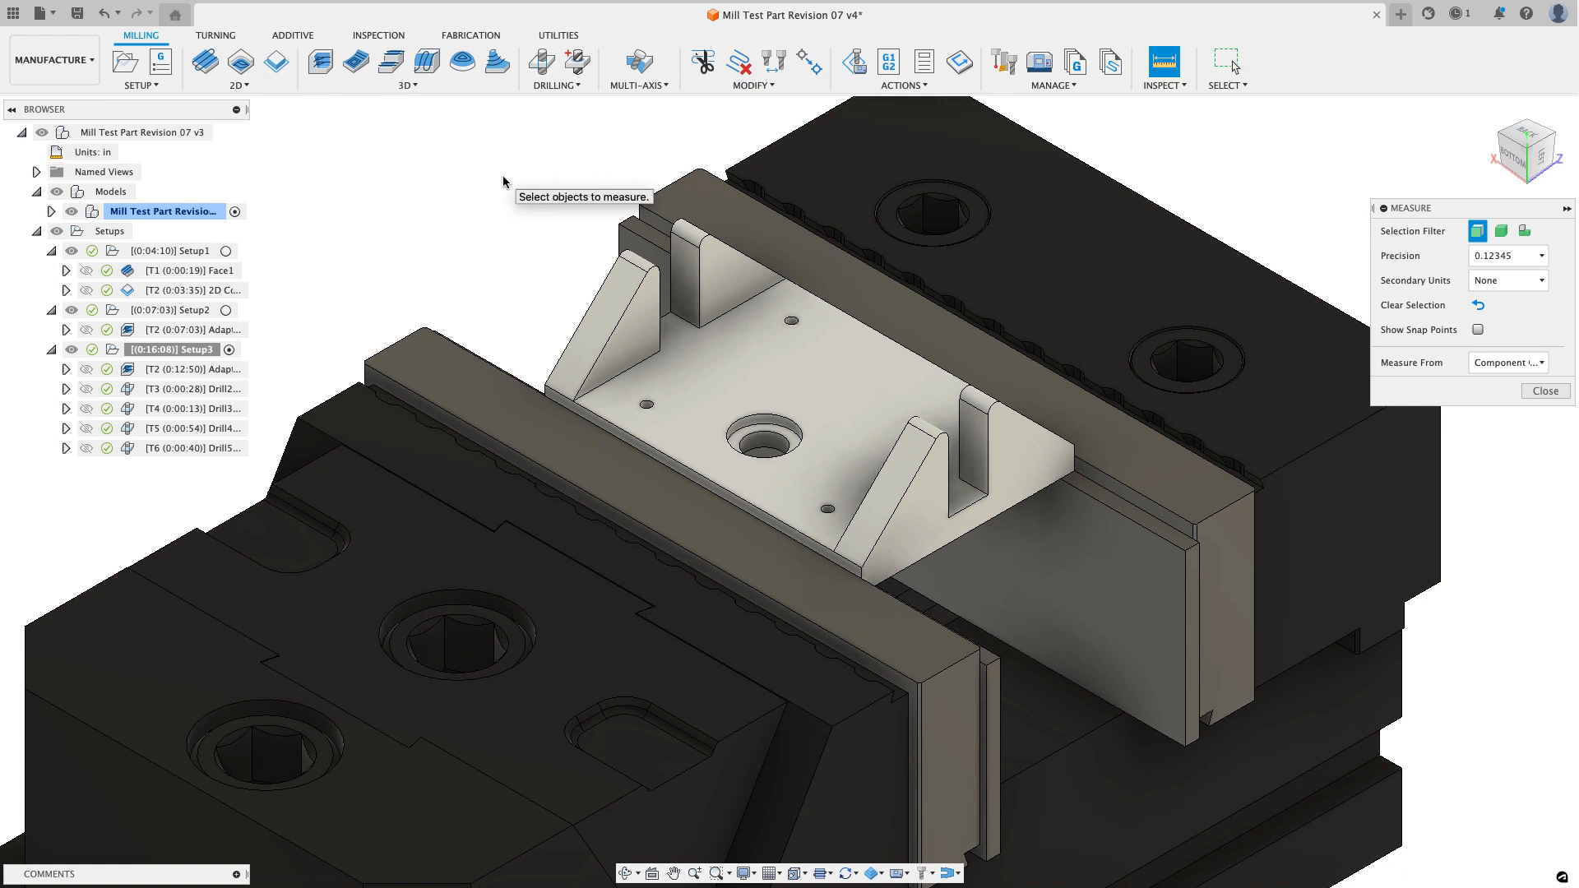
mouse_move(482, 202)
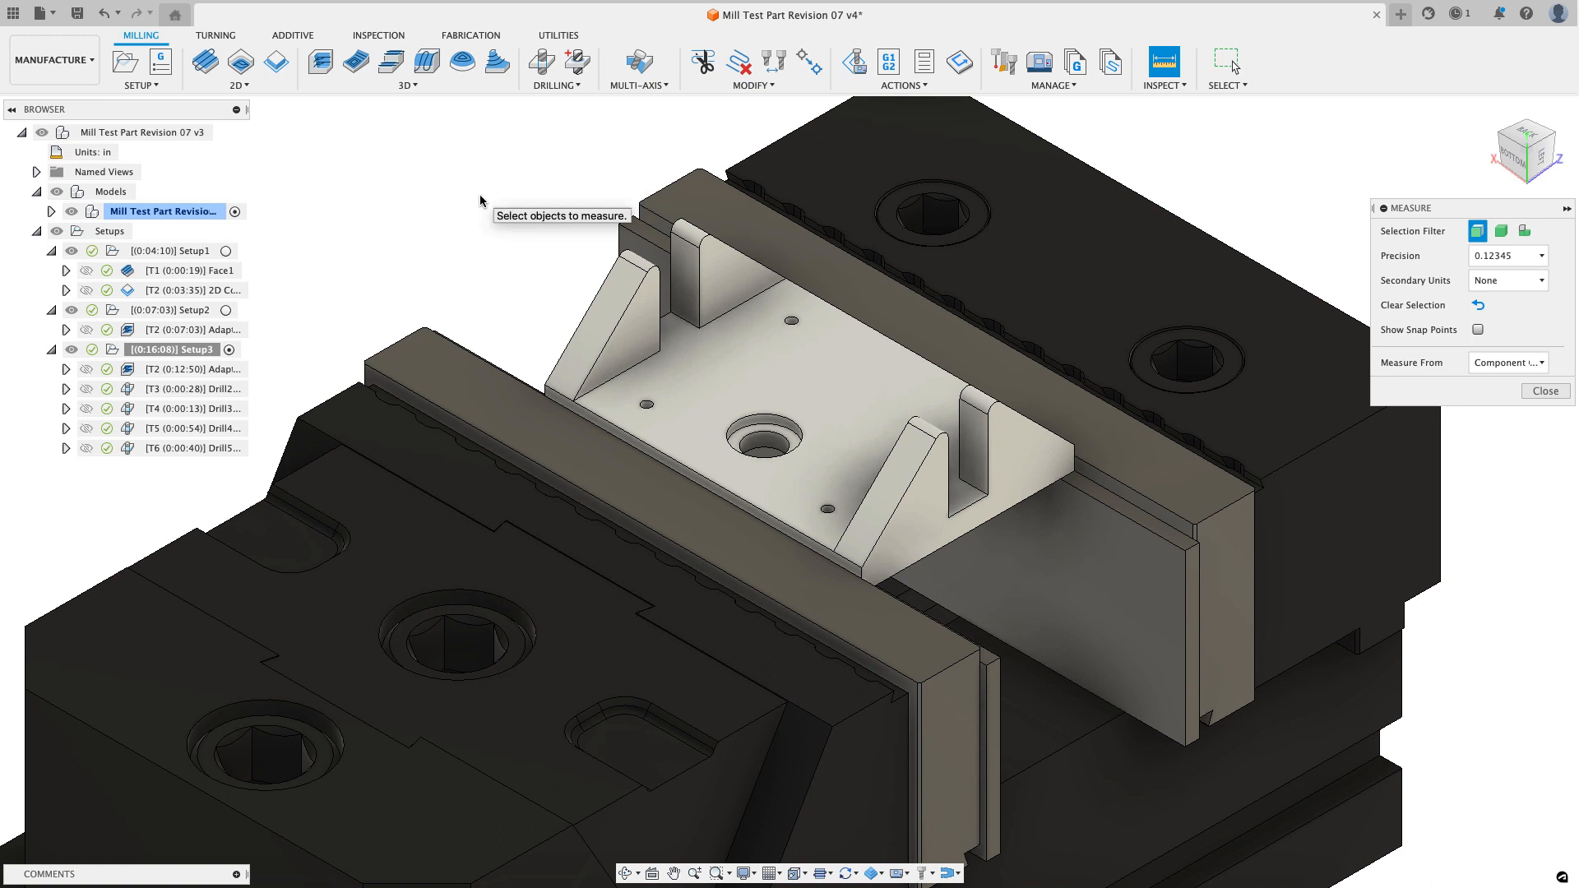
mouse_move(499, 205)
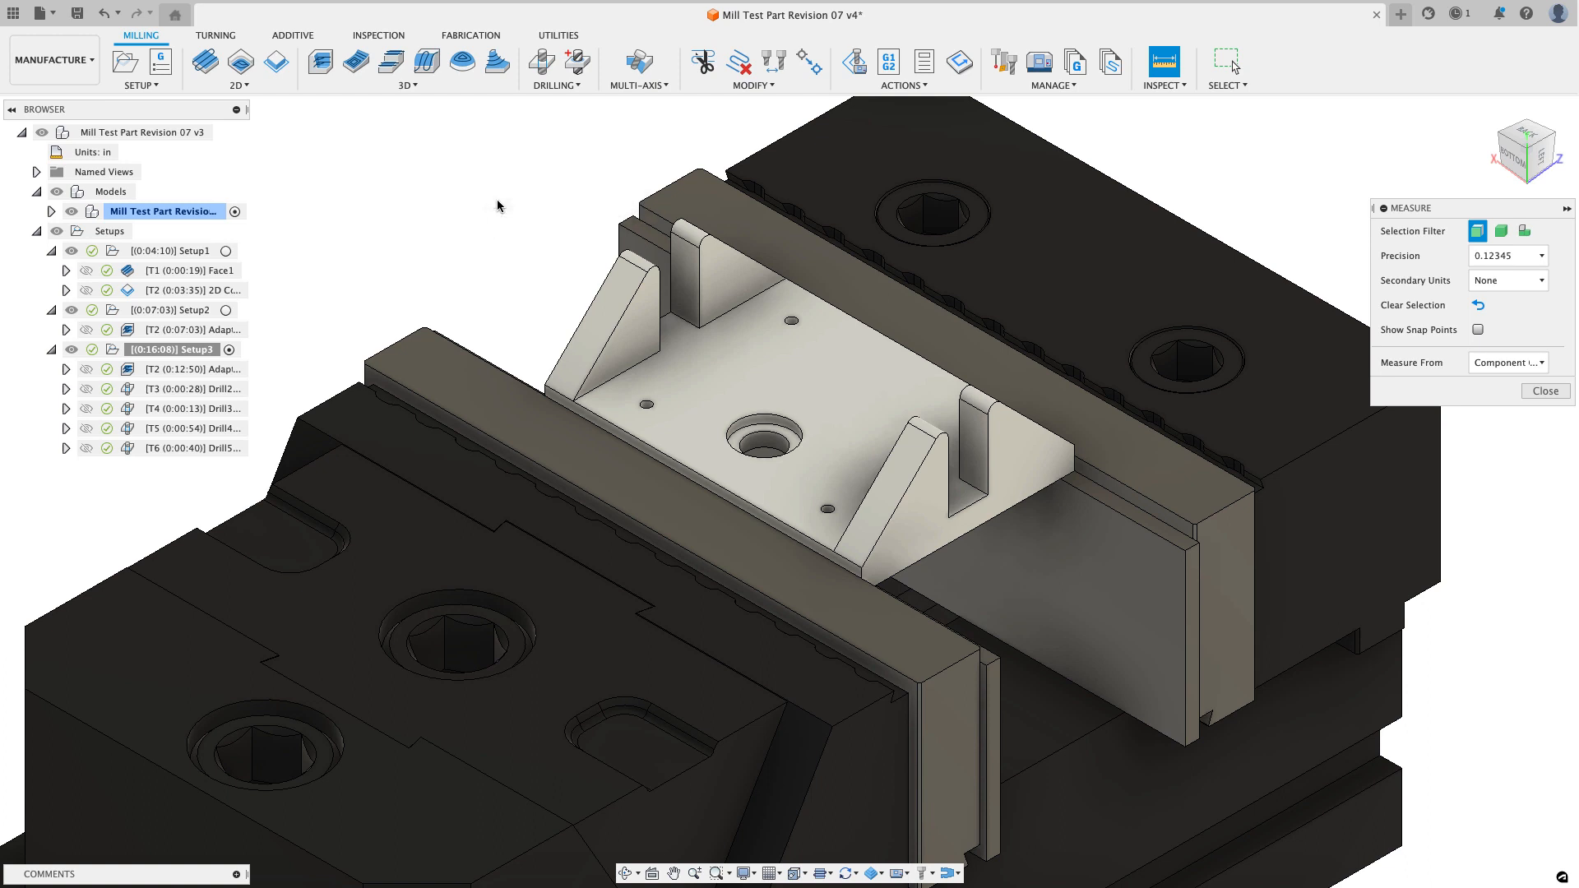
mouse_move(513, 208)
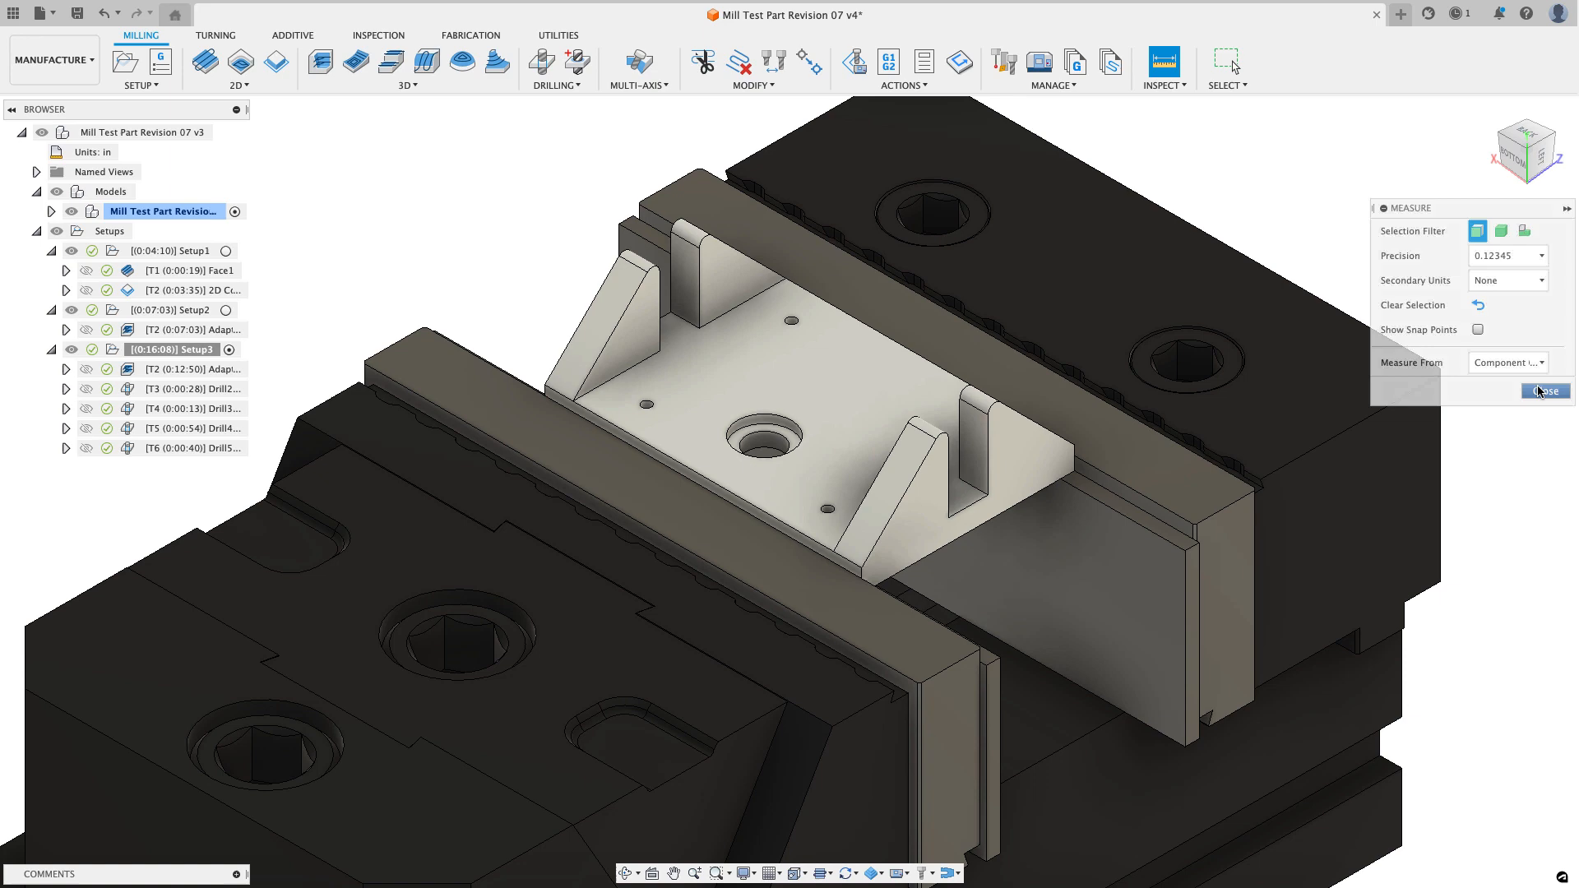
click(240, 85)
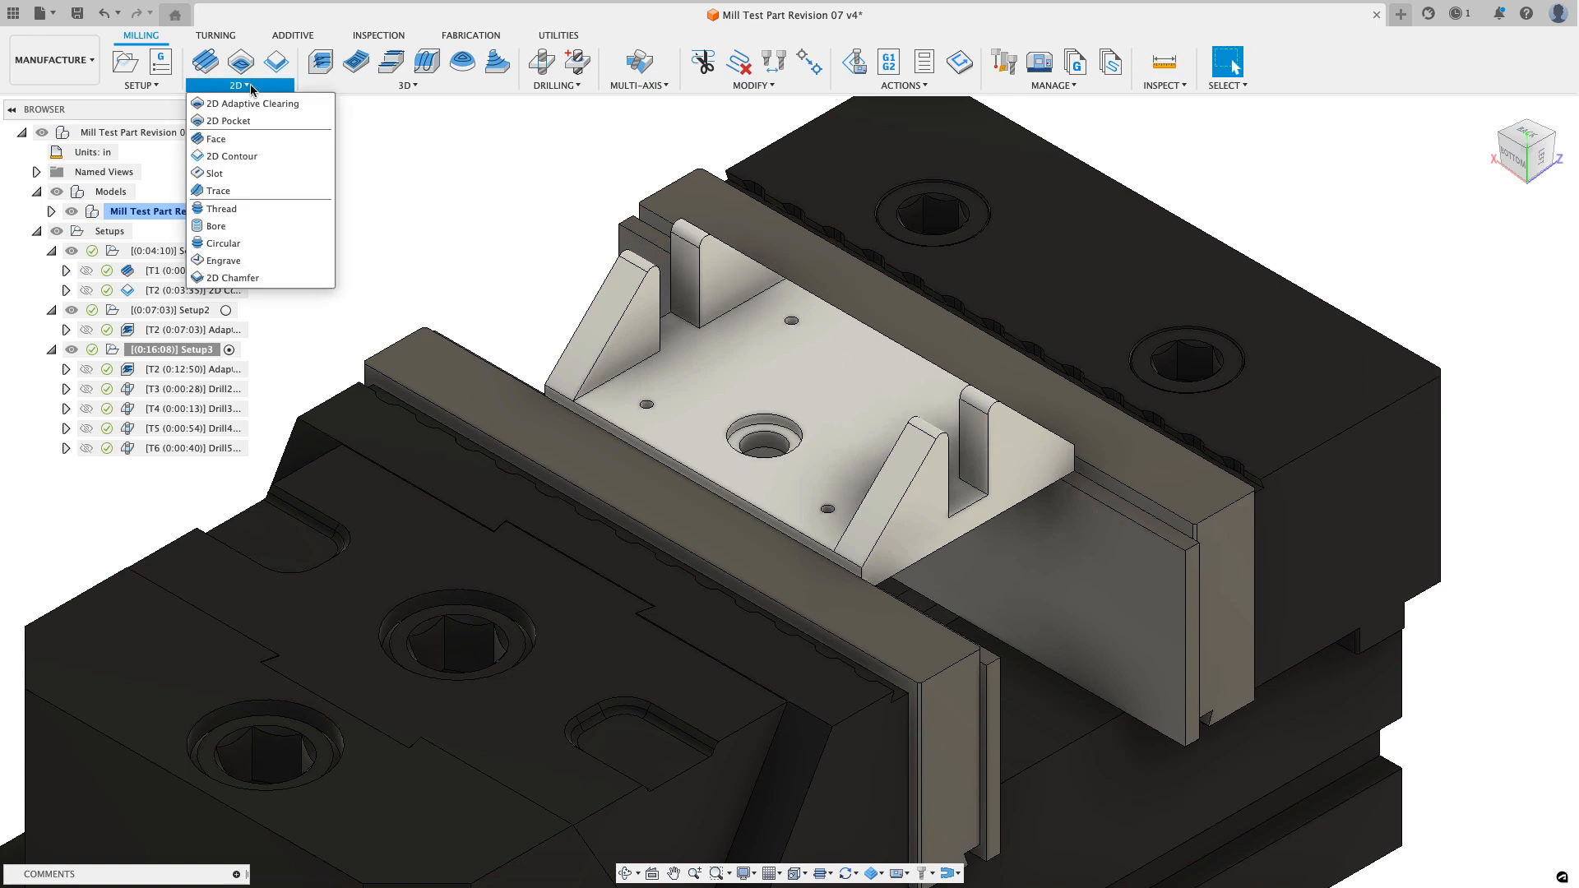
Step: Create a 2D Contour using the 5/16" flat endmill with Stainless Steel - Slotting data
click(232, 155)
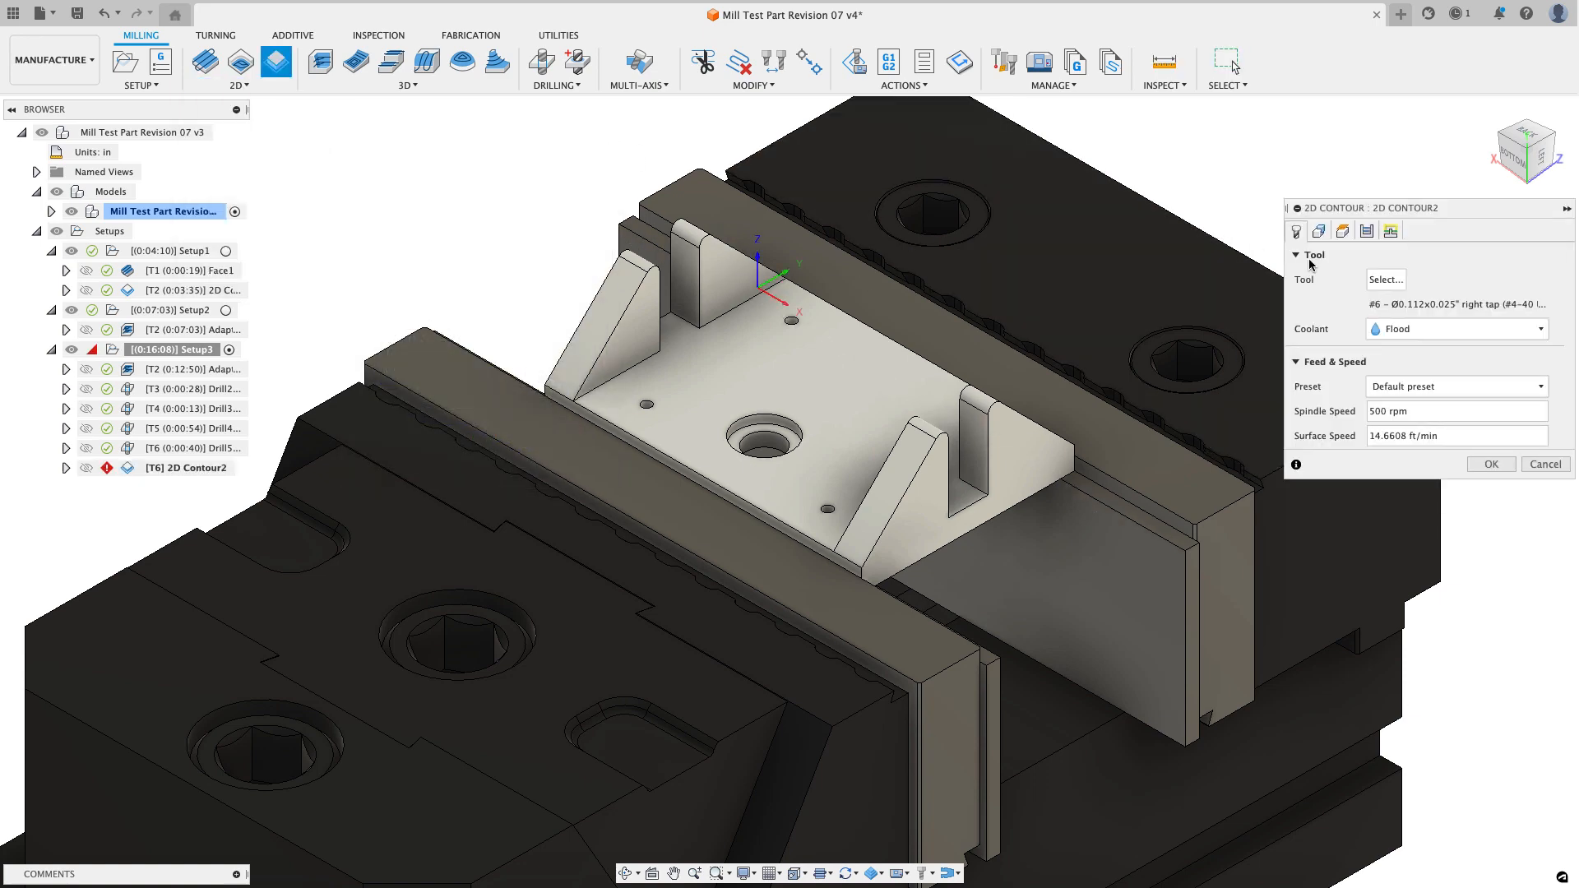
click(1386, 280)
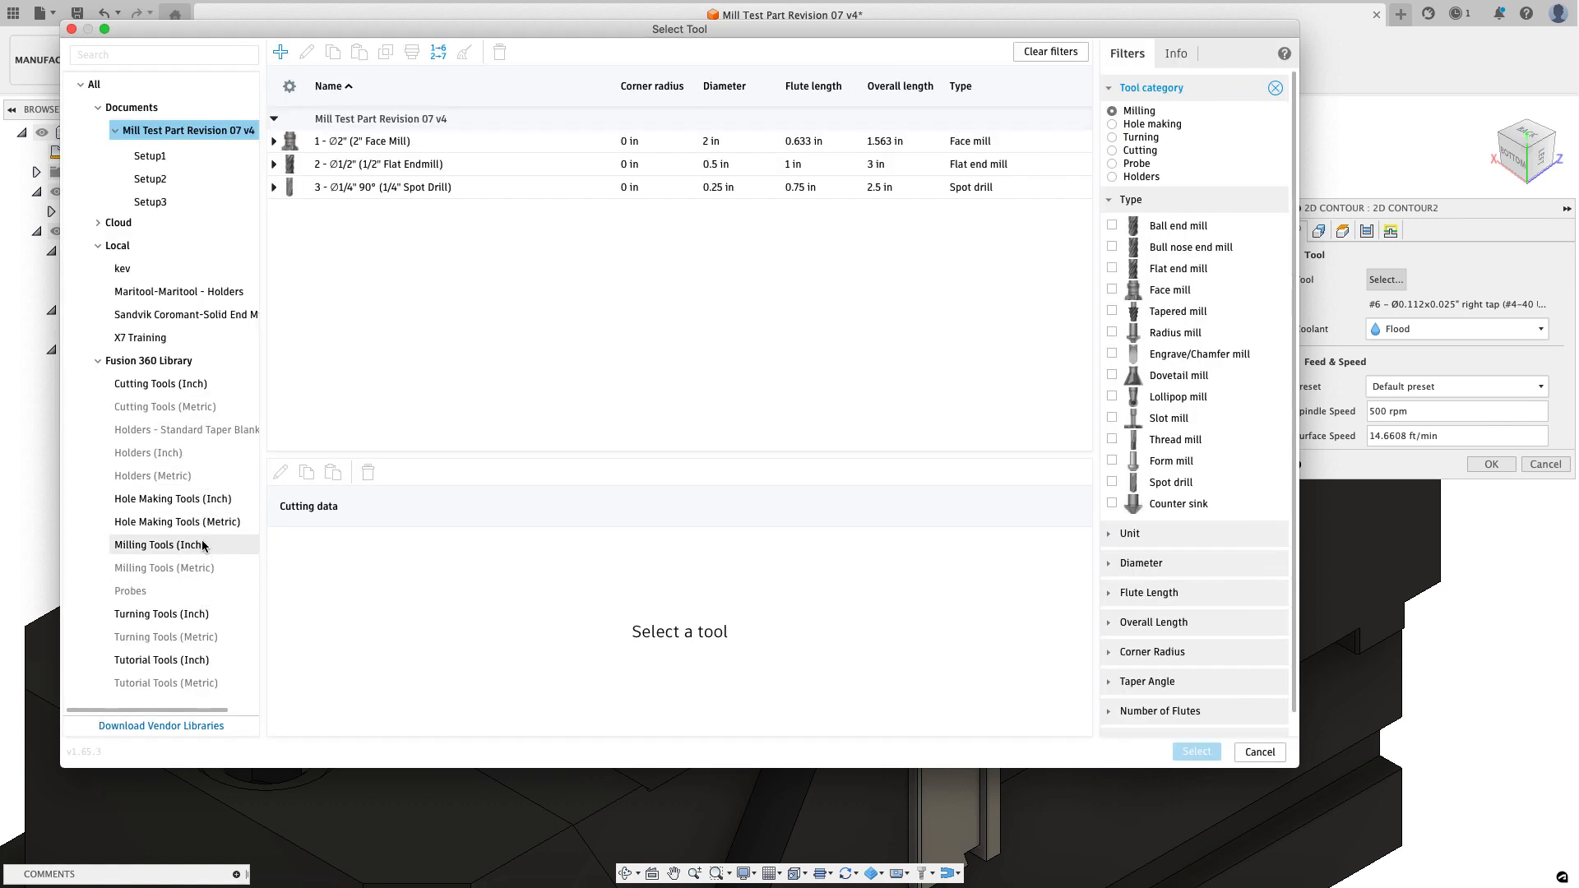
click(160, 544)
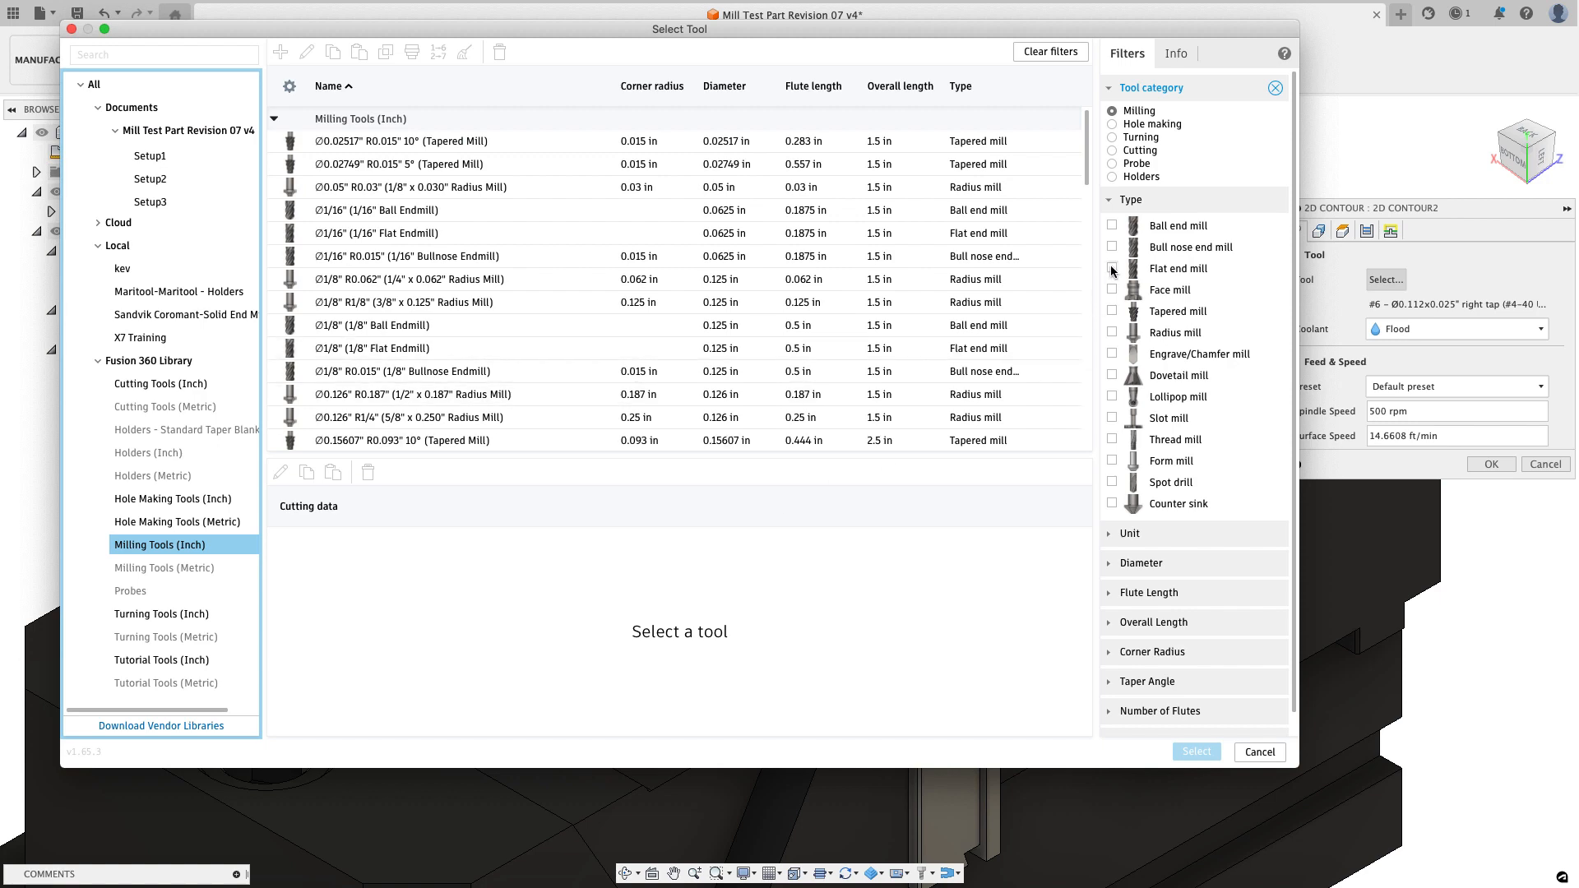
click(1113, 268)
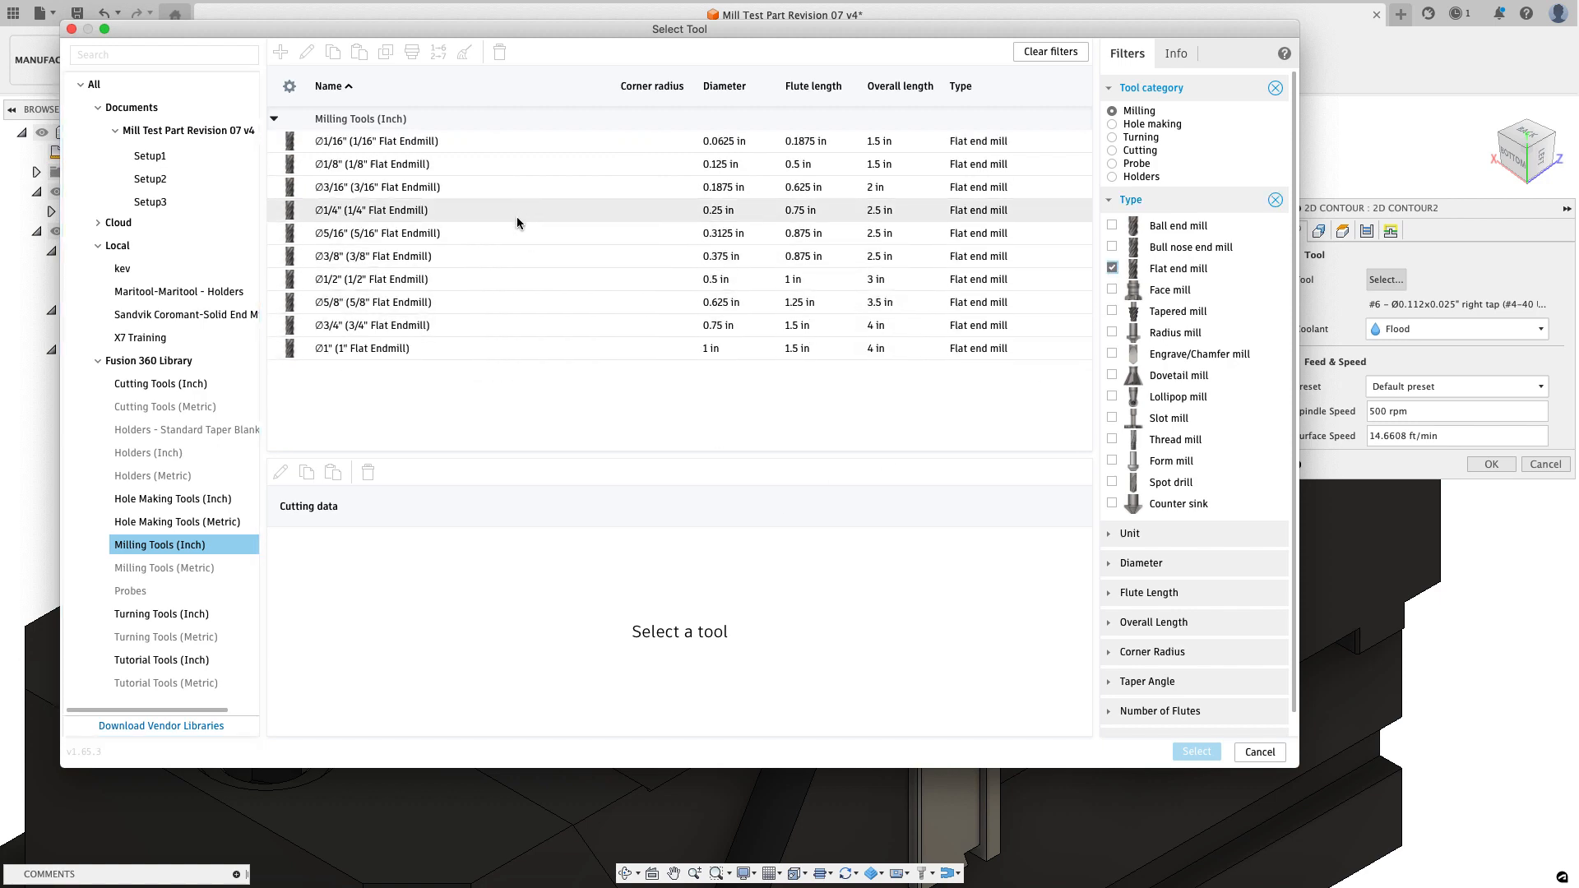
click(373, 233)
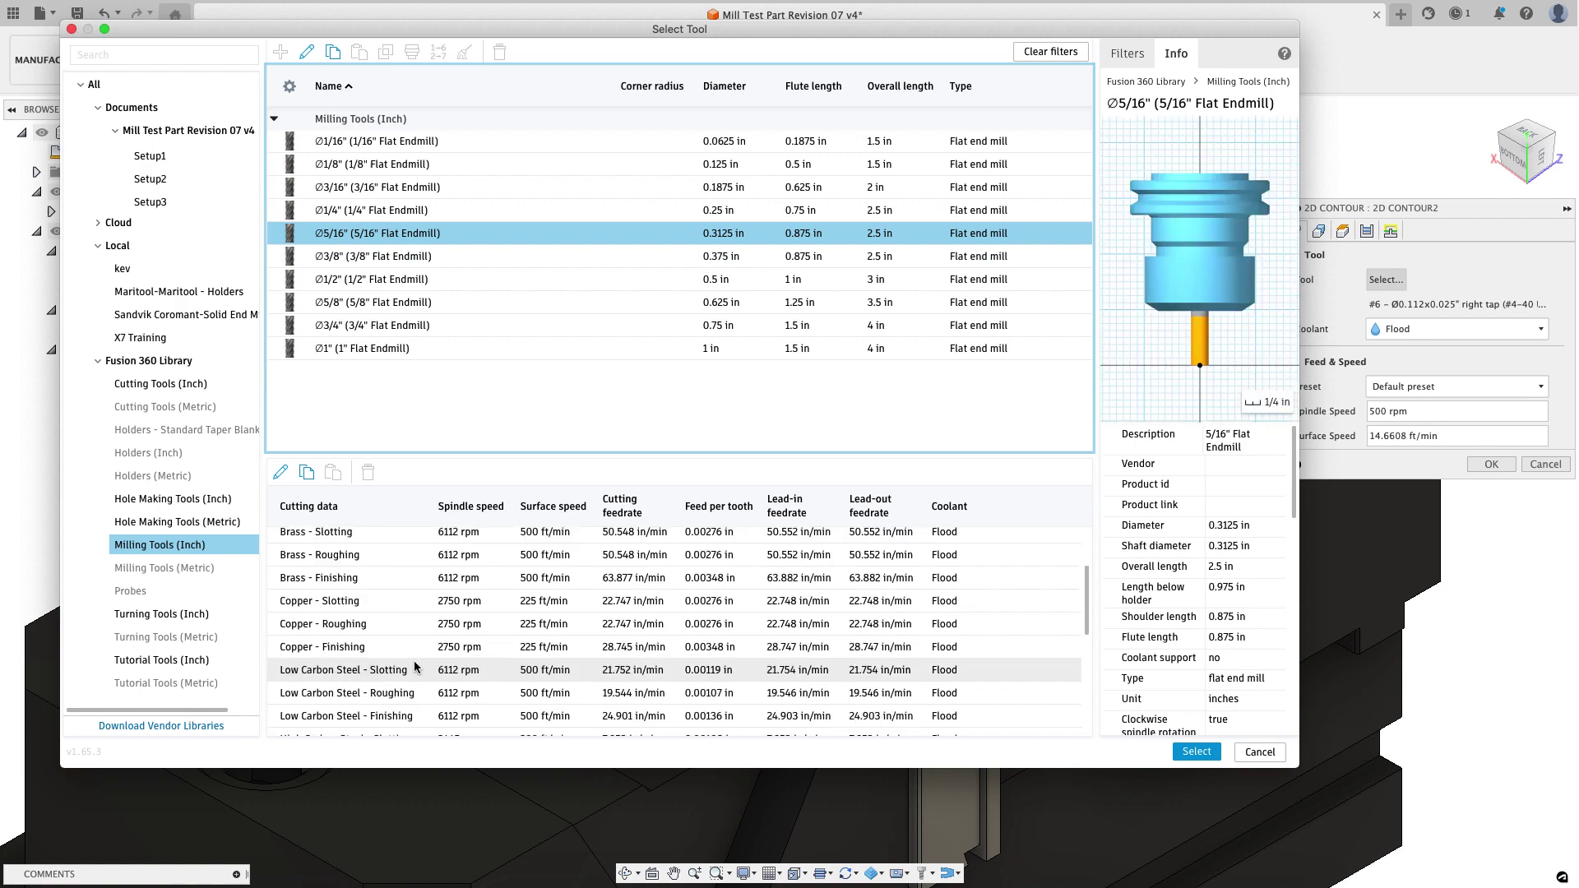
scroll(down, 3)
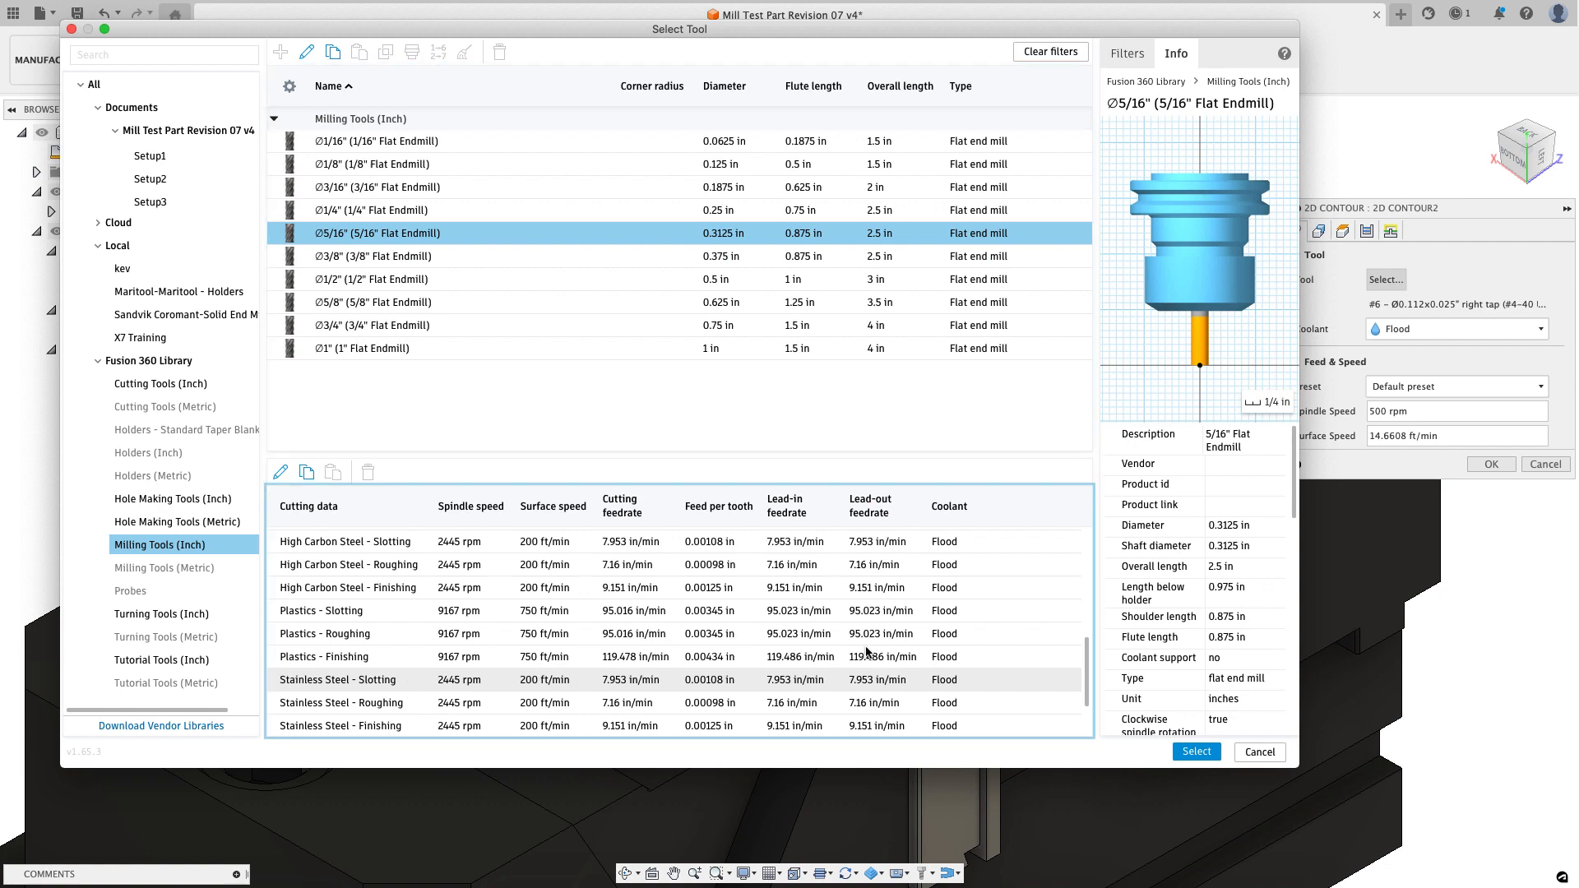
click(337, 680)
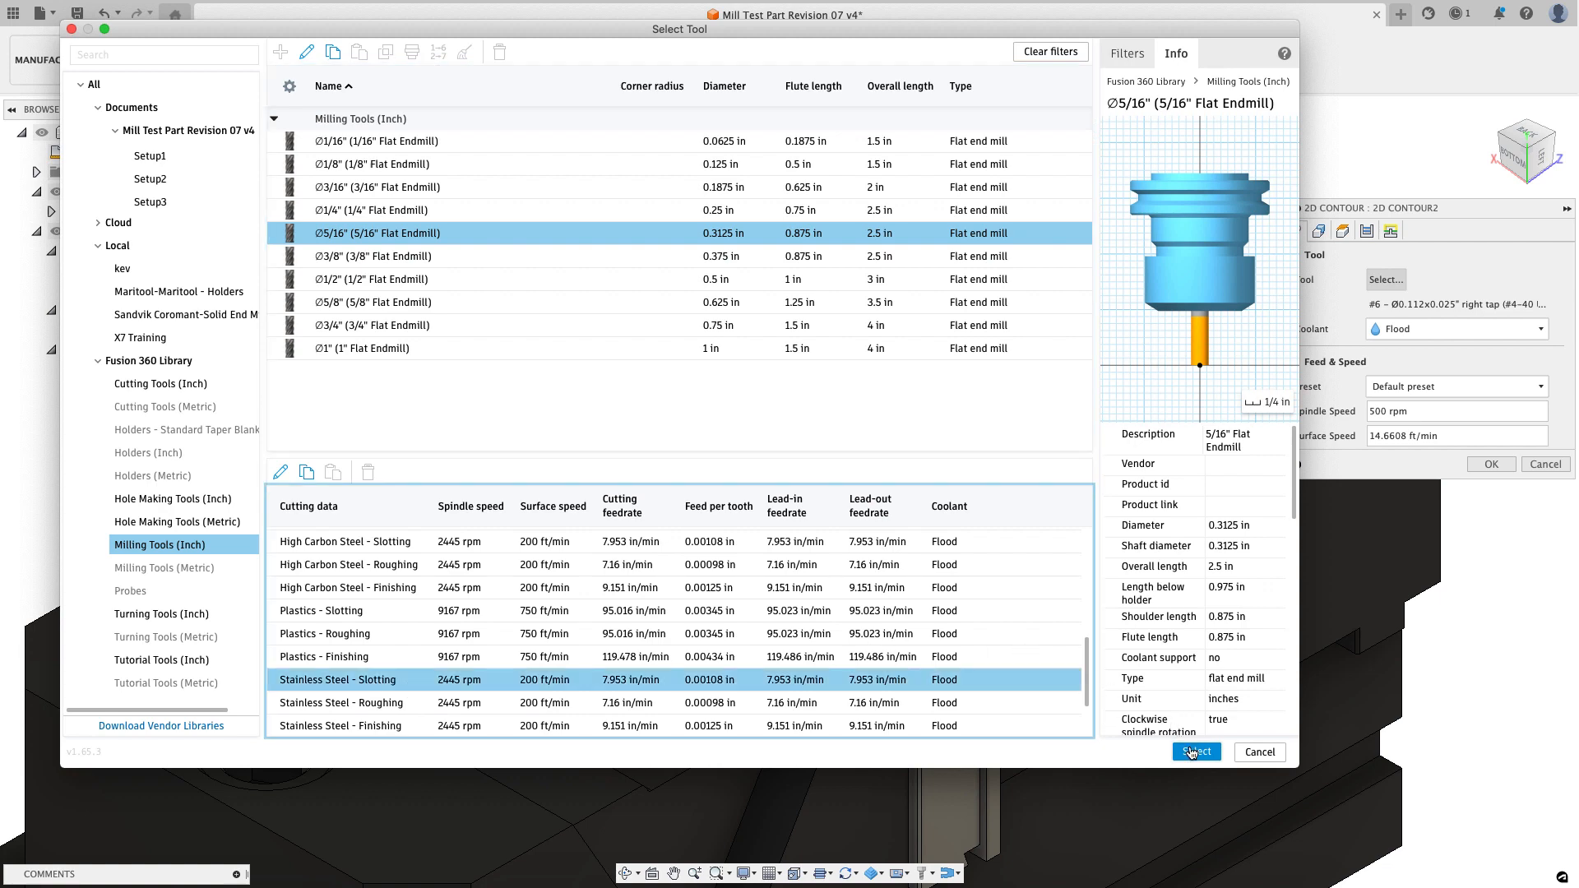
click(1196, 751)
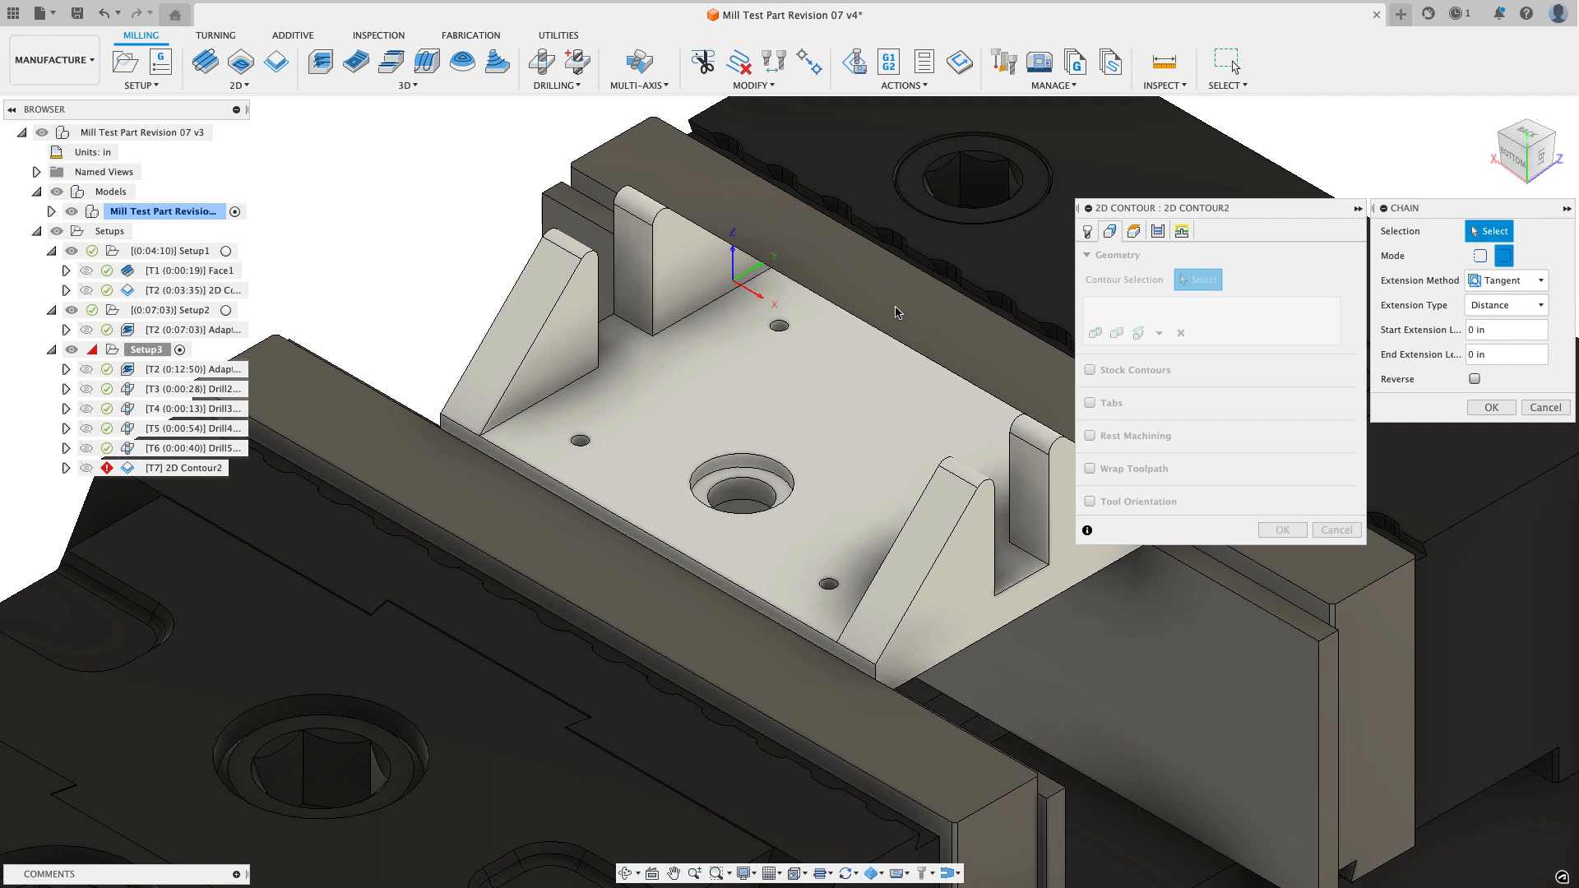
mouse_move(555, 269)
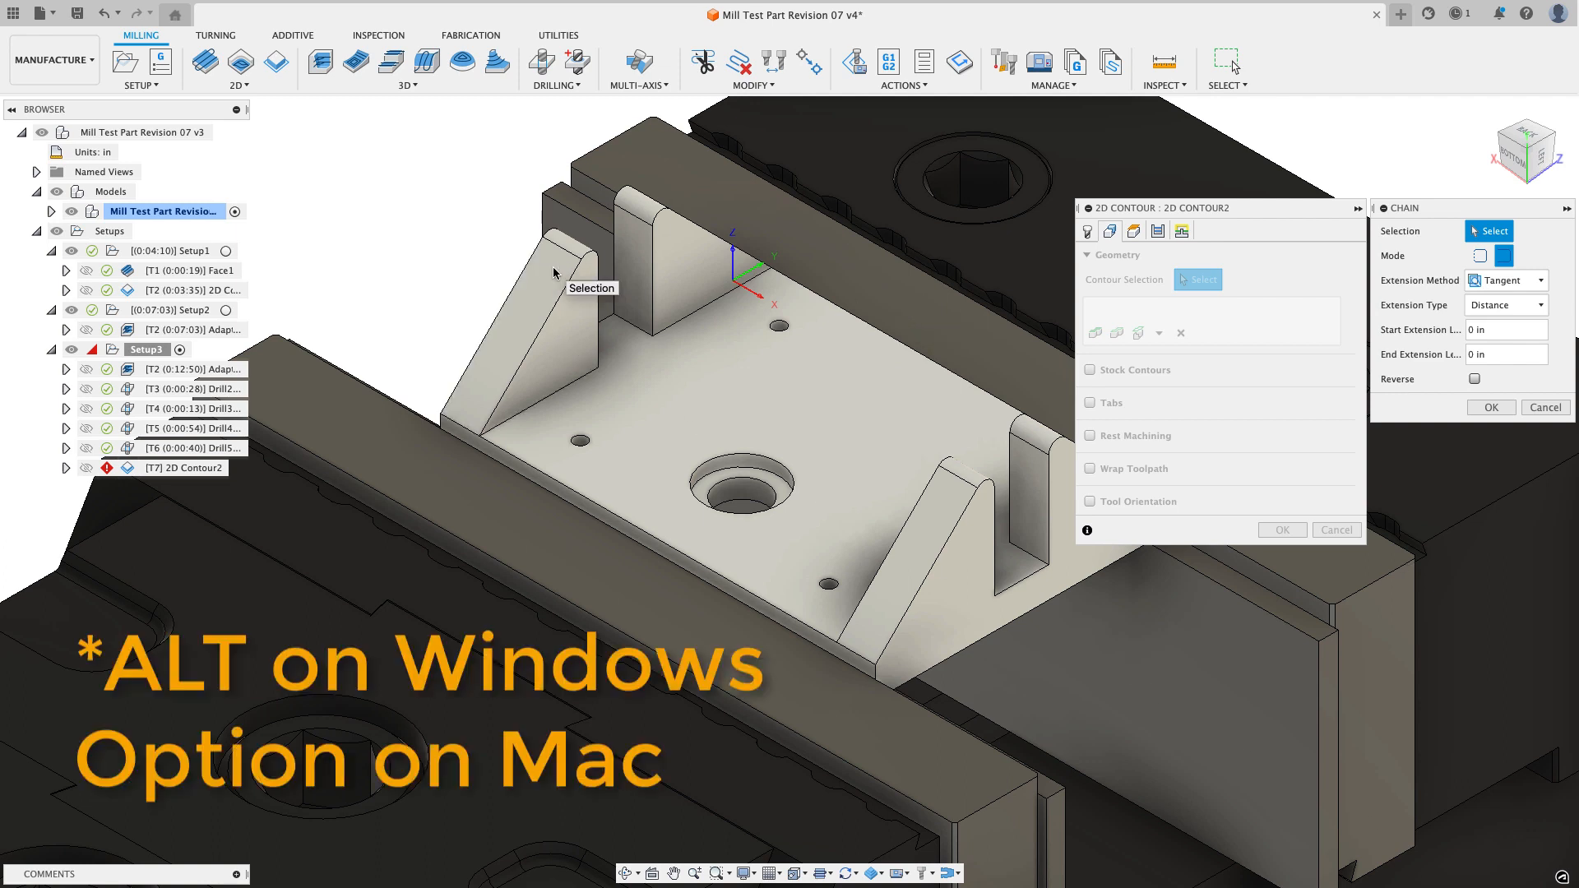
mouse_move(624, 325)
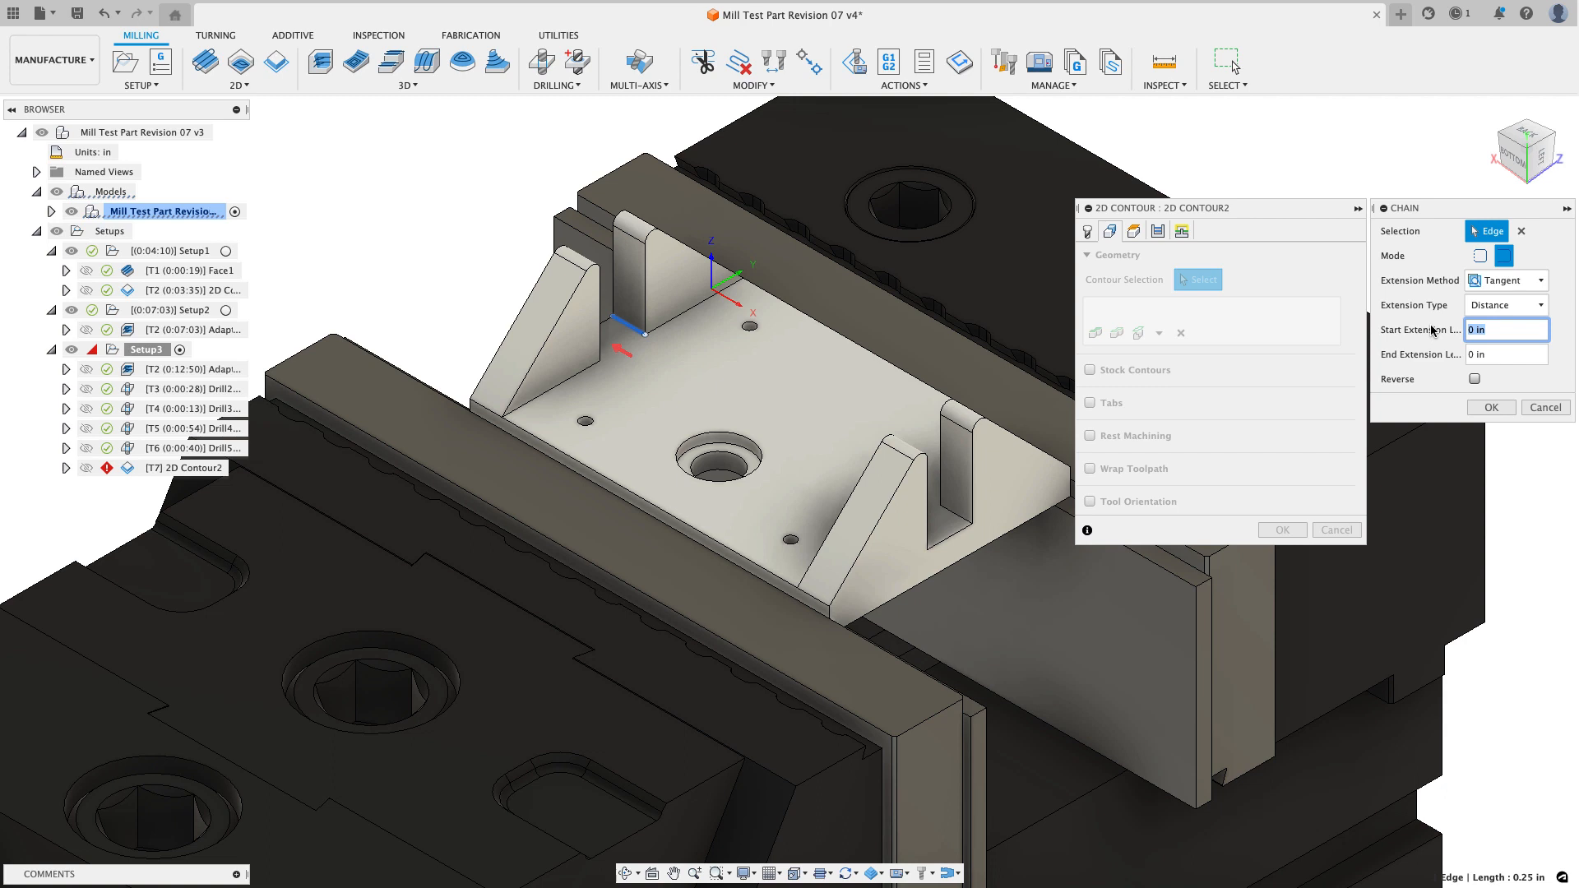
Step: Select both wall edge chains, giving them 0.15 in extensions
text(.15)
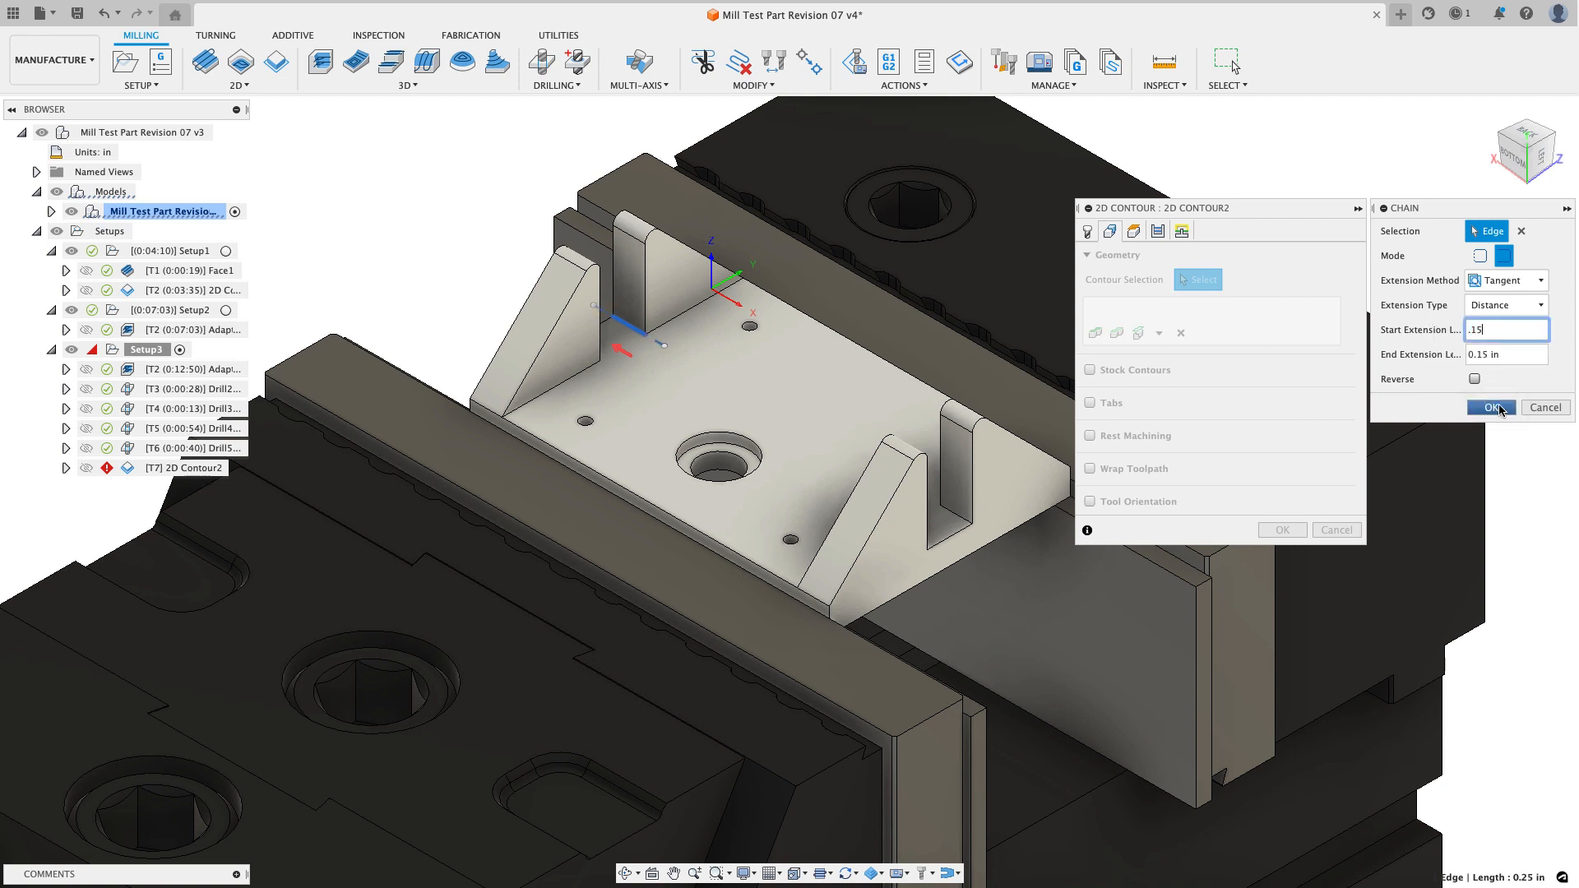
click(1490, 407)
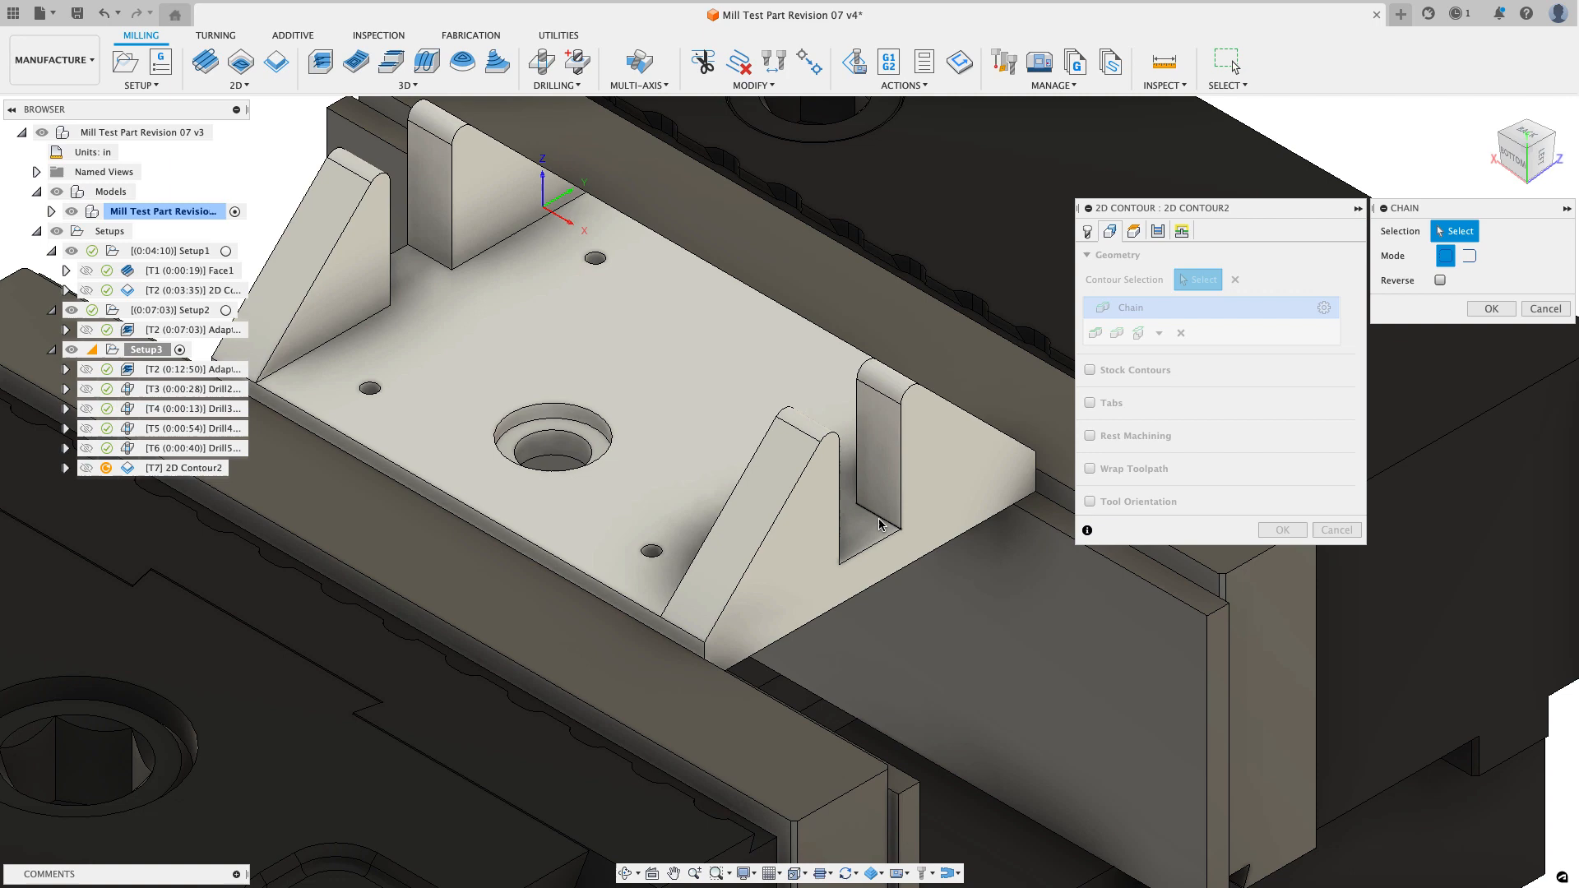
mouse_move(878, 525)
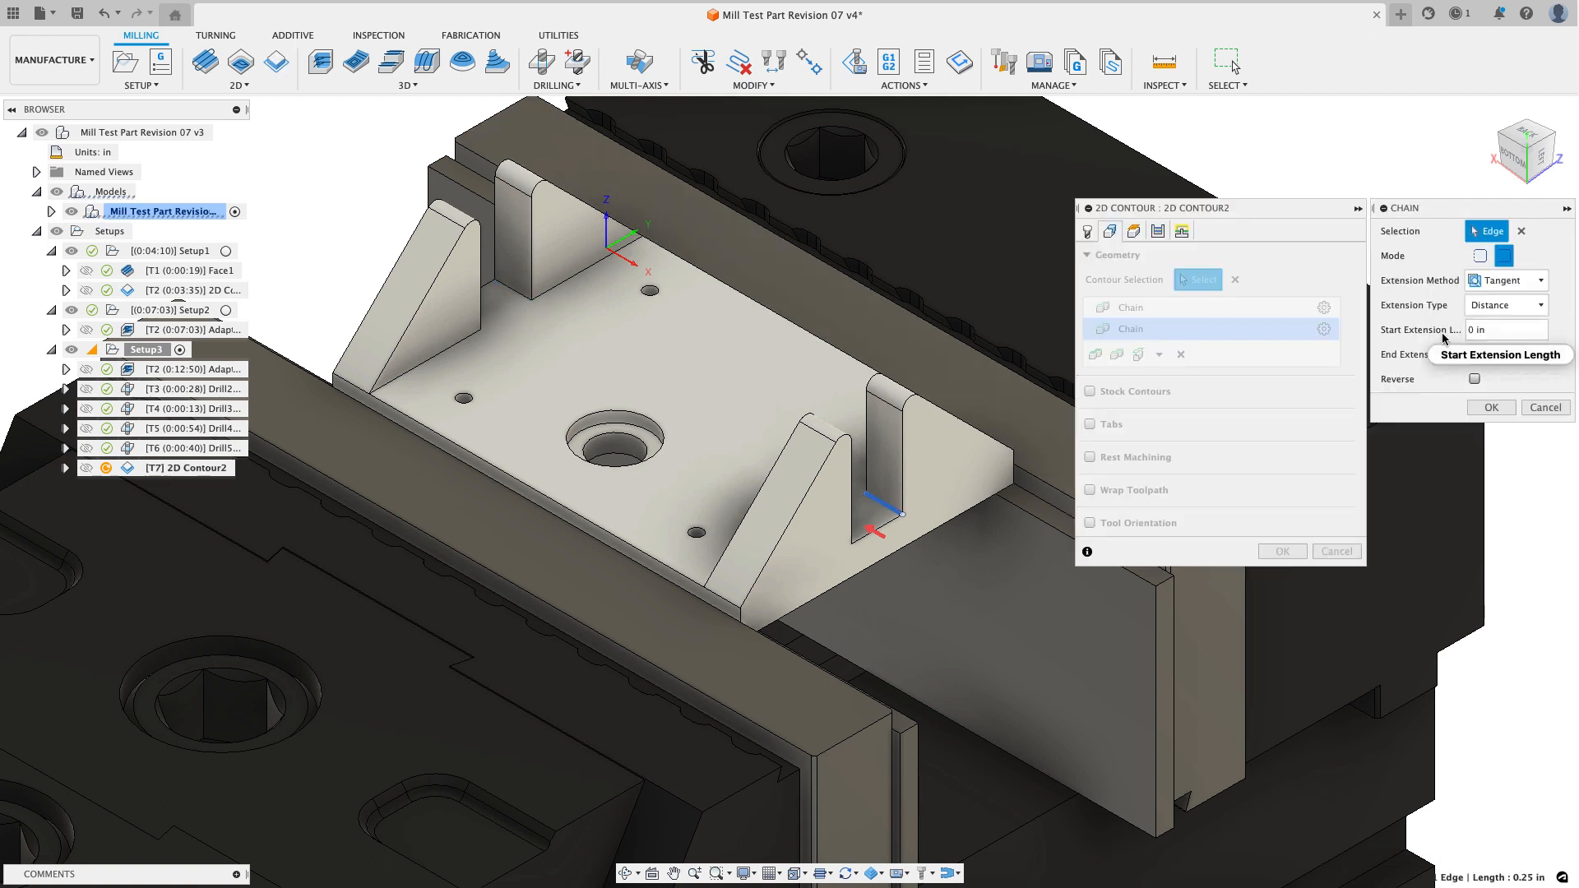
click(1506, 330)
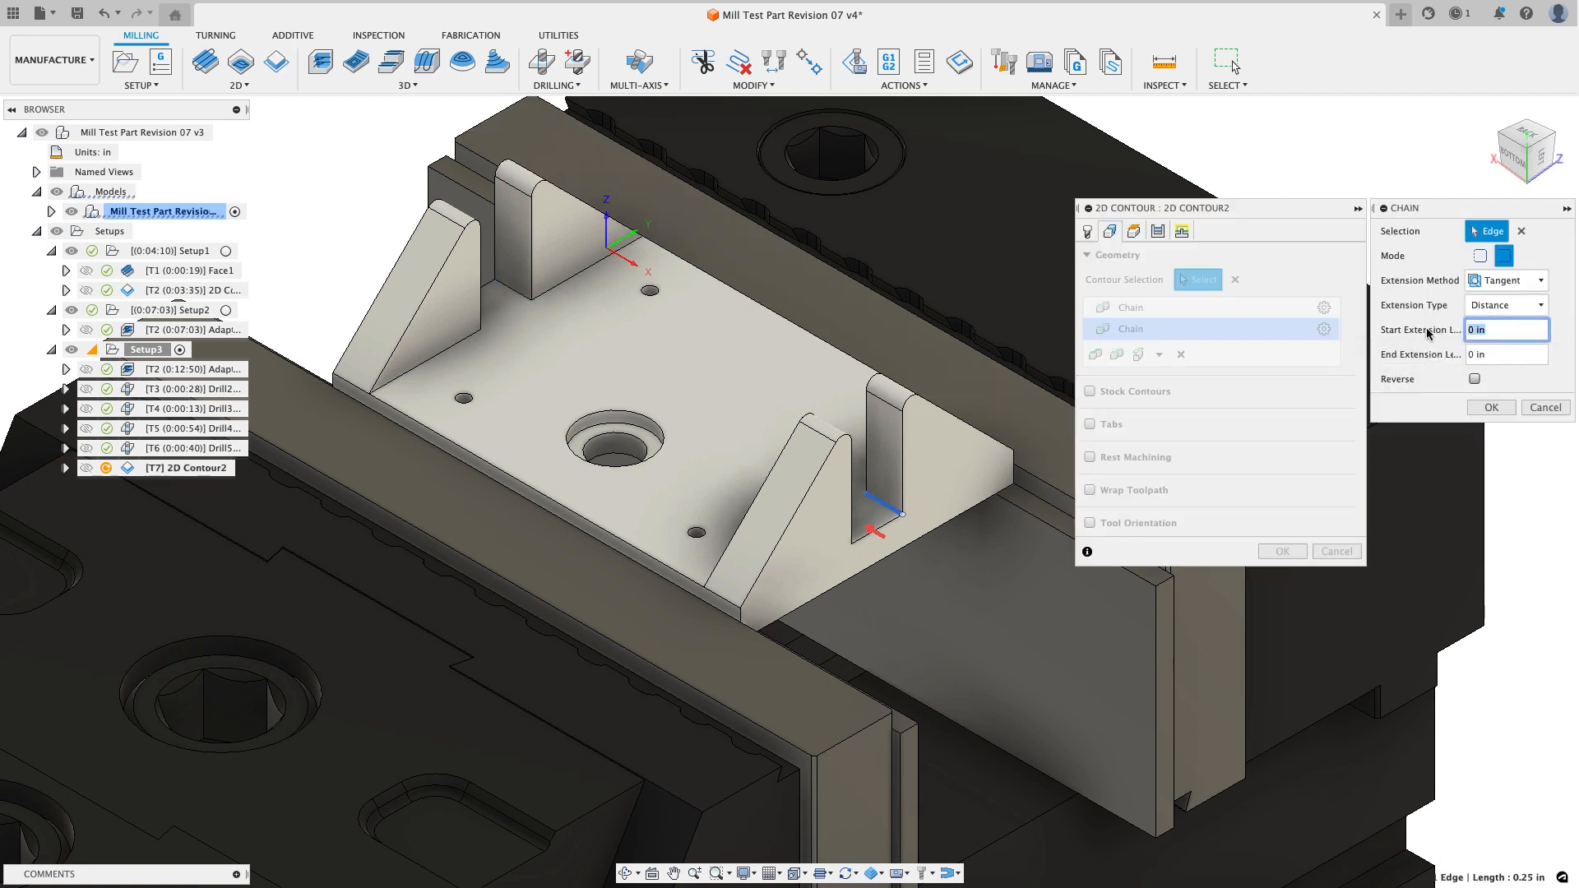
text(.15)
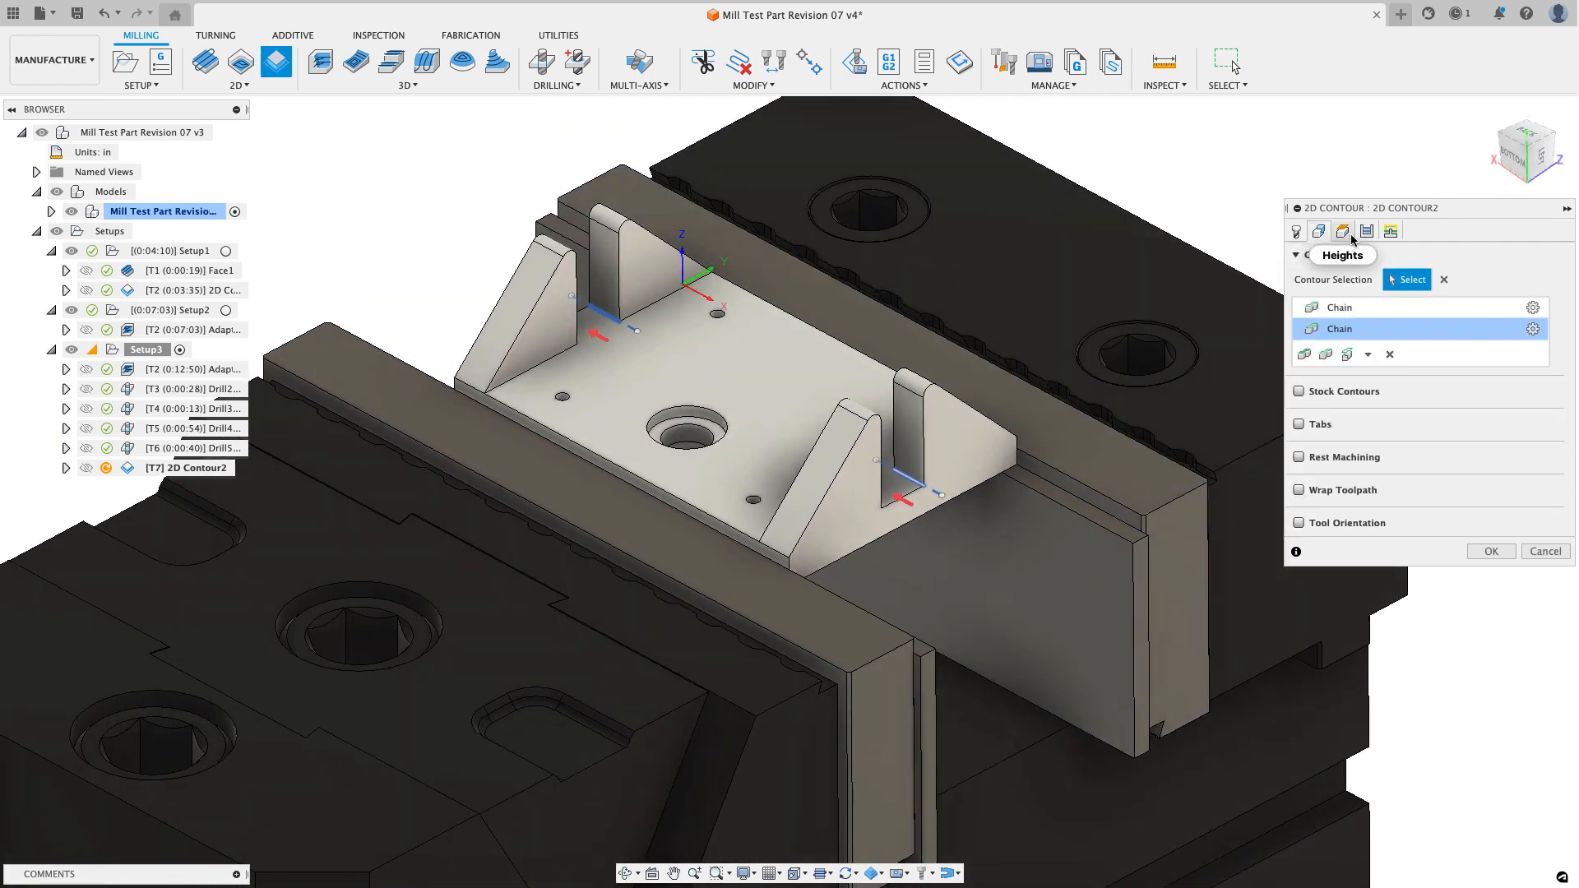
Step: Set Contour2's Top Height From to Model top
click(1343, 232)
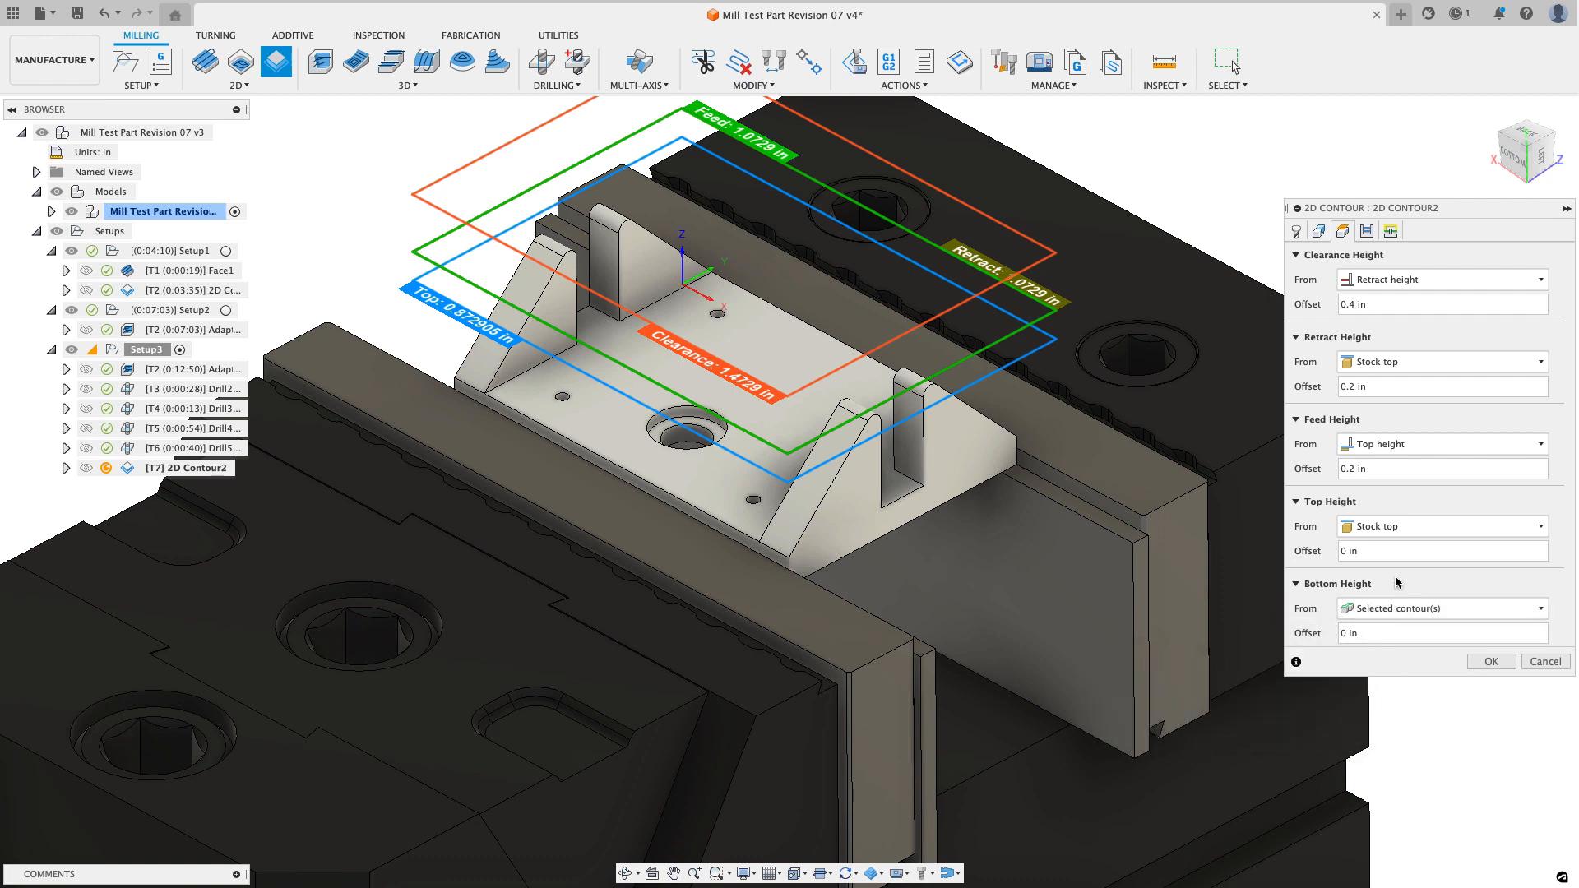
click(1443, 527)
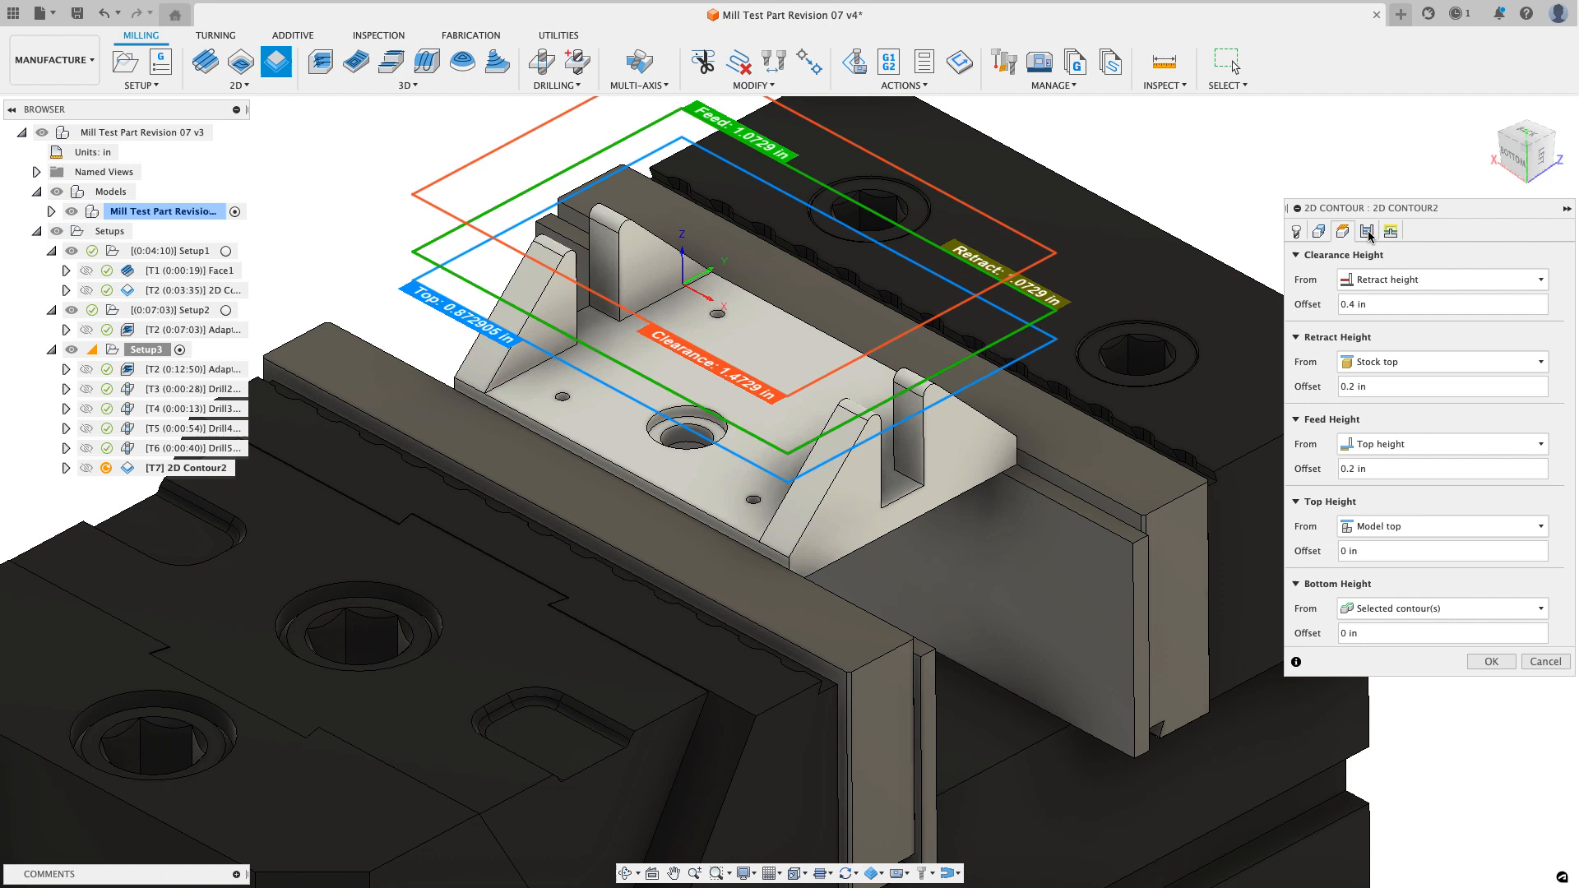
click(1367, 232)
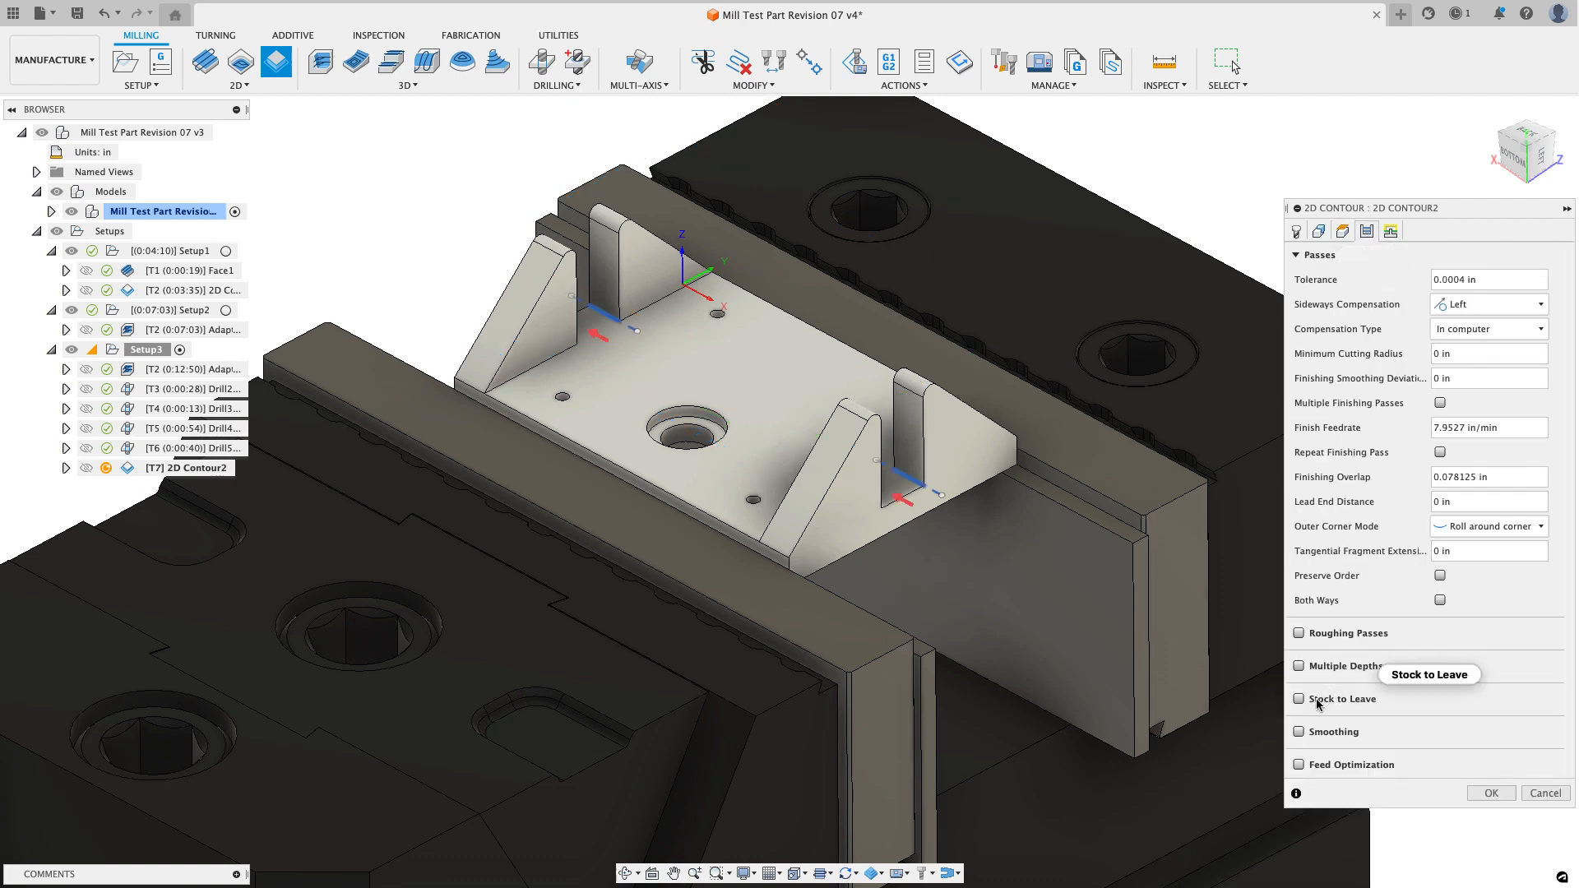
Step: Leave 0.01875 in radial and 0.01 in axial stock on Contour2
click(1299, 699)
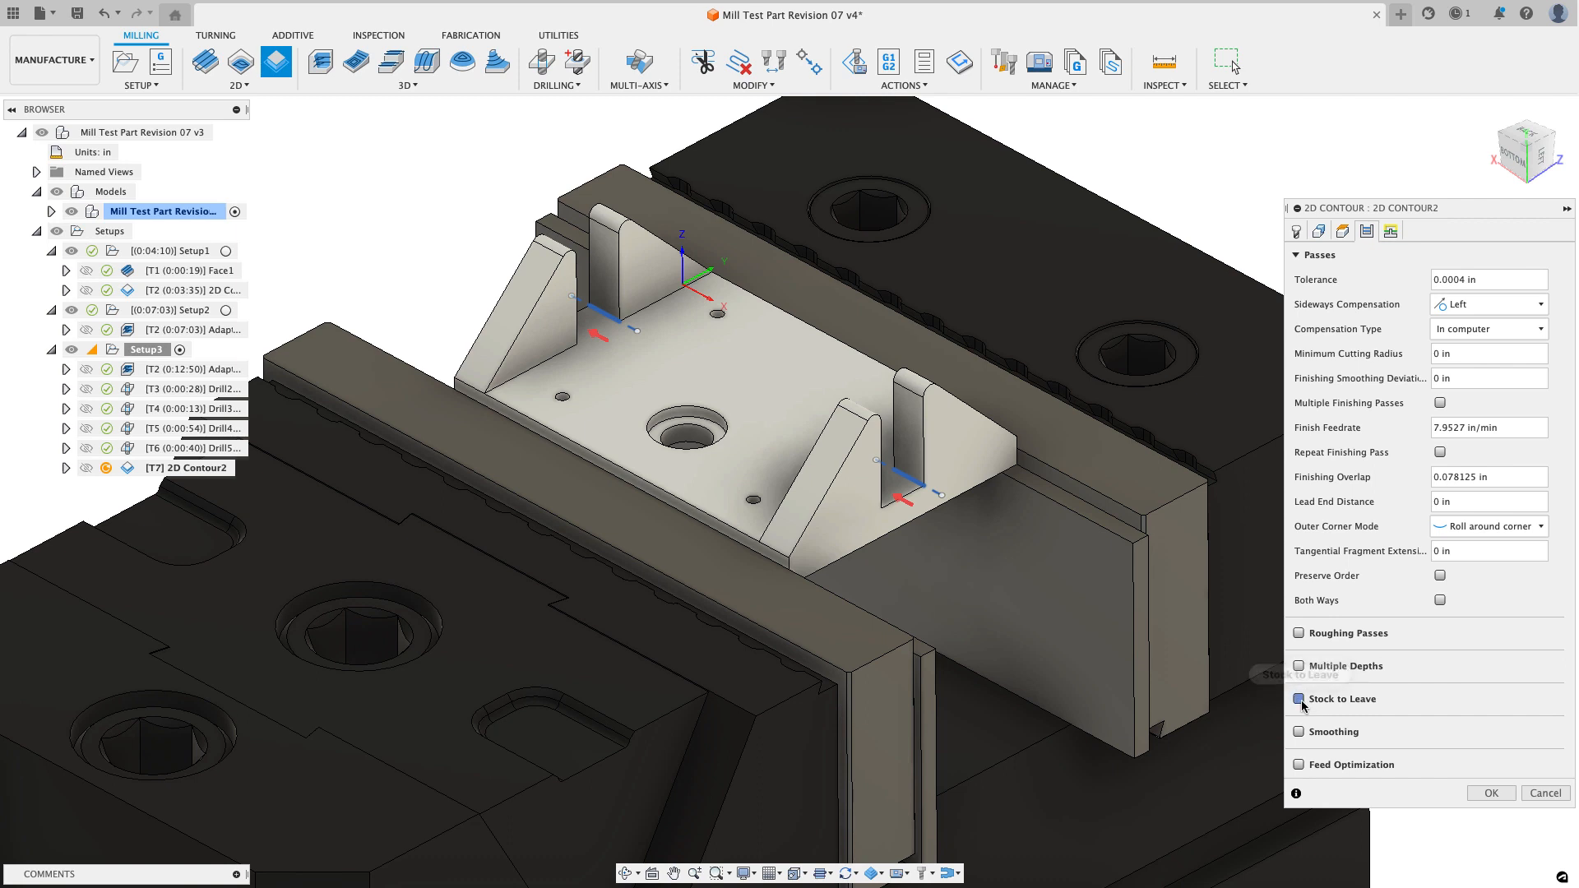
click(1299, 699)
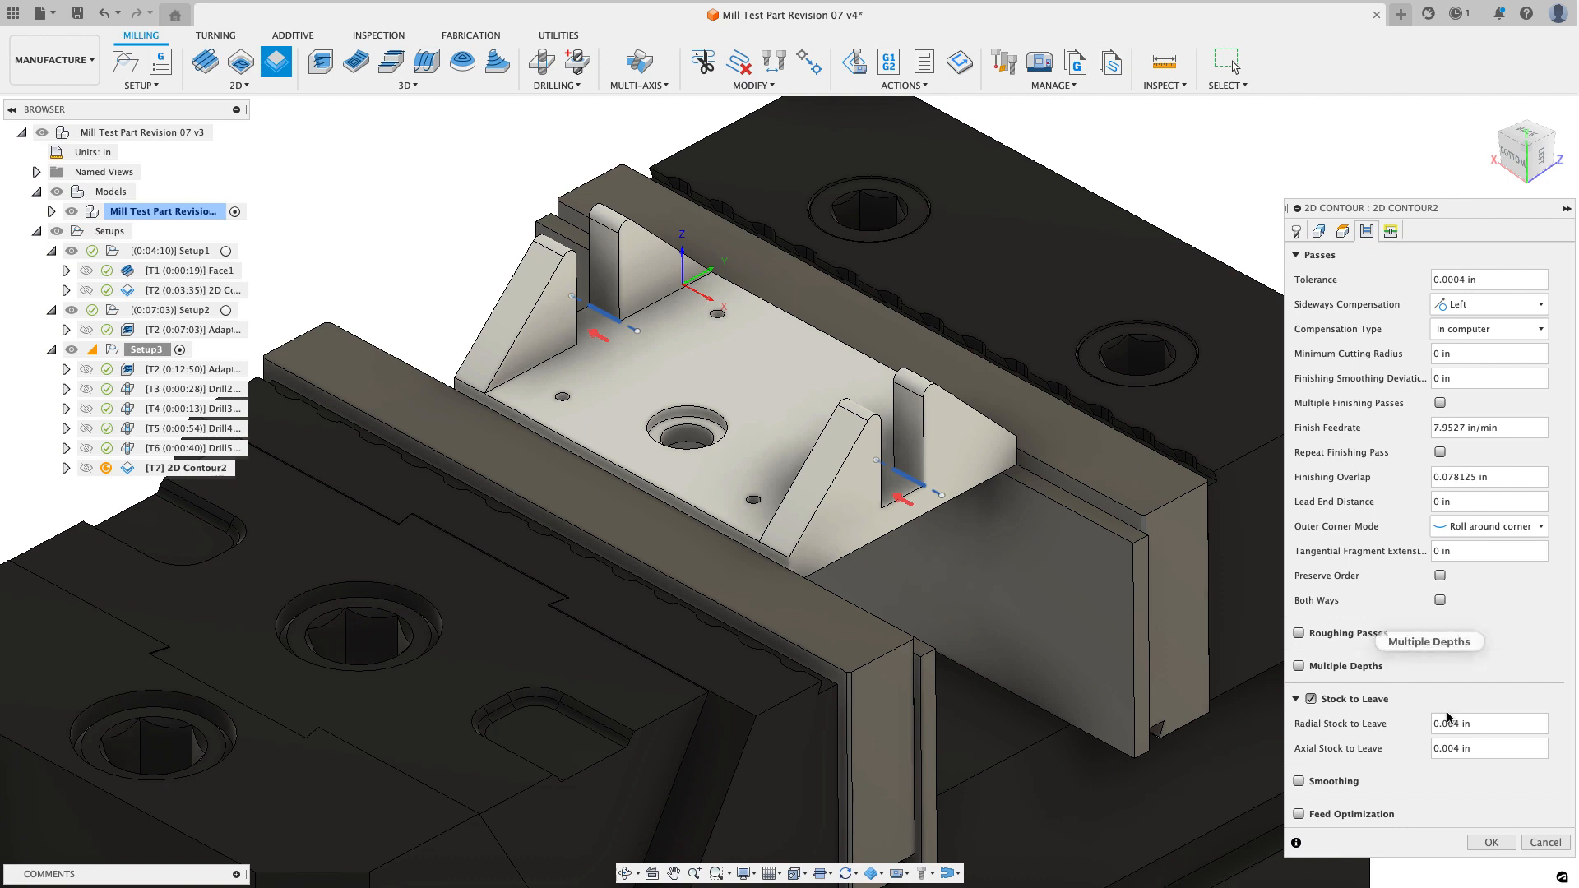
click(1488, 724)
text(0)
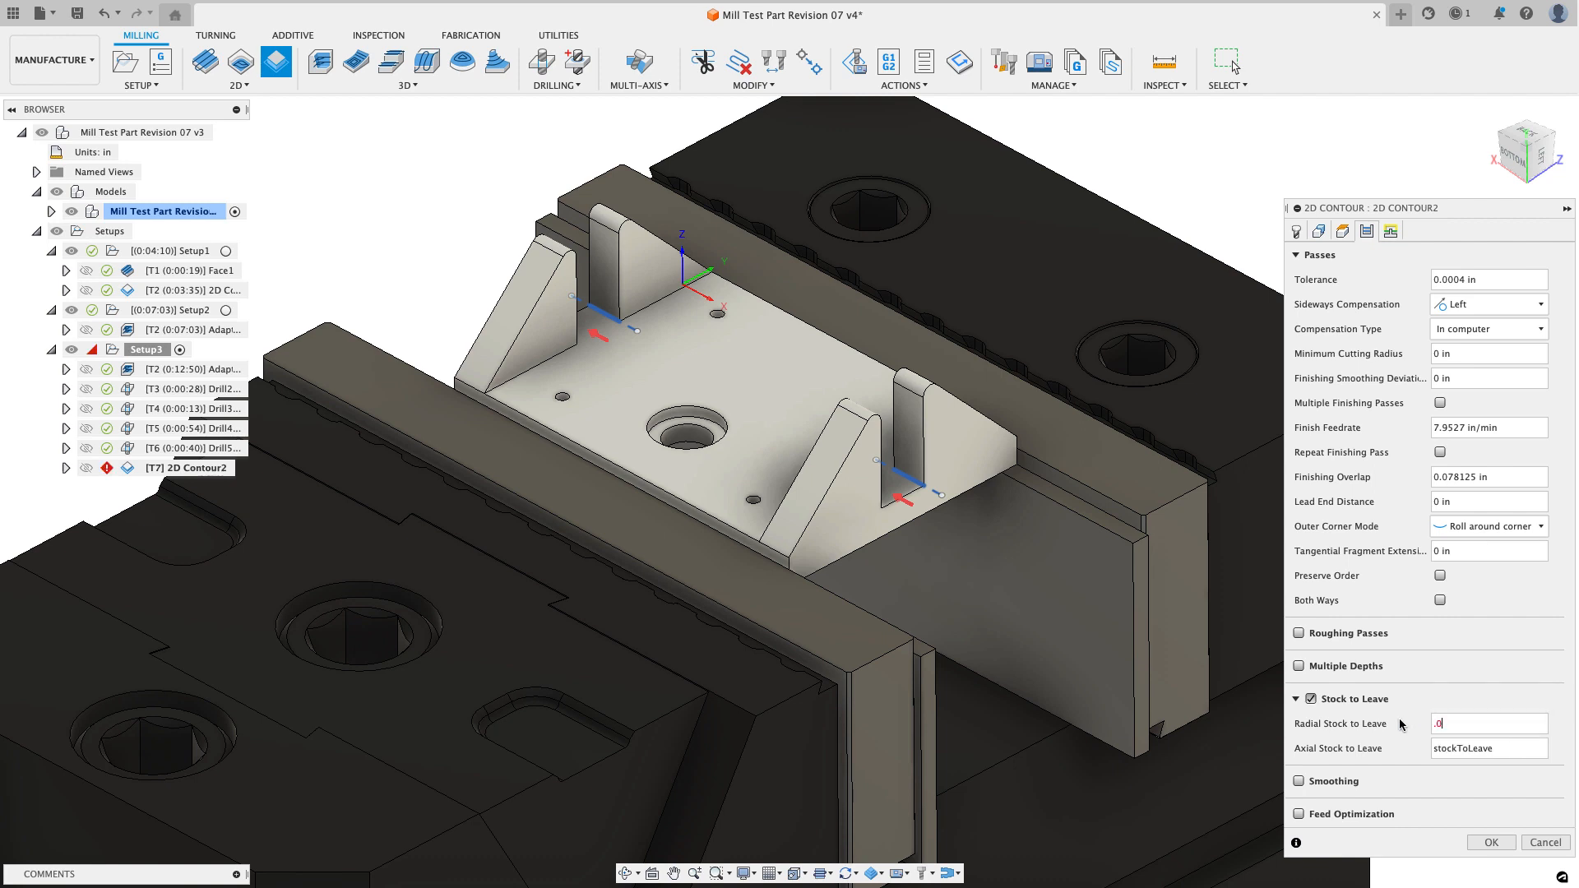
text(.01875)
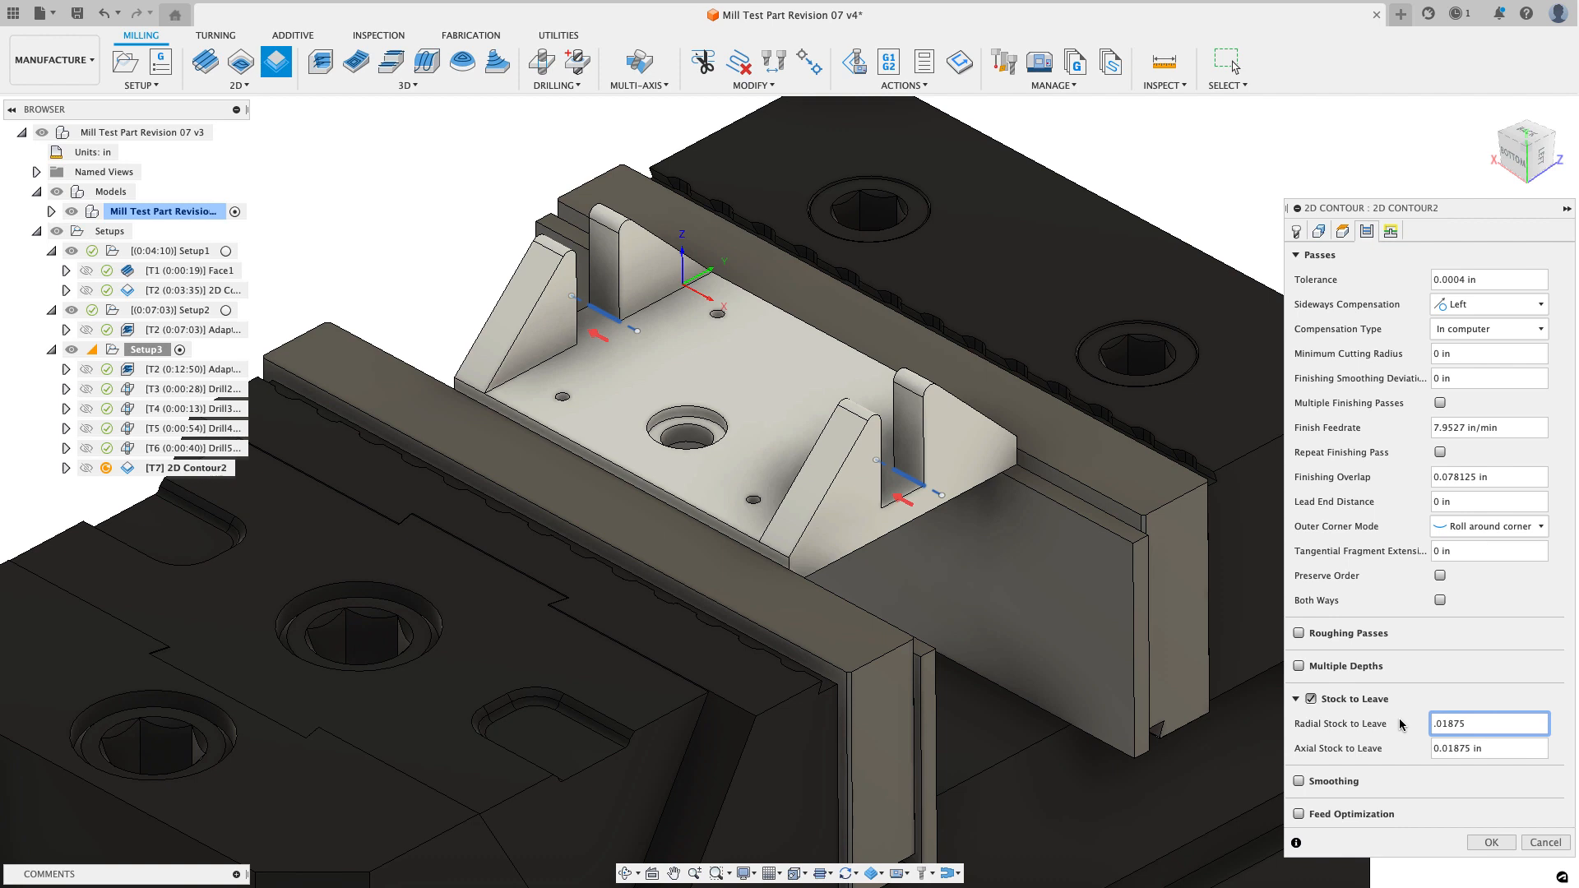
mouse_move(1409, 729)
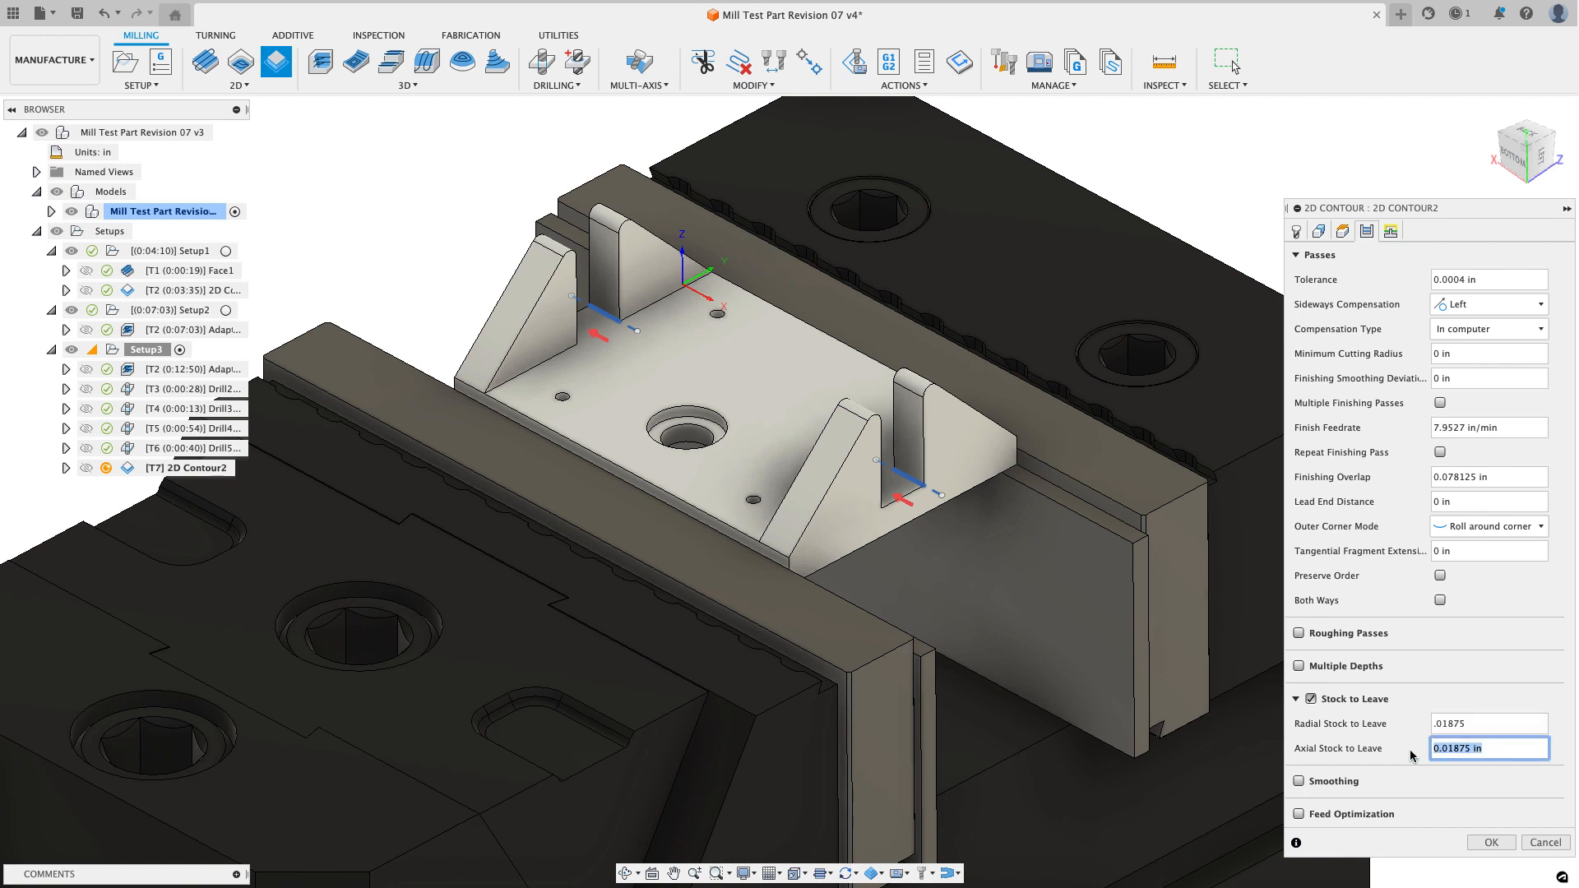
text(.01)
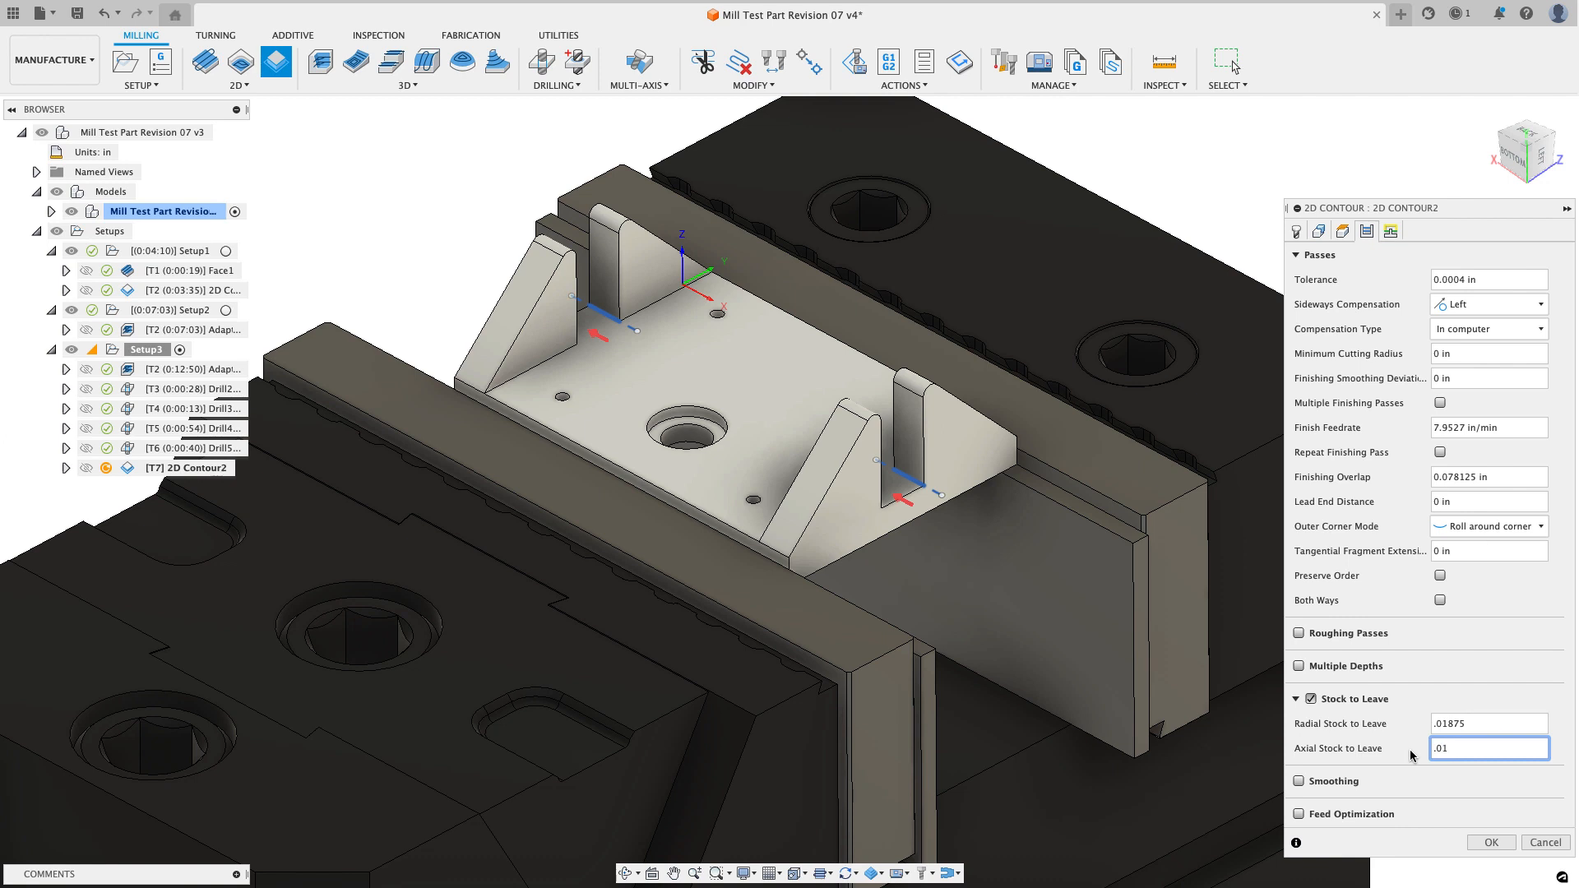
Step: Cut in multiple even stepdowns of 0.08 in, machining both ways
click(1299, 666)
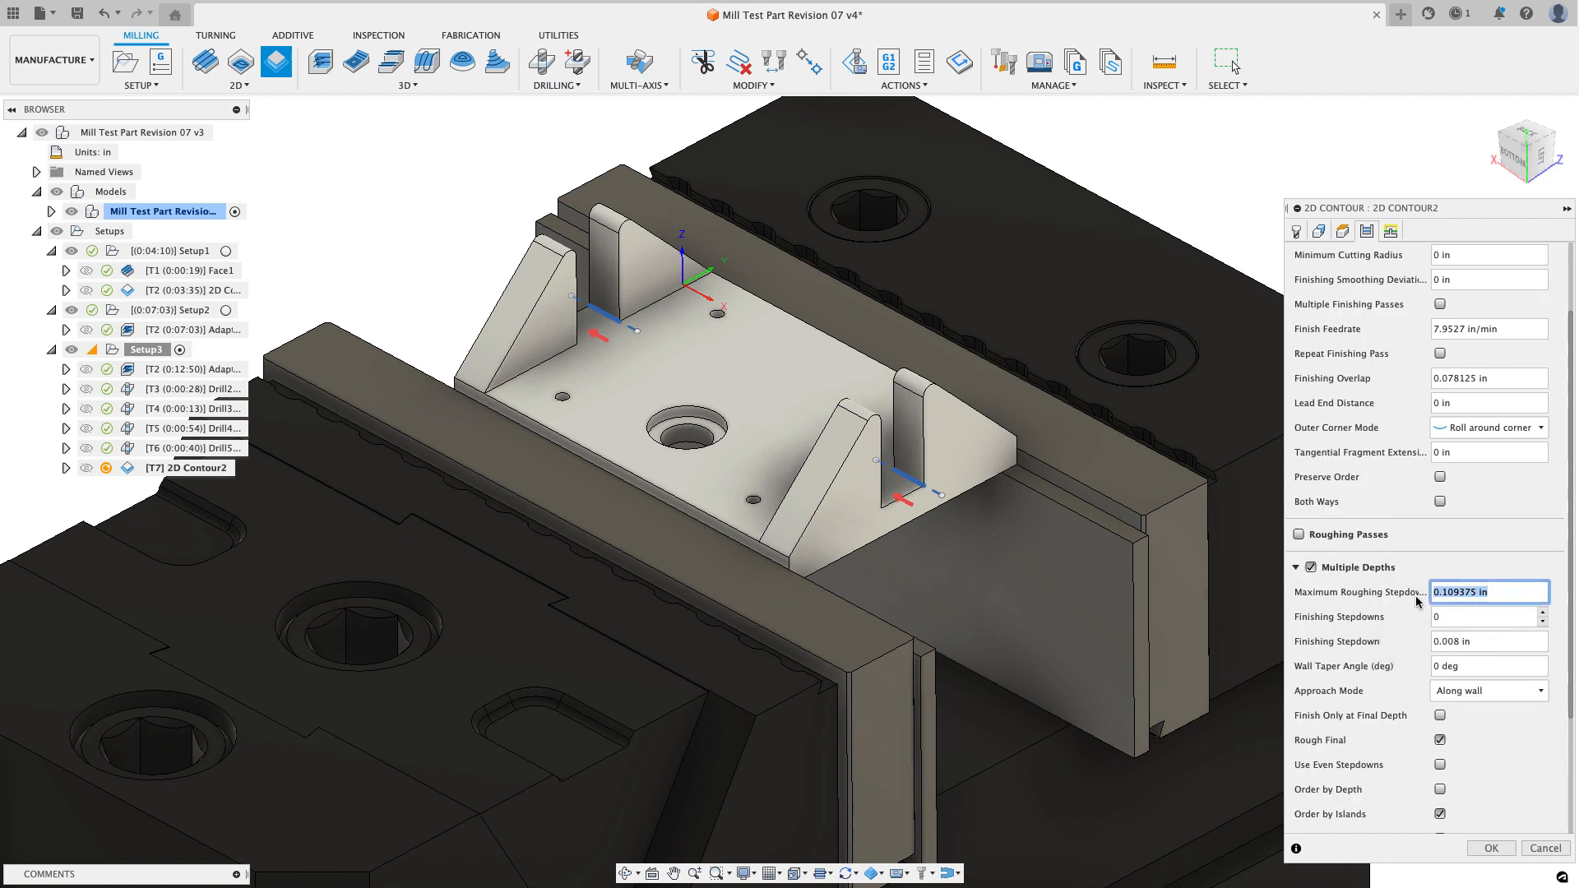
text(.08)
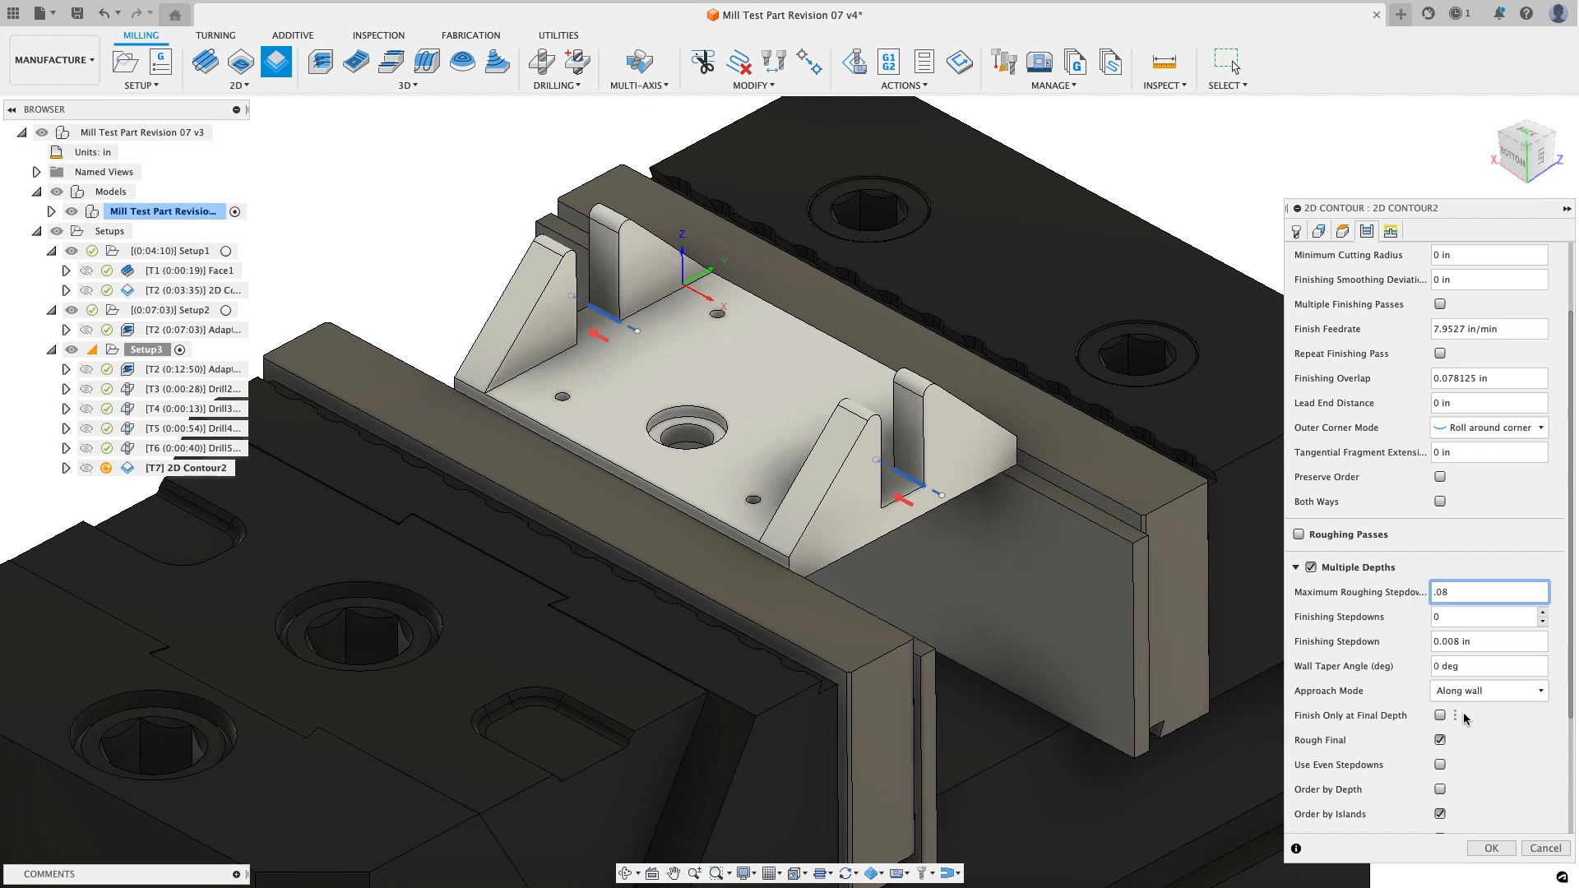
mouse_move(1455, 774)
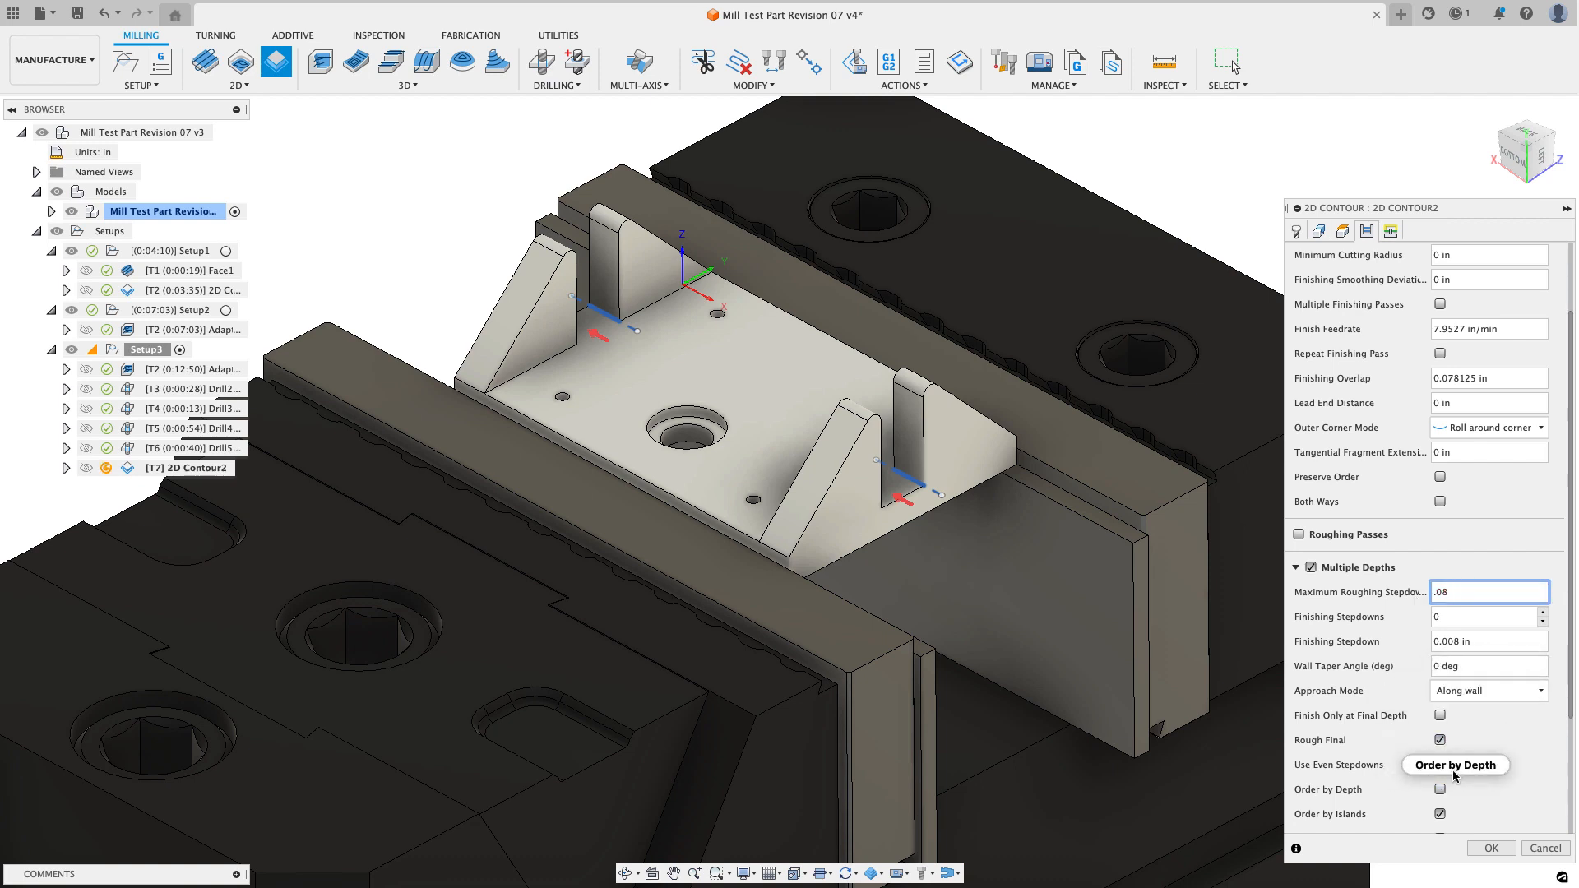
click(1440, 765)
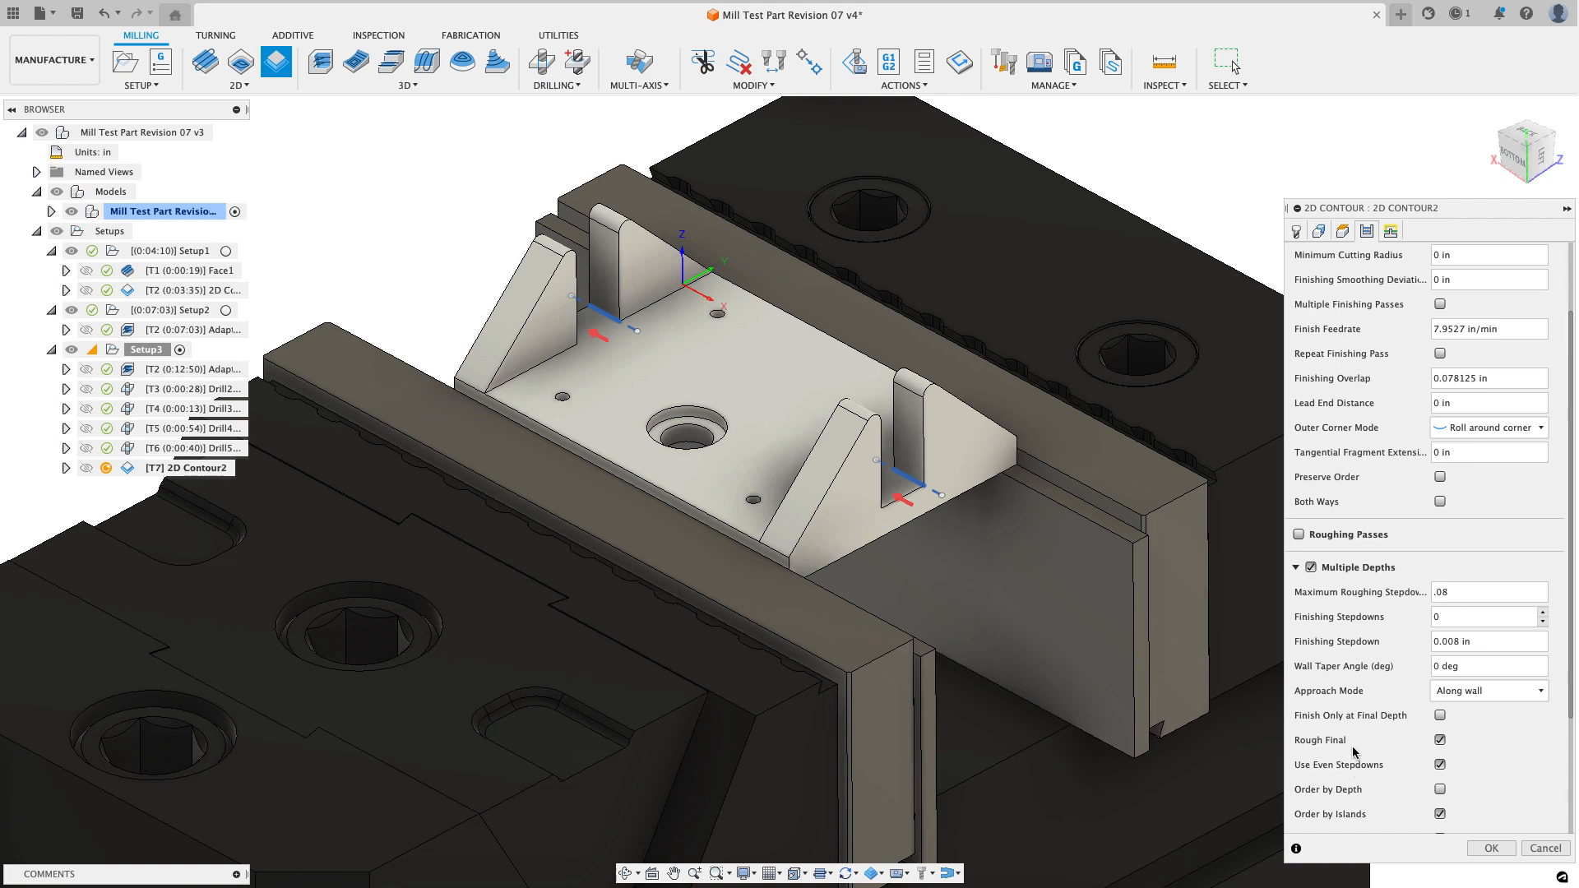
mouse_move(1354, 748)
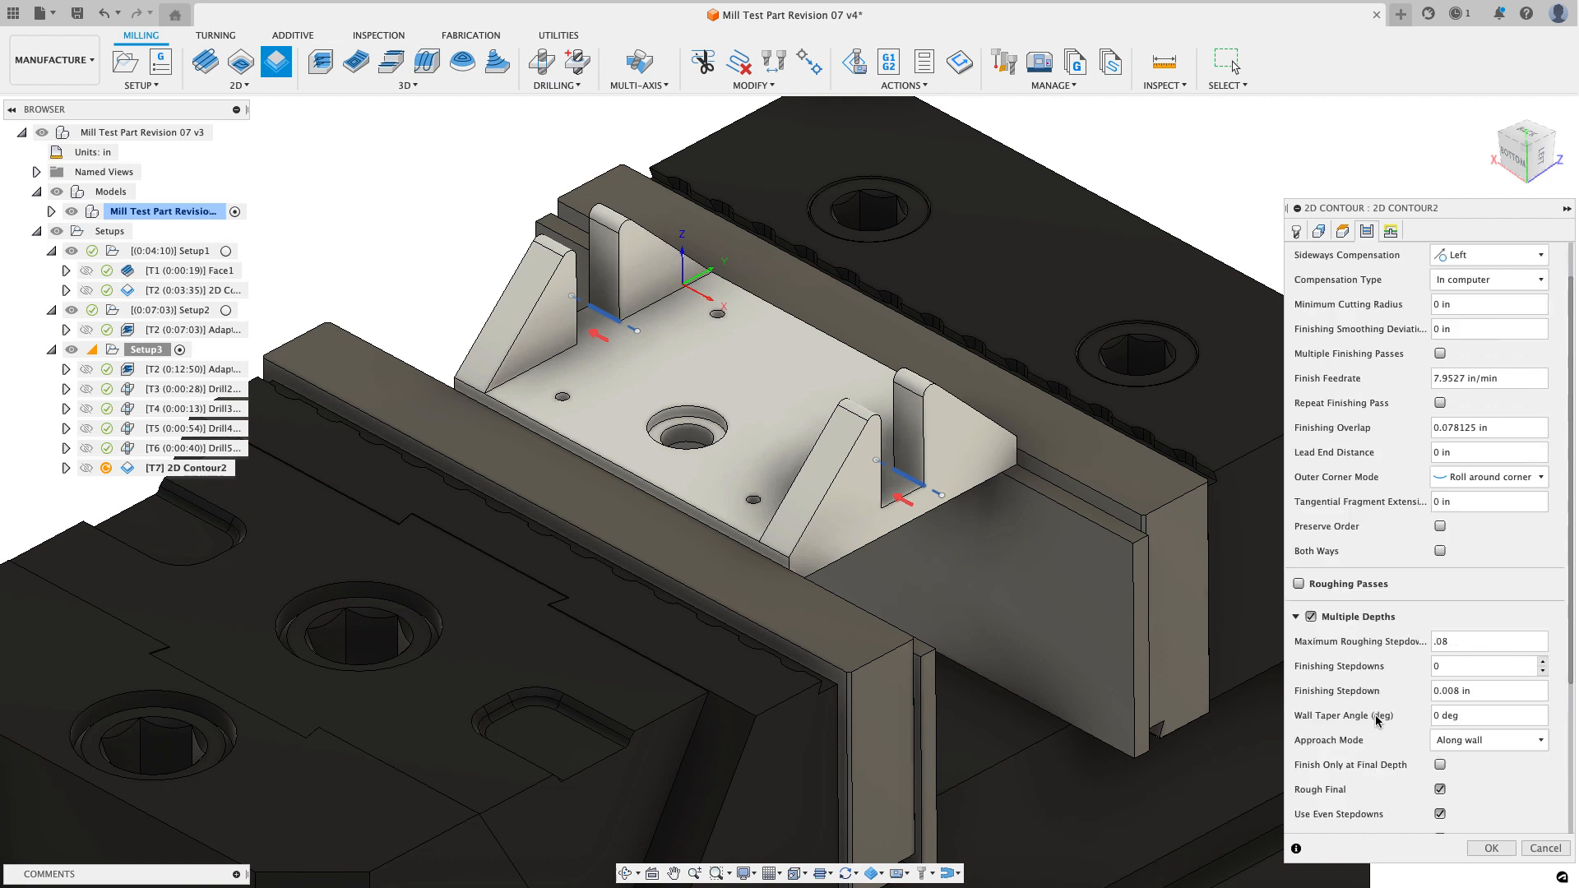
scroll(down, 3)
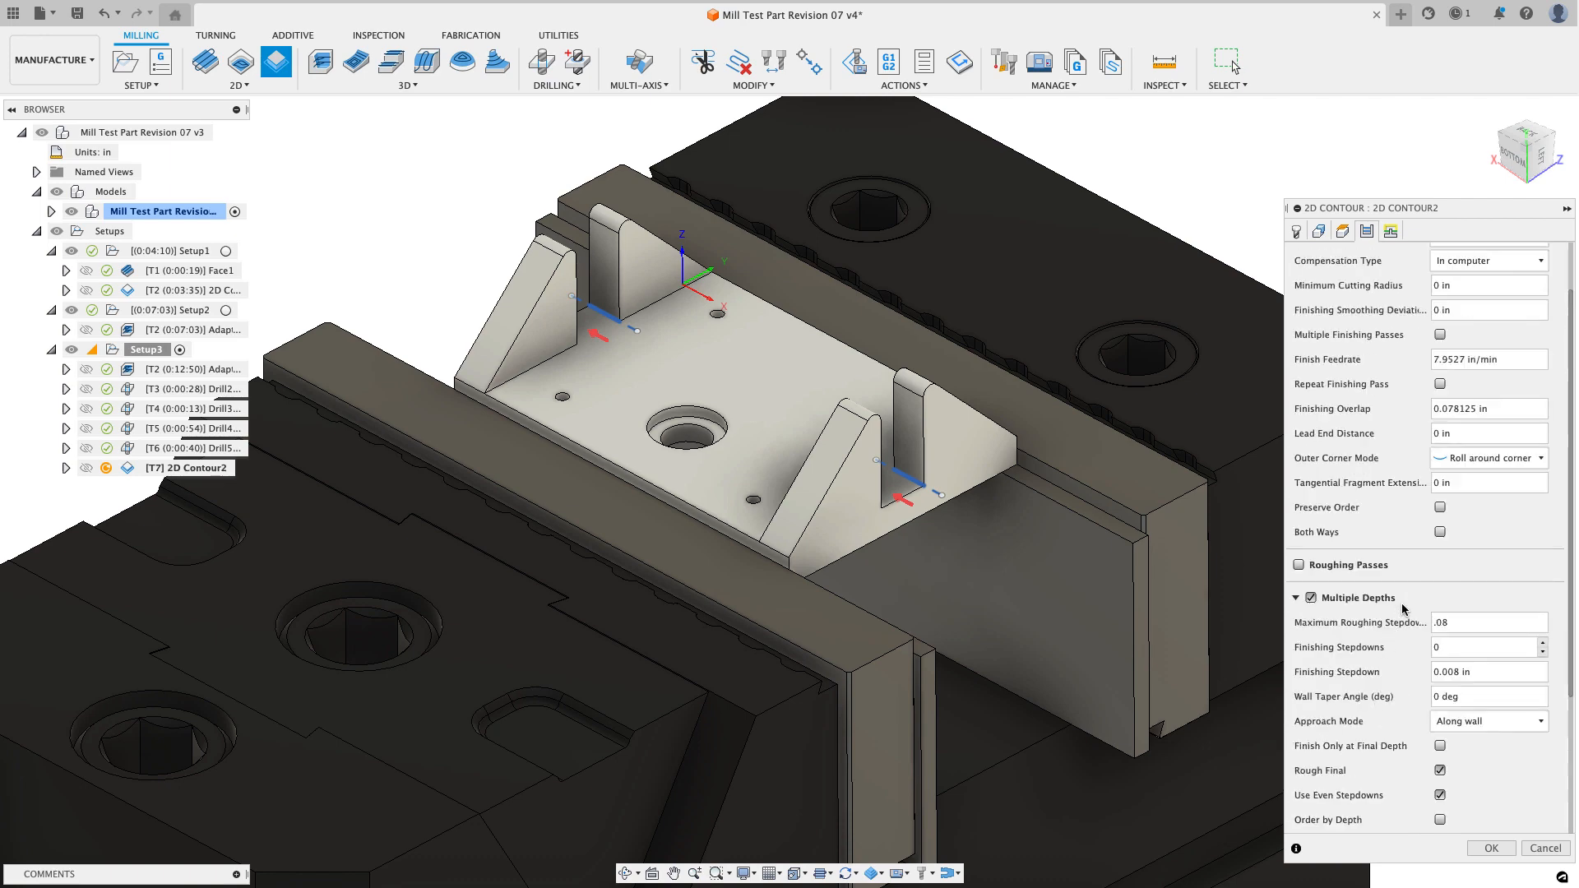
click(1439, 532)
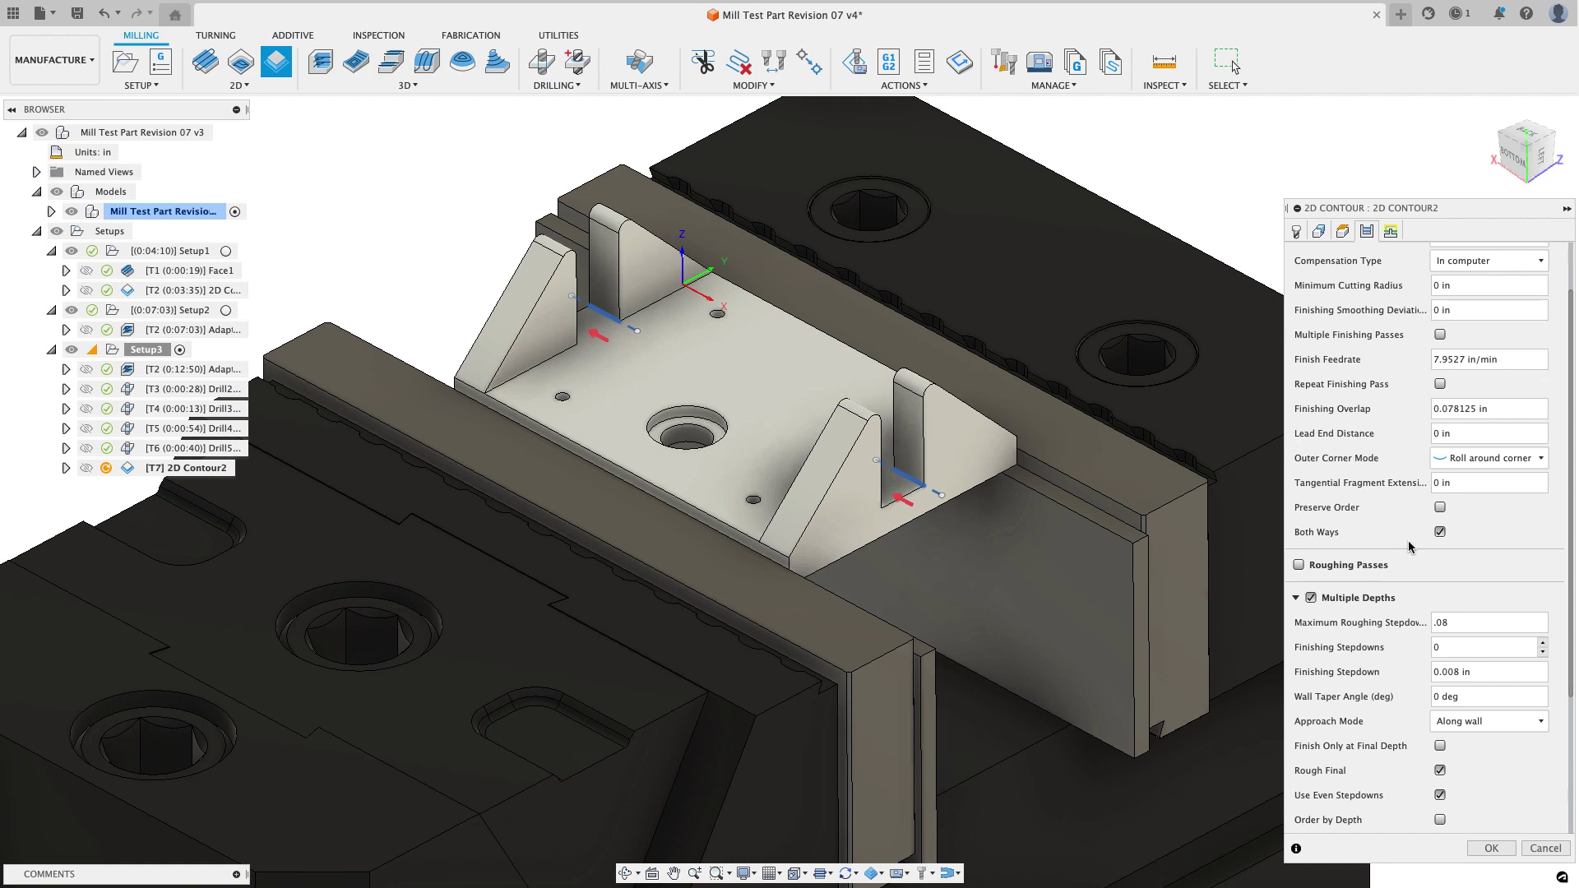
mouse_move(1377, 330)
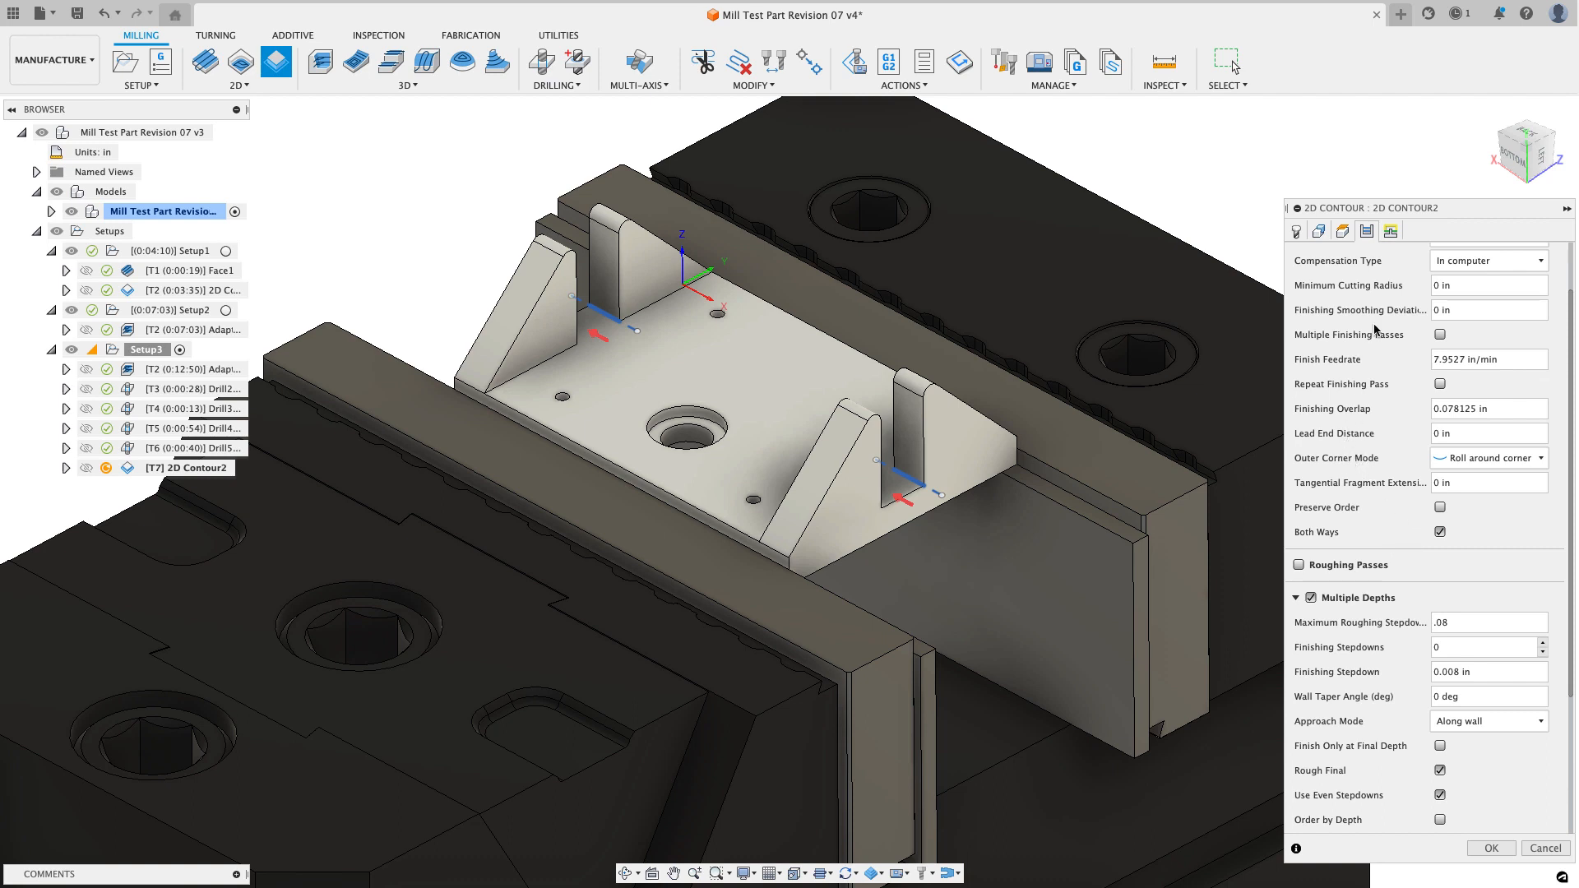
Step: Set Contour2's lead-in sweep angle to 0 and accept the operation
click(1391, 230)
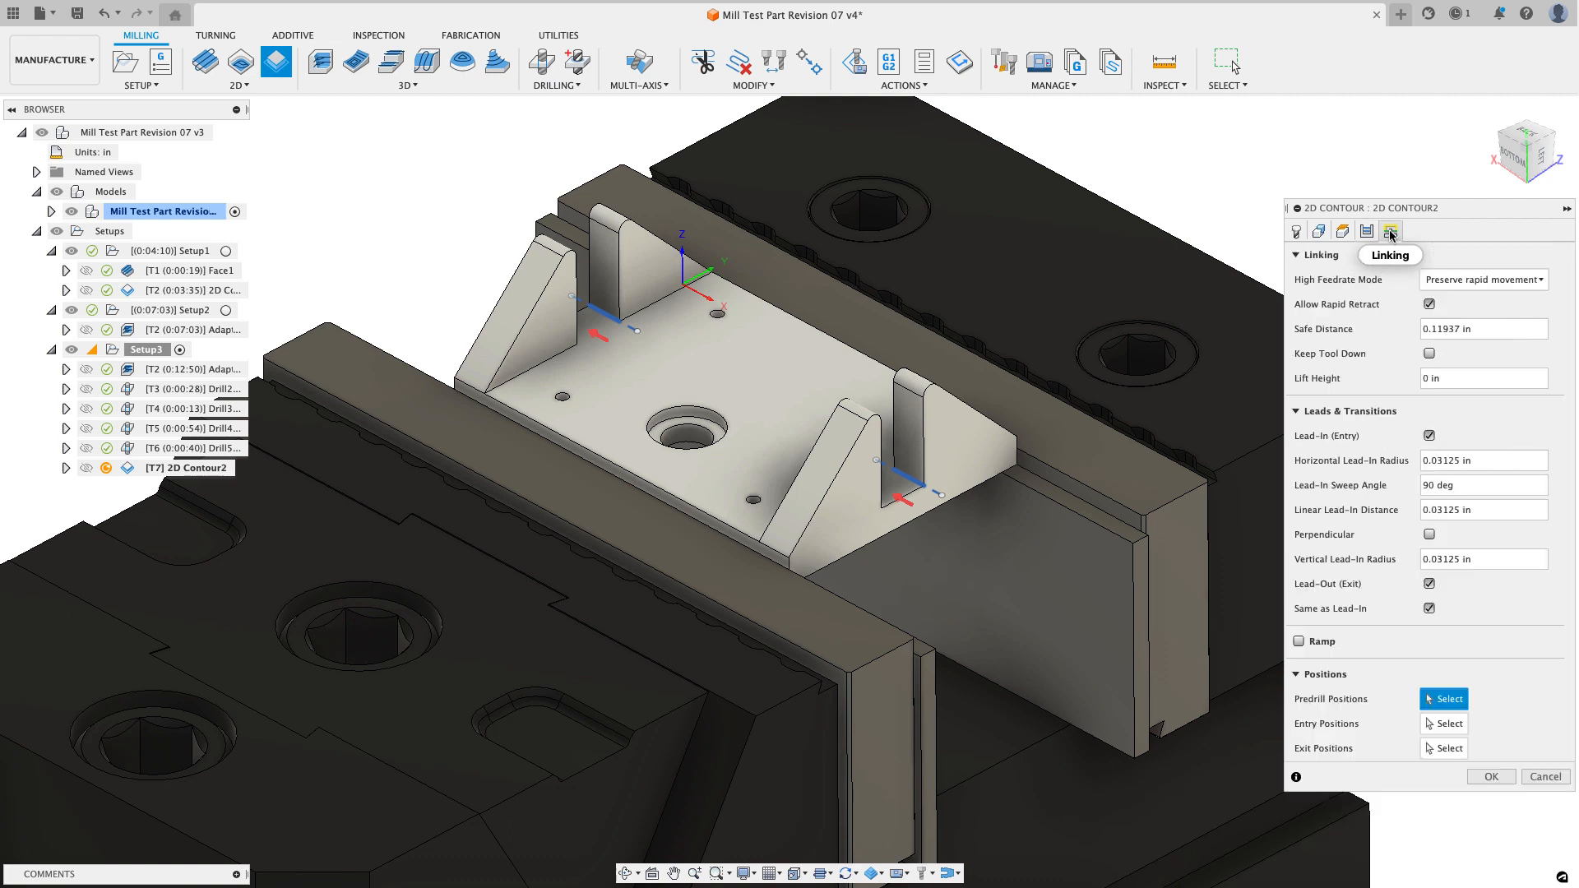
click(1484, 485)
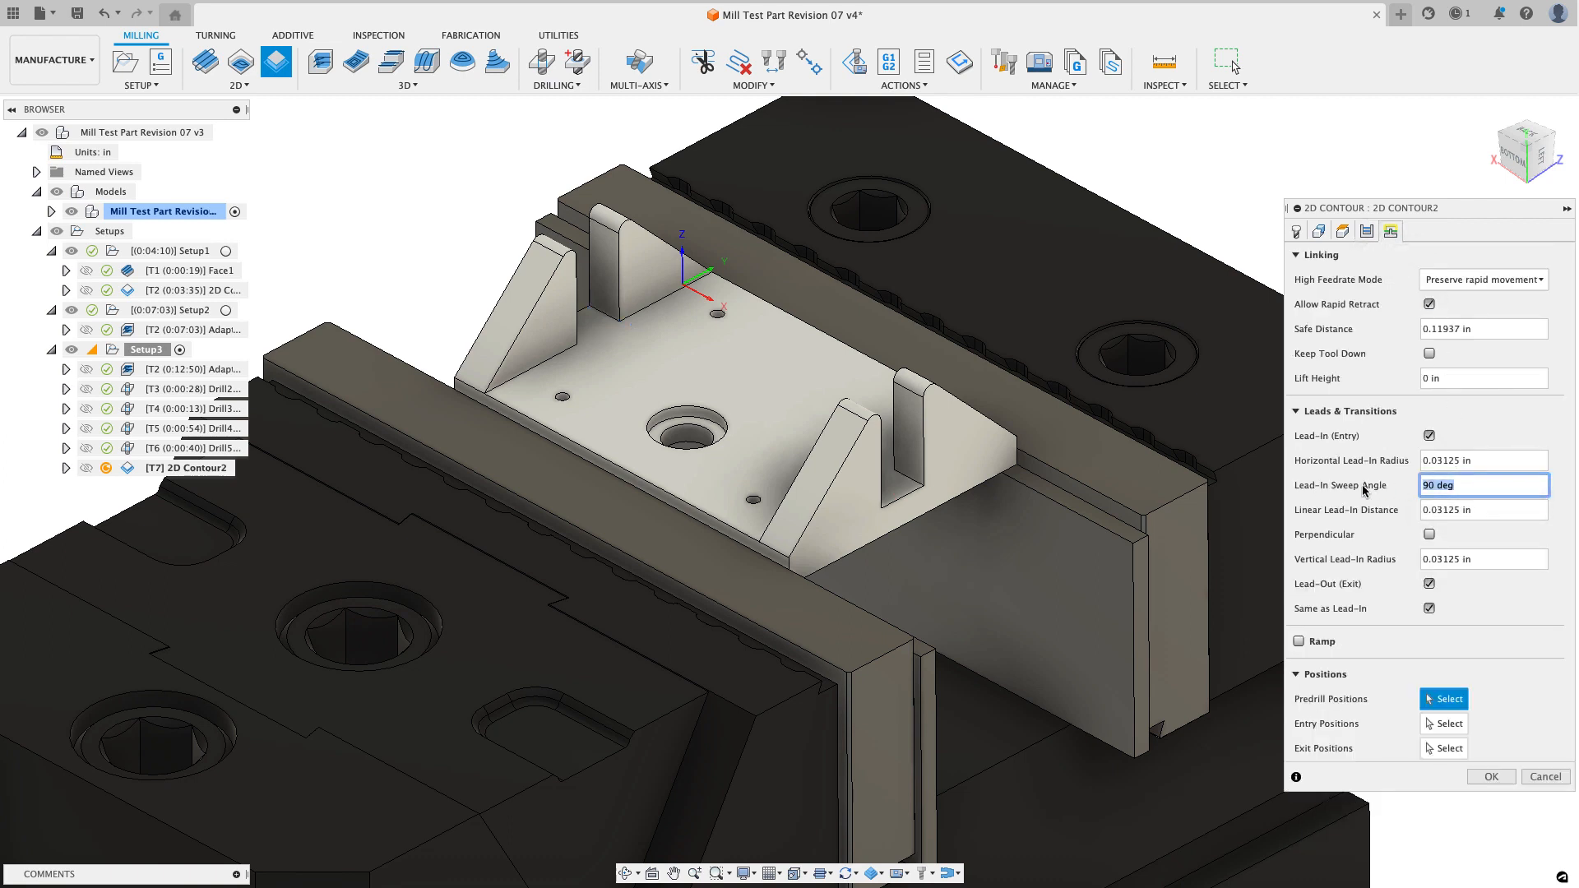
text(0)
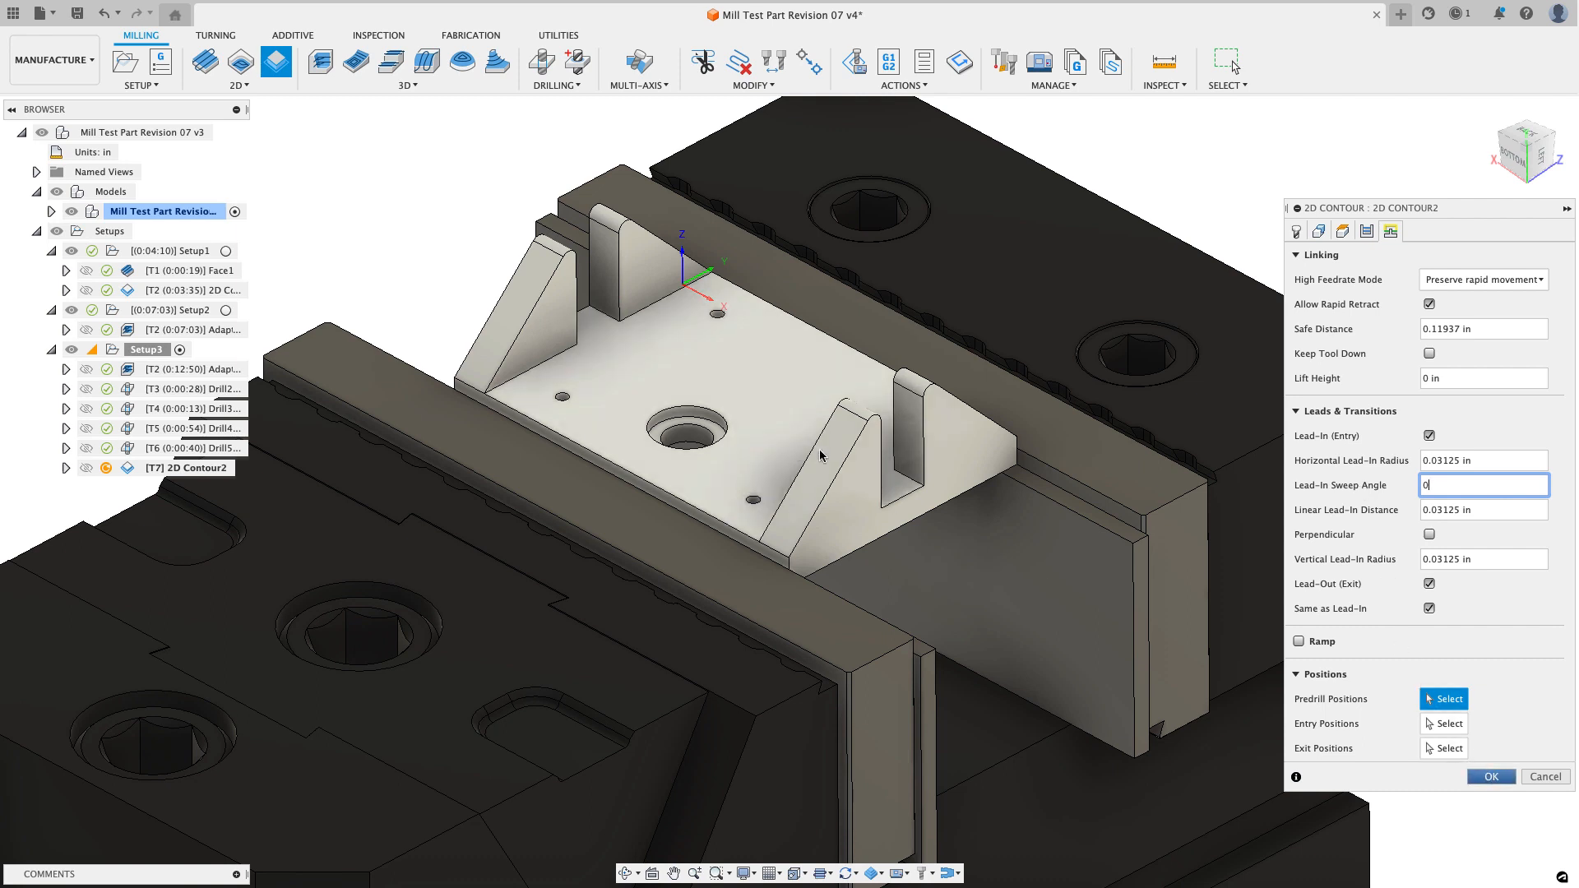
click(1492, 777)
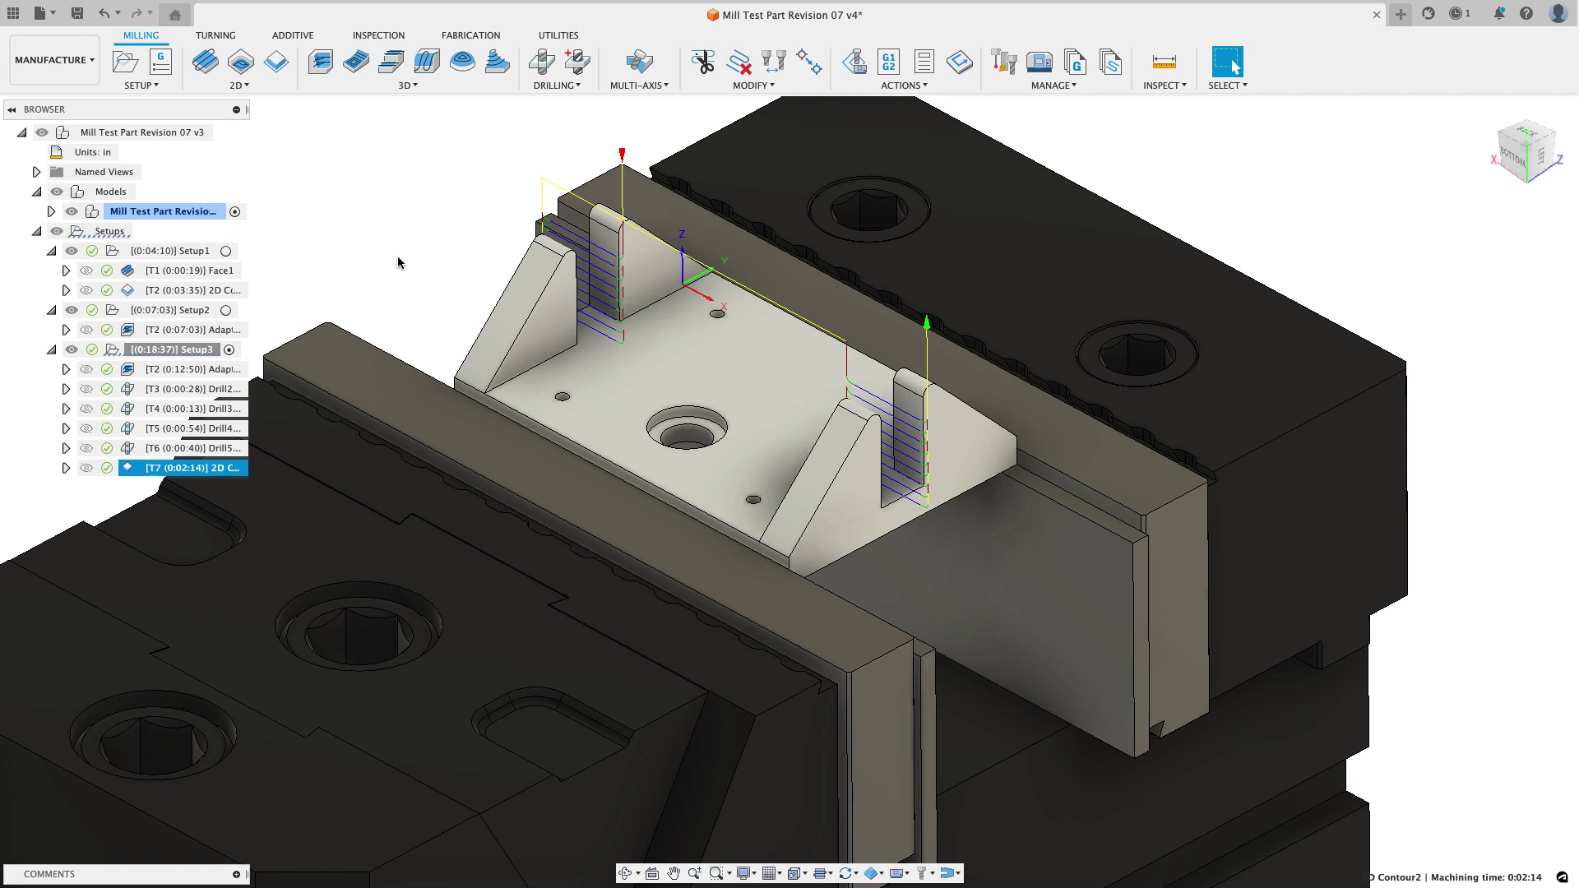
mouse_move(855, 63)
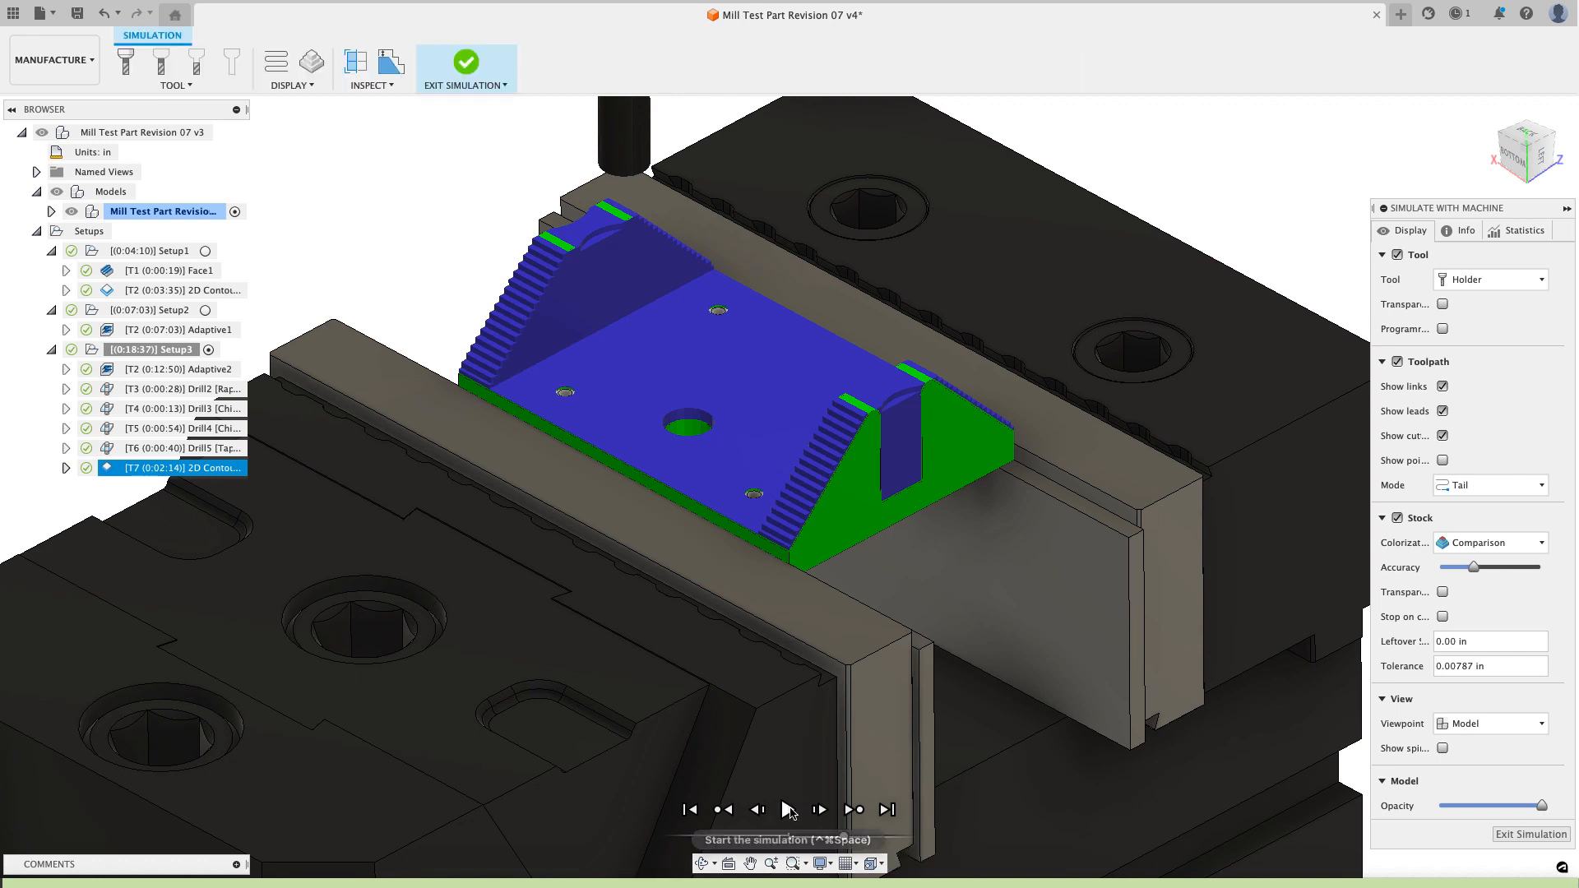
click(791, 809)
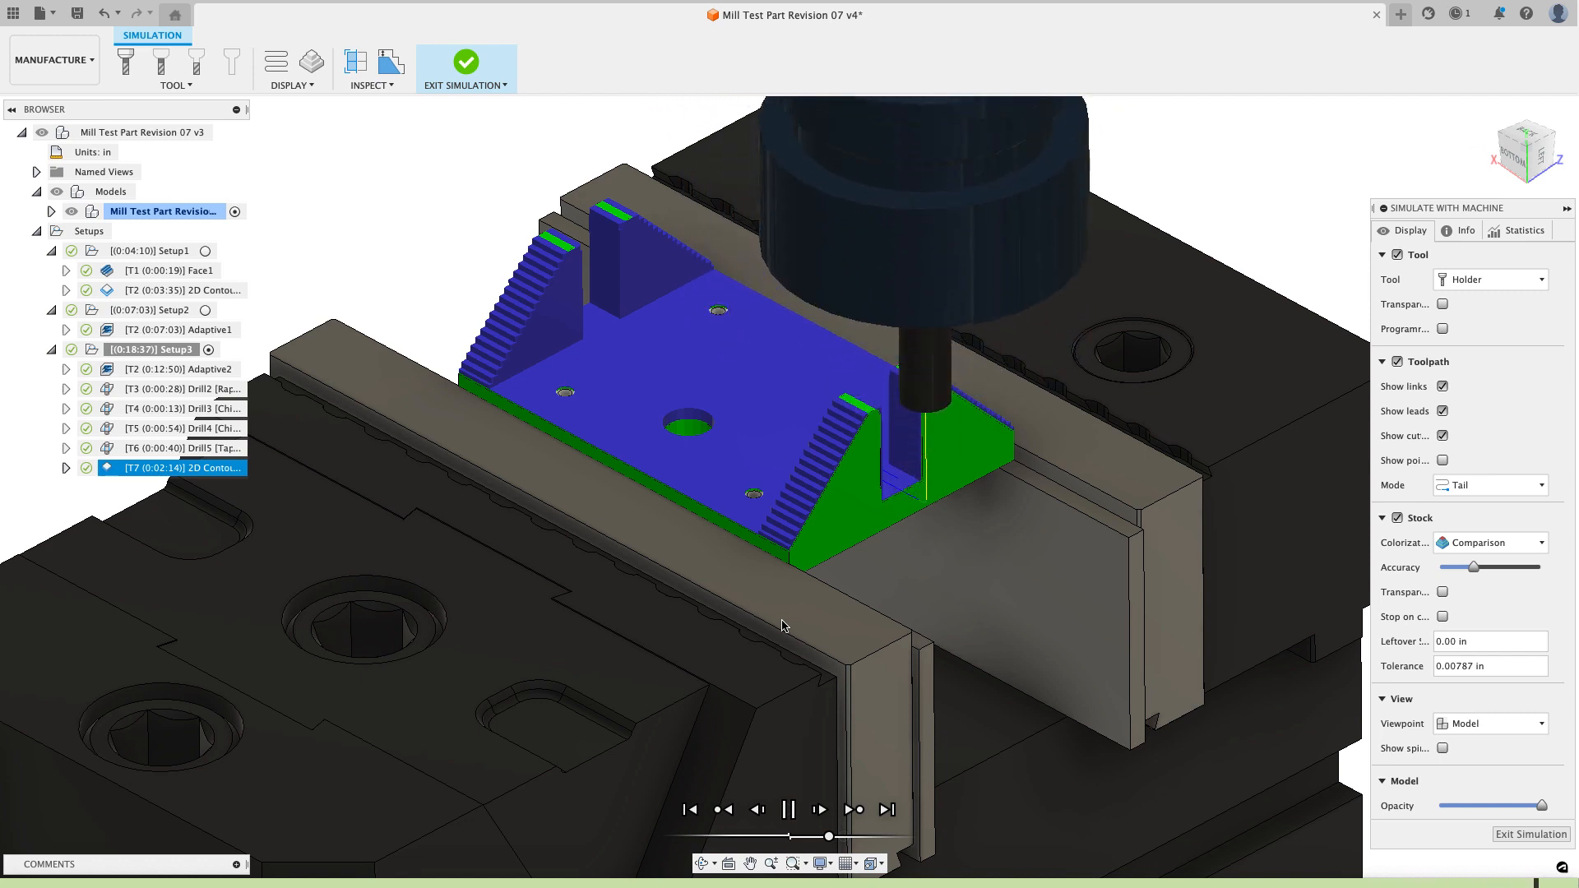
click(792, 810)
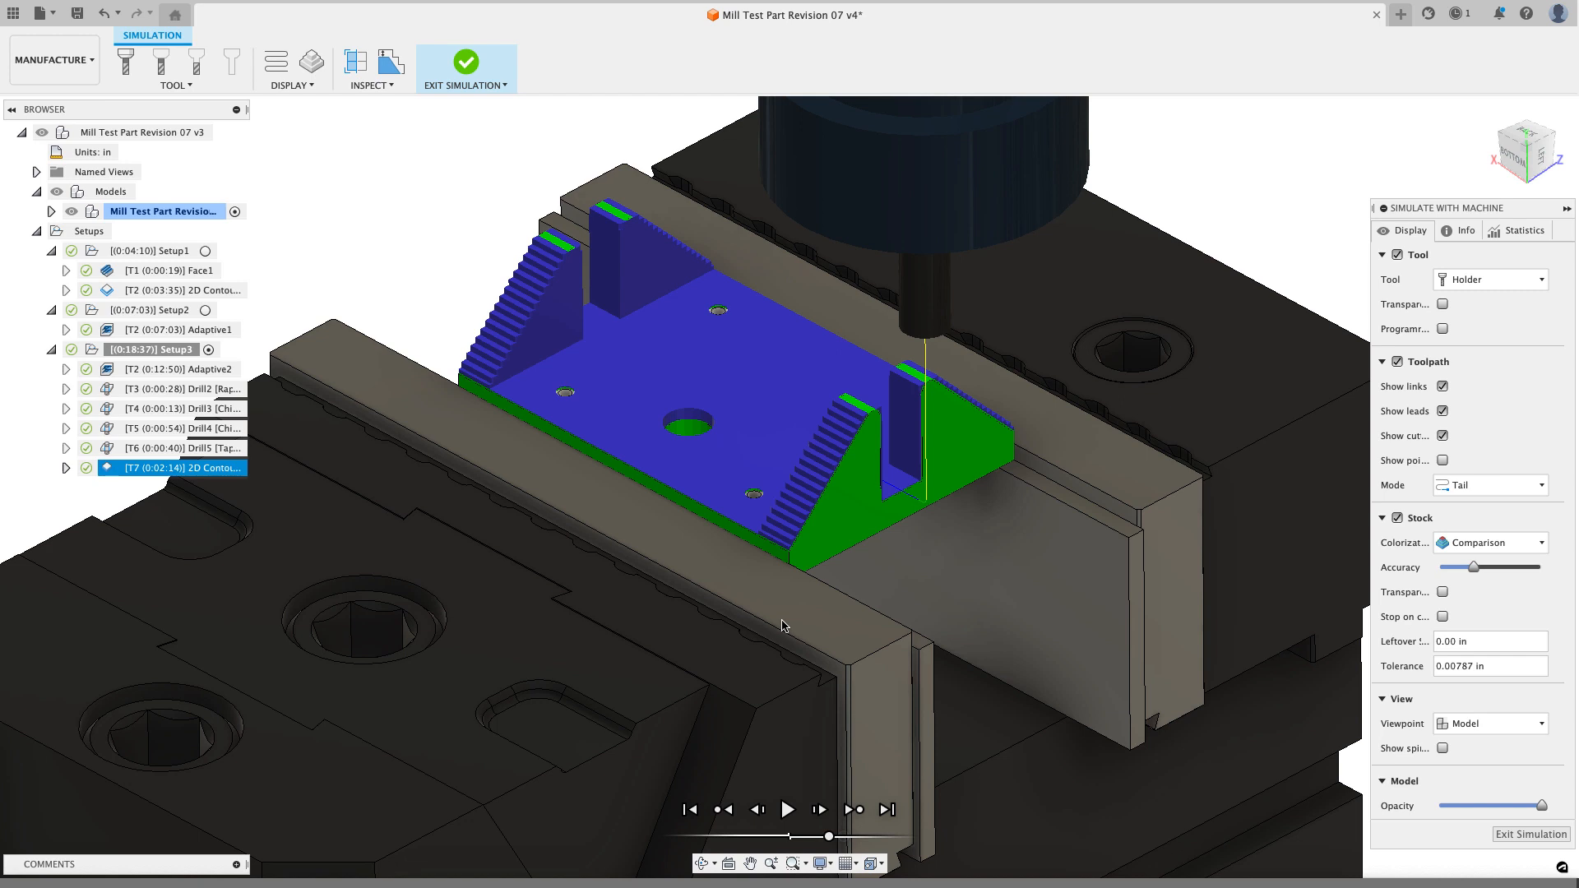
mouse_move(873, 618)
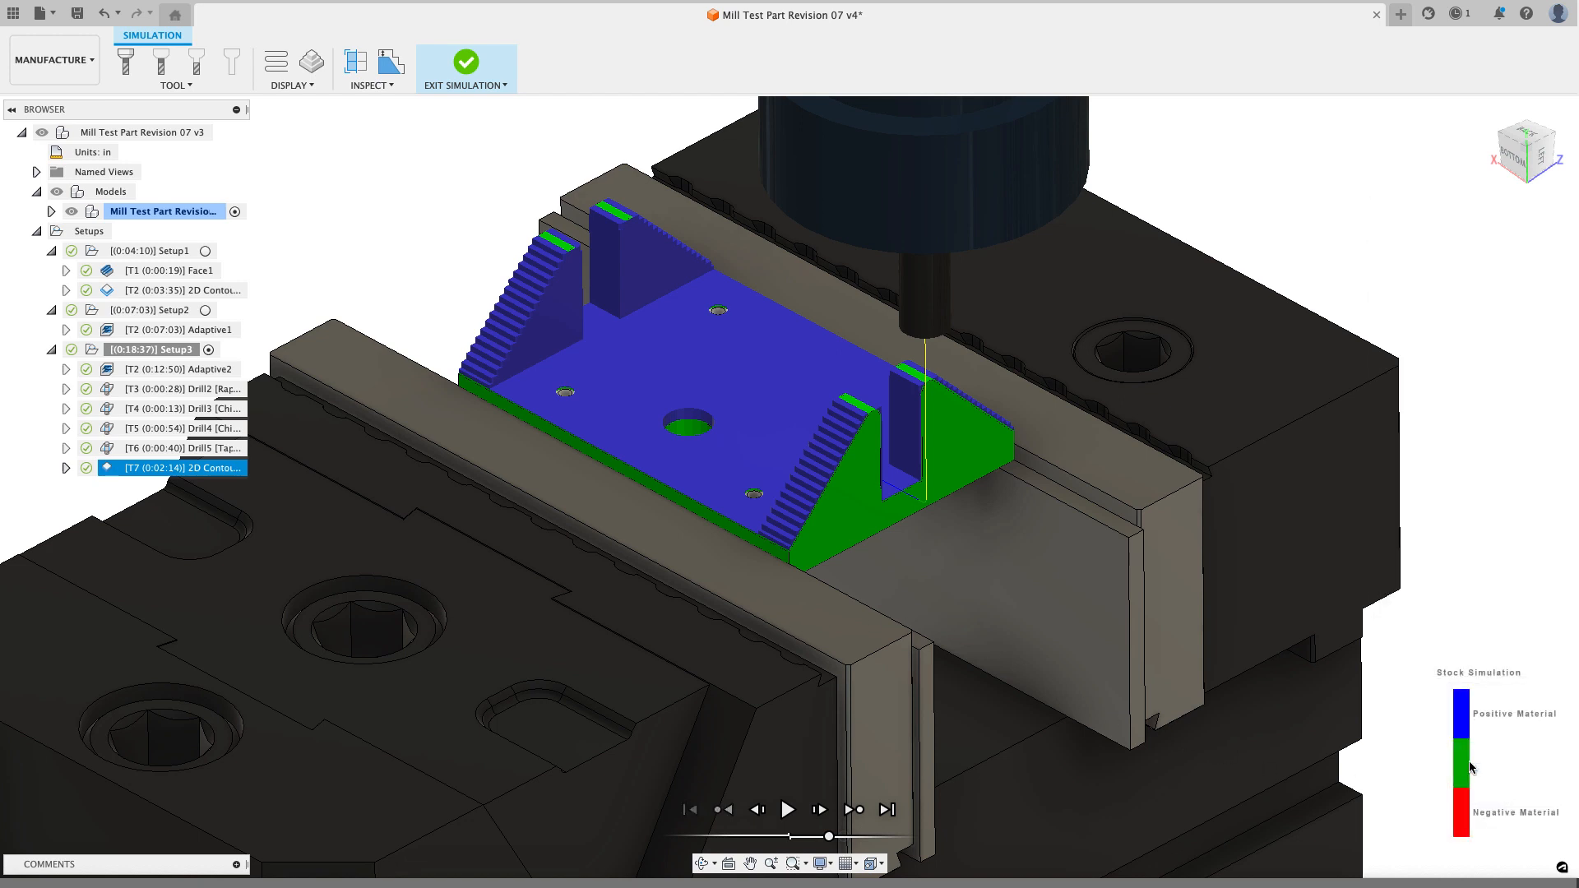
click(466, 61)
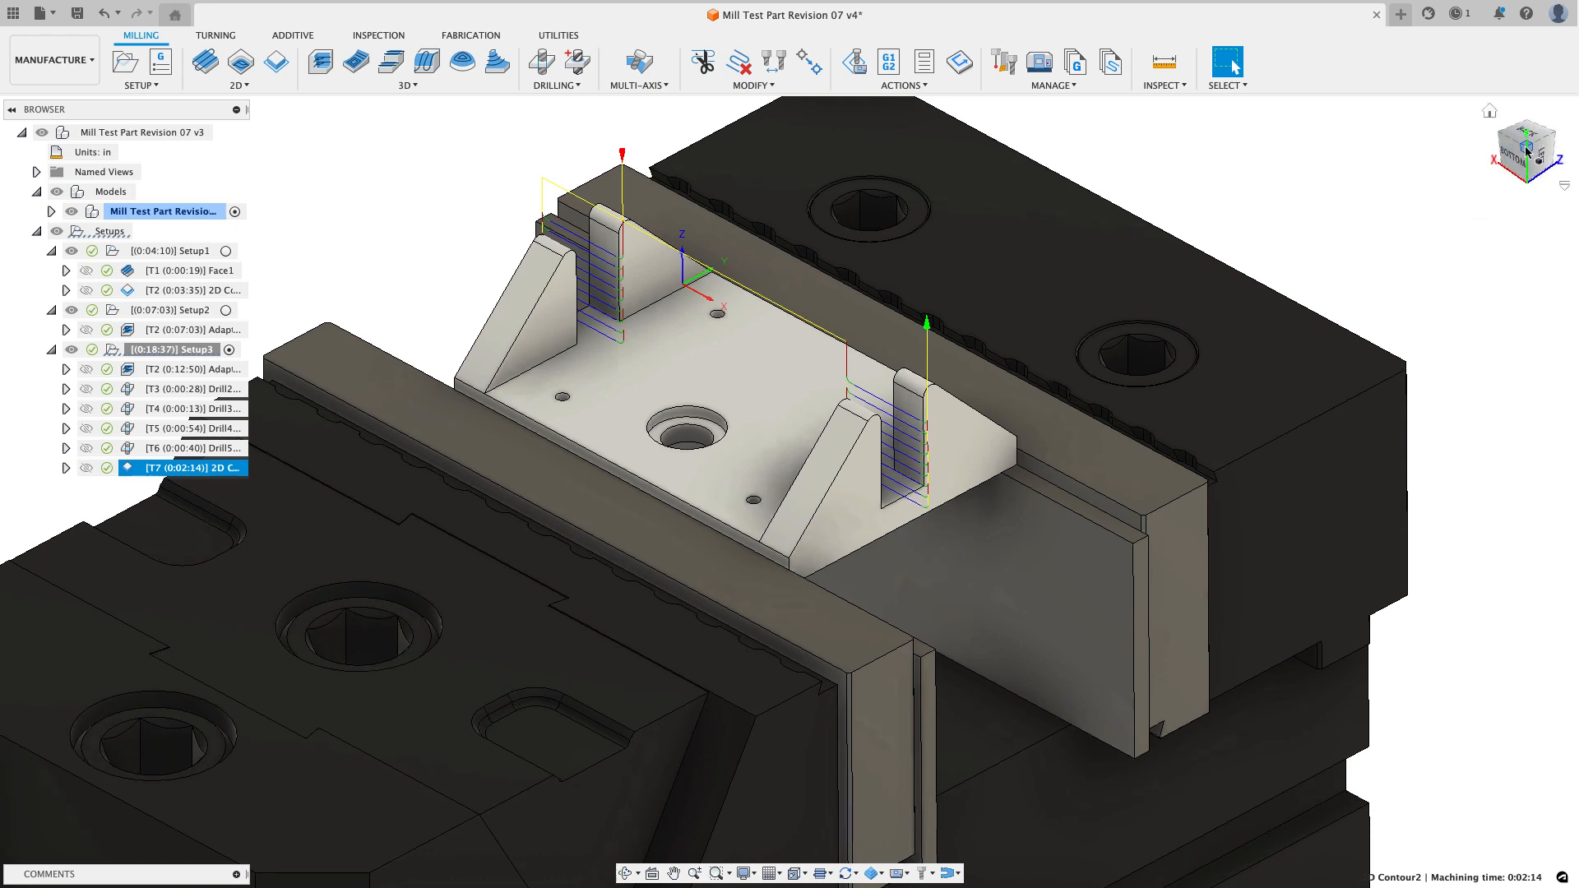
Step: Clear the toolpath selection and open the 3D milling strategies dropdown
click(772, 373)
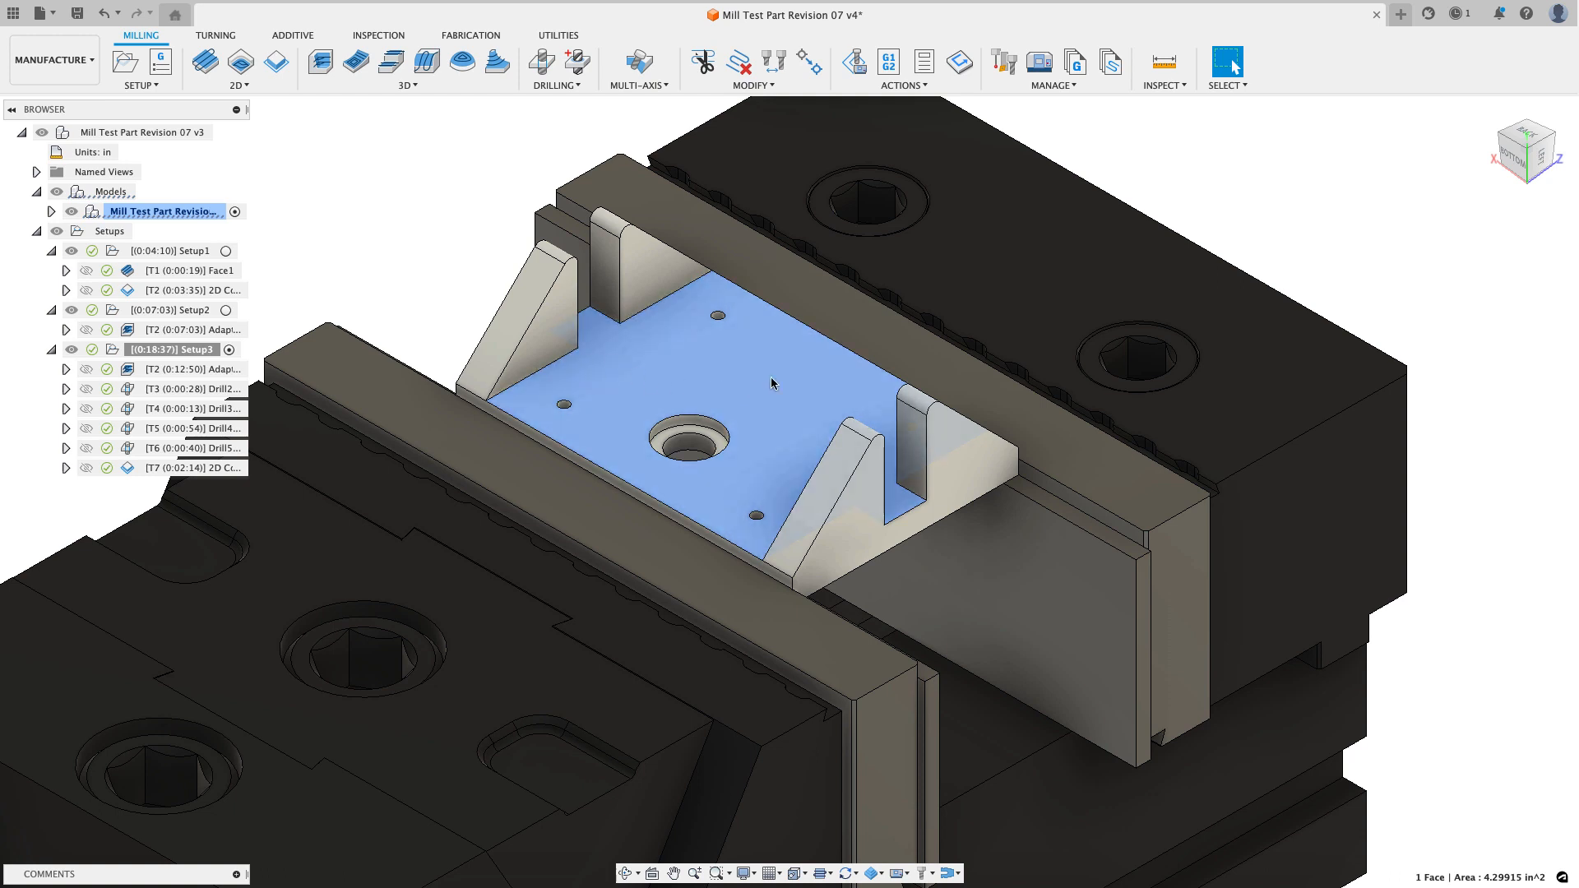
mouse_move(453, 200)
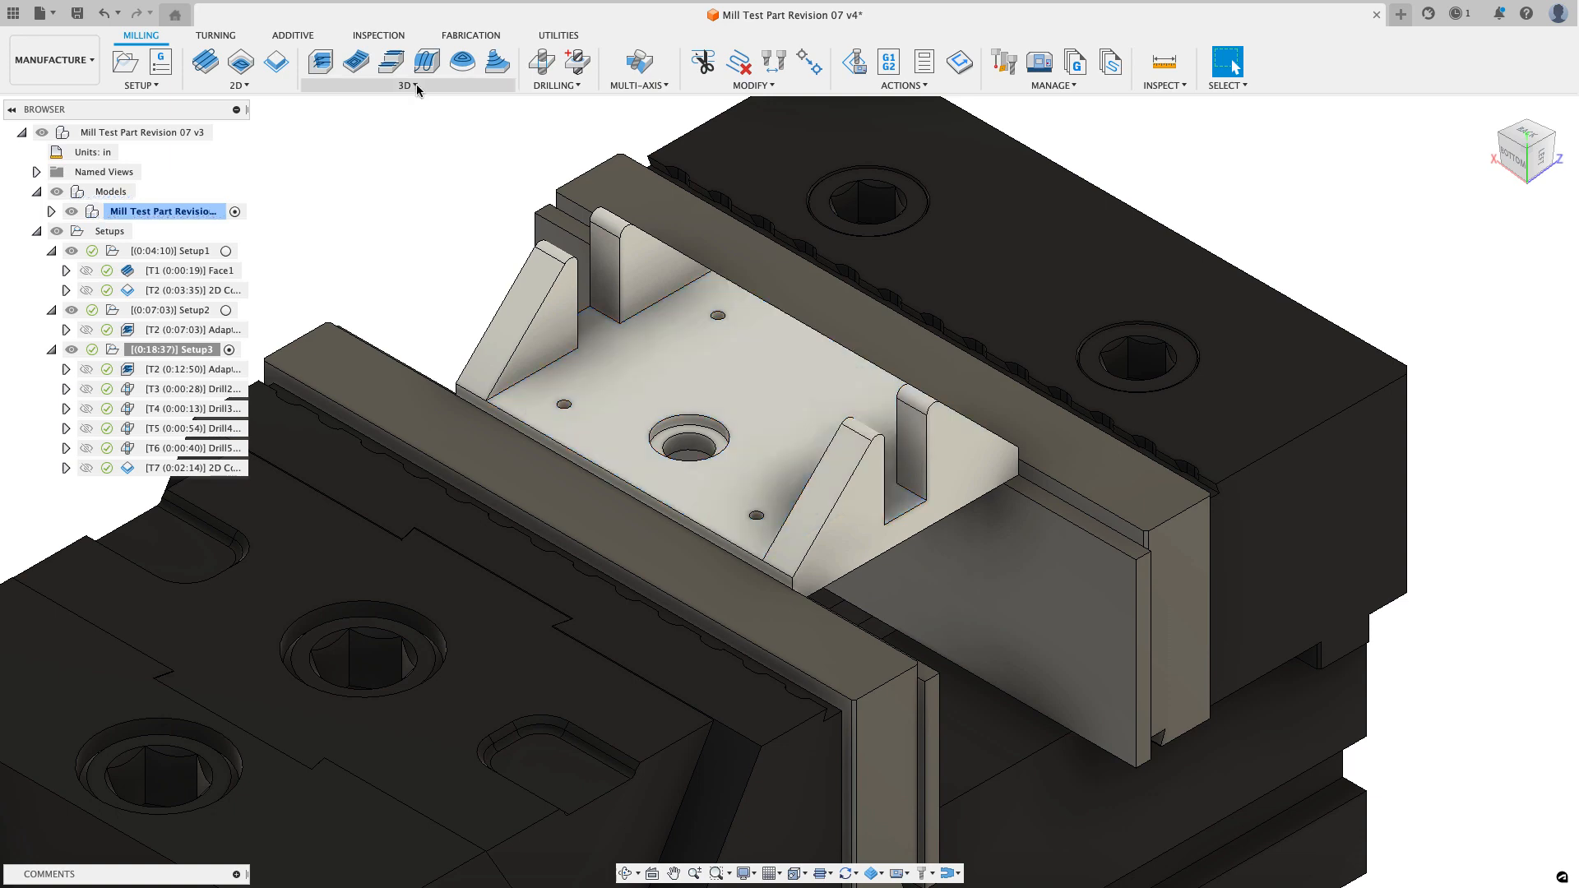
click(415, 86)
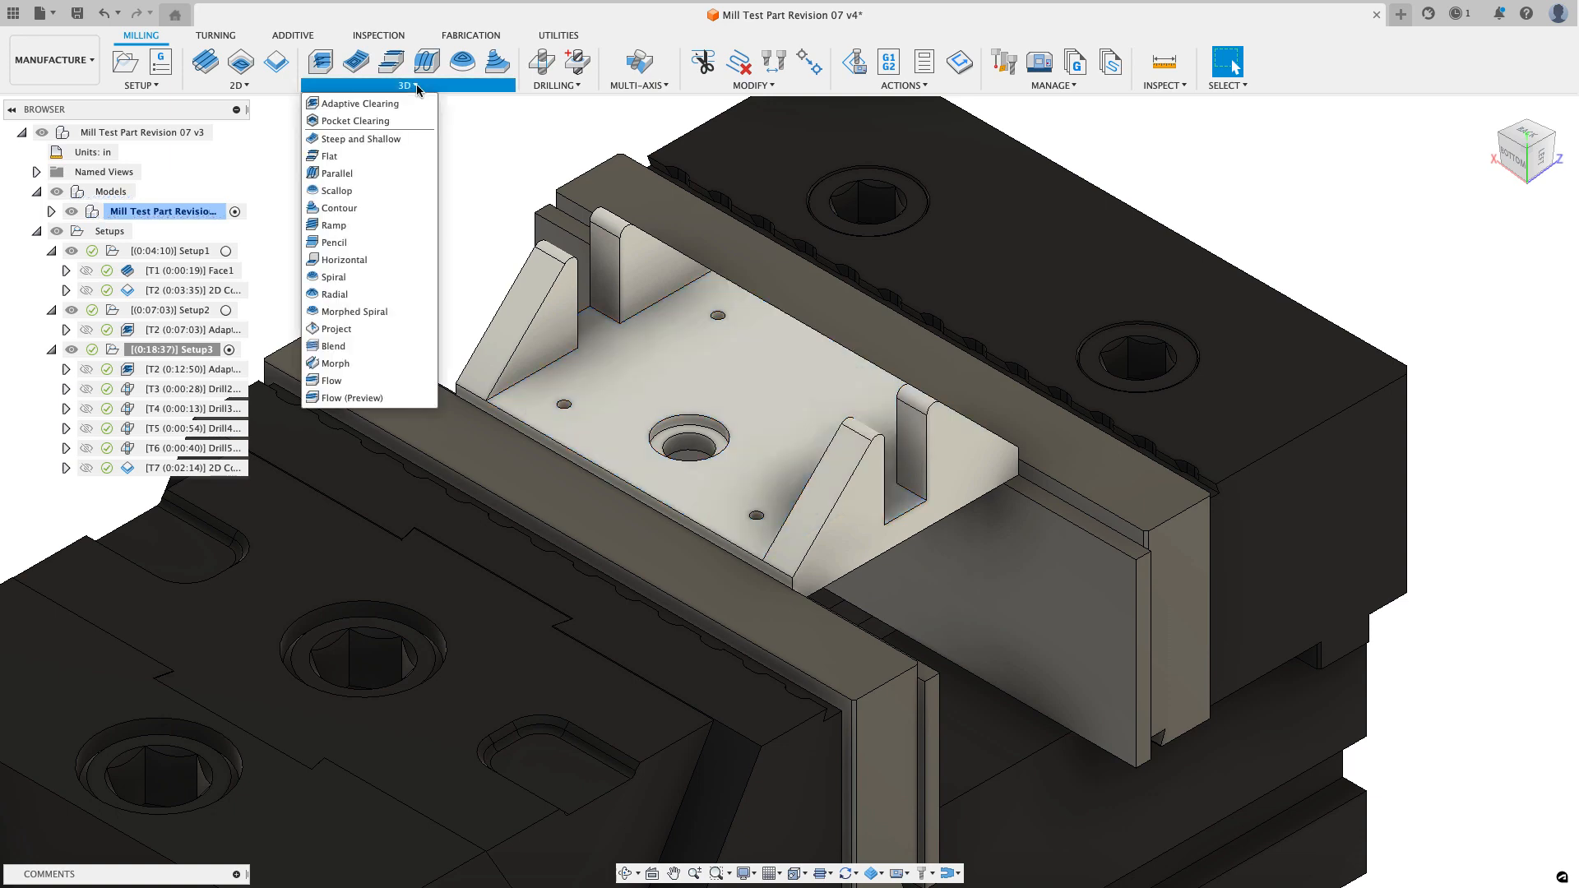
Step: Create a Flat toolpath that avoids the central bore face using Avoid/Touch Surfaces
click(328, 155)
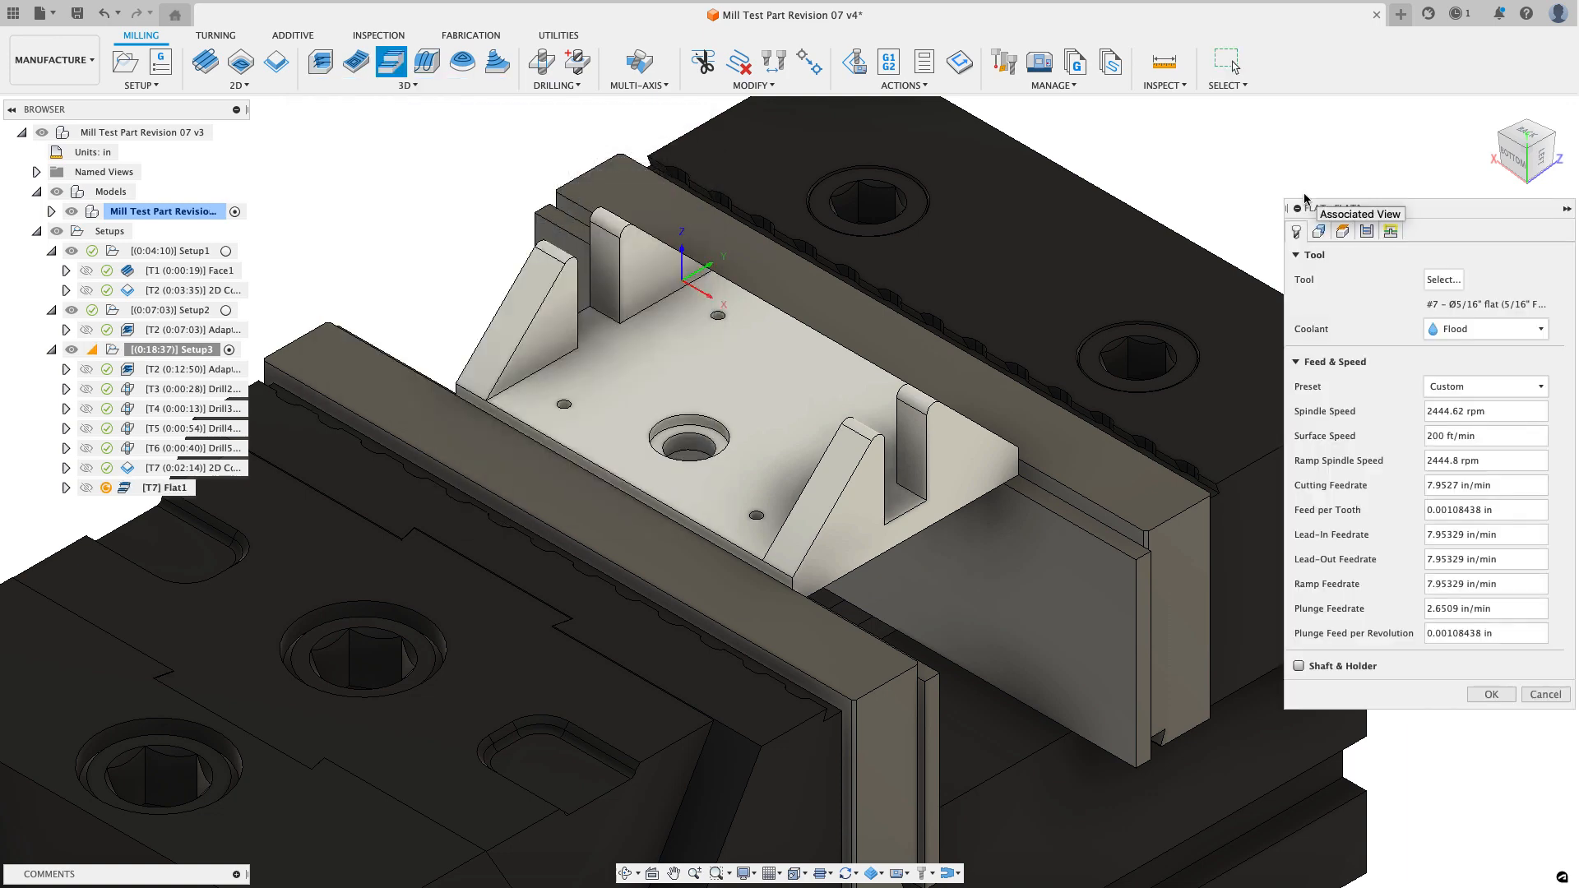
click(1320, 231)
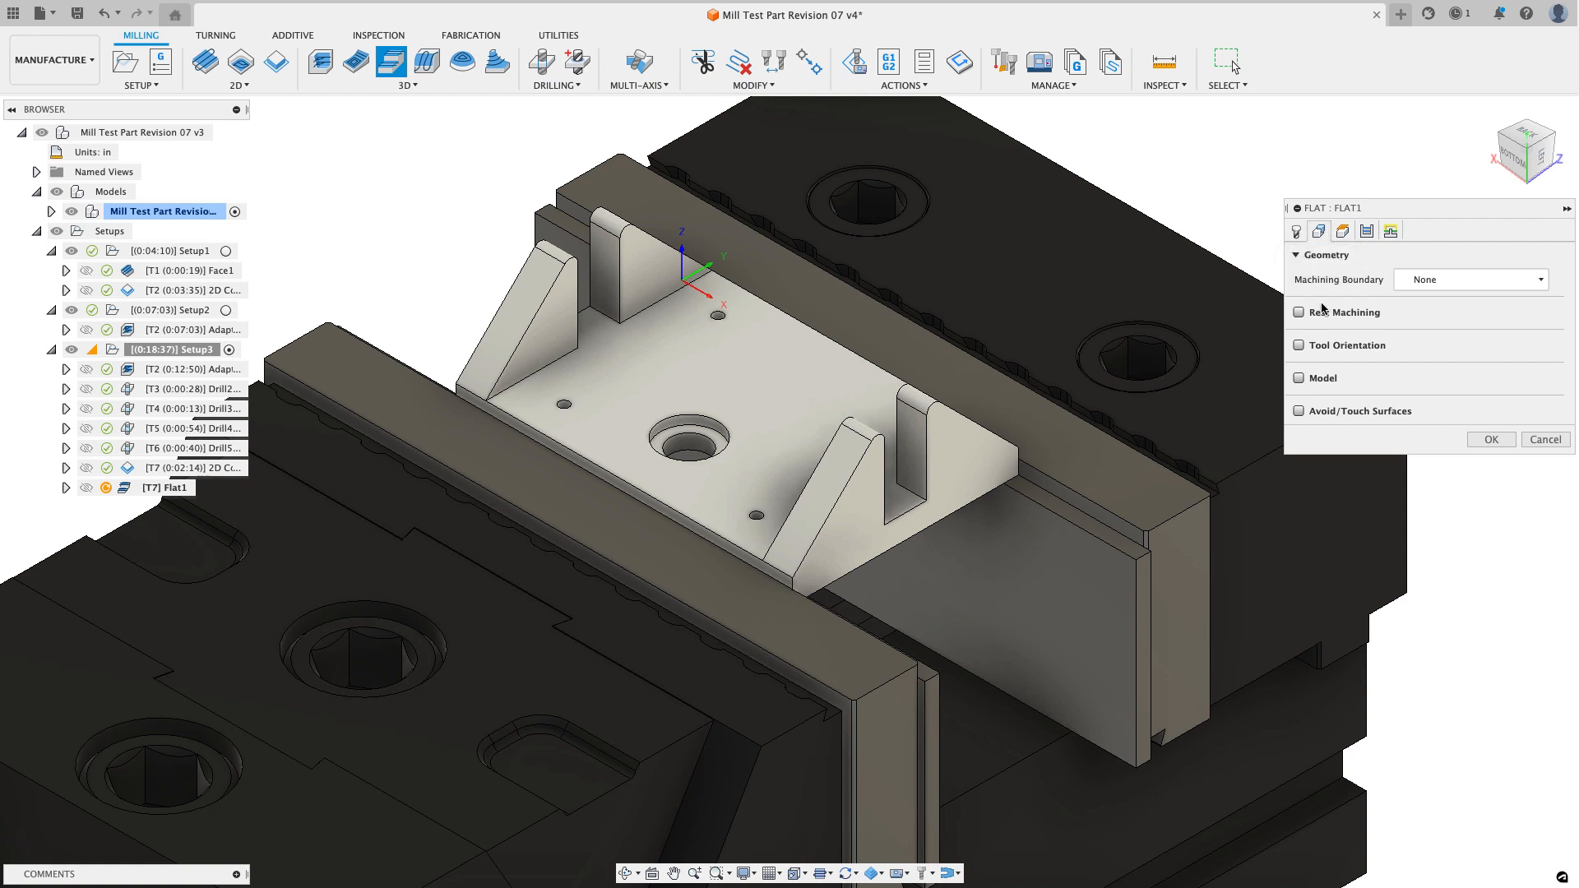
mouse_move(631, 432)
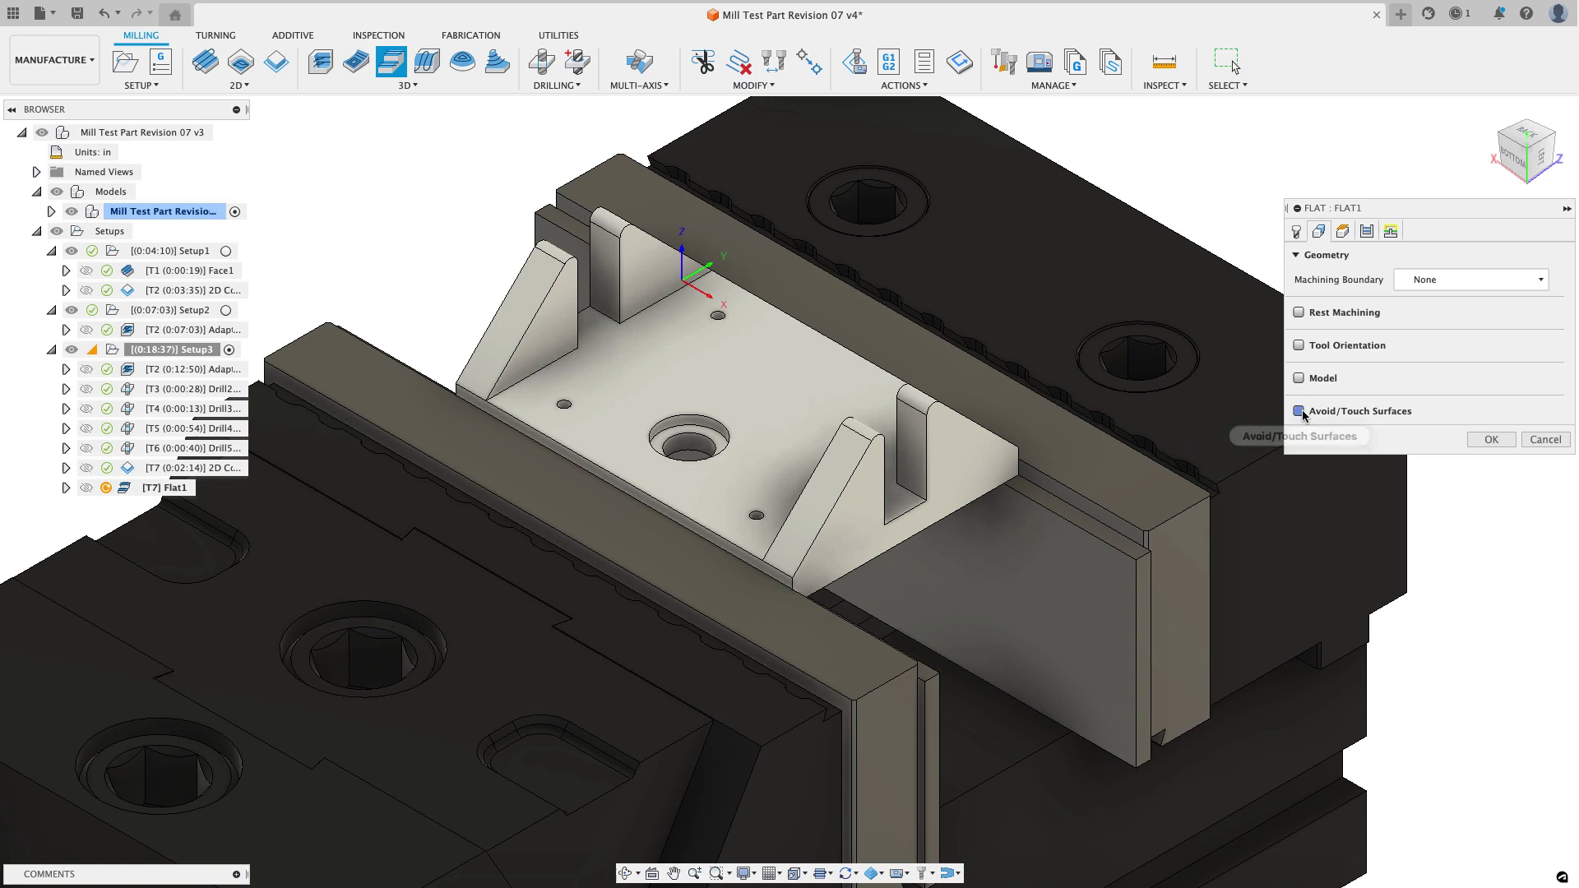
click(1299, 411)
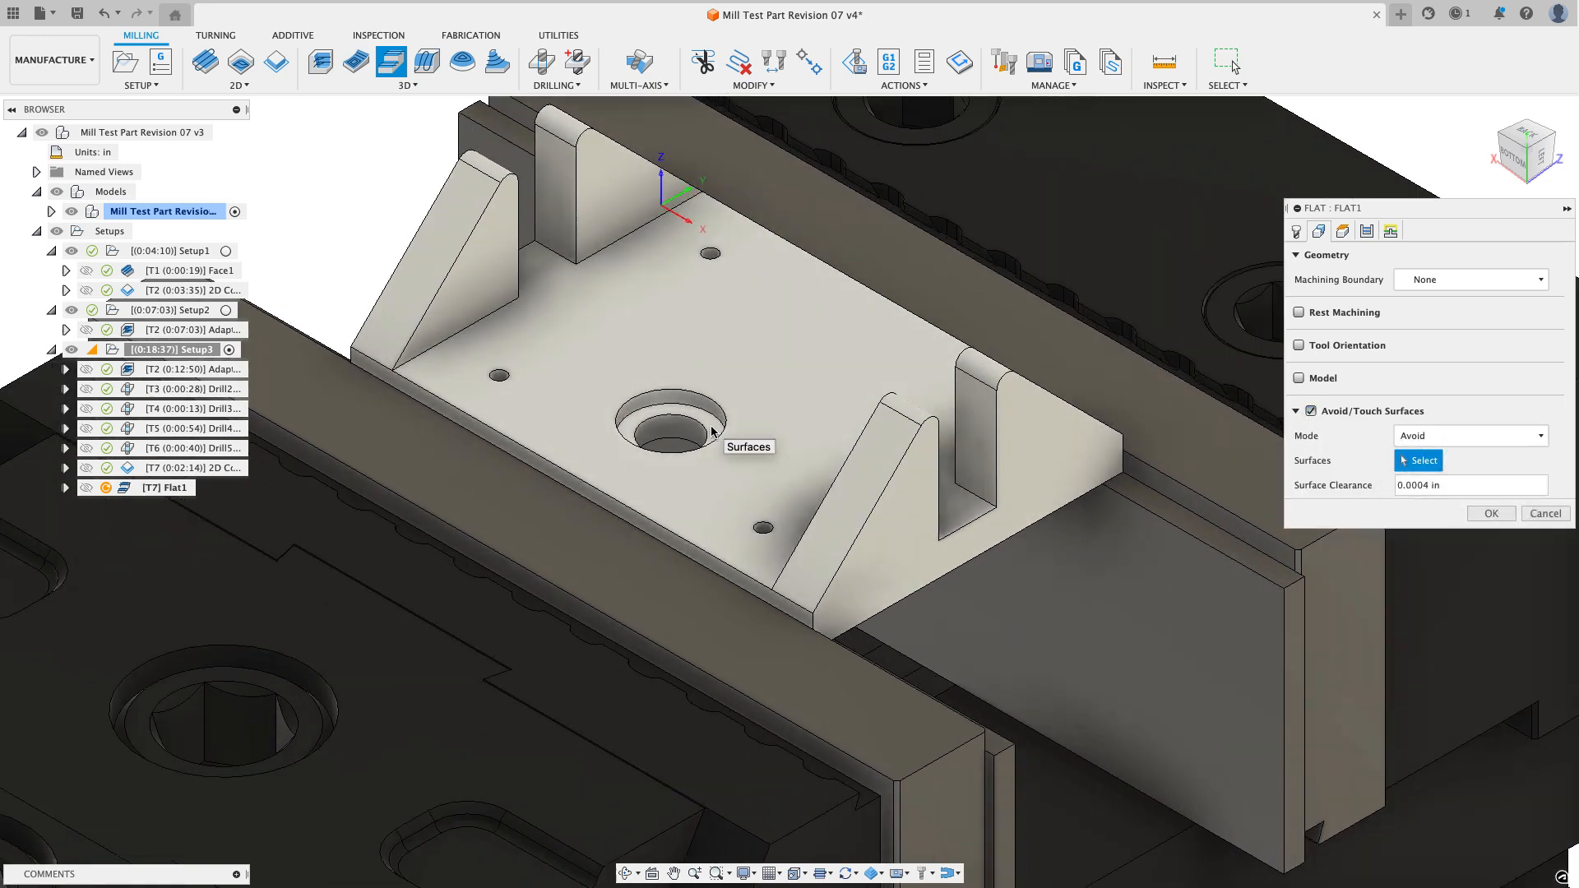
click(680, 427)
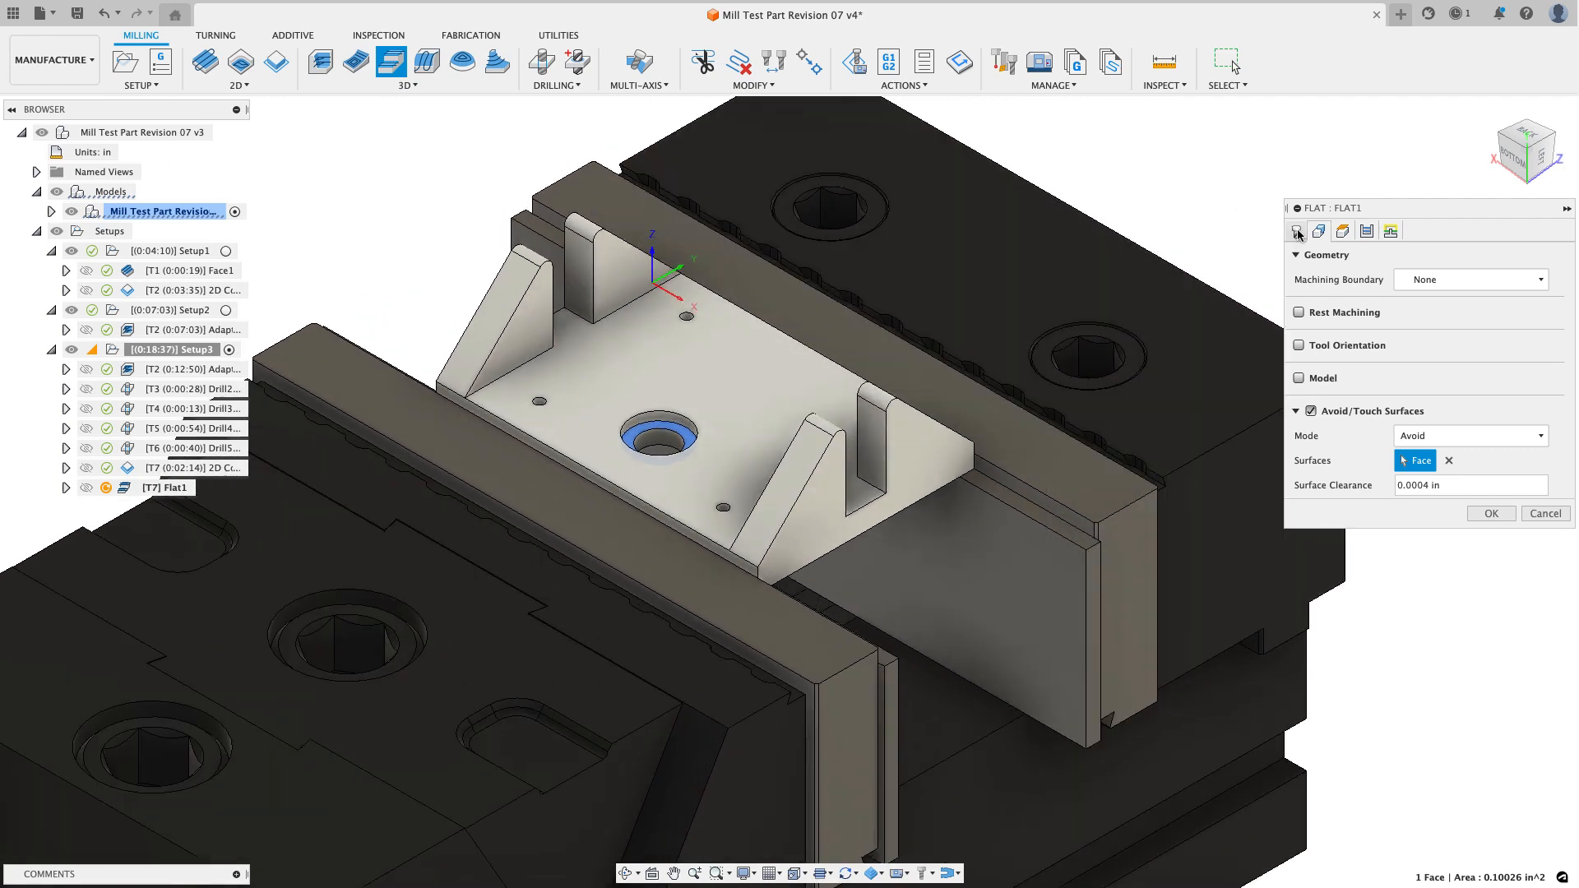
click(1366, 230)
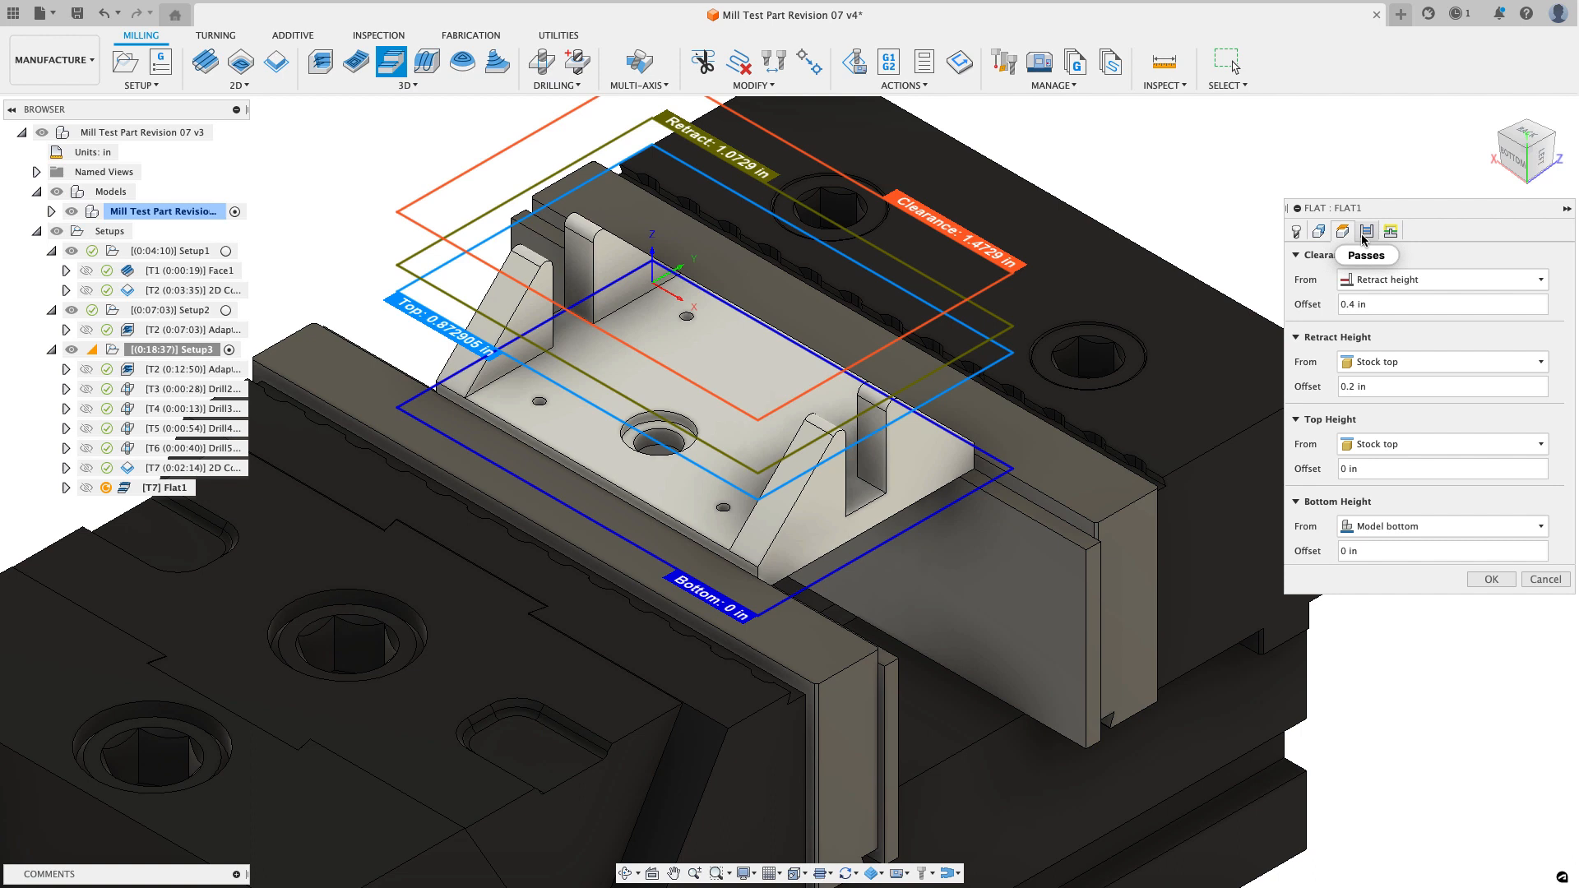
Step: Have Flat1 leave 0.01 radial, 0 axial stock and machine over holes up to size 1
click(1367, 231)
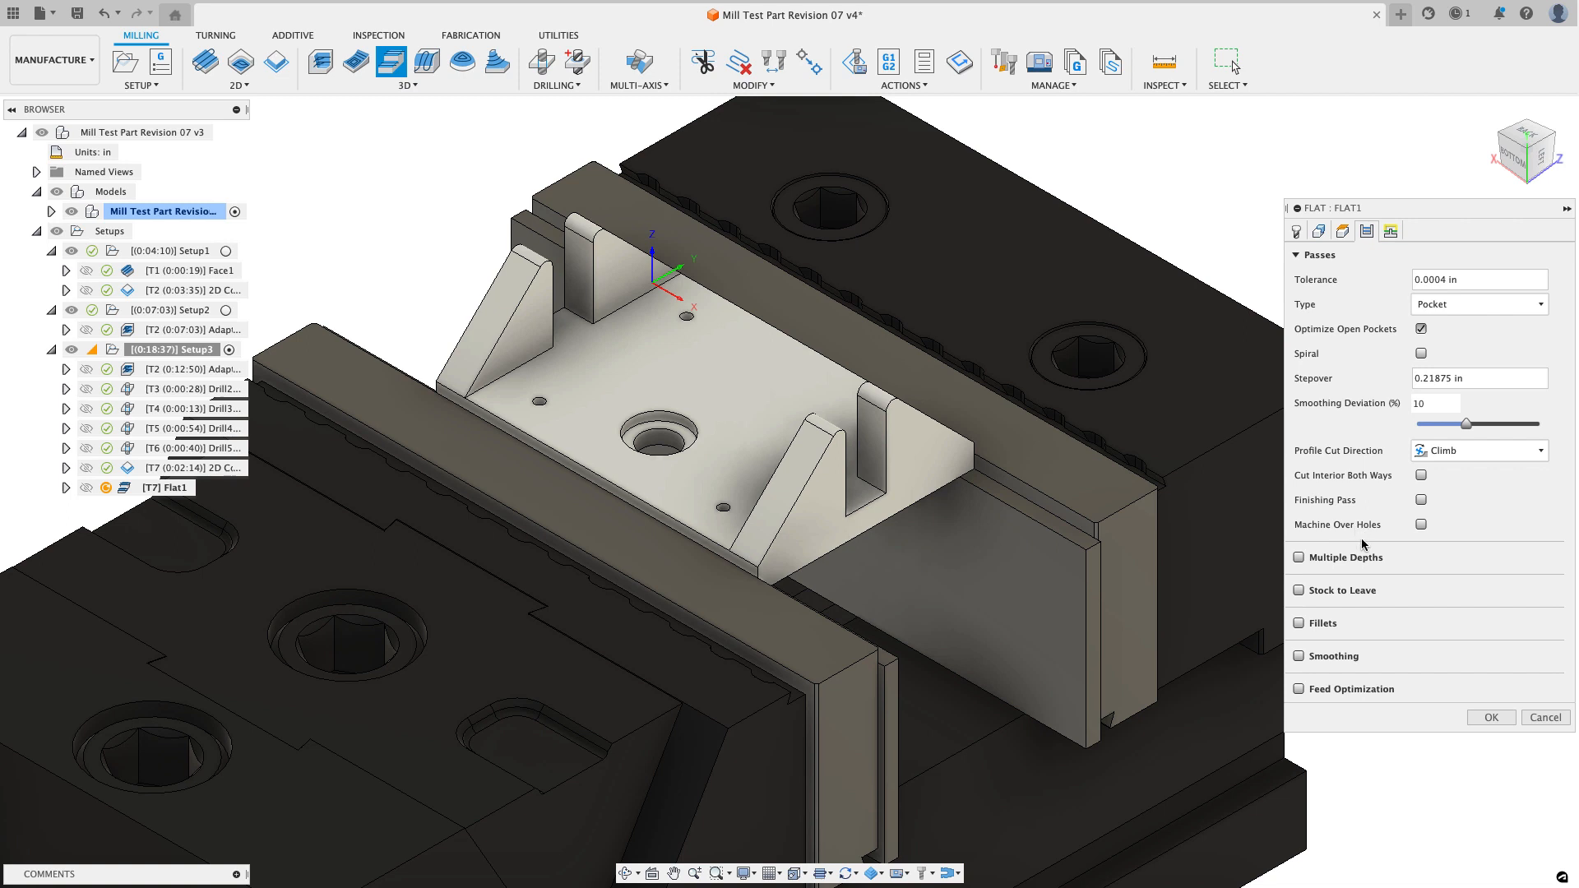
mouse_move(1313, 600)
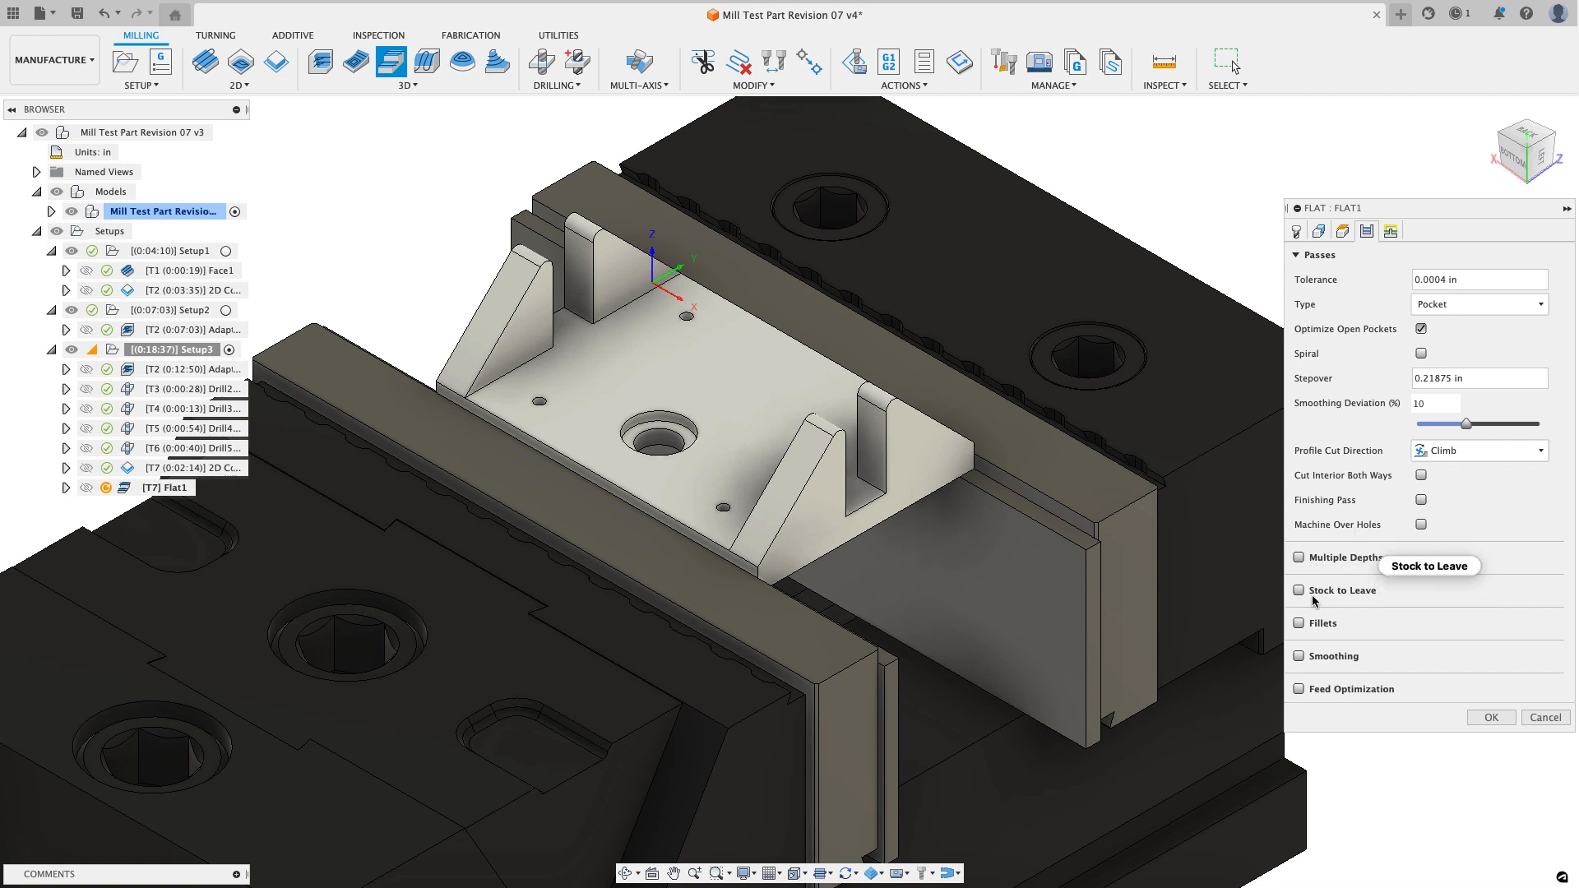
click(1299, 590)
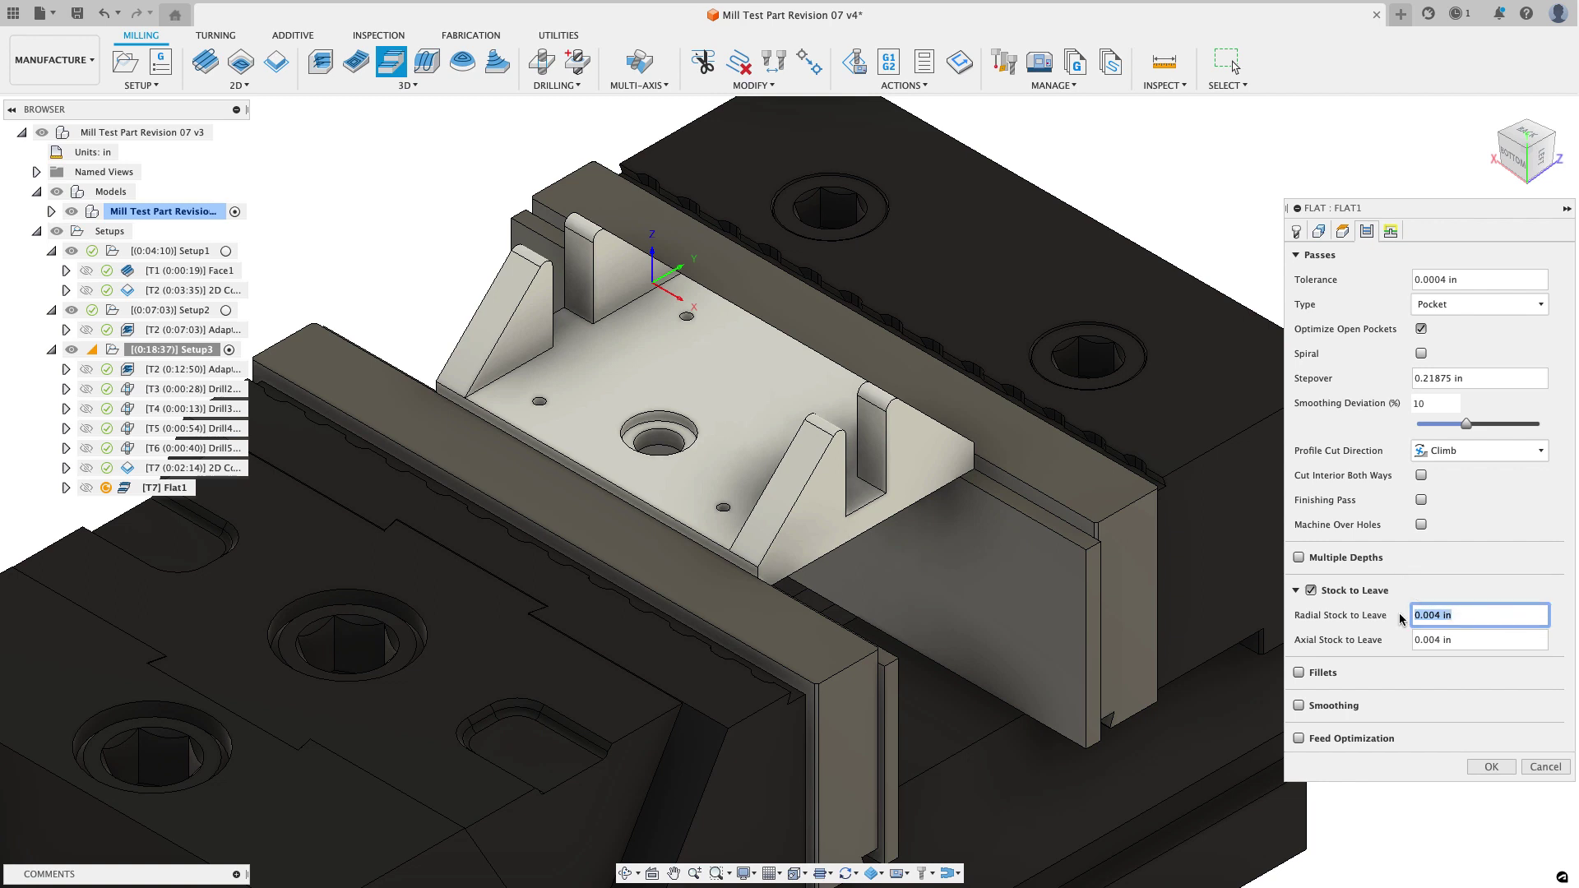
click(1479, 640)
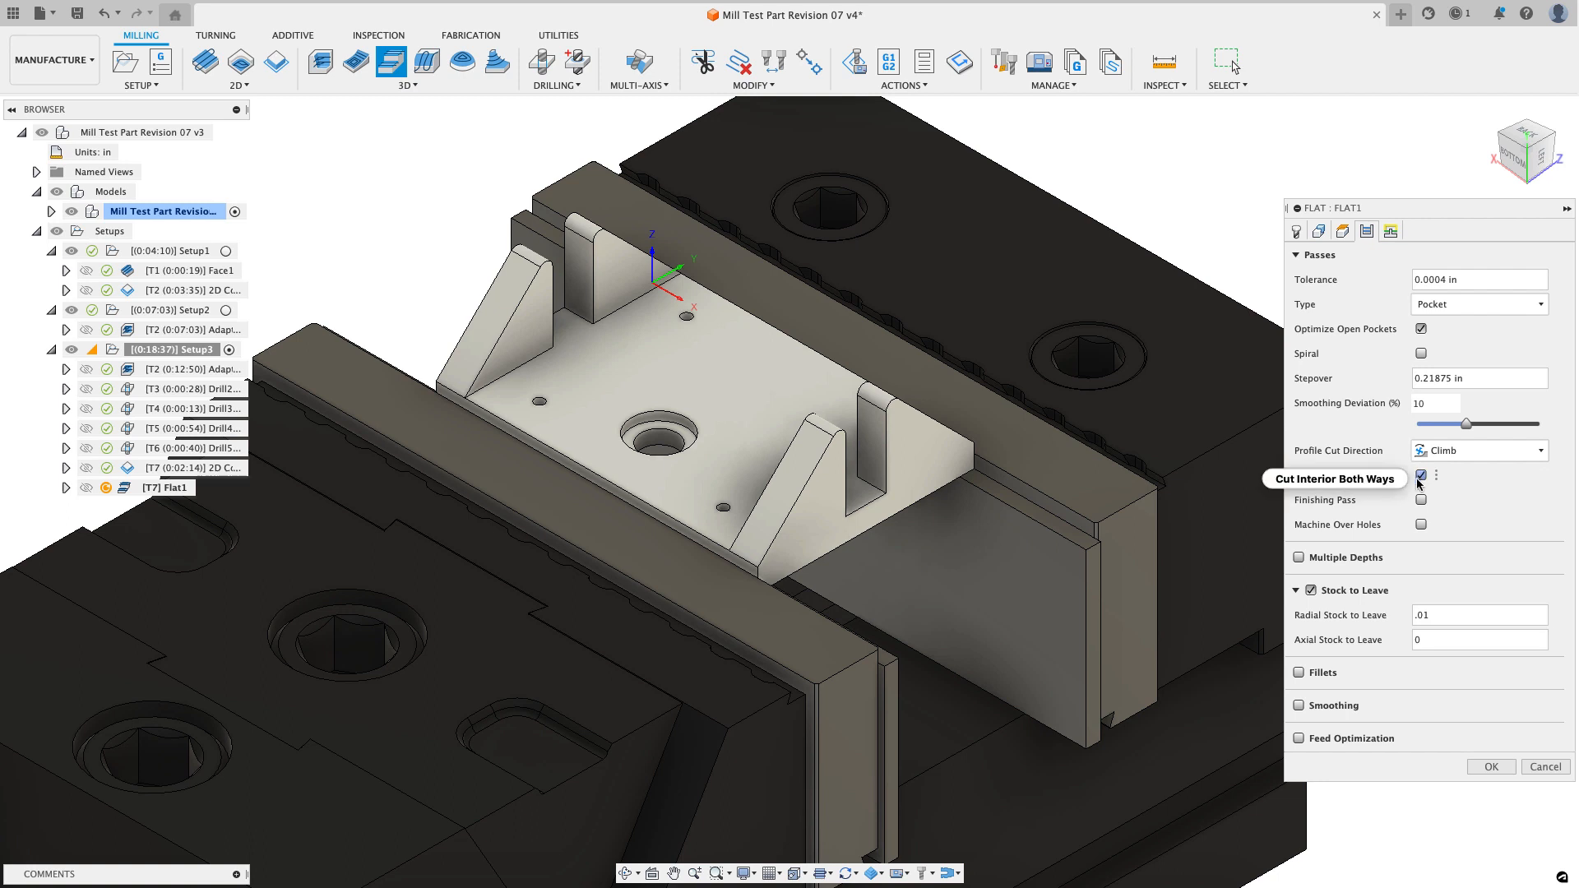
mouse_move(1402, 505)
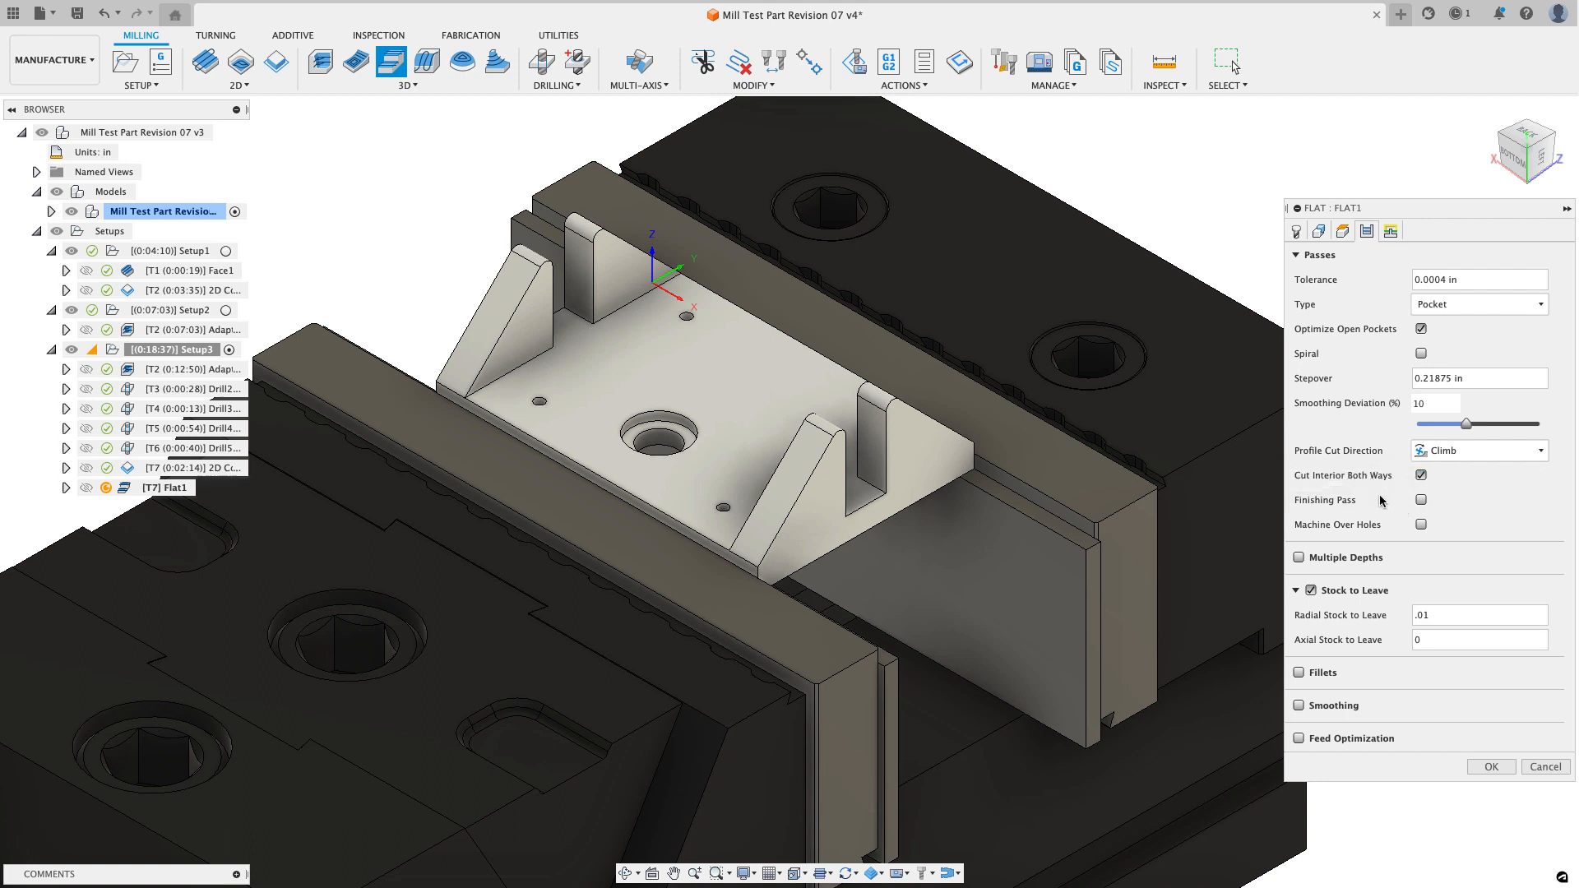
click(1421, 524)
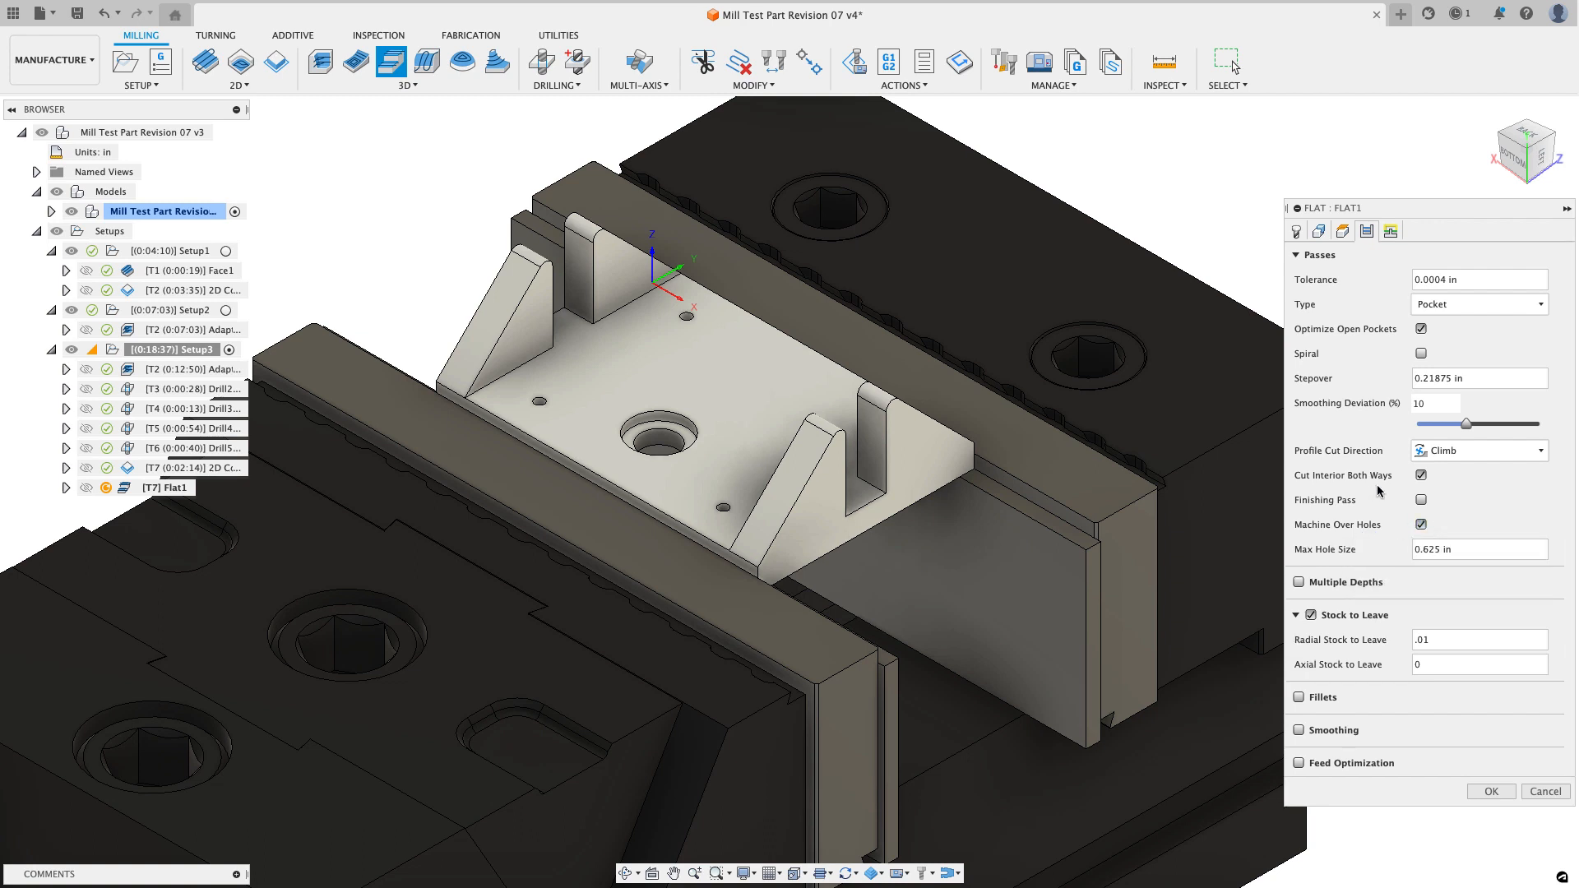
click(1480, 550)
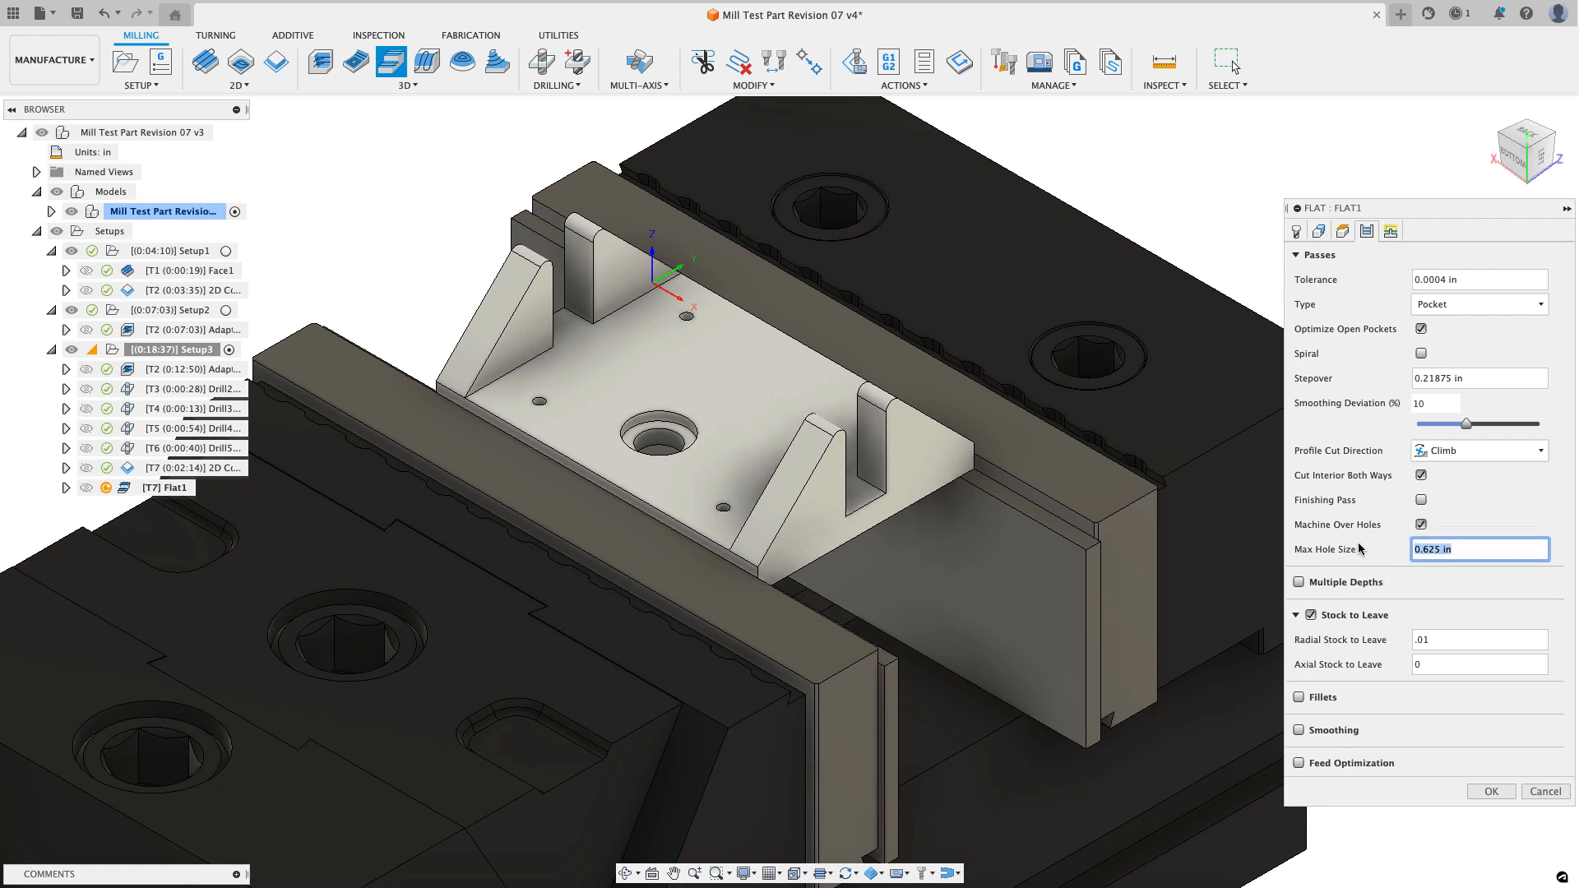
text(1)
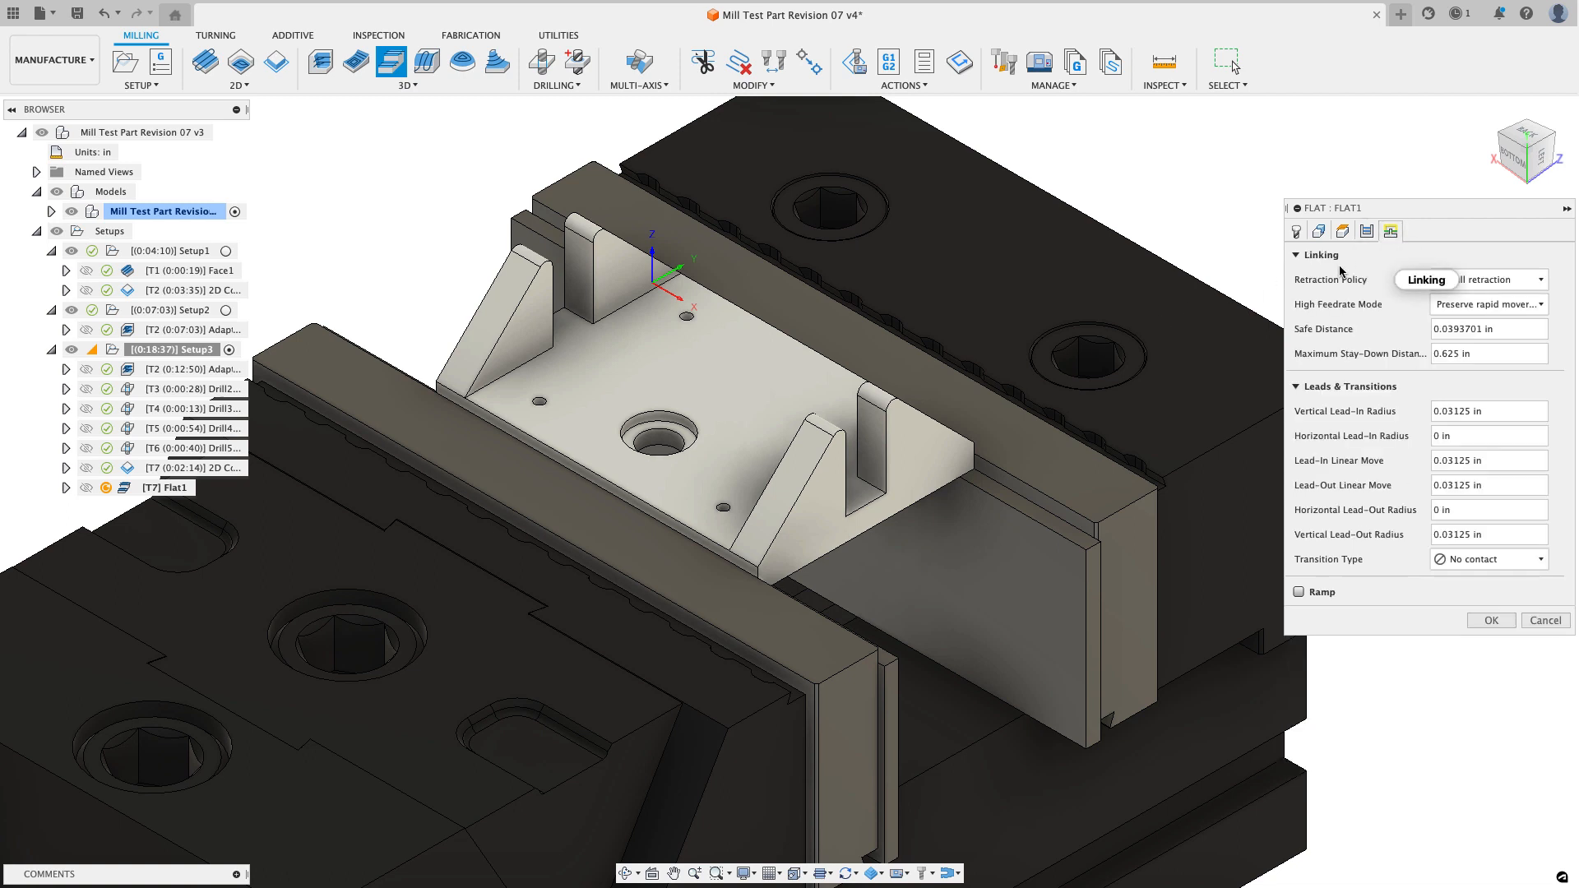
Step: Set Flat1 linking to minimum retraction and generate its facing toolpath (about 3:33)
click(1489, 280)
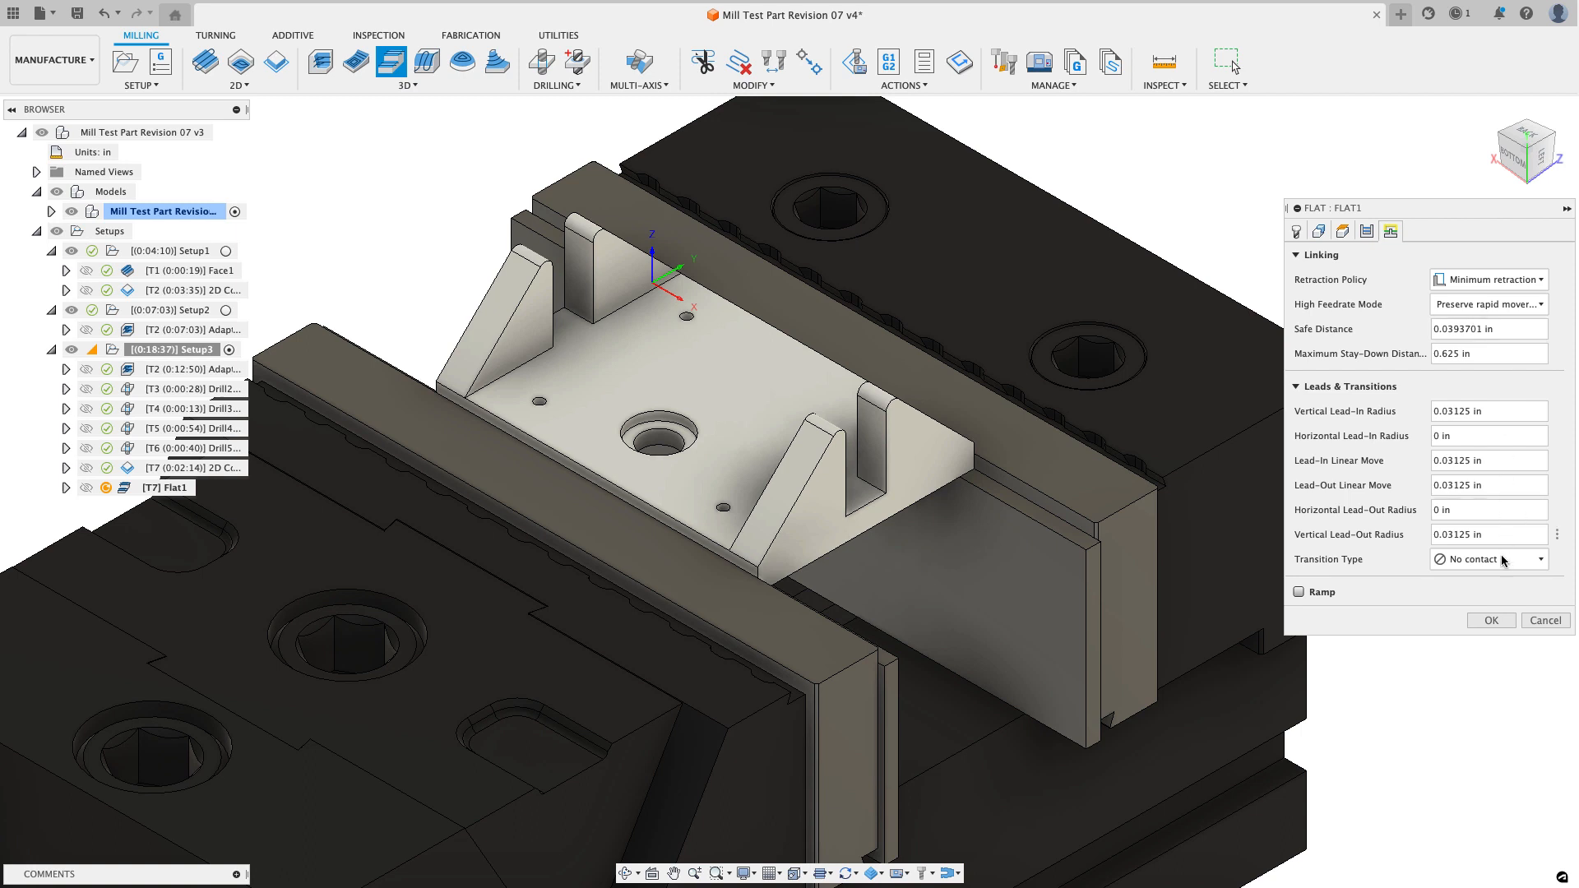
click(1492, 620)
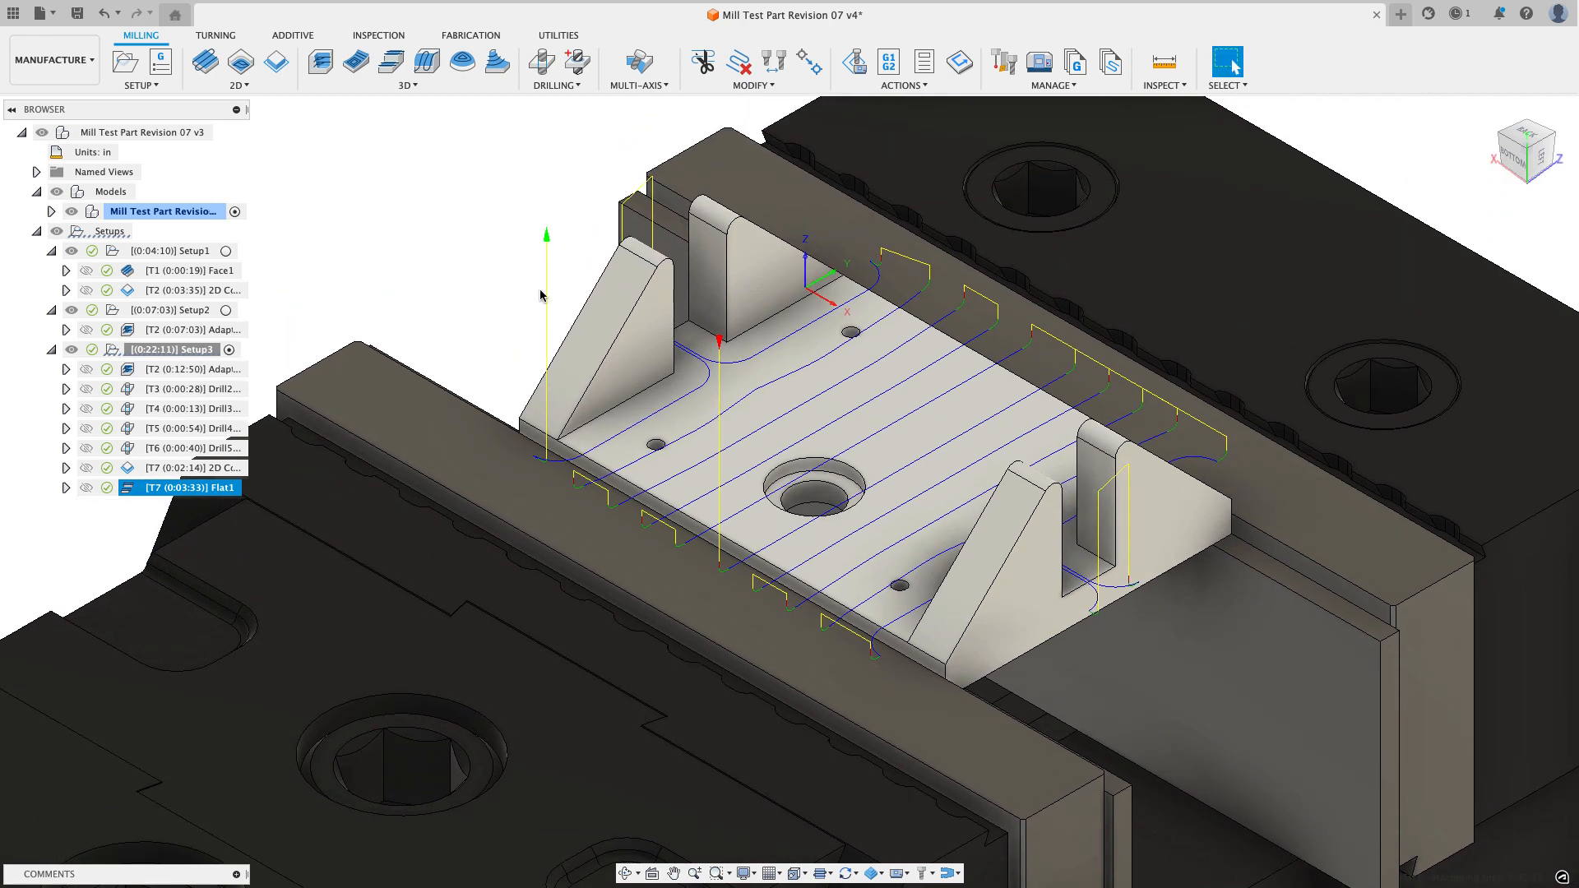
mouse_move(537, 293)
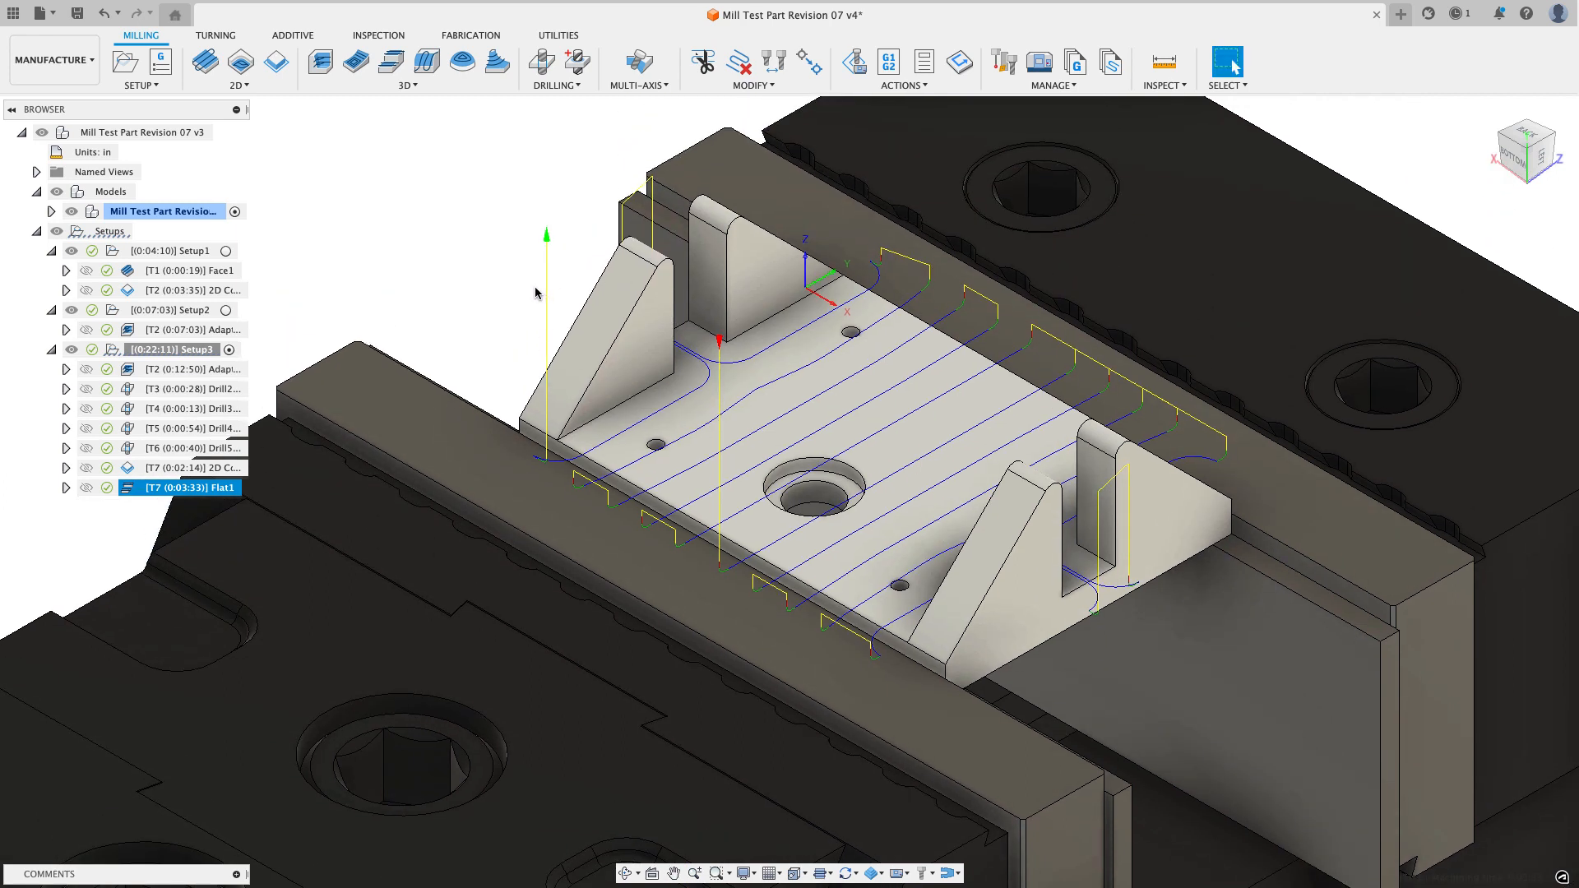
mouse_move(535, 268)
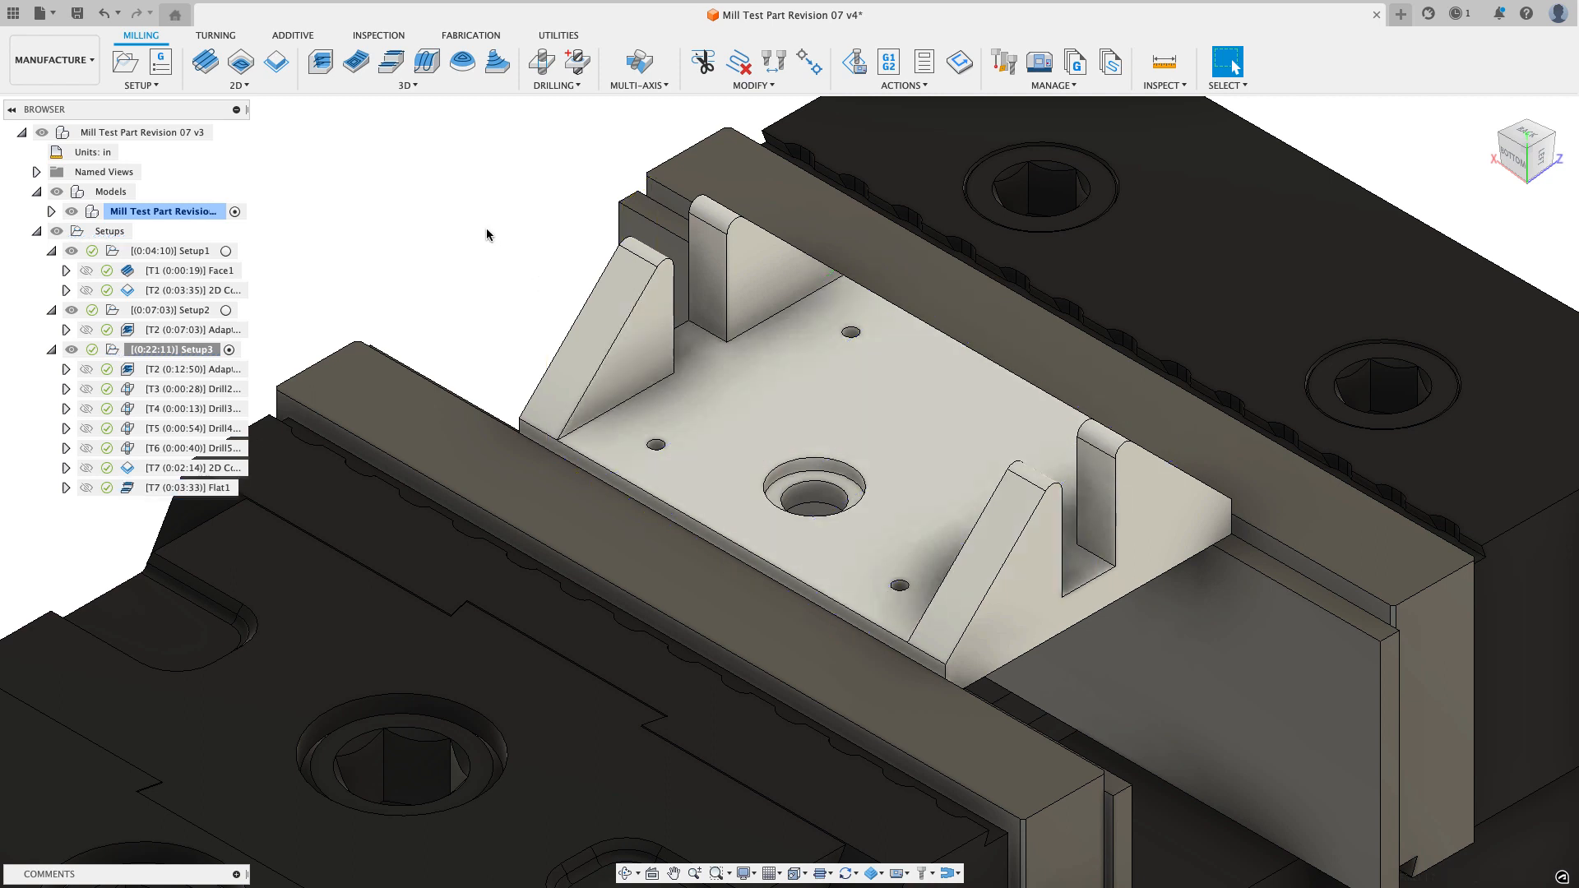
mouse_move(714, 350)
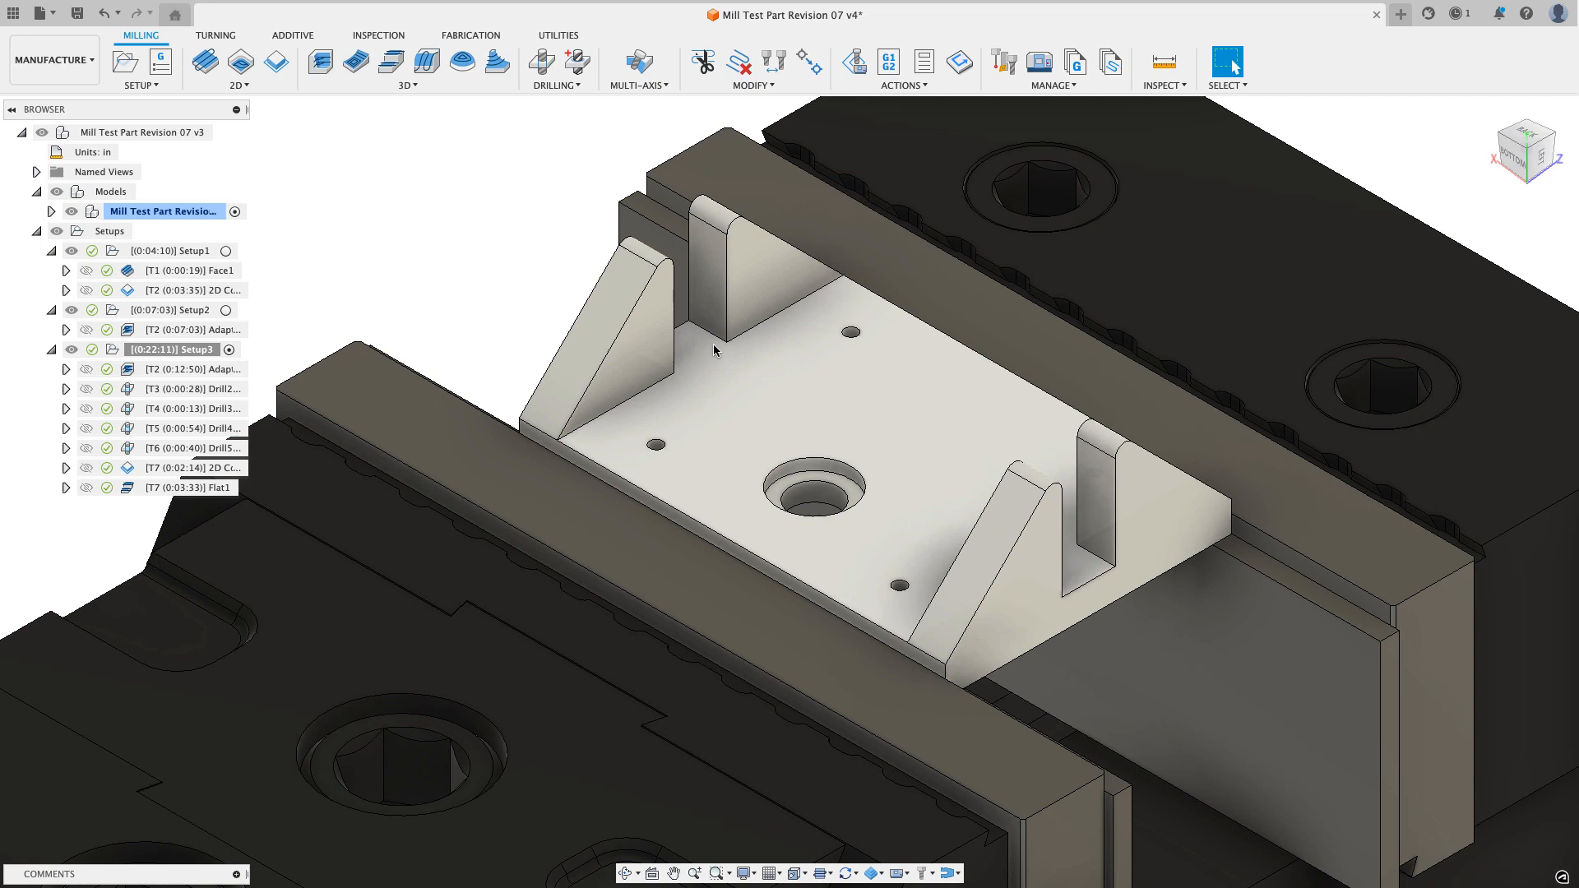
Step: Create a 2D Contour operation in Setup3 and apply a feed and speed preset
click(239, 85)
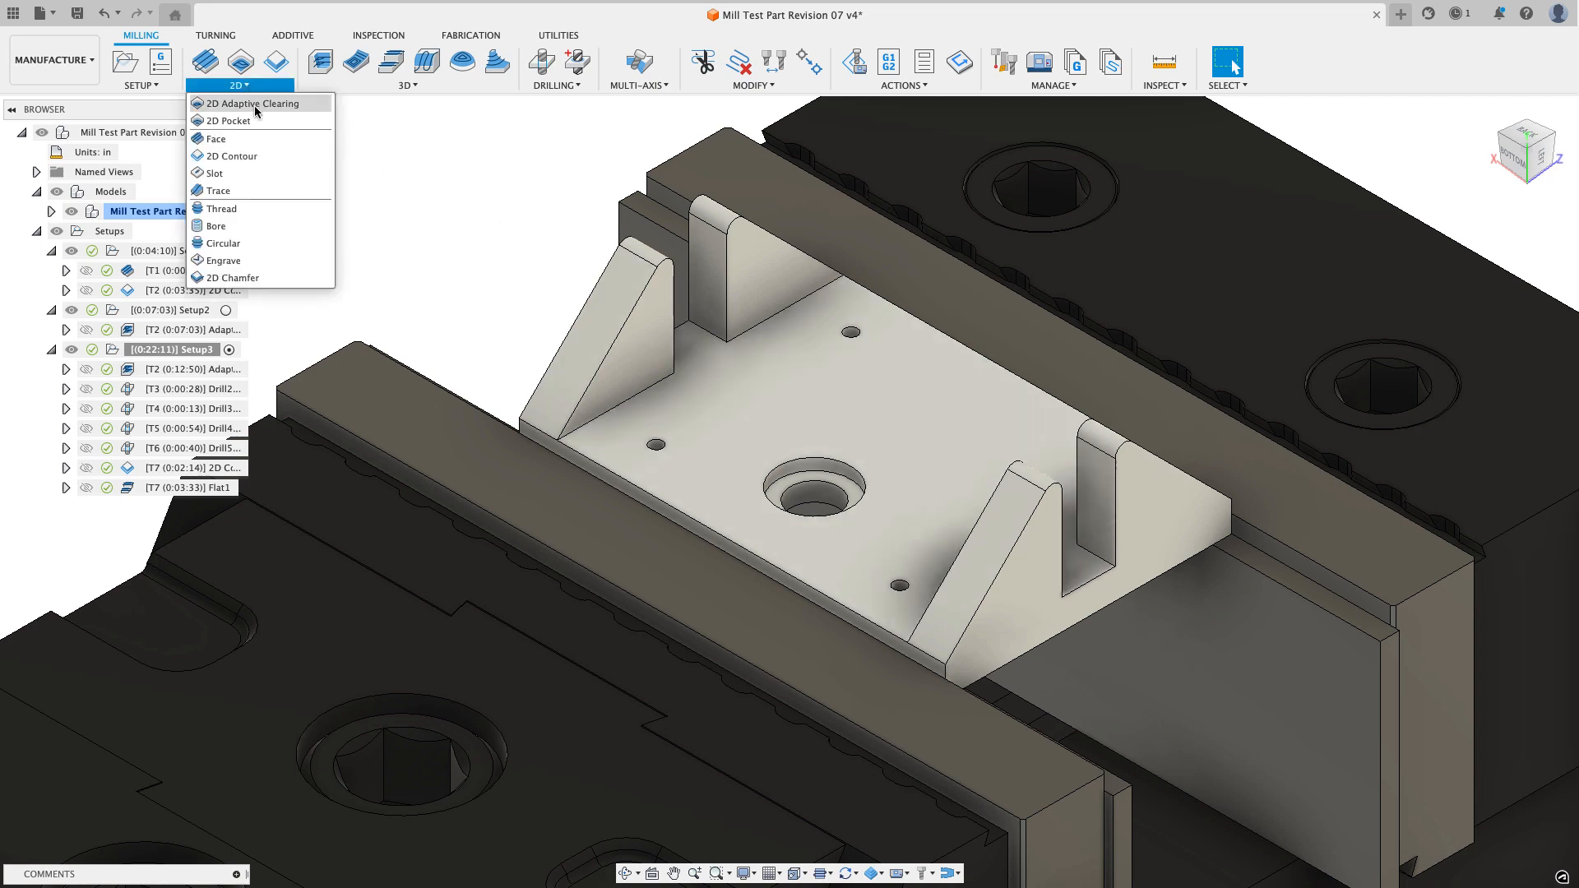
click(233, 156)
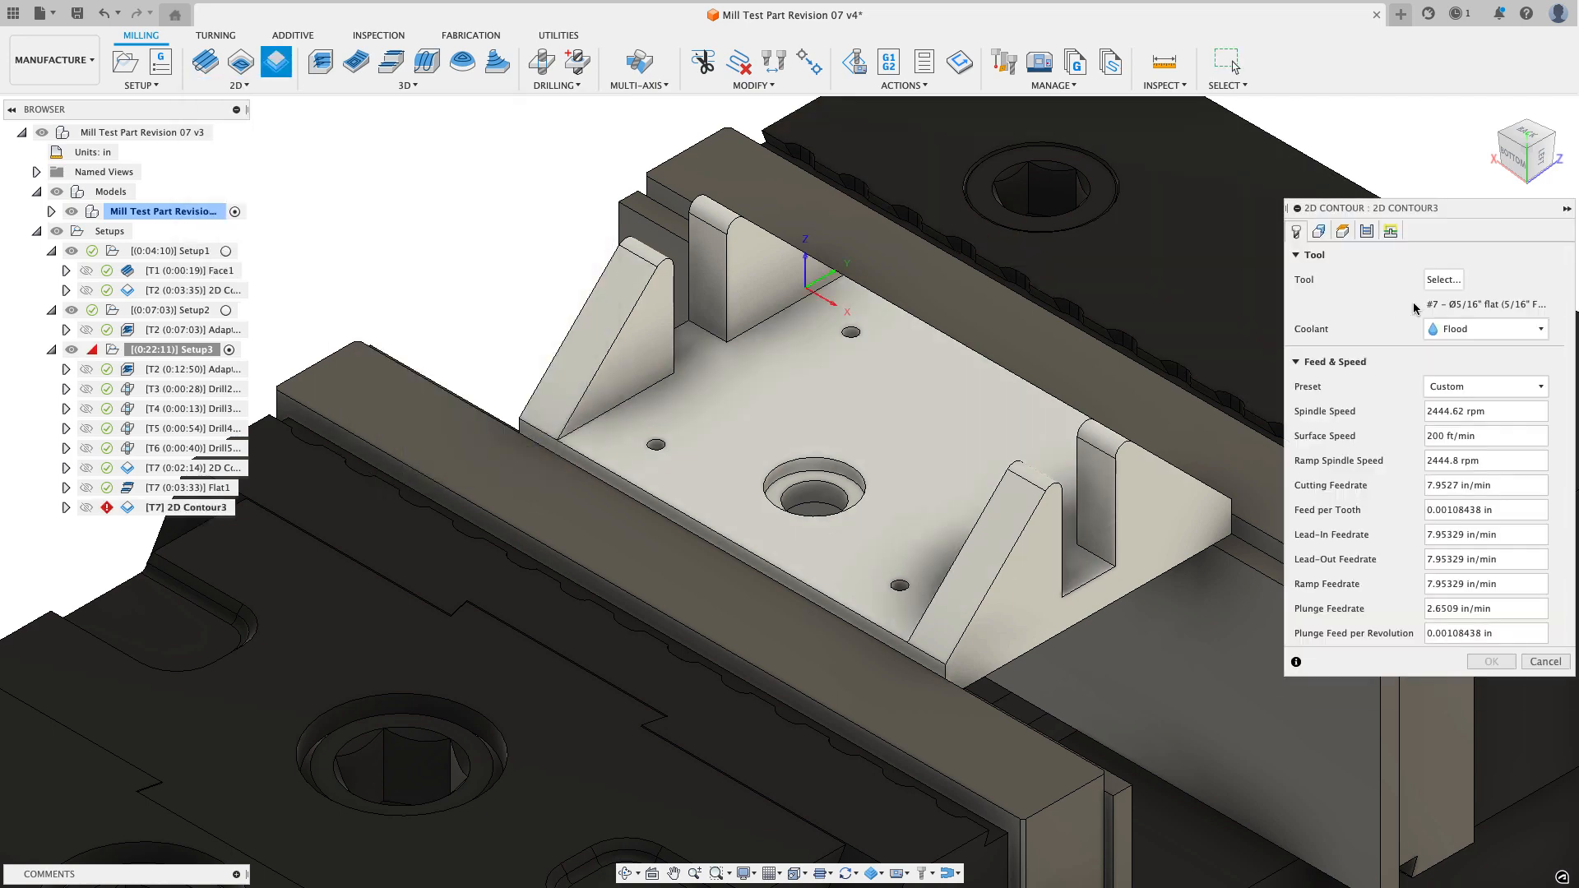
click(1485, 386)
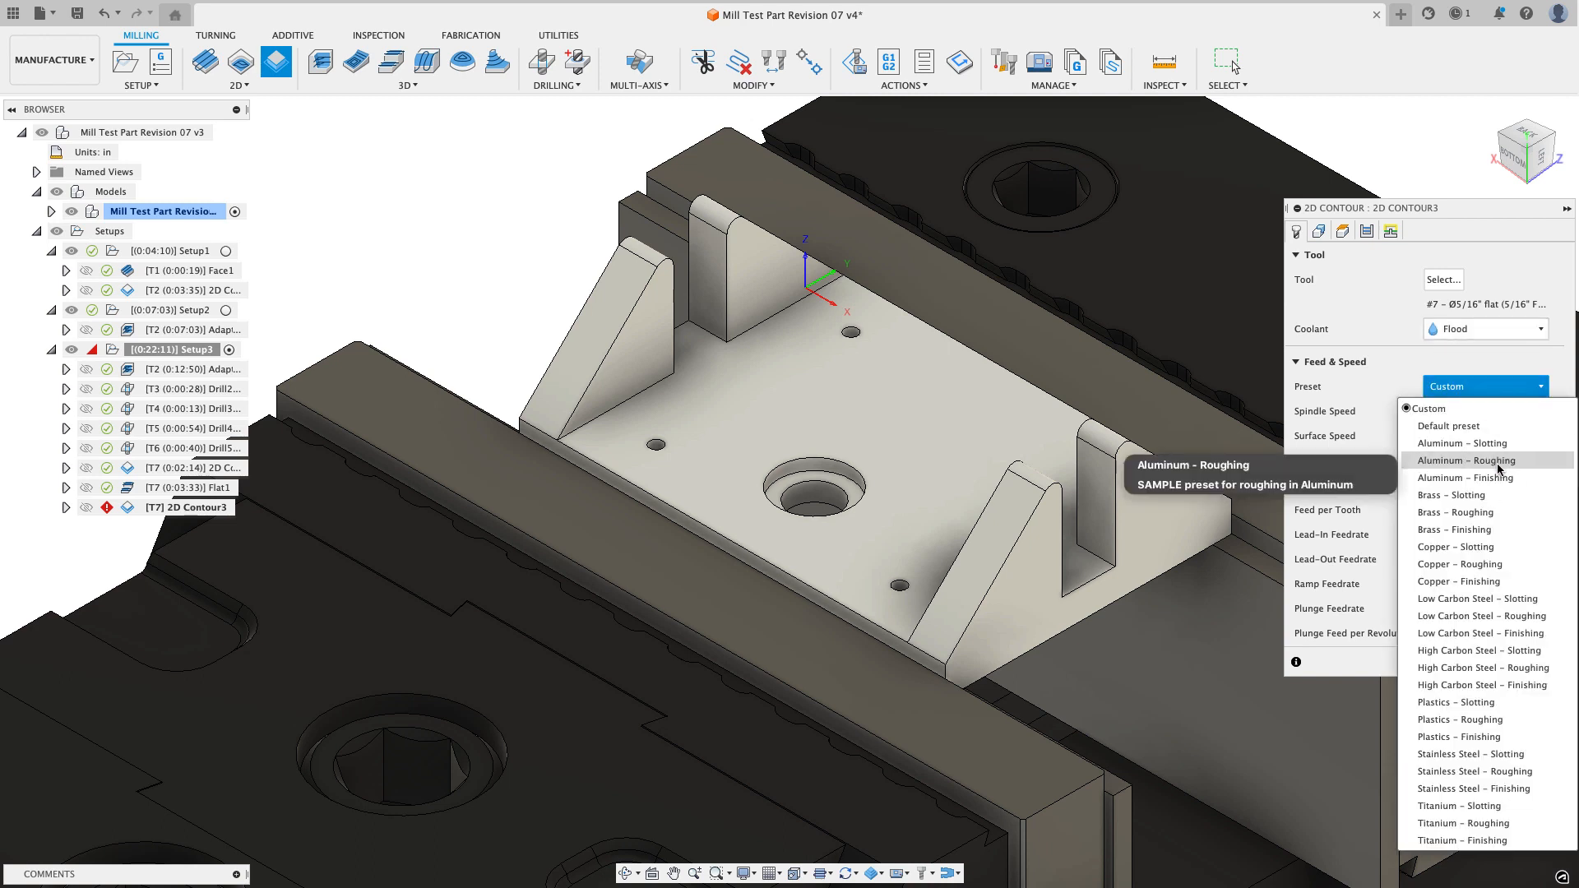
mouse_move(1478, 599)
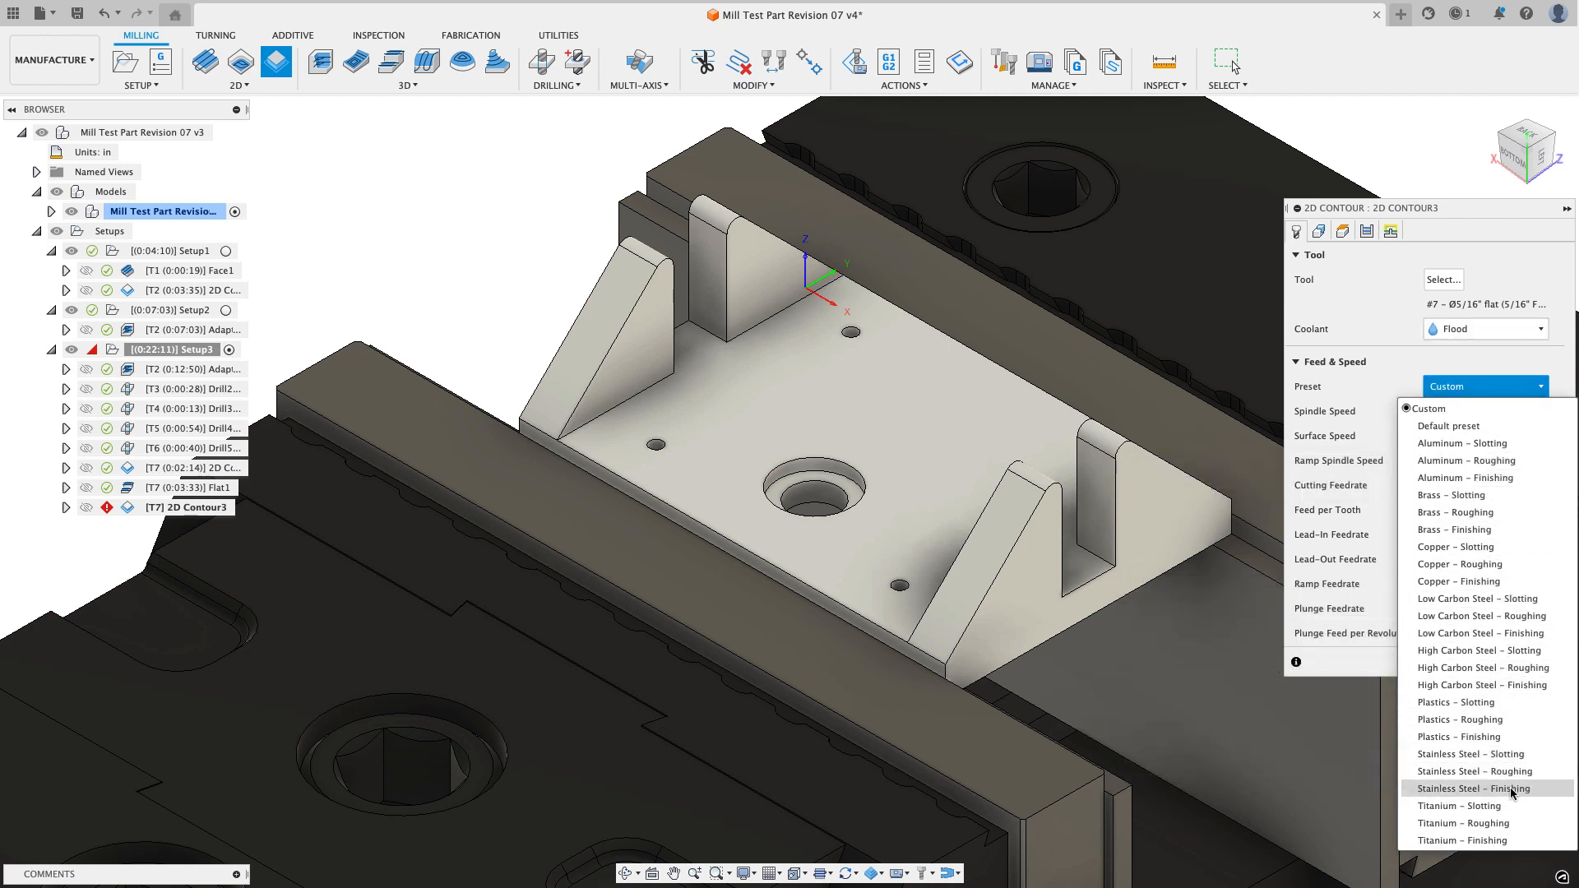
click(1319, 230)
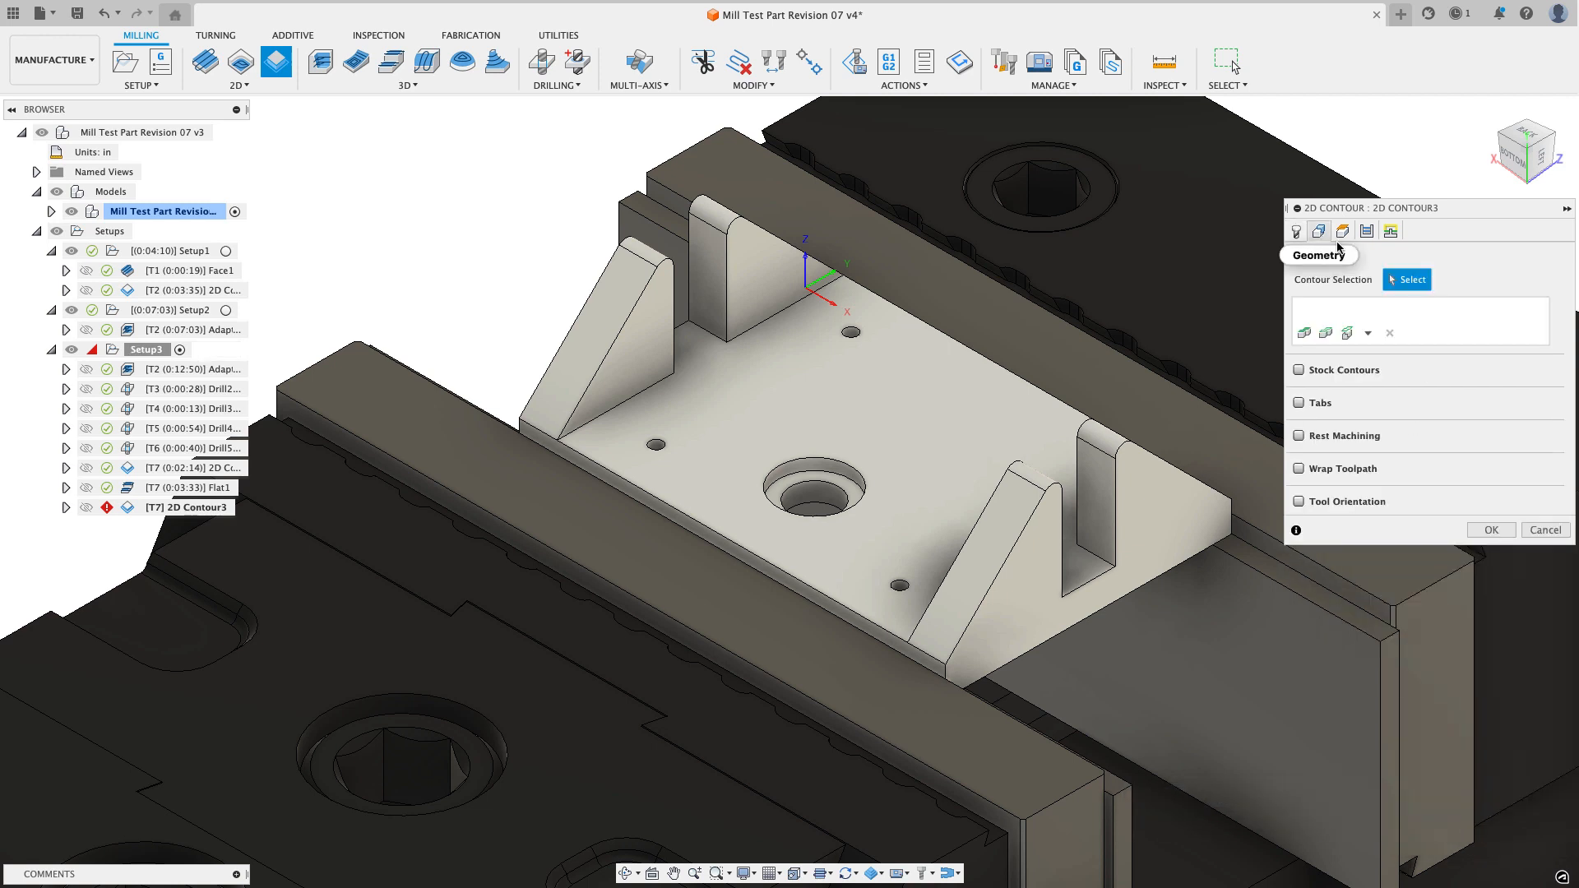
Step: Add the first wall edge chain with a 0.1 start extension
click(1407, 279)
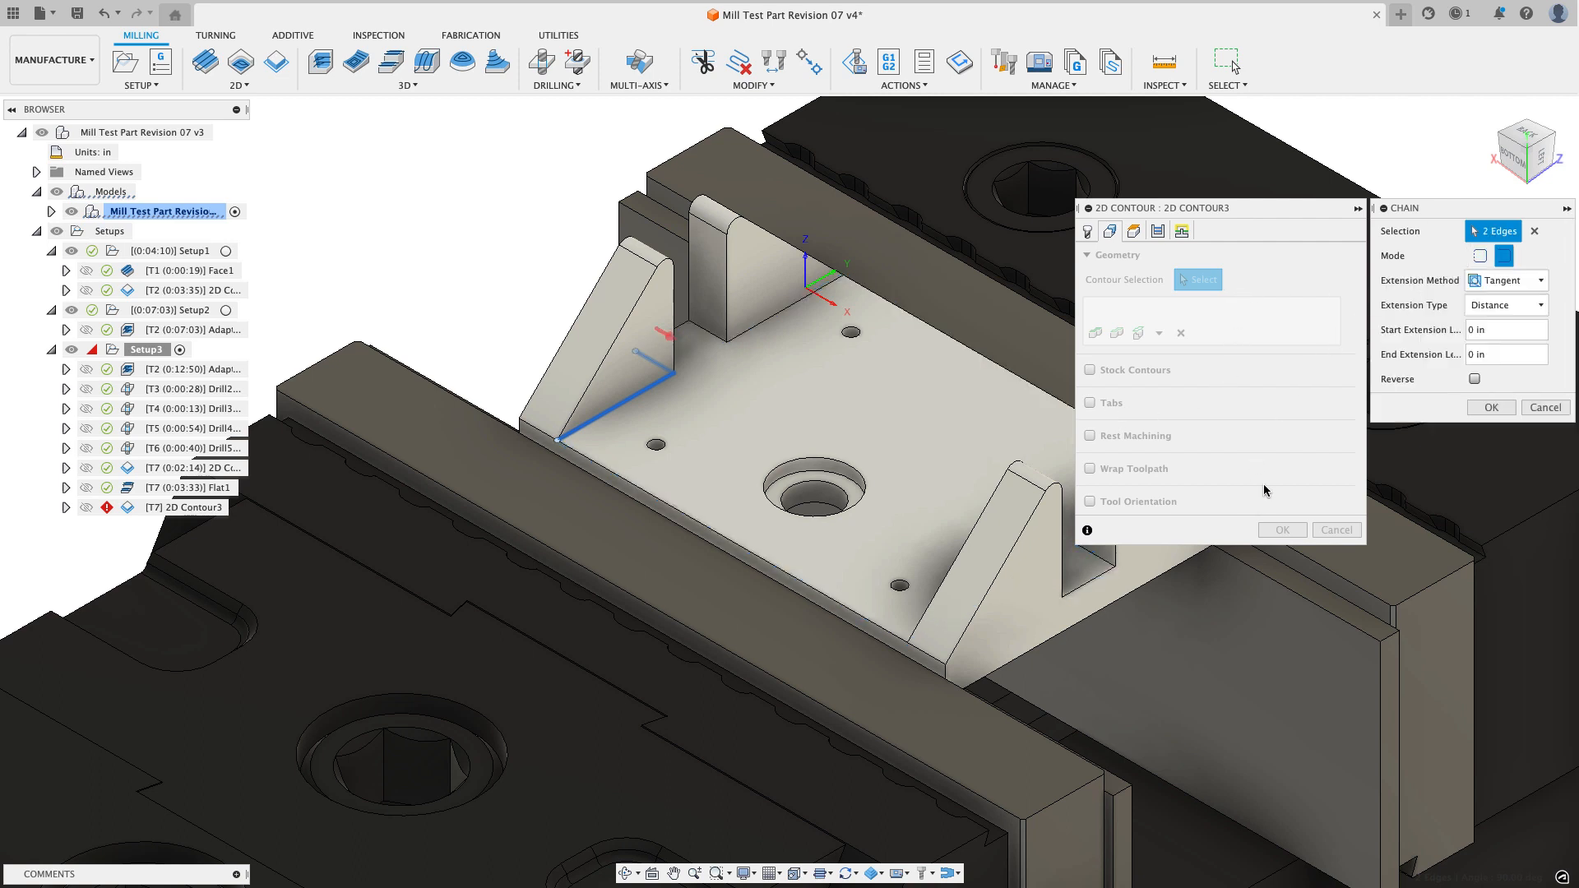
mouse_move(1501, 329)
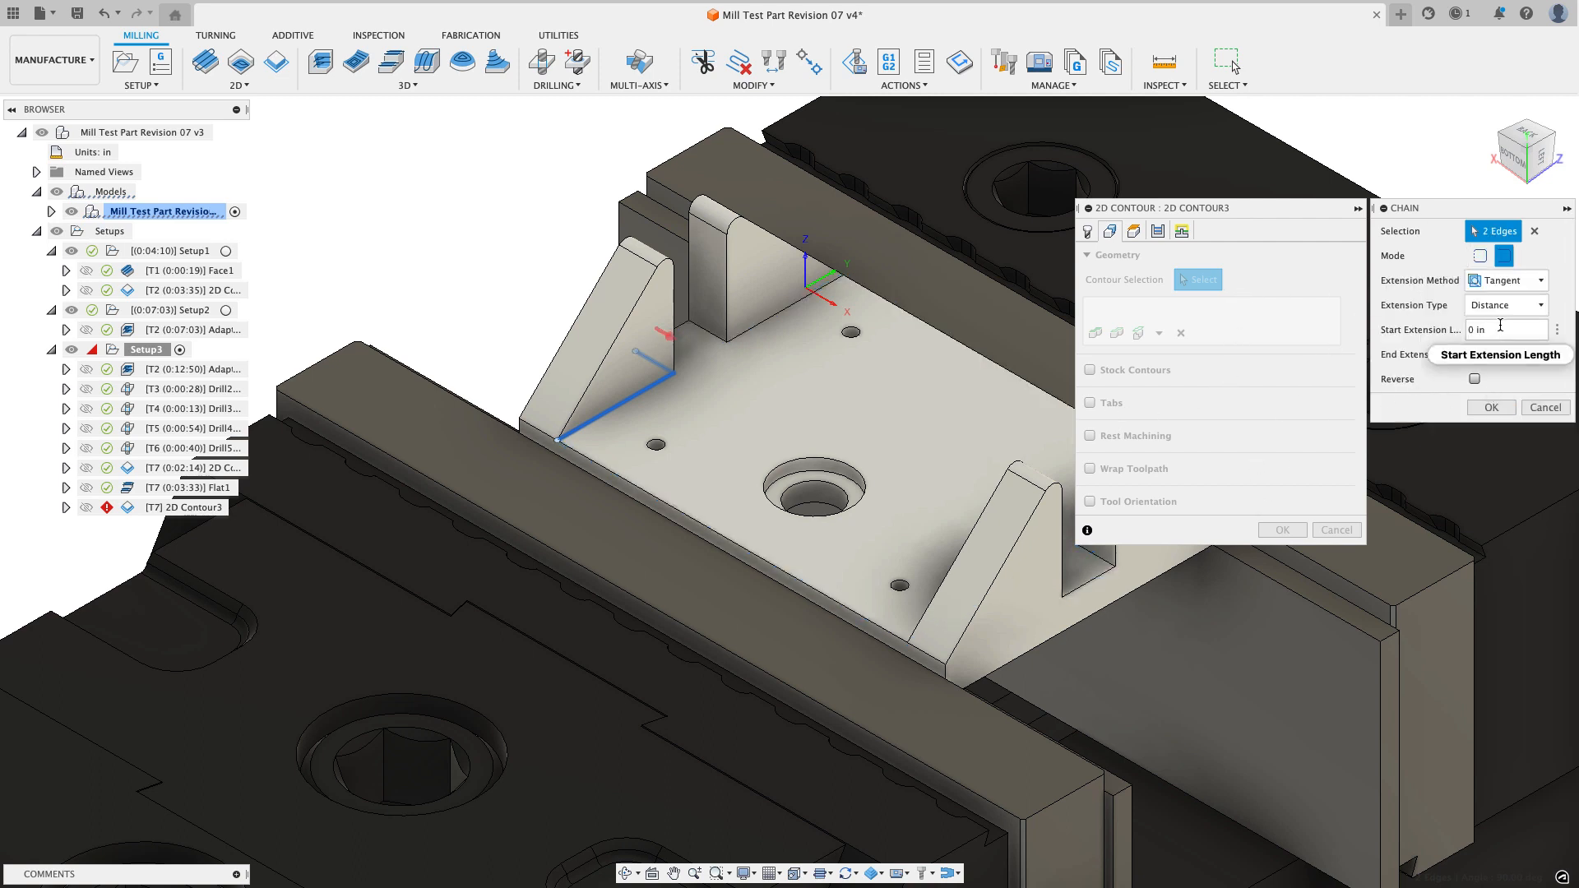
click(1506, 329)
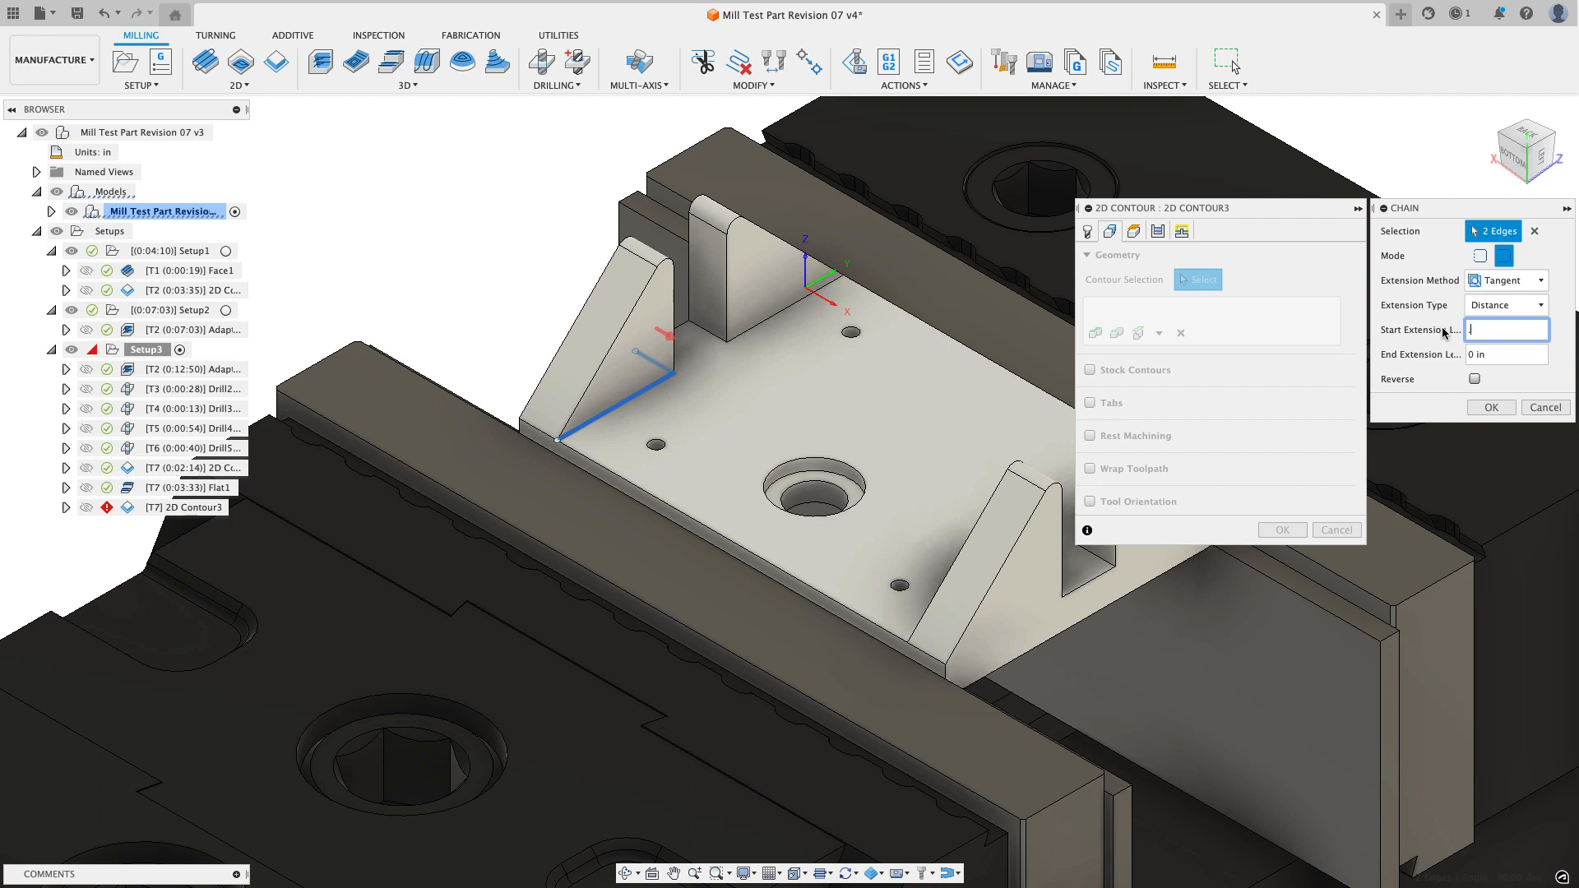
text(.1)
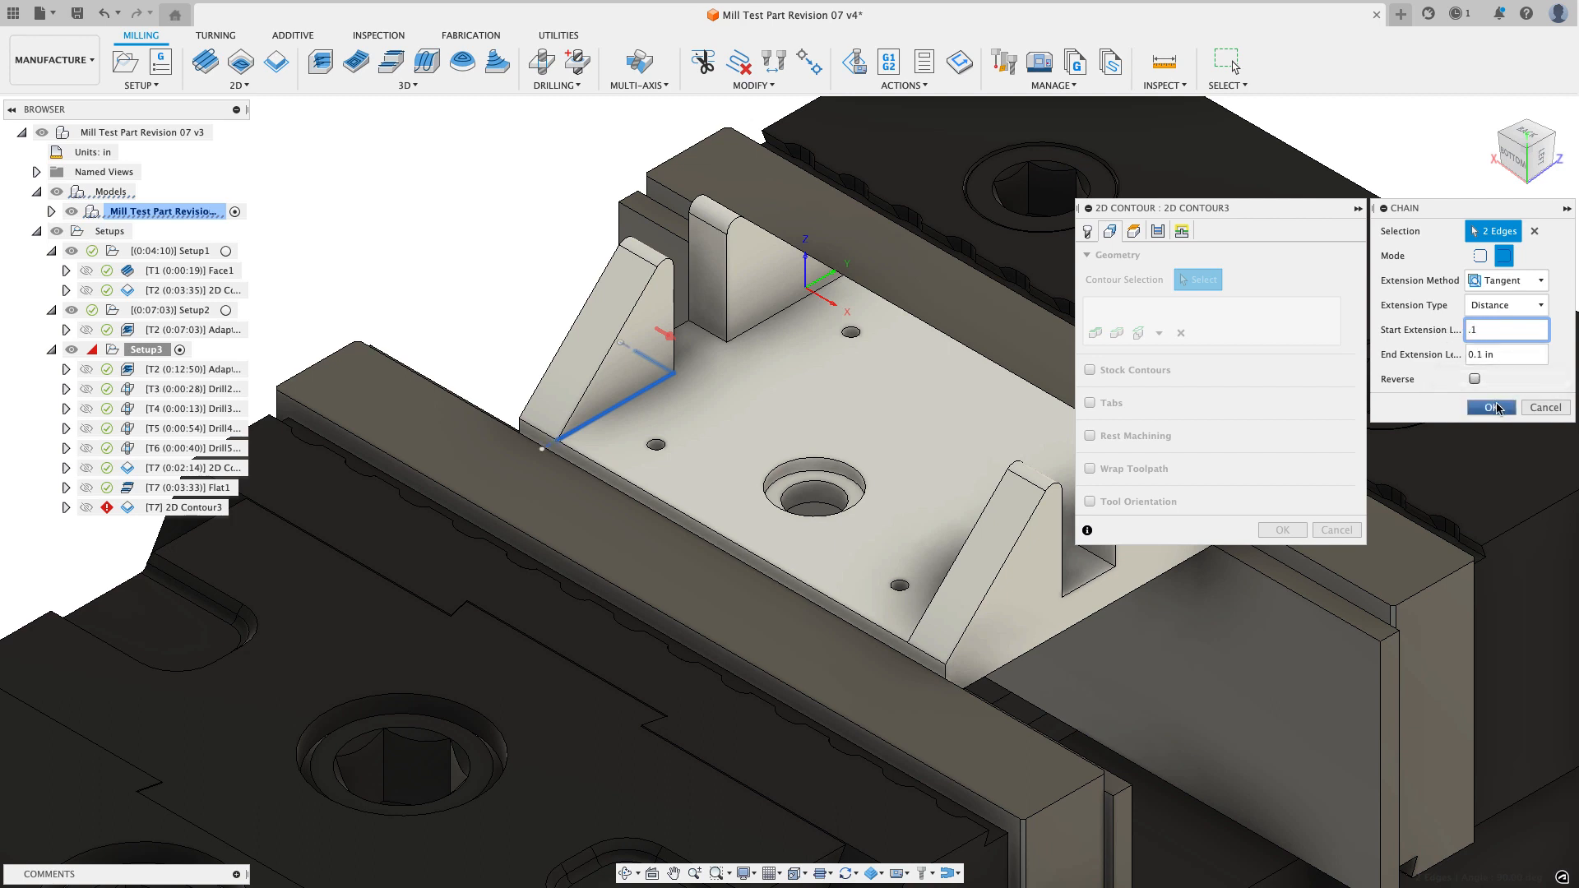
click(1491, 407)
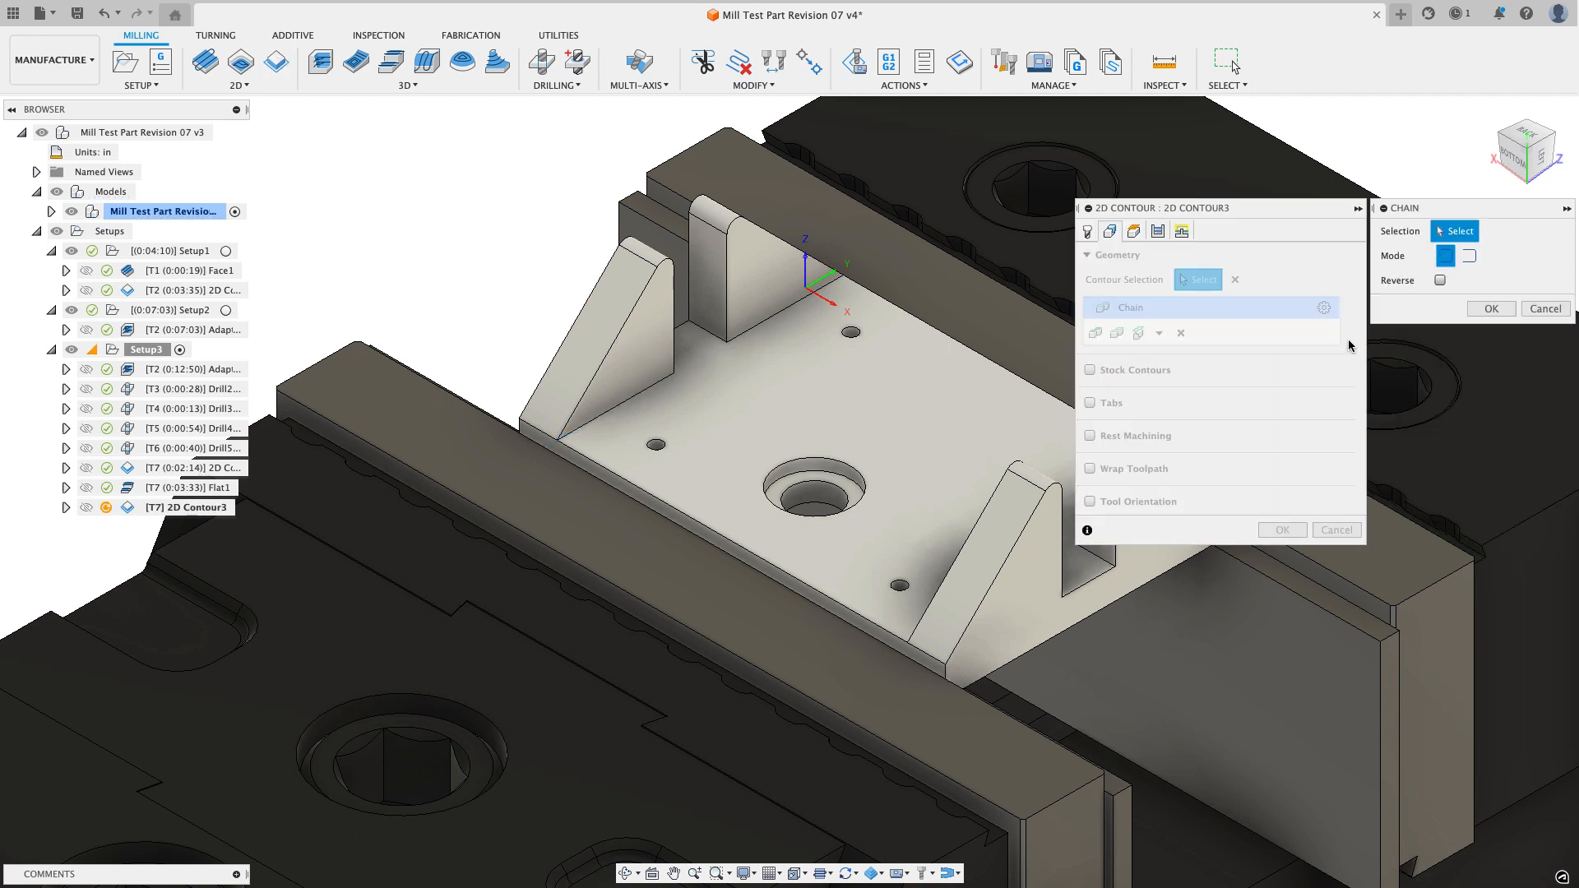
Step: Add chains along the back gusset base and slot wall, extending them 0.1
click(1481, 256)
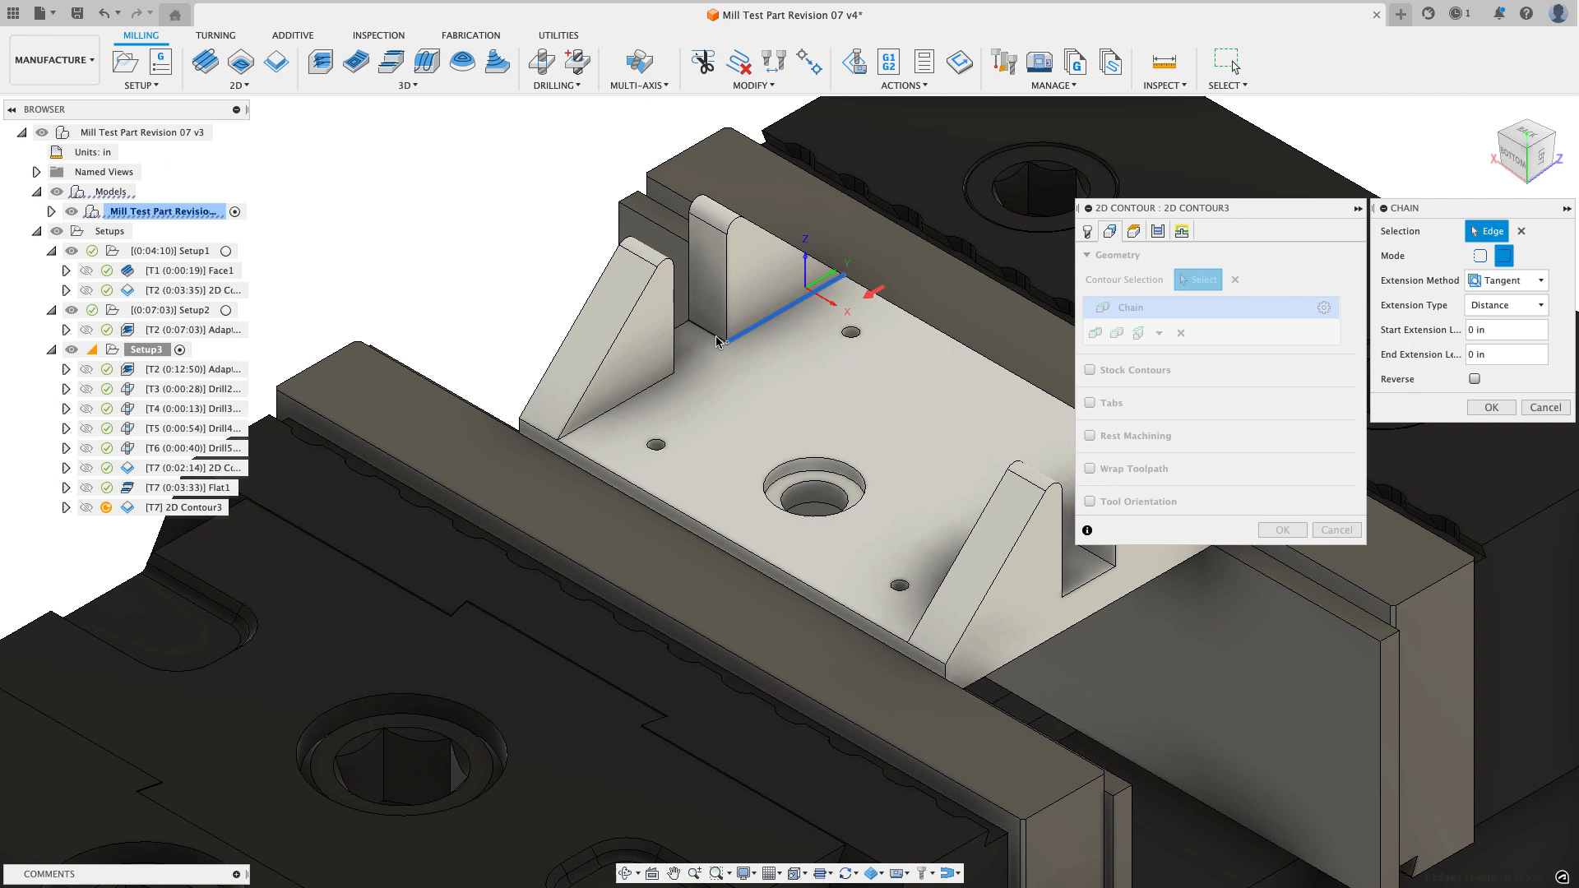
click(720, 341)
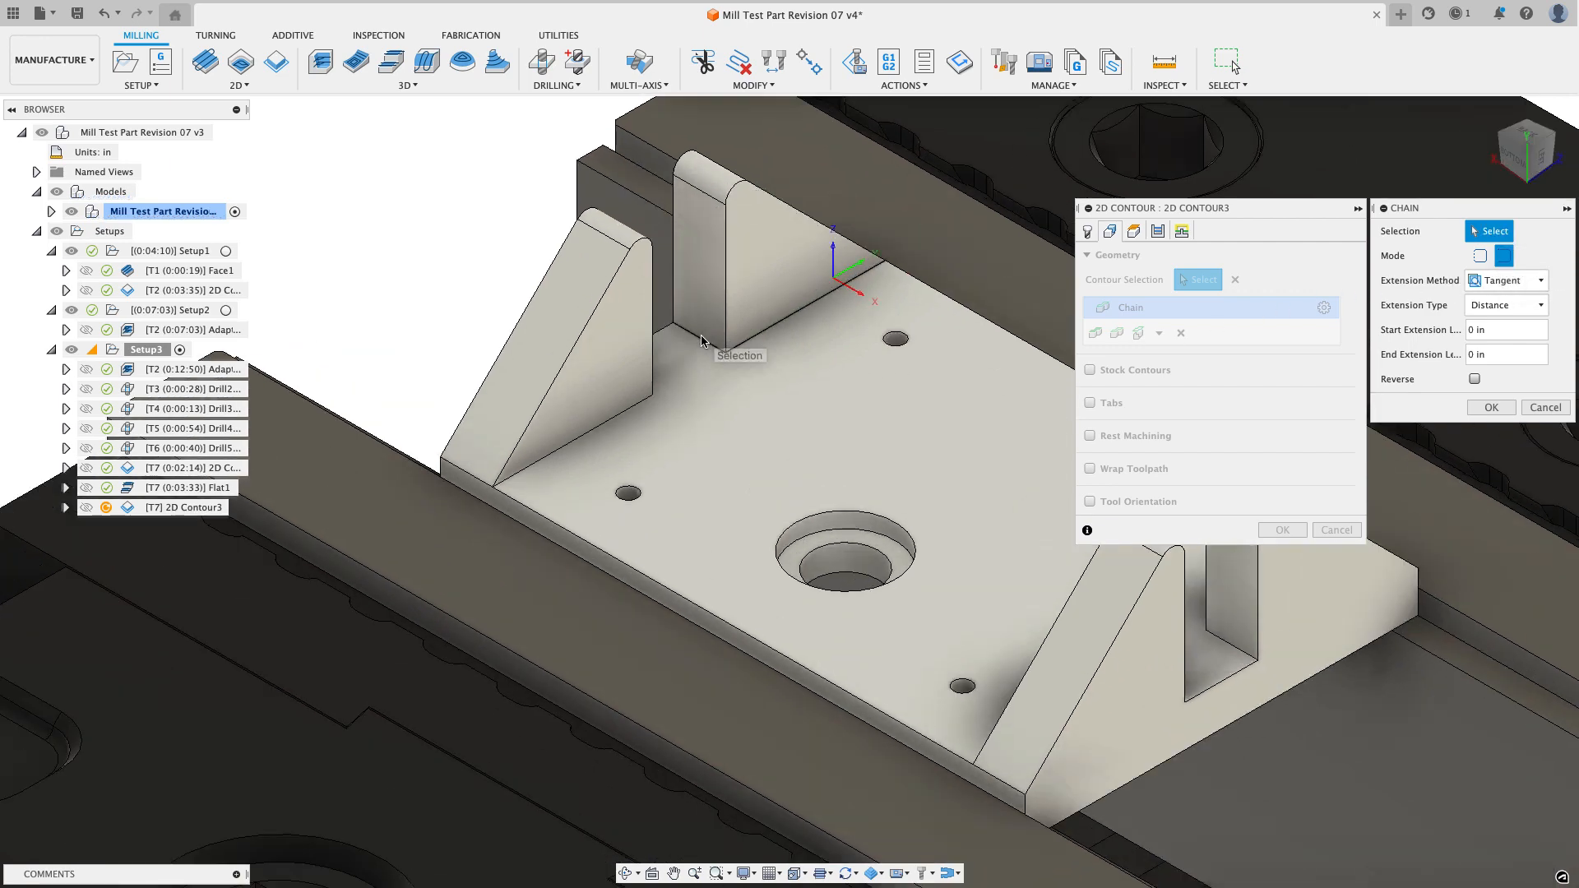
click(726, 357)
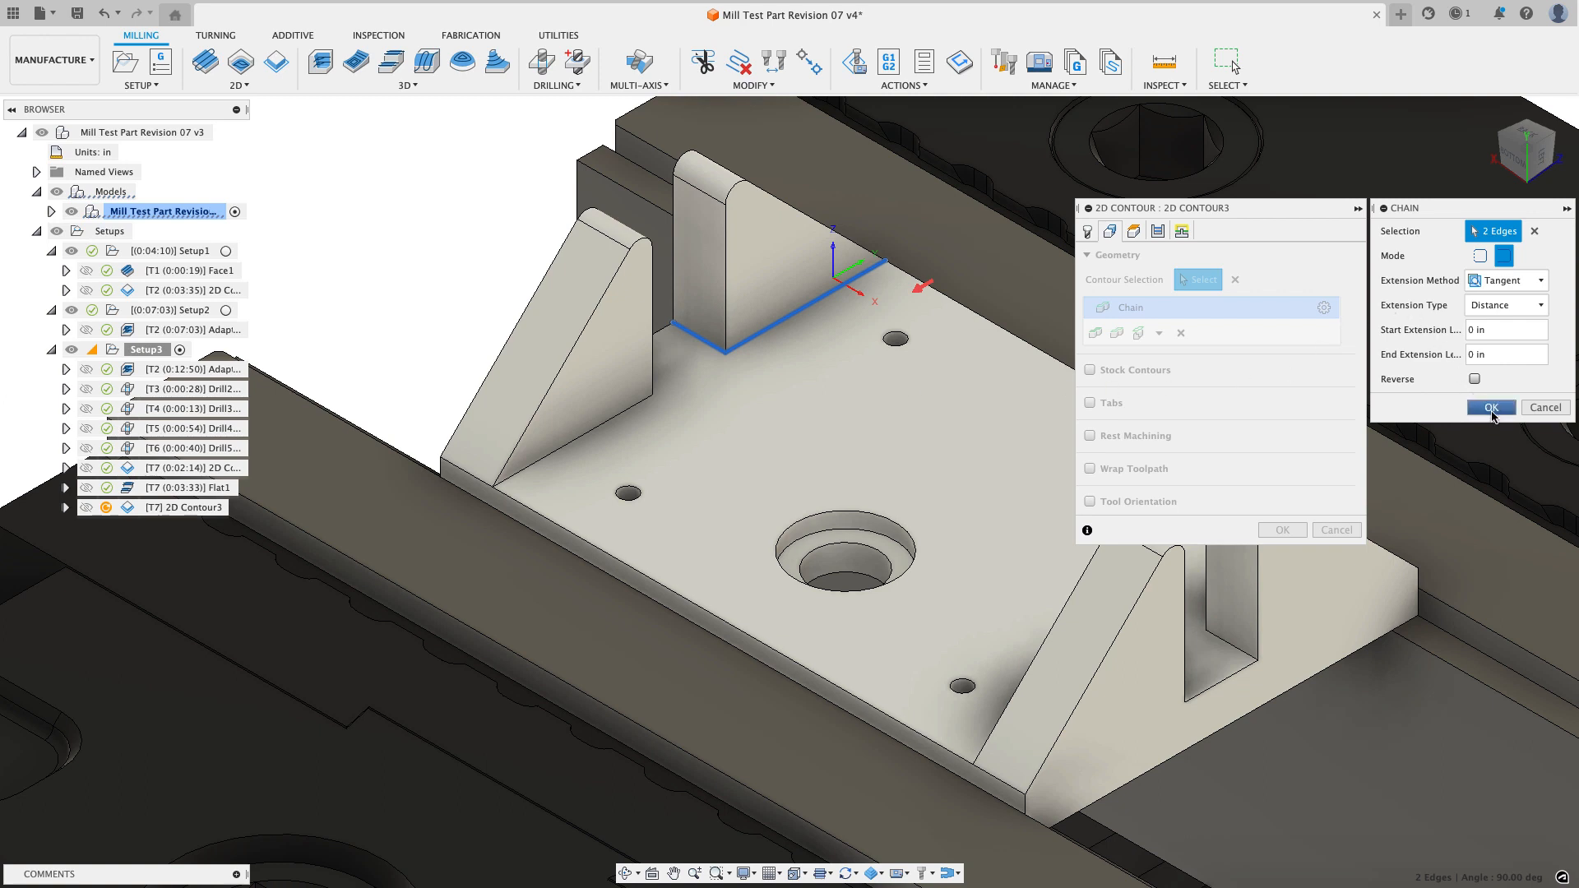
mouse_move(1506, 330)
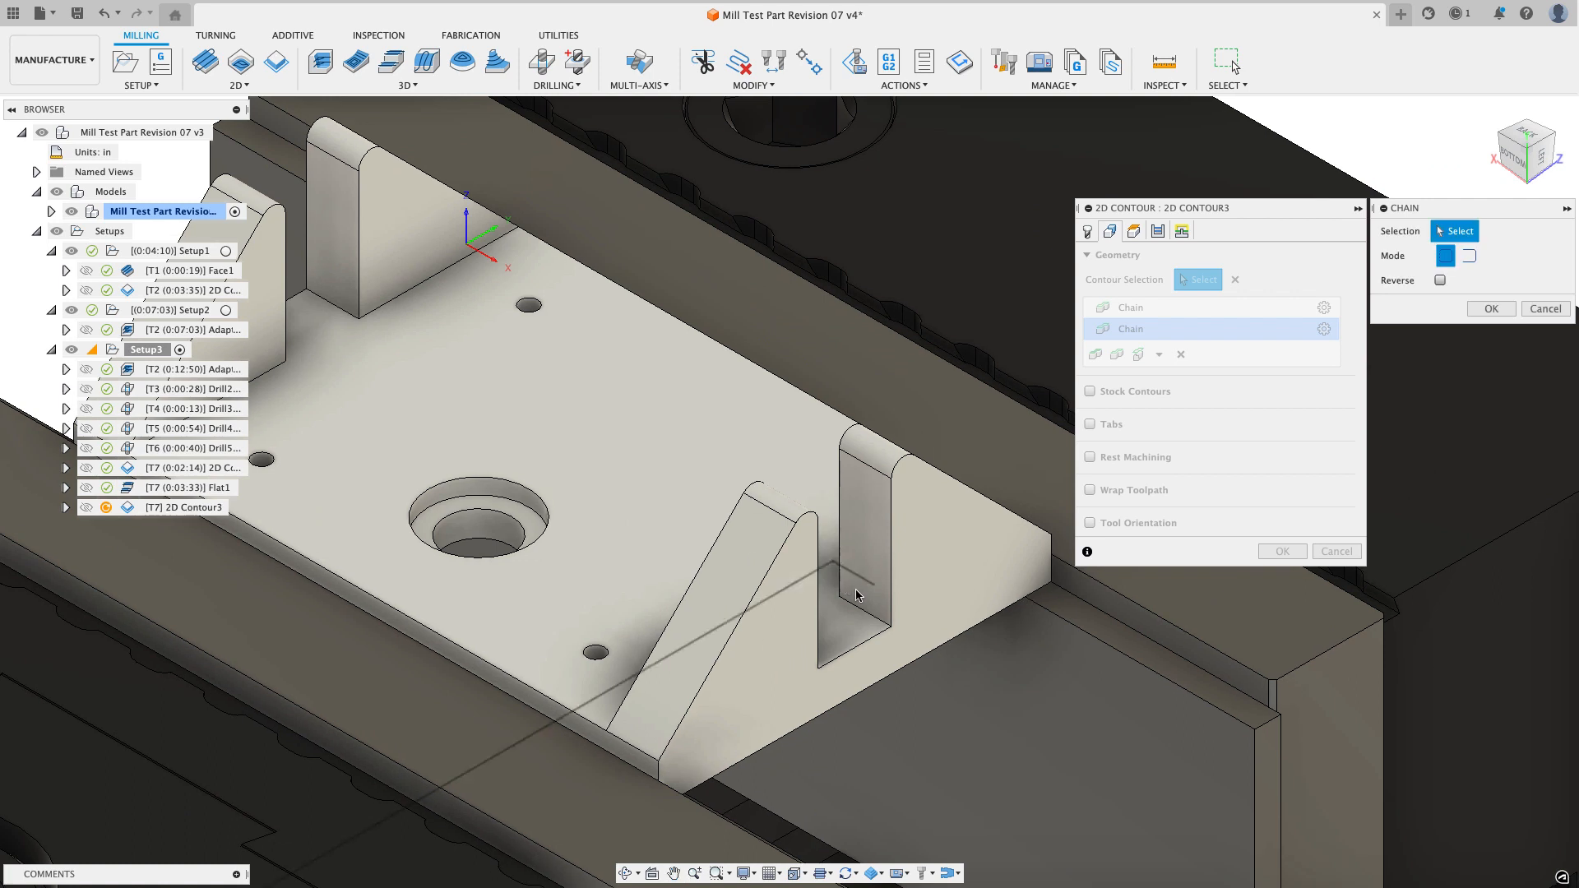
click(856, 594)
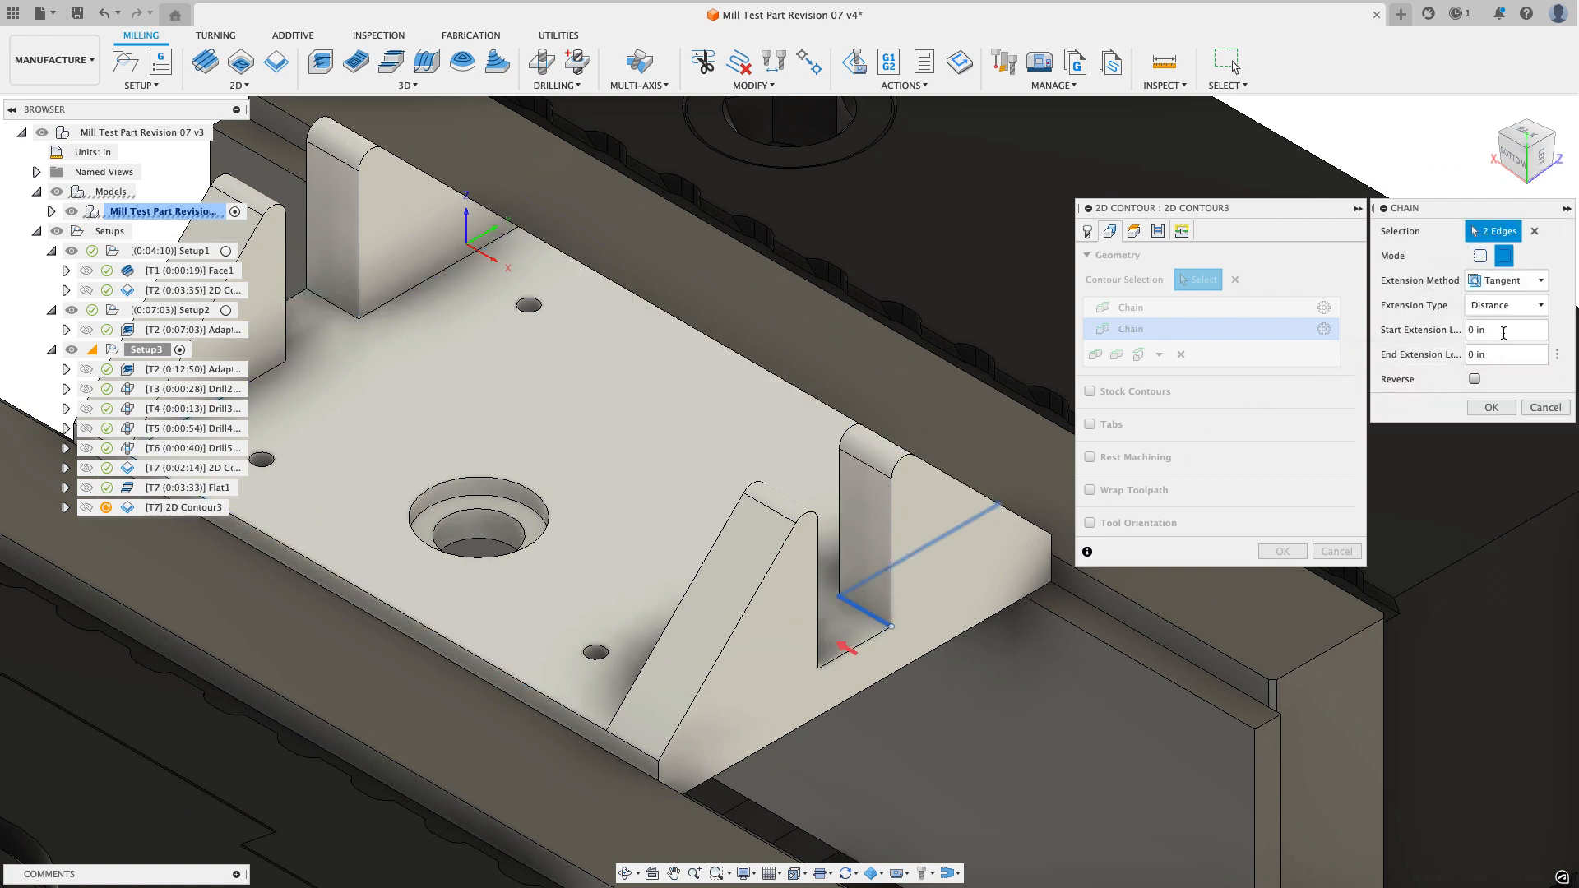
click(1505, 330)
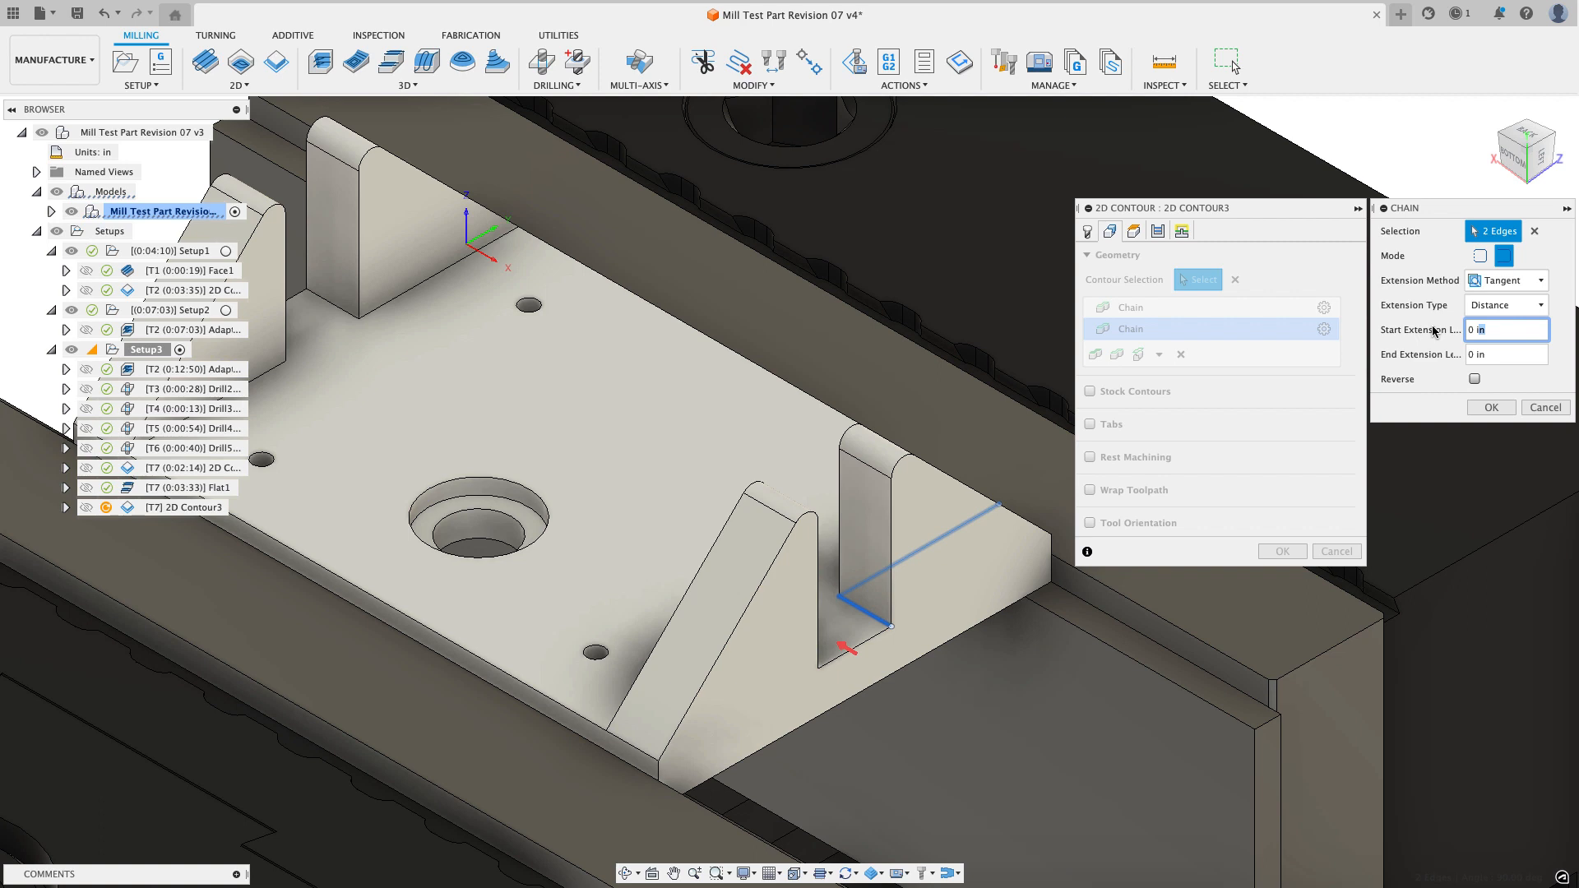
text(.1)
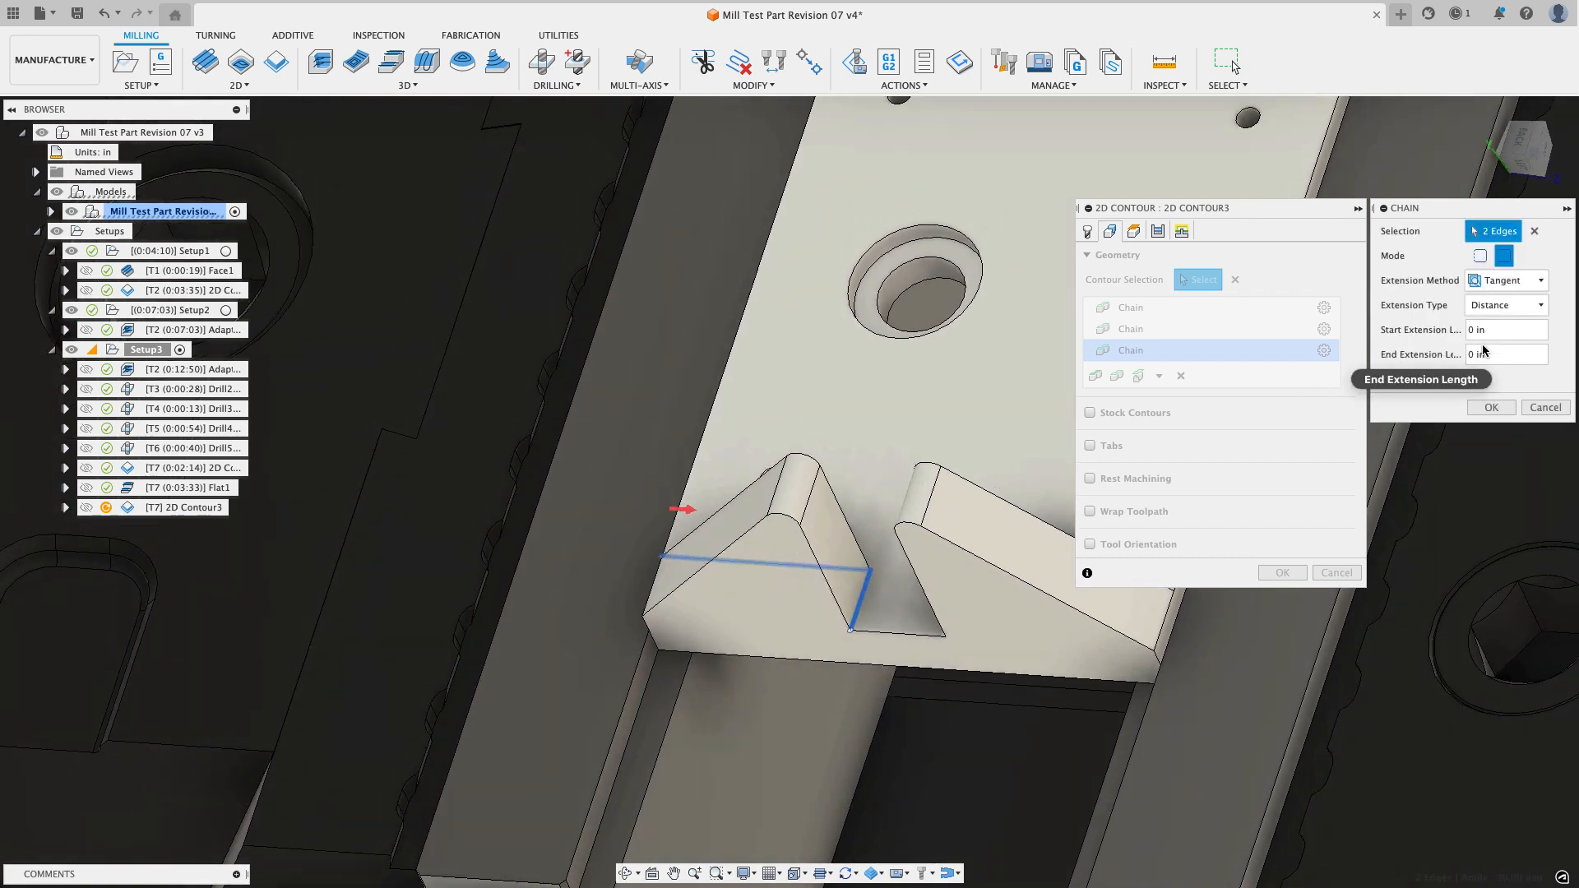
click(1506, 330)
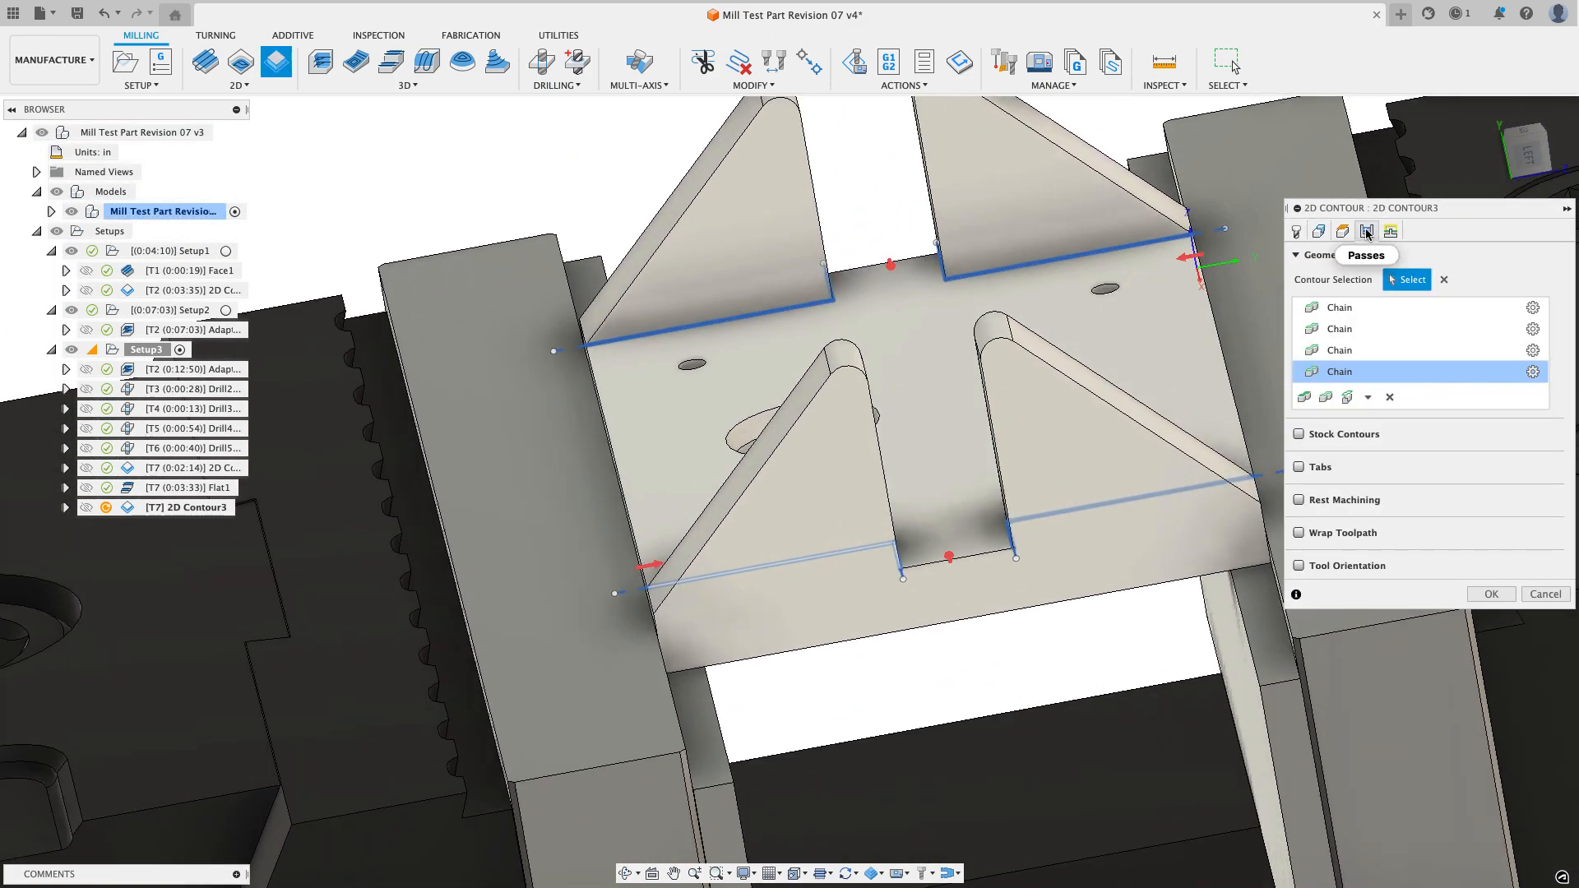
Step: Check Passes and Linking, then accept 2D Contour3 for a 1:12 gusset-wall toolpath
click(1366, 232)
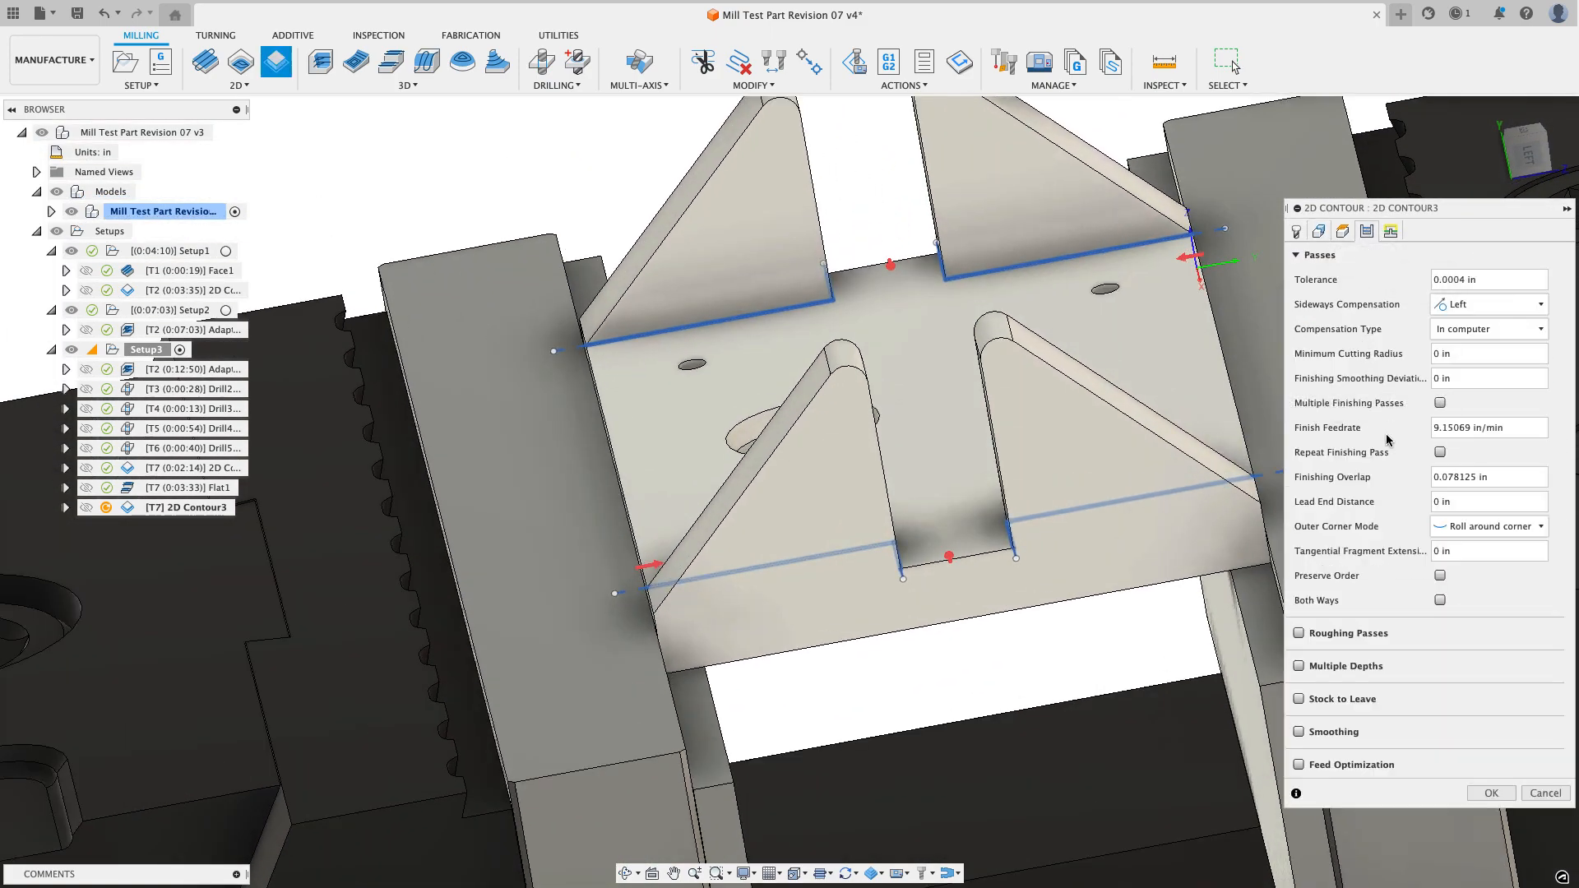
mouse_move(1391, 232)
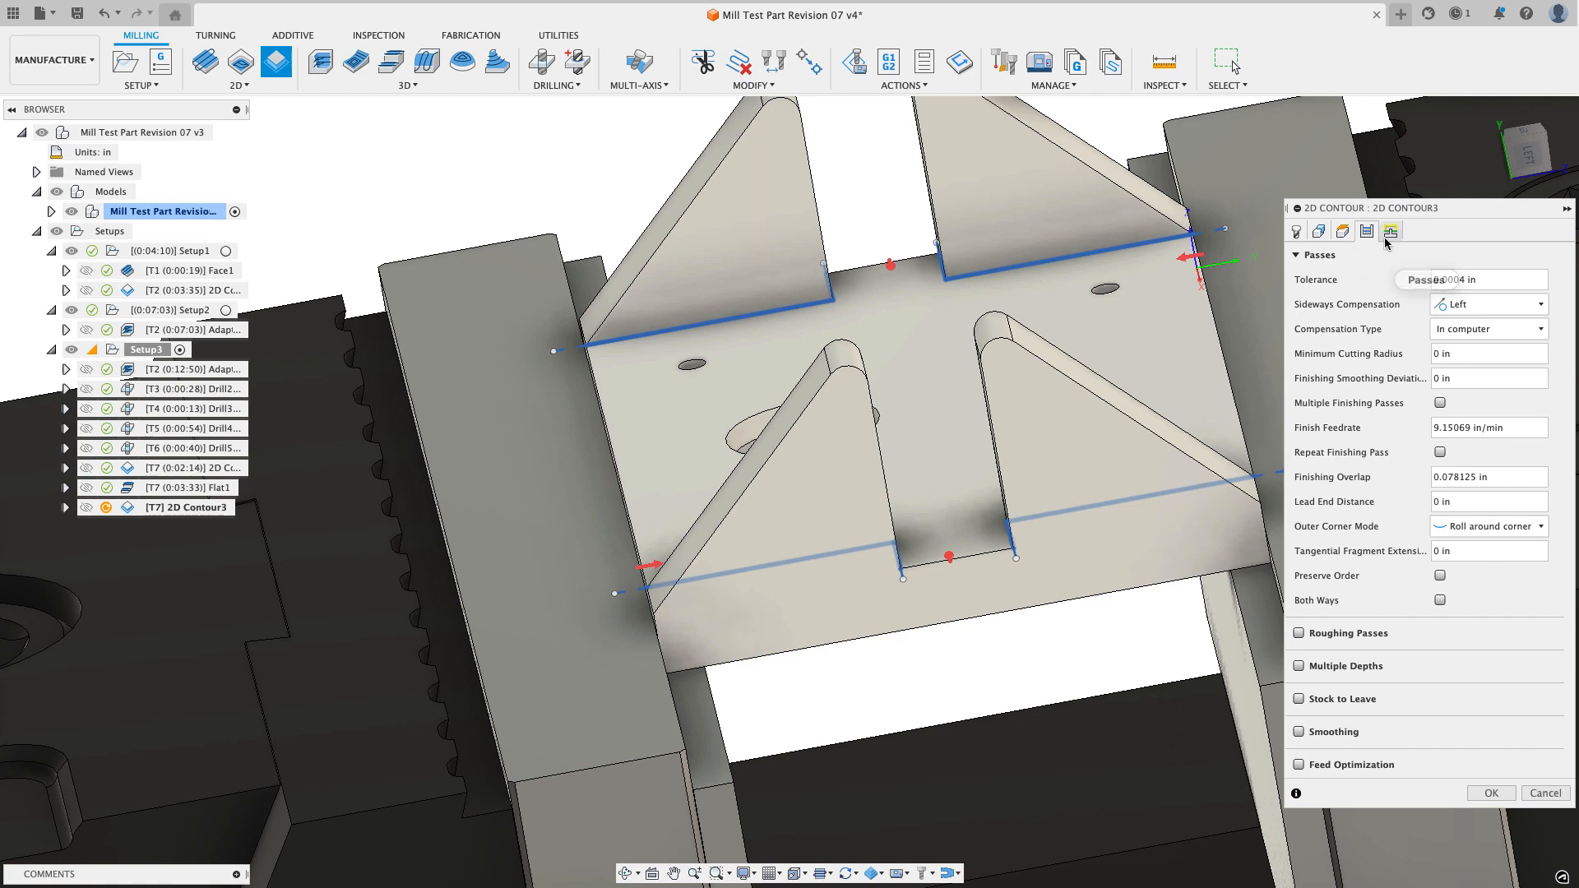
click(1390, 231)
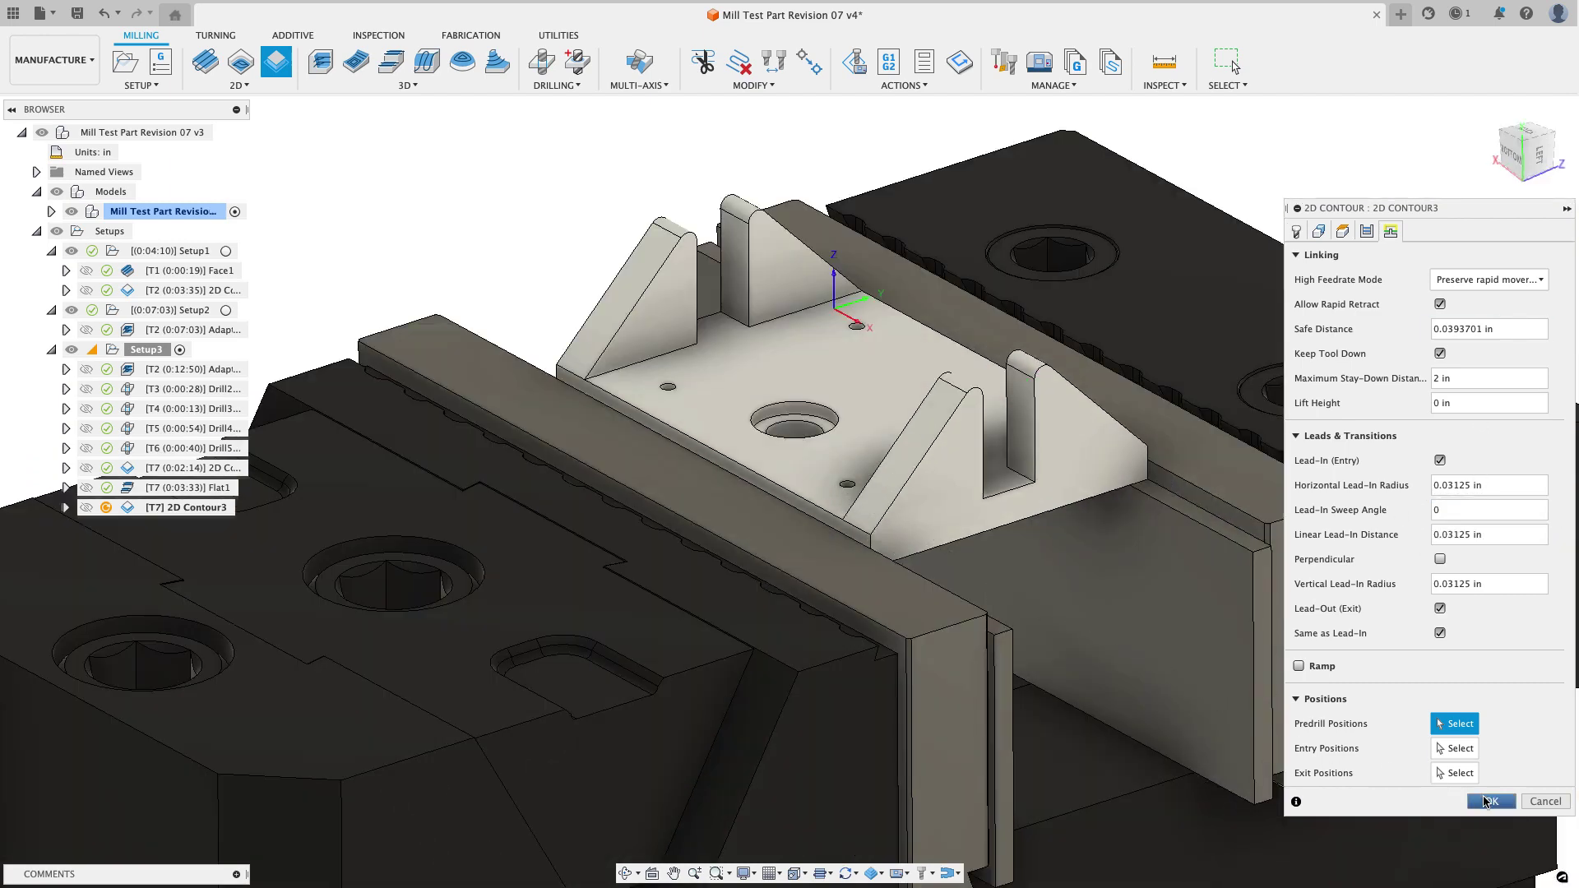
click(1492, 802)
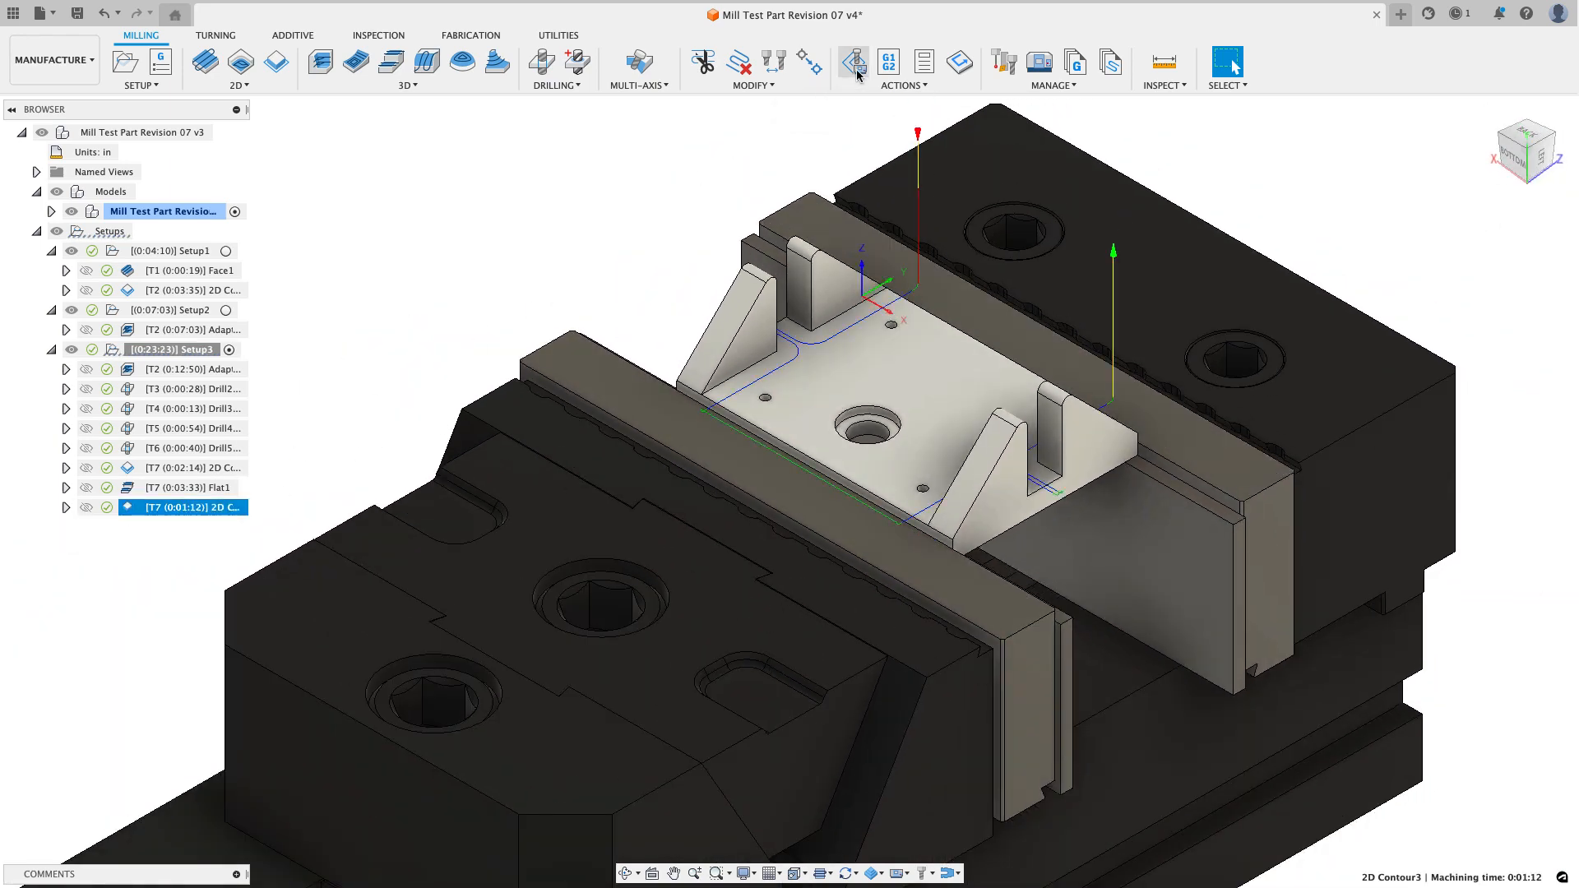
click(853, 62)
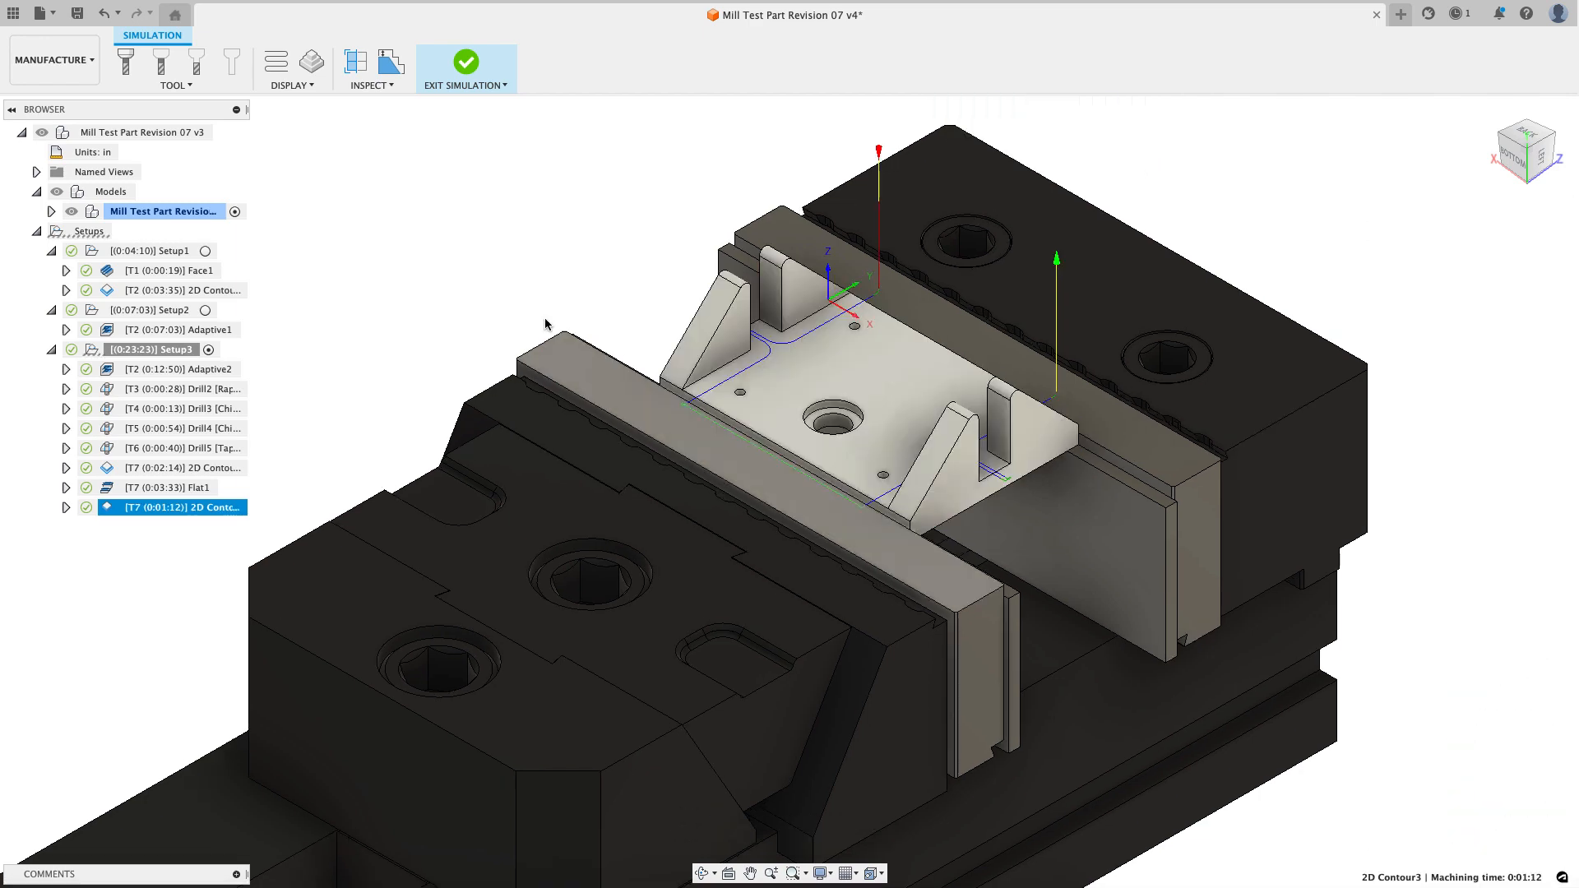
click(465, 61)
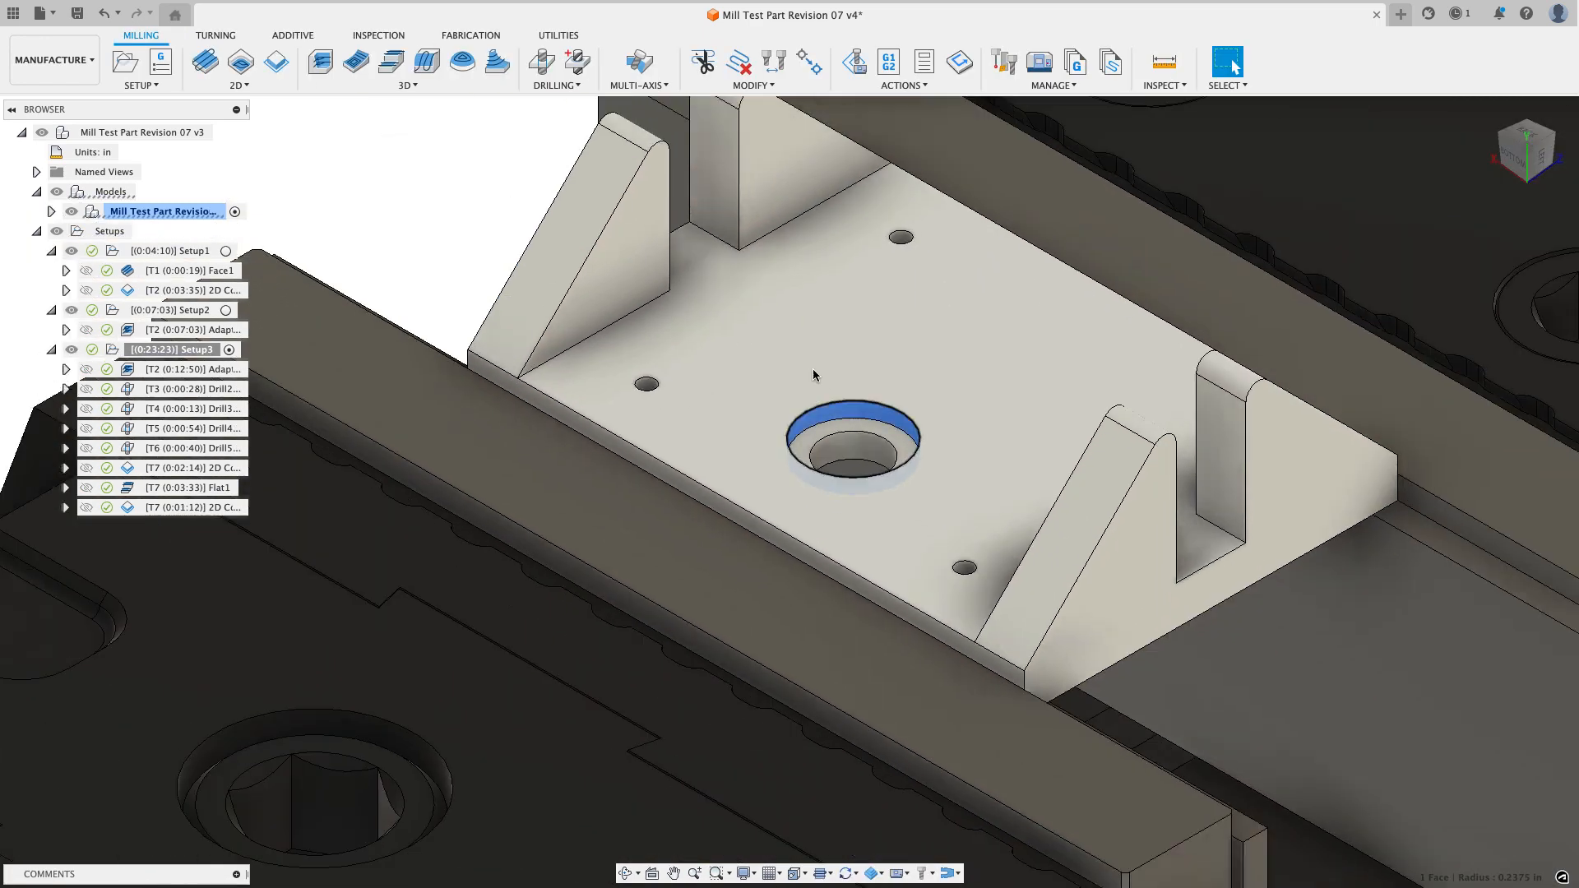
Step: Start a Bore operation on the central counterbored hole wall and review its heights
click(239, 84)
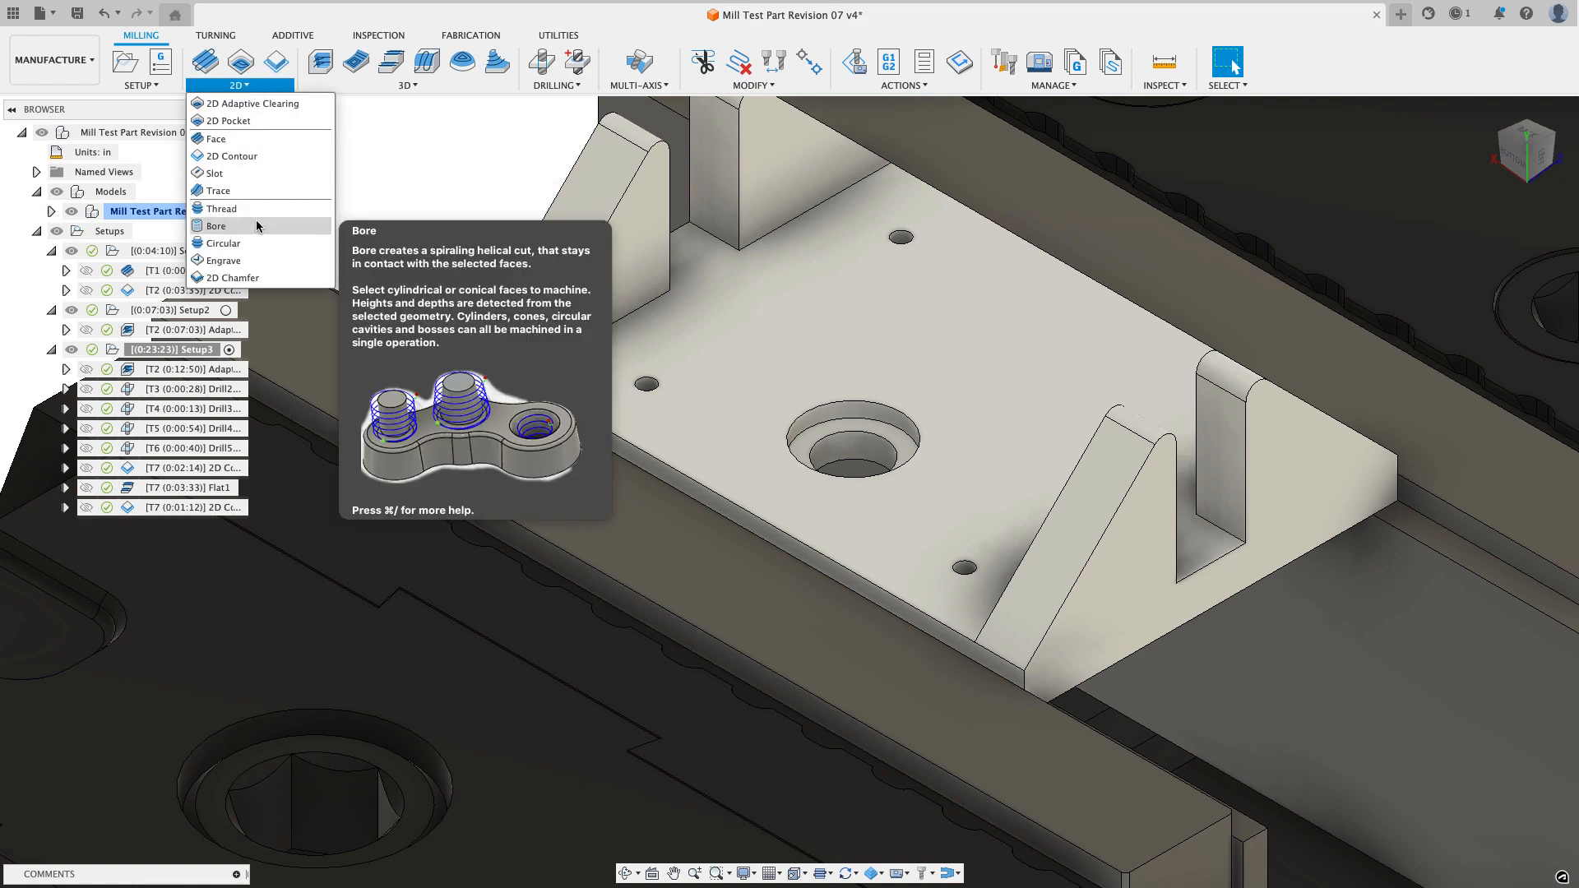
click(216, 225)
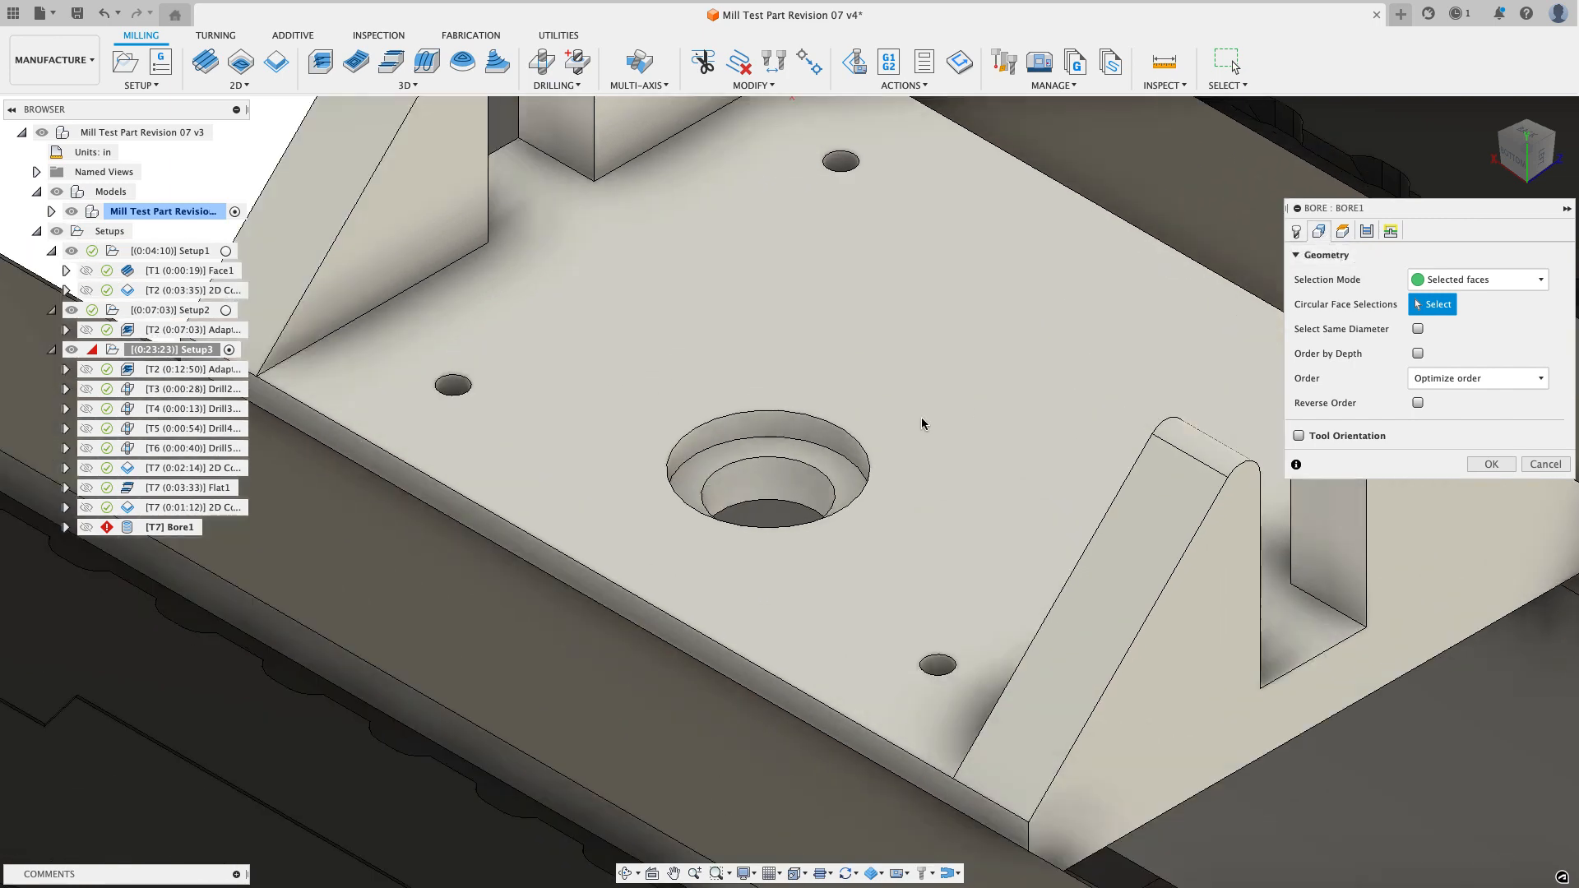
click(757, 454)
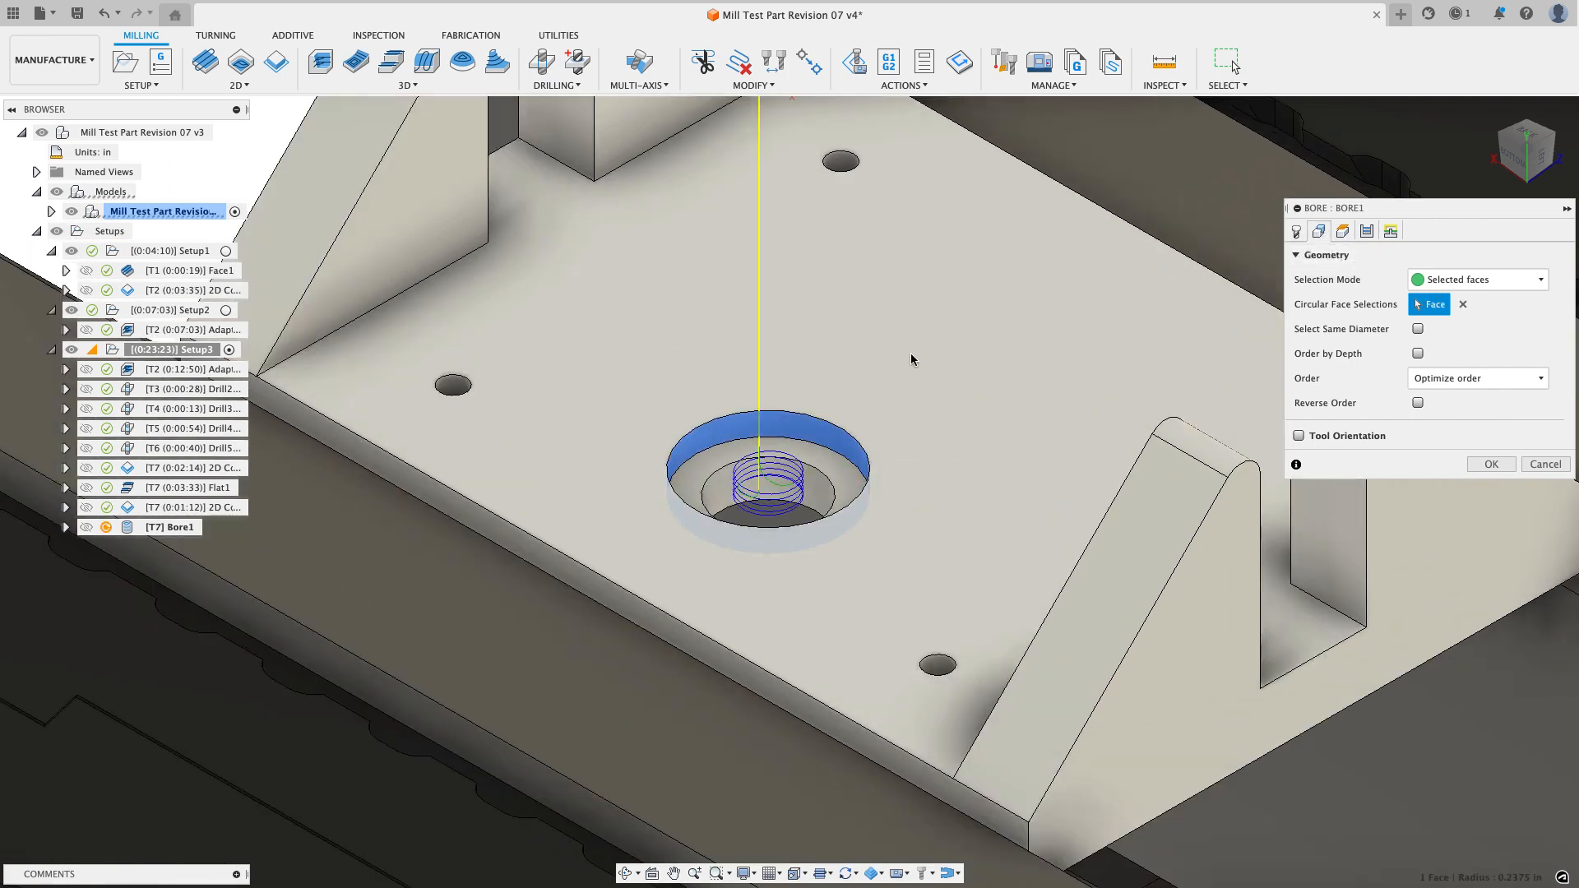
mouse_move(1076, 344)
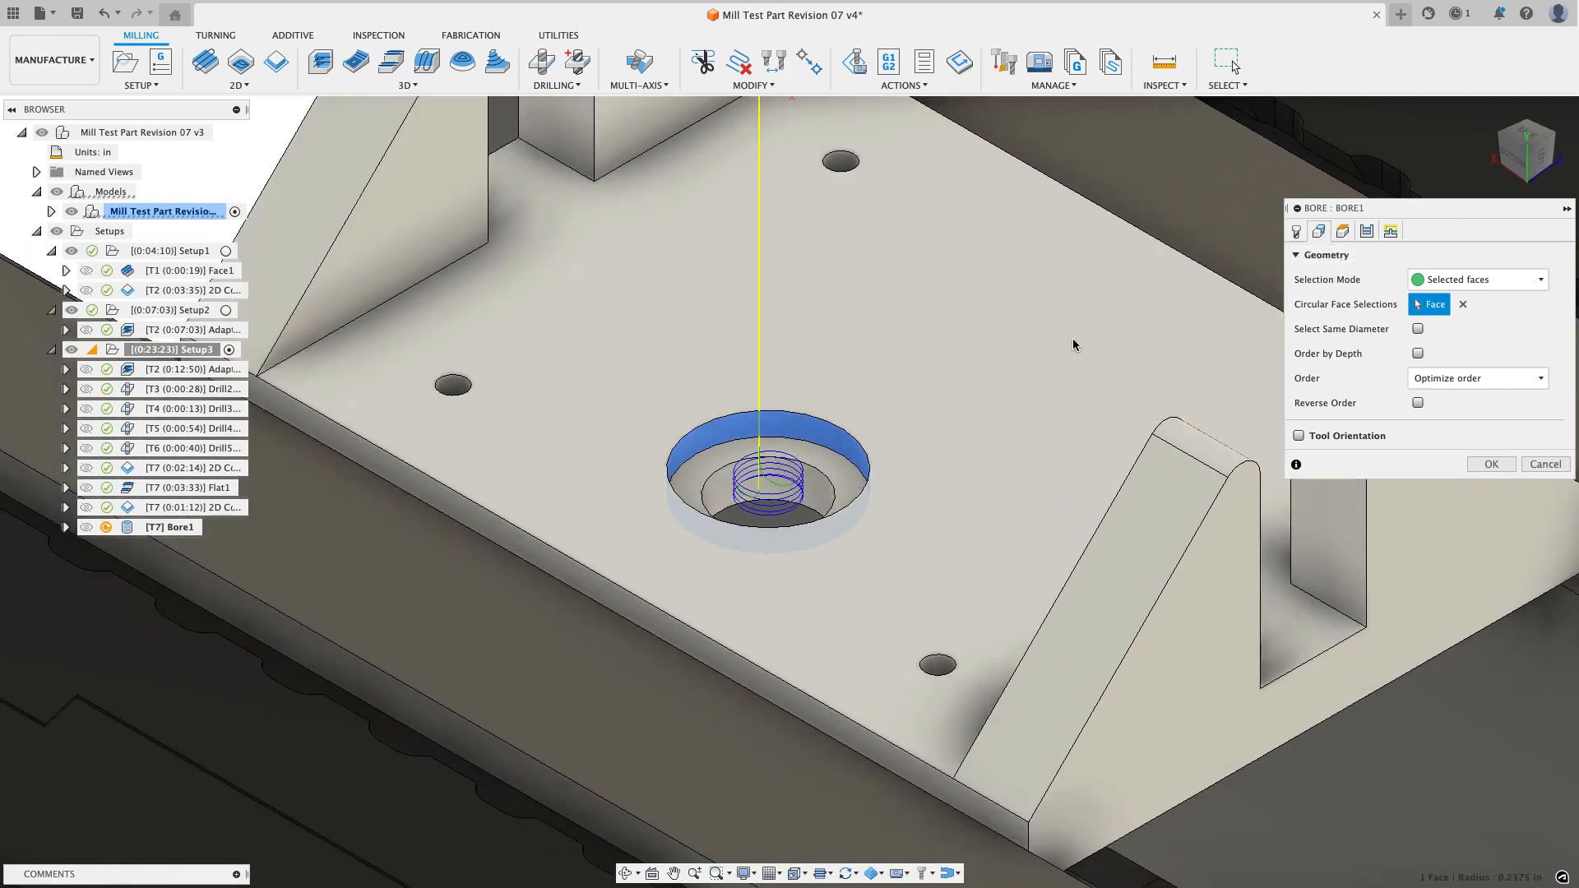
click(1343, 230)
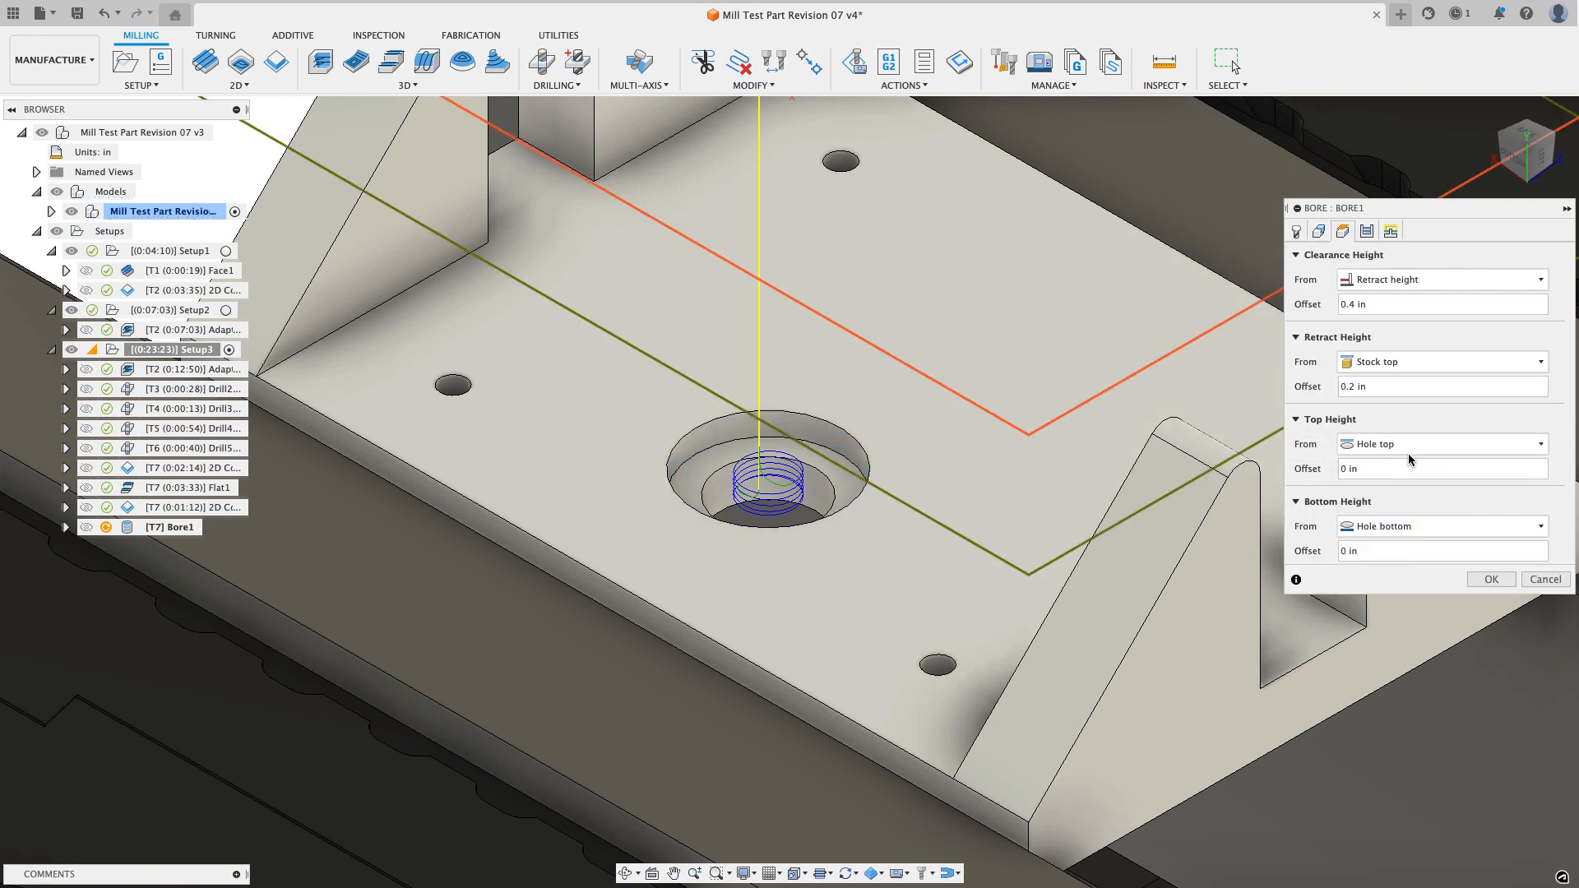
mouse_move(1409, 527)
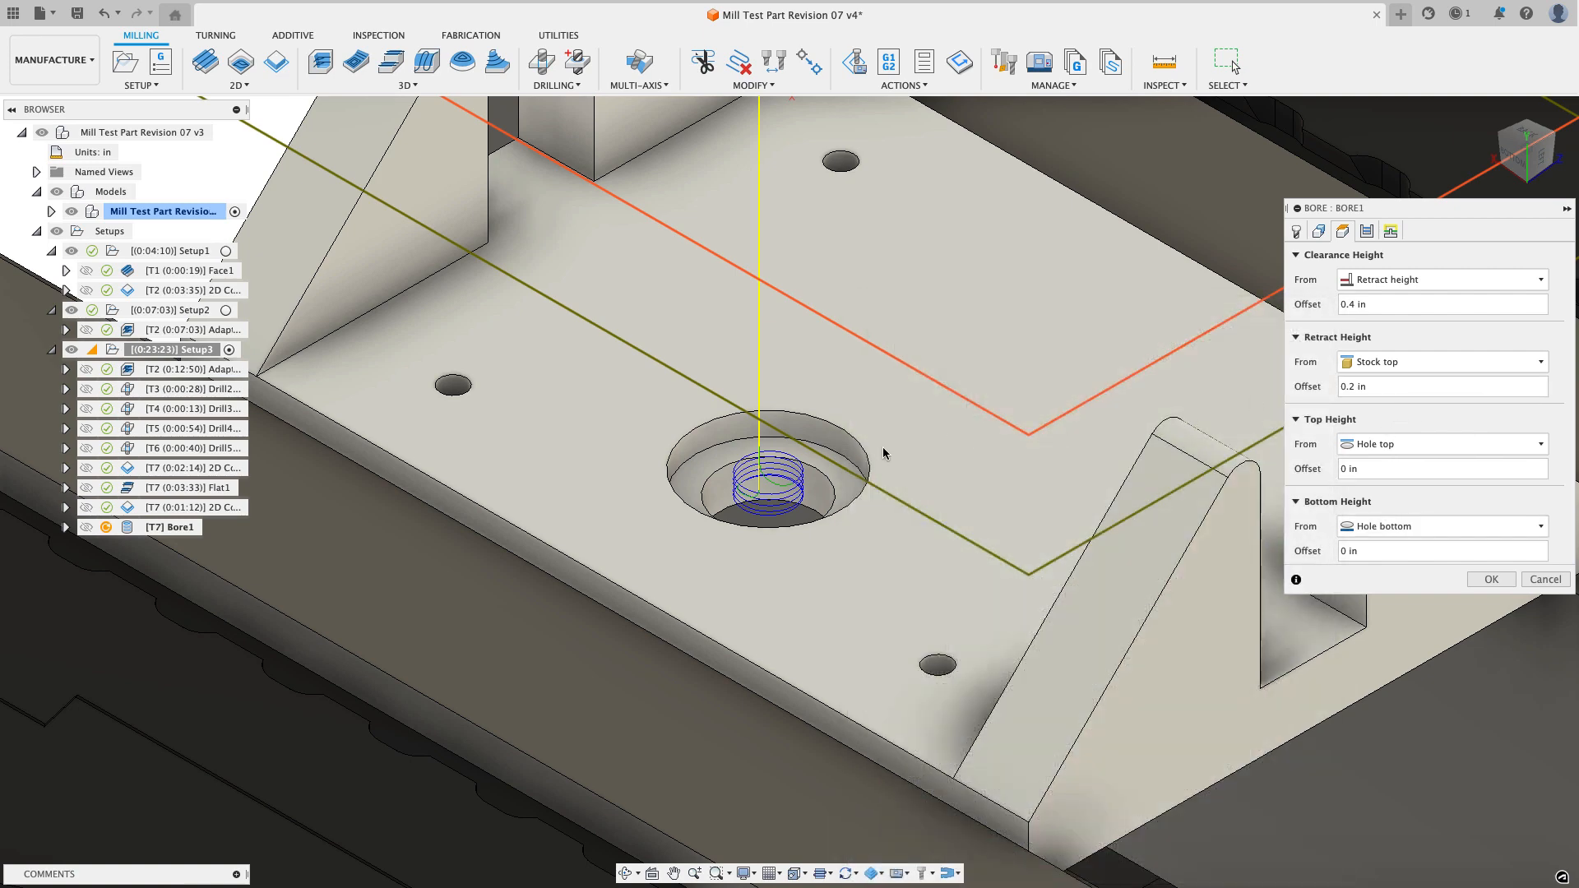
Step: Enable bore finishing passes at .005 stepover and generate the Bore1 toolpath
click(1366, 231)
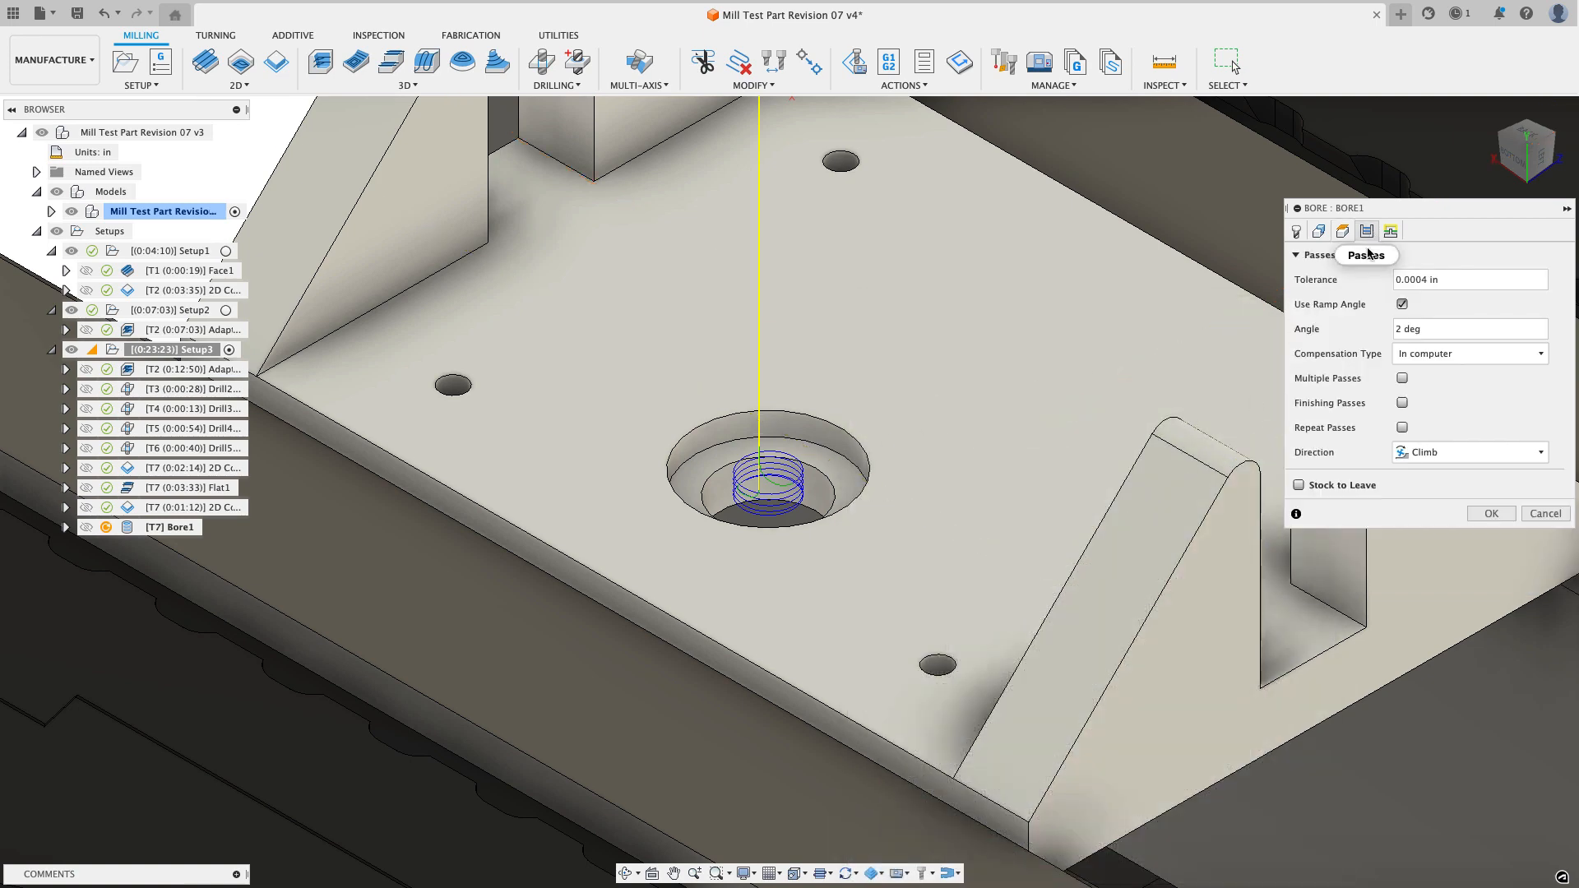
click(1402, 403)
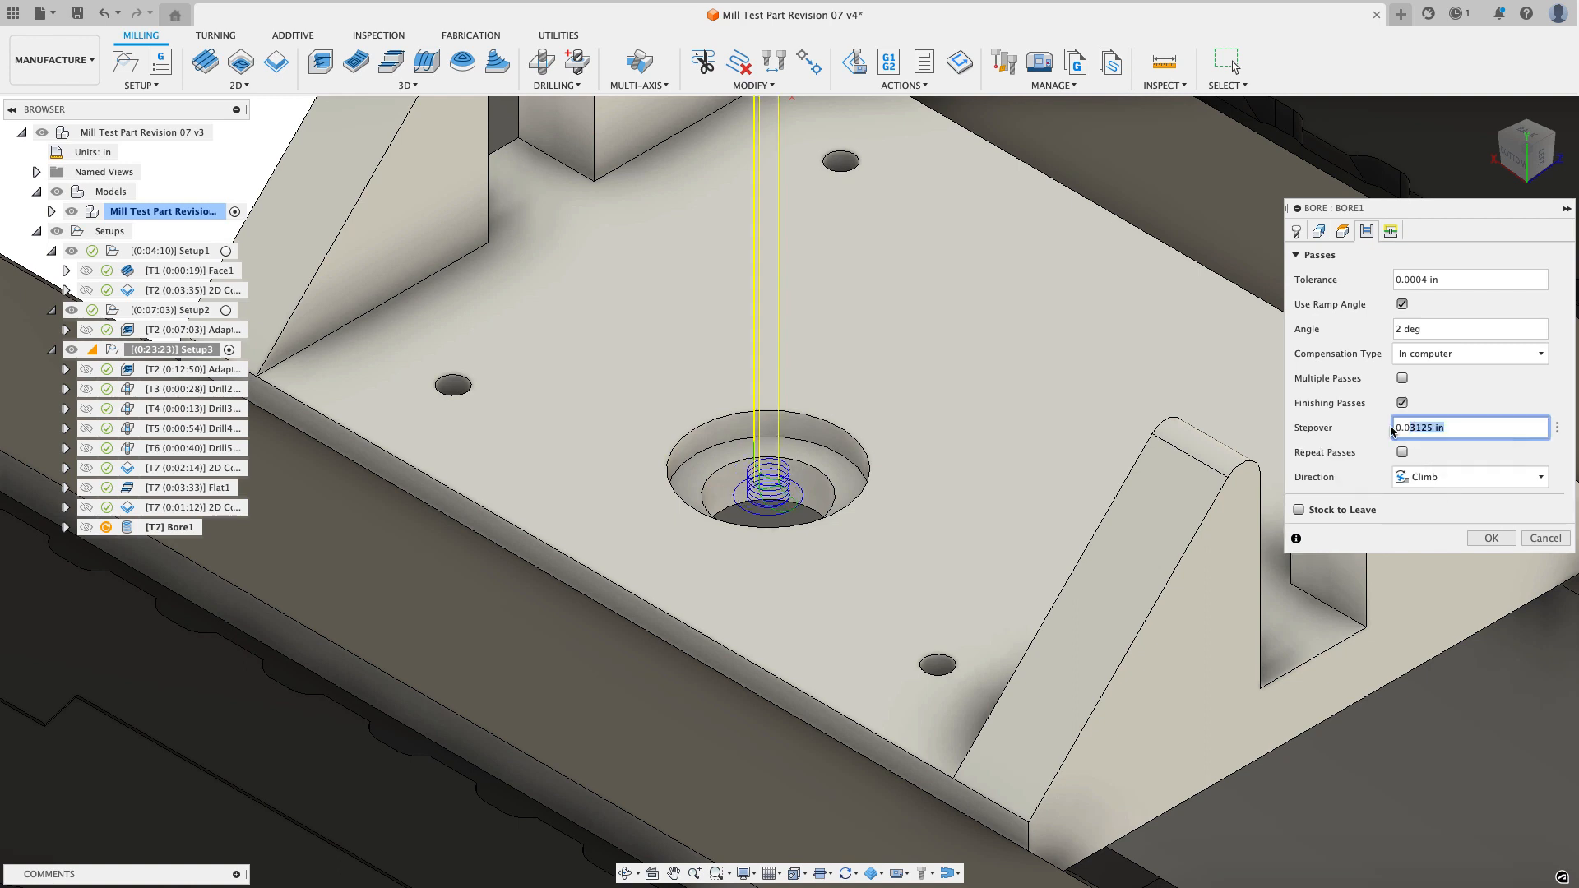
text(.005)
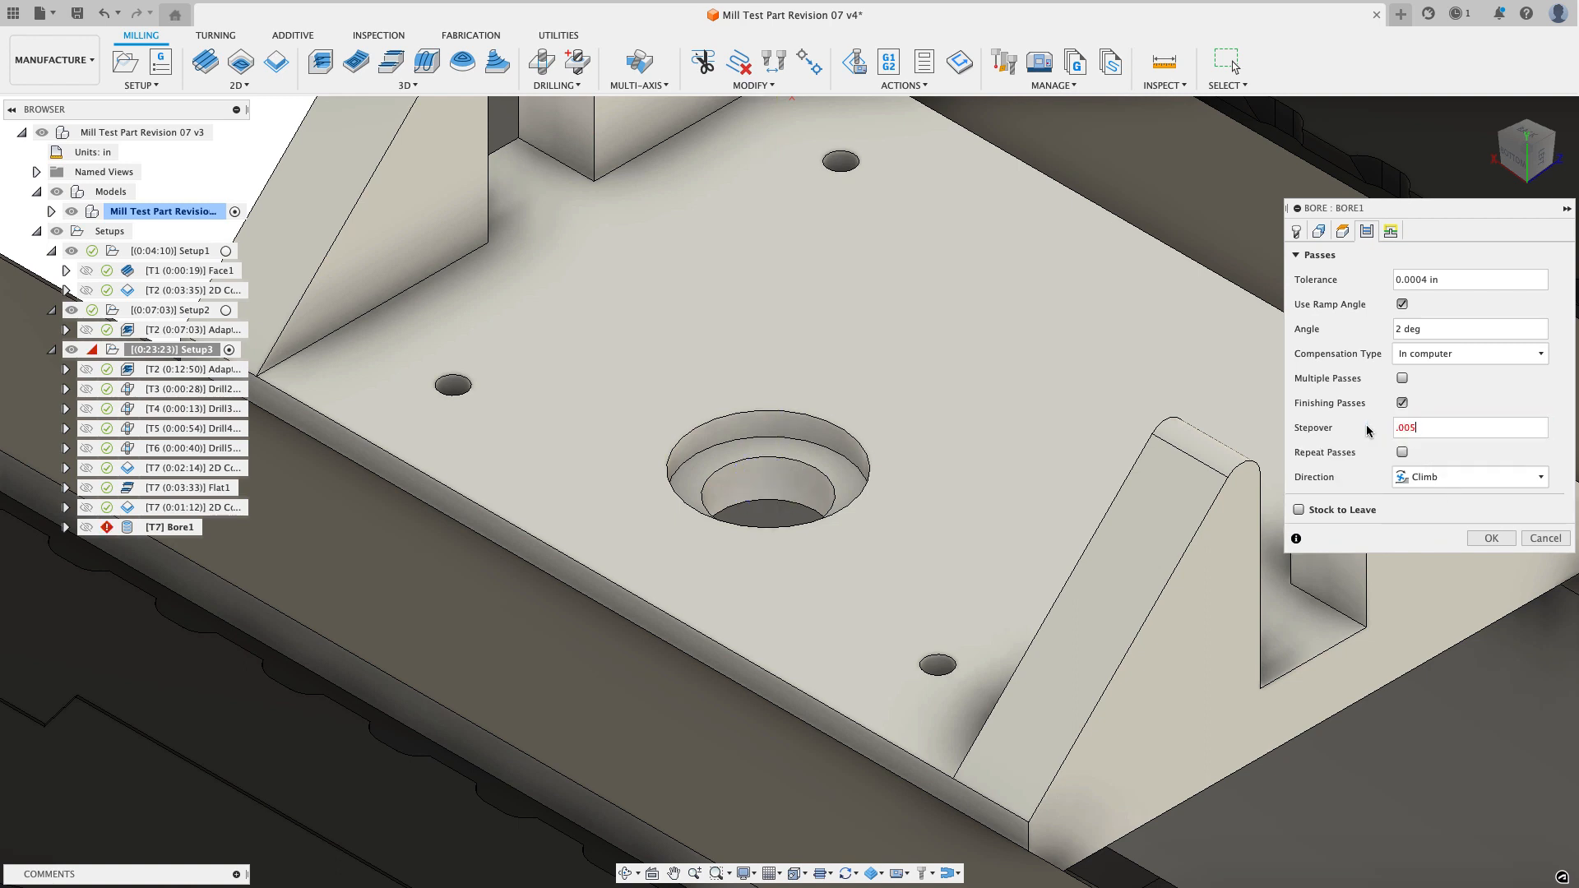
click(1470, 428)
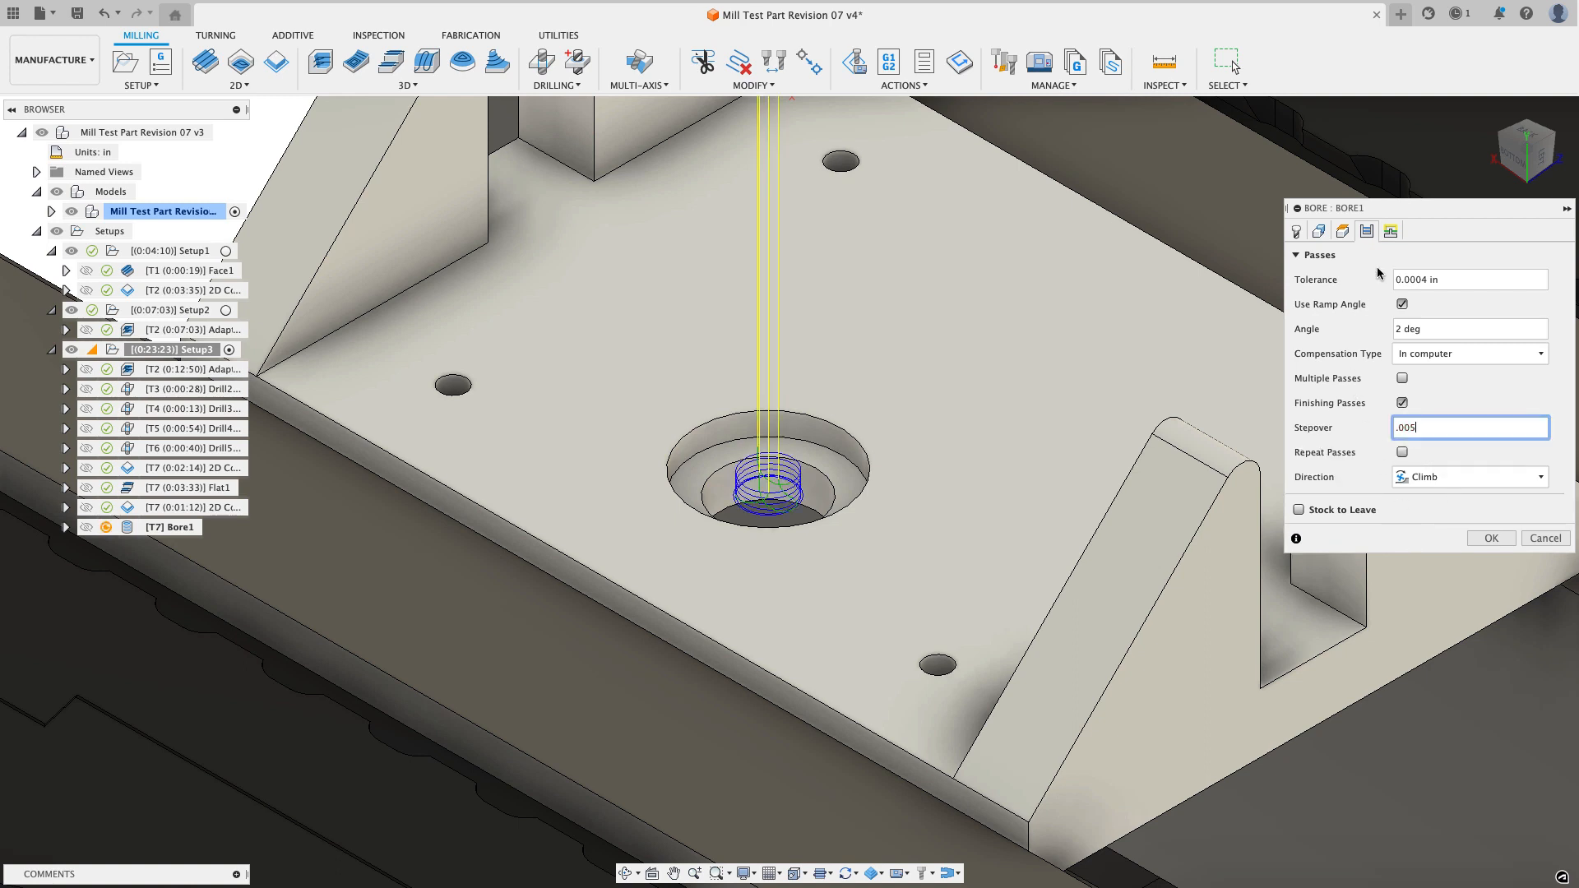
click(1391, 231)
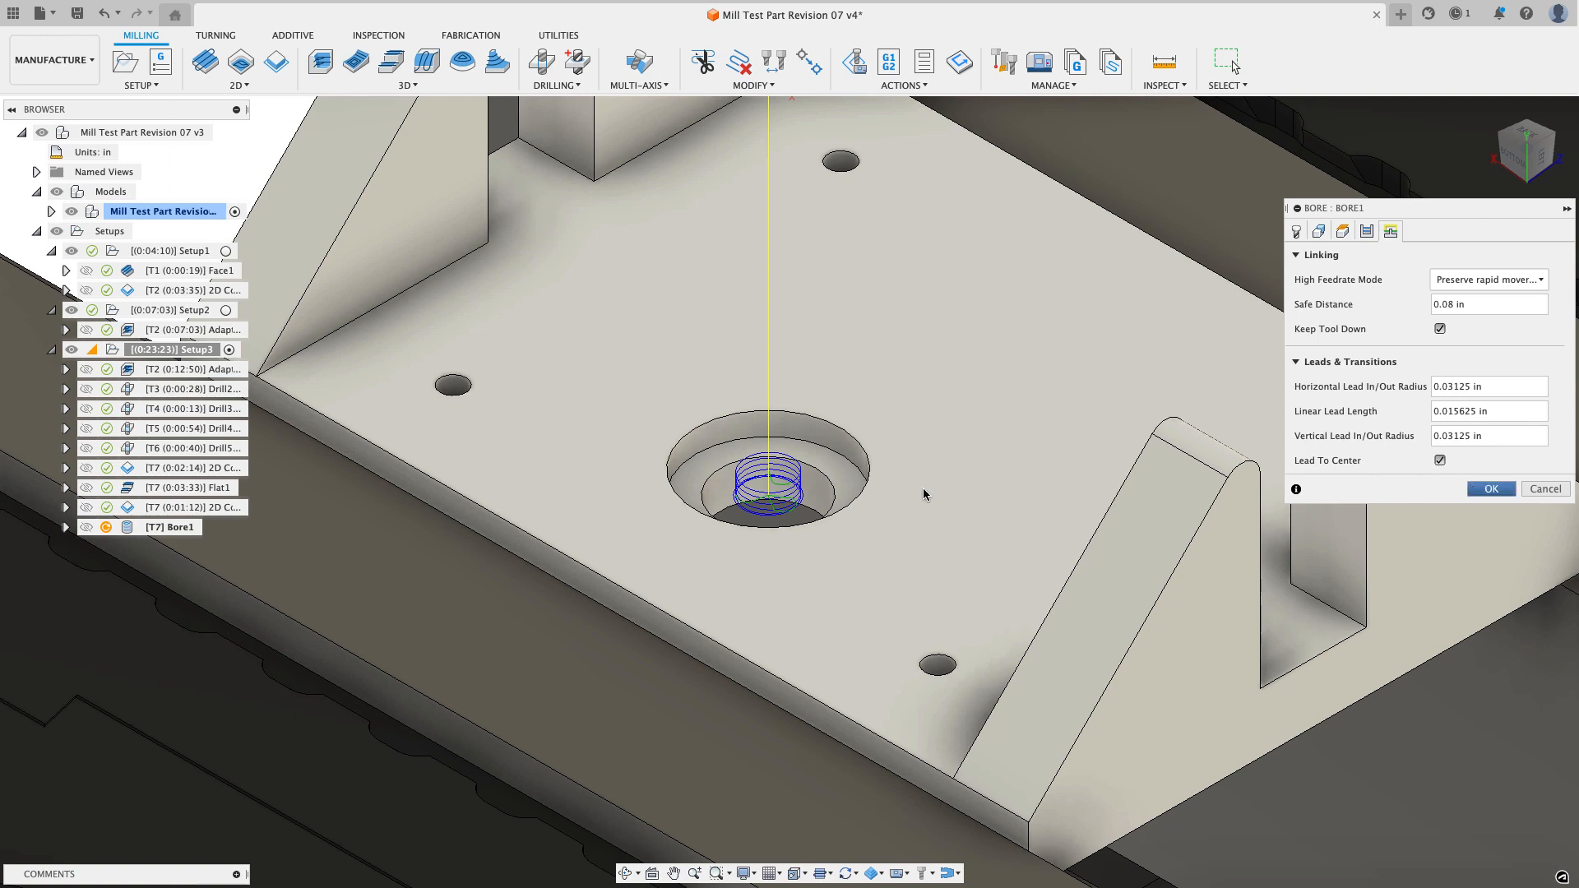
click(1492, 489)
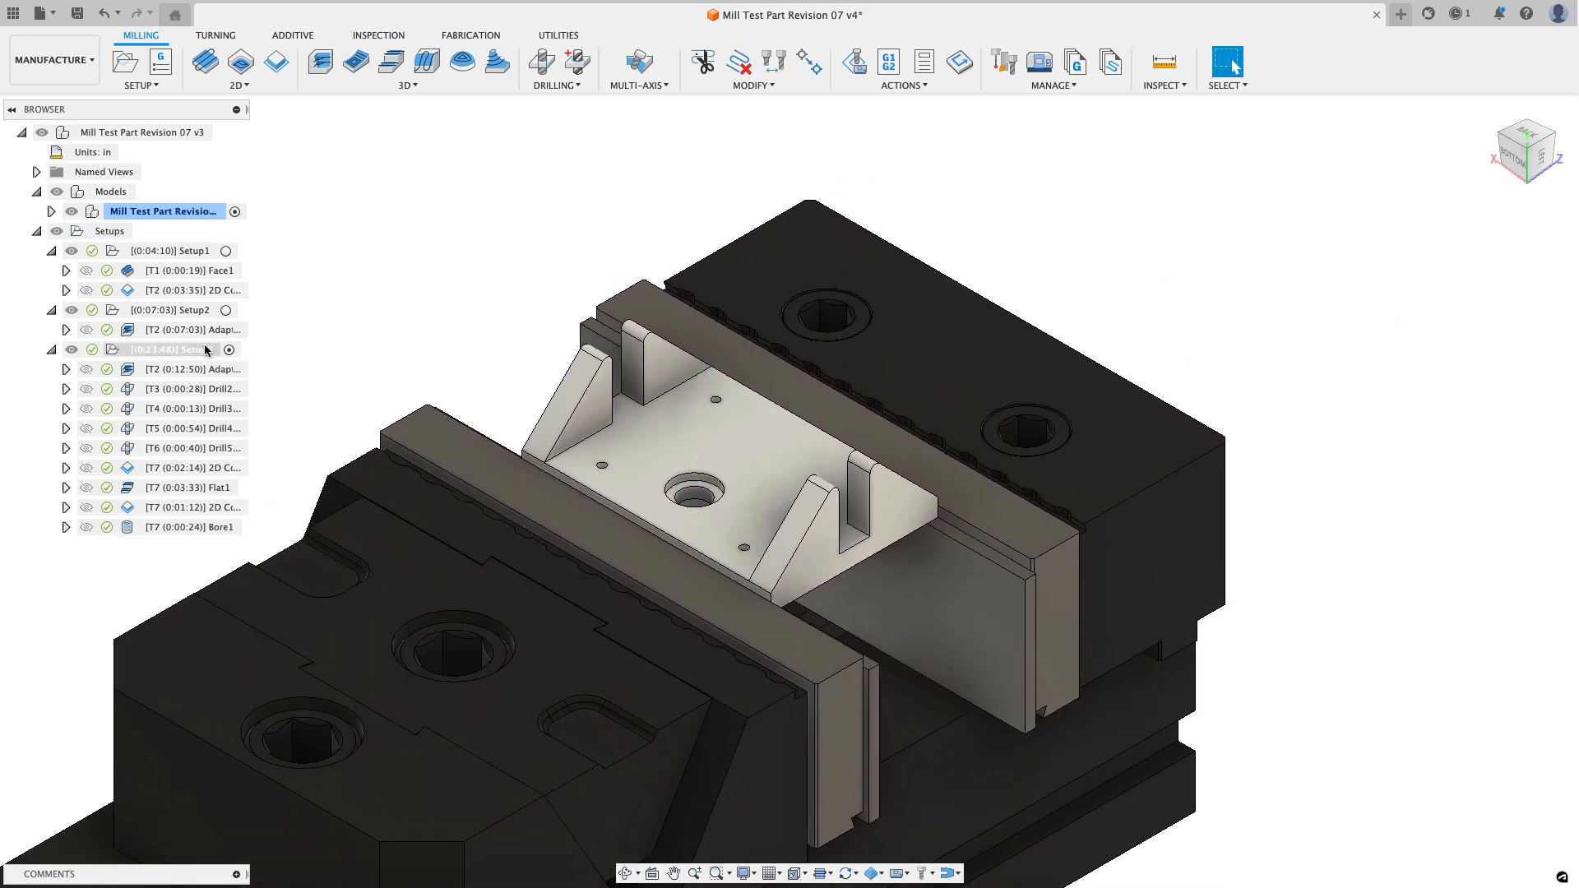
Step: Simulate all Setup3 toolpaths with the machine, speeding playback and pausing after the bore
click(164, 349)
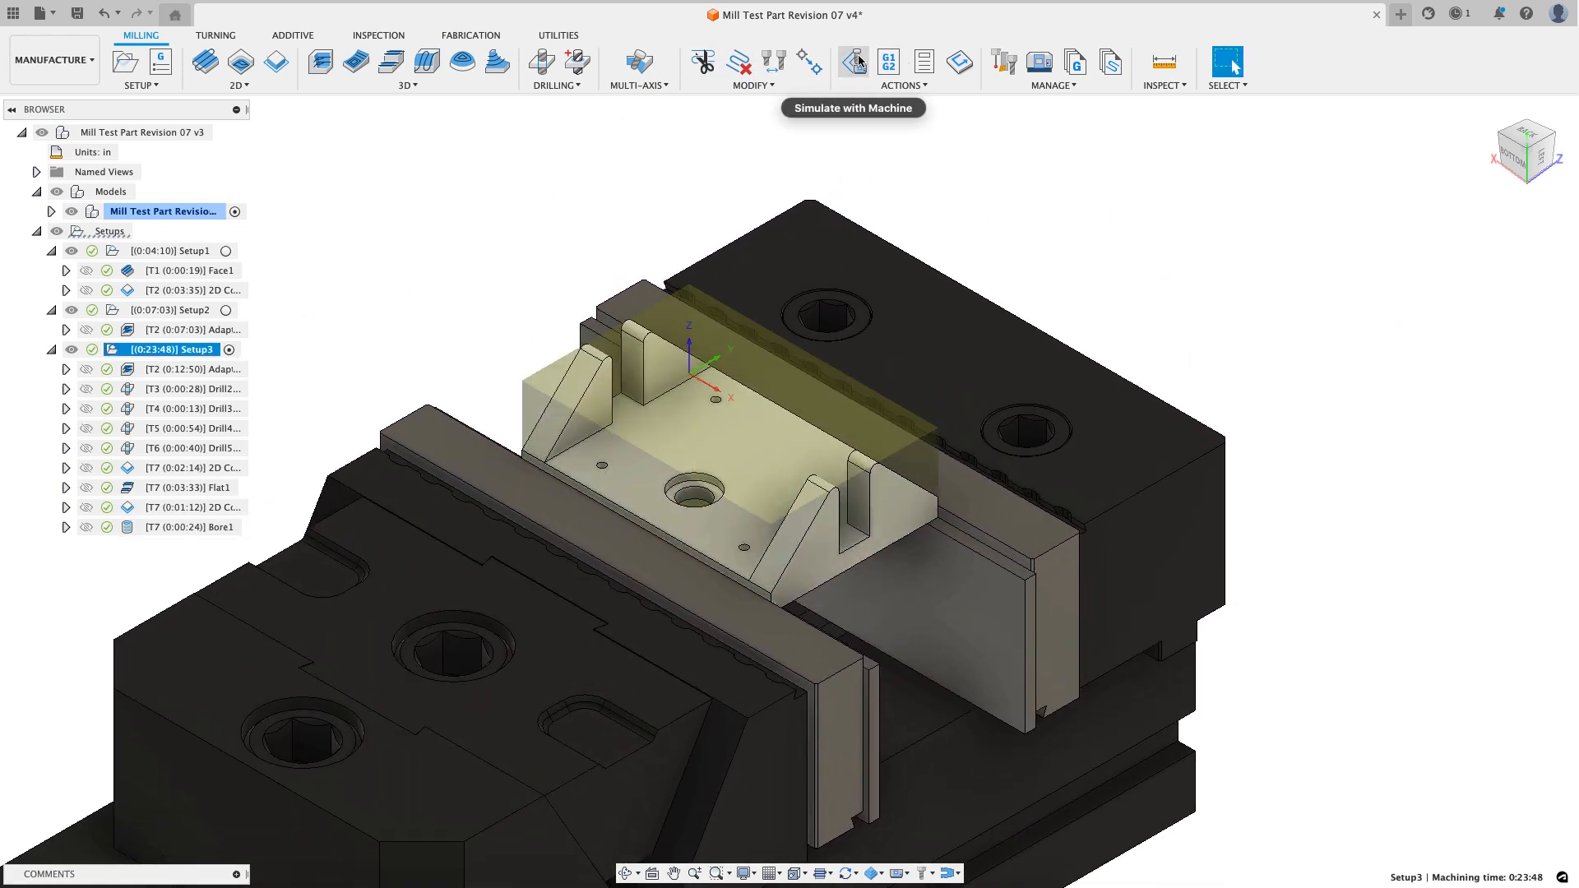
click(850, 63)
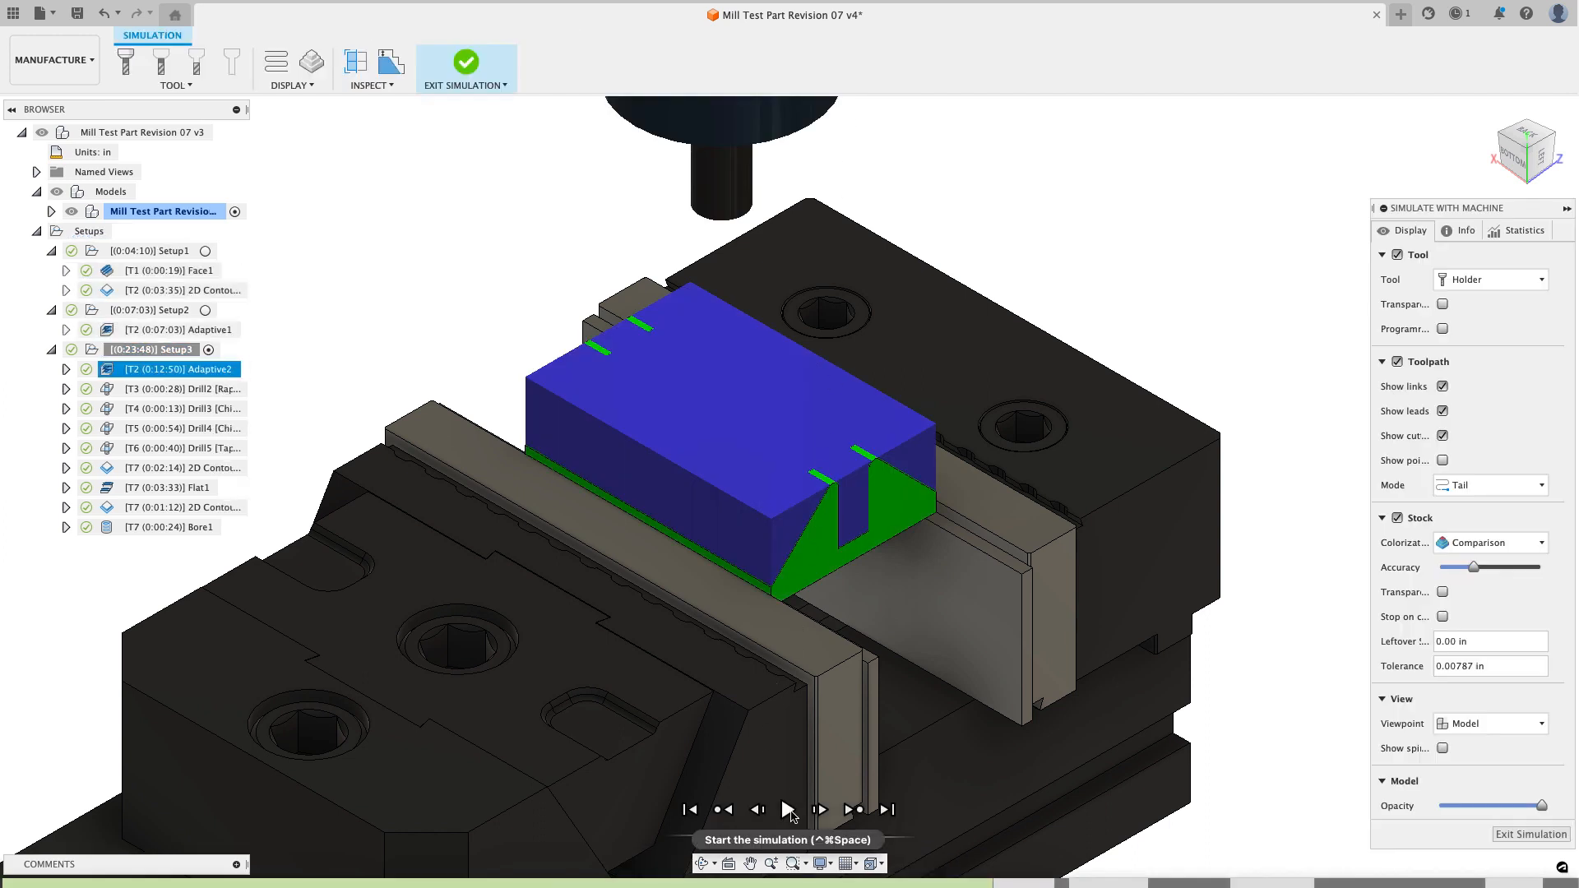
click(790, 809)
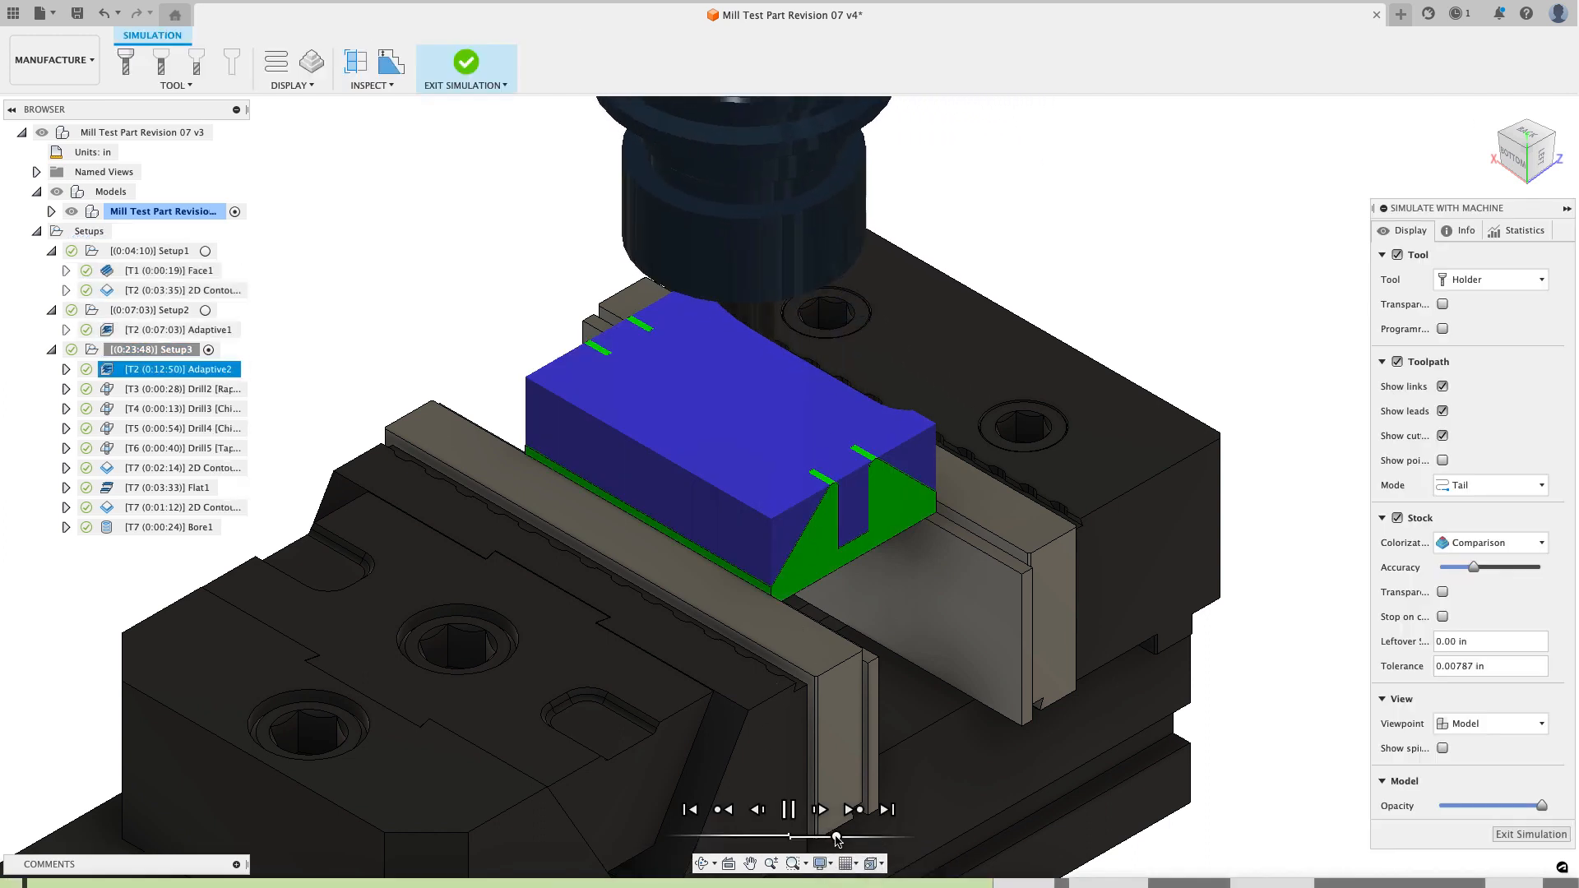
click(822, 833)
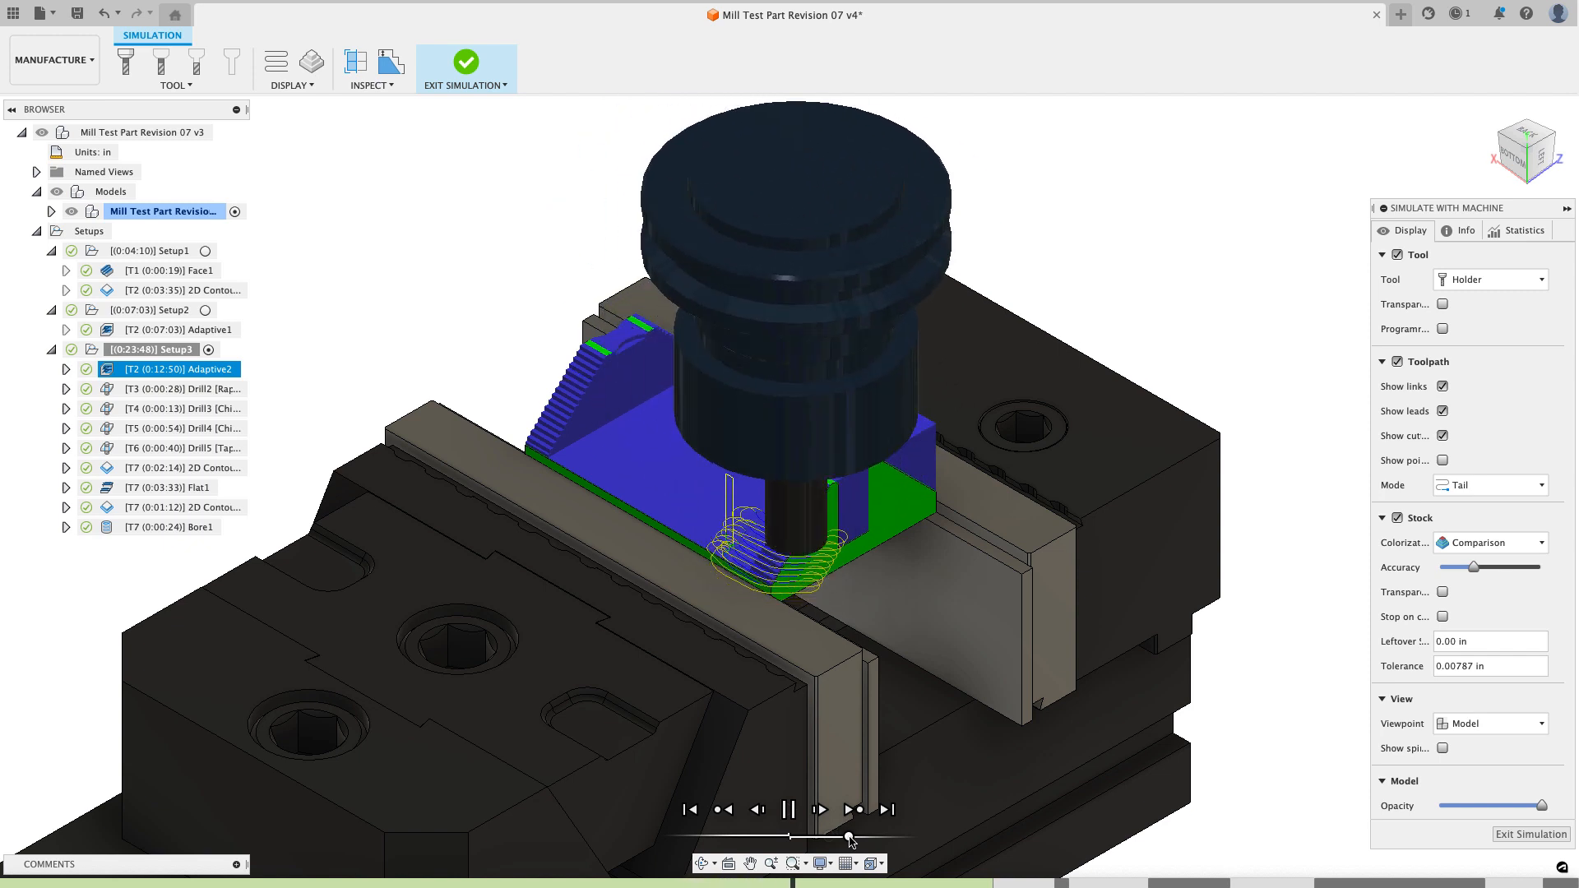
drag(851, 836, 839, 836)
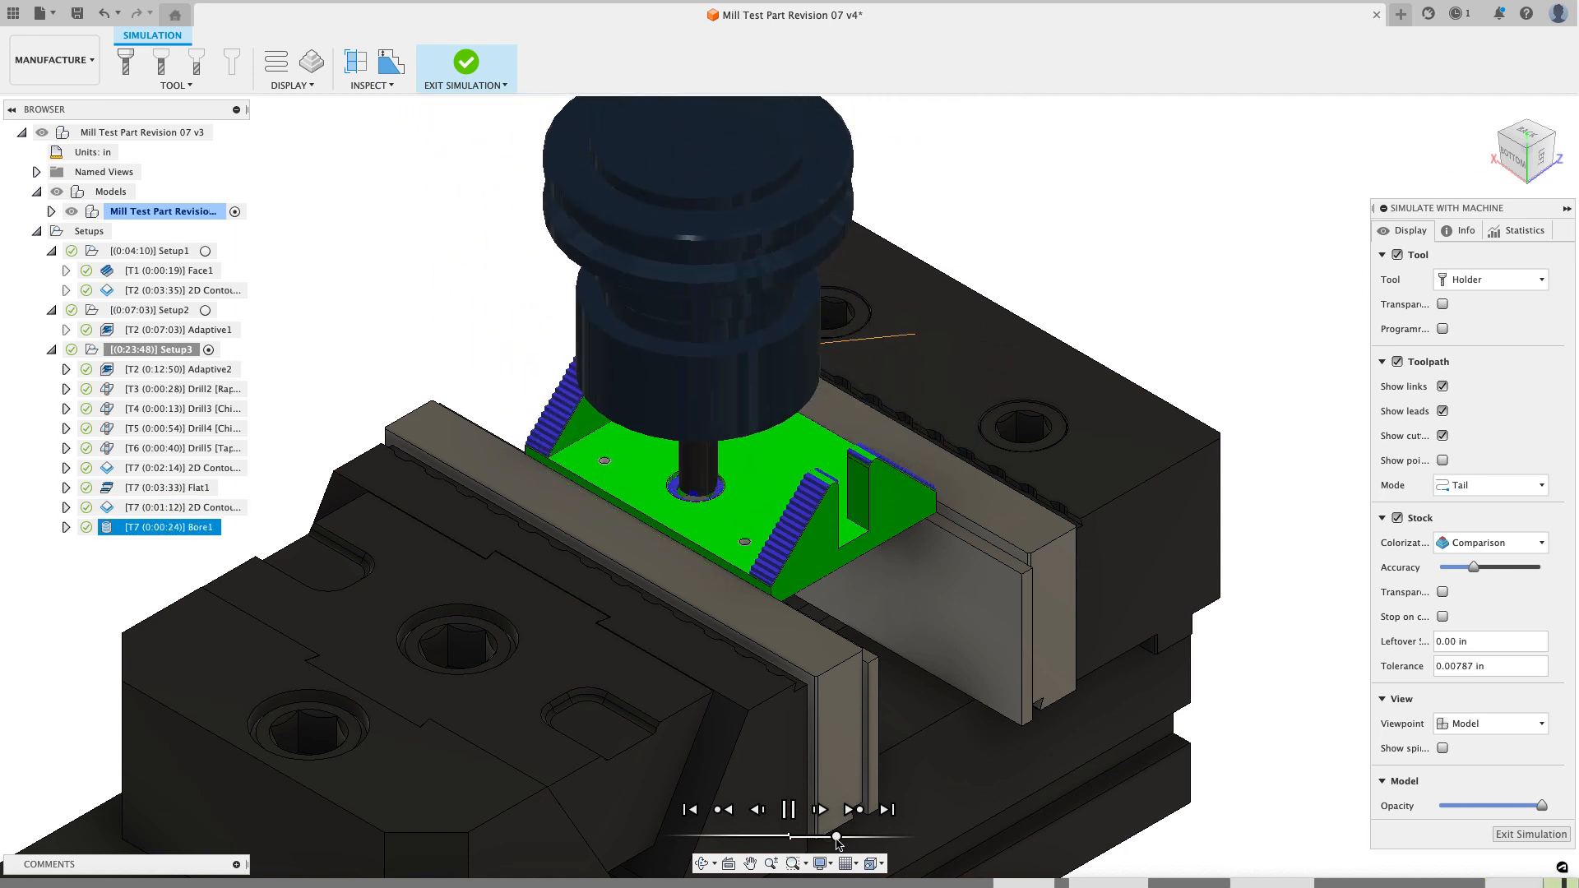
click(796, 810)
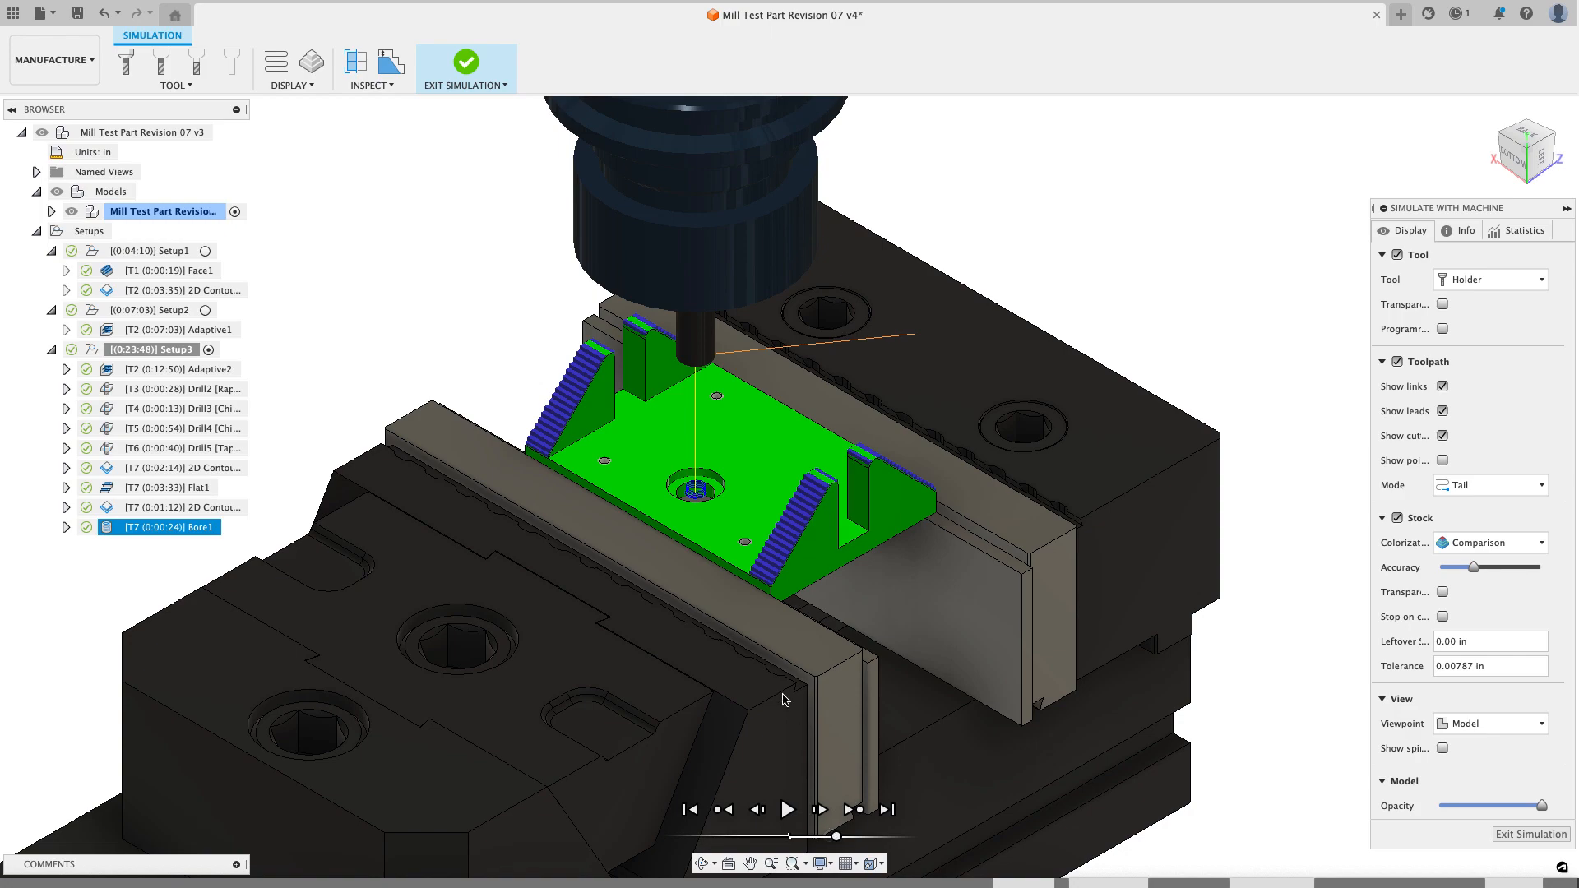